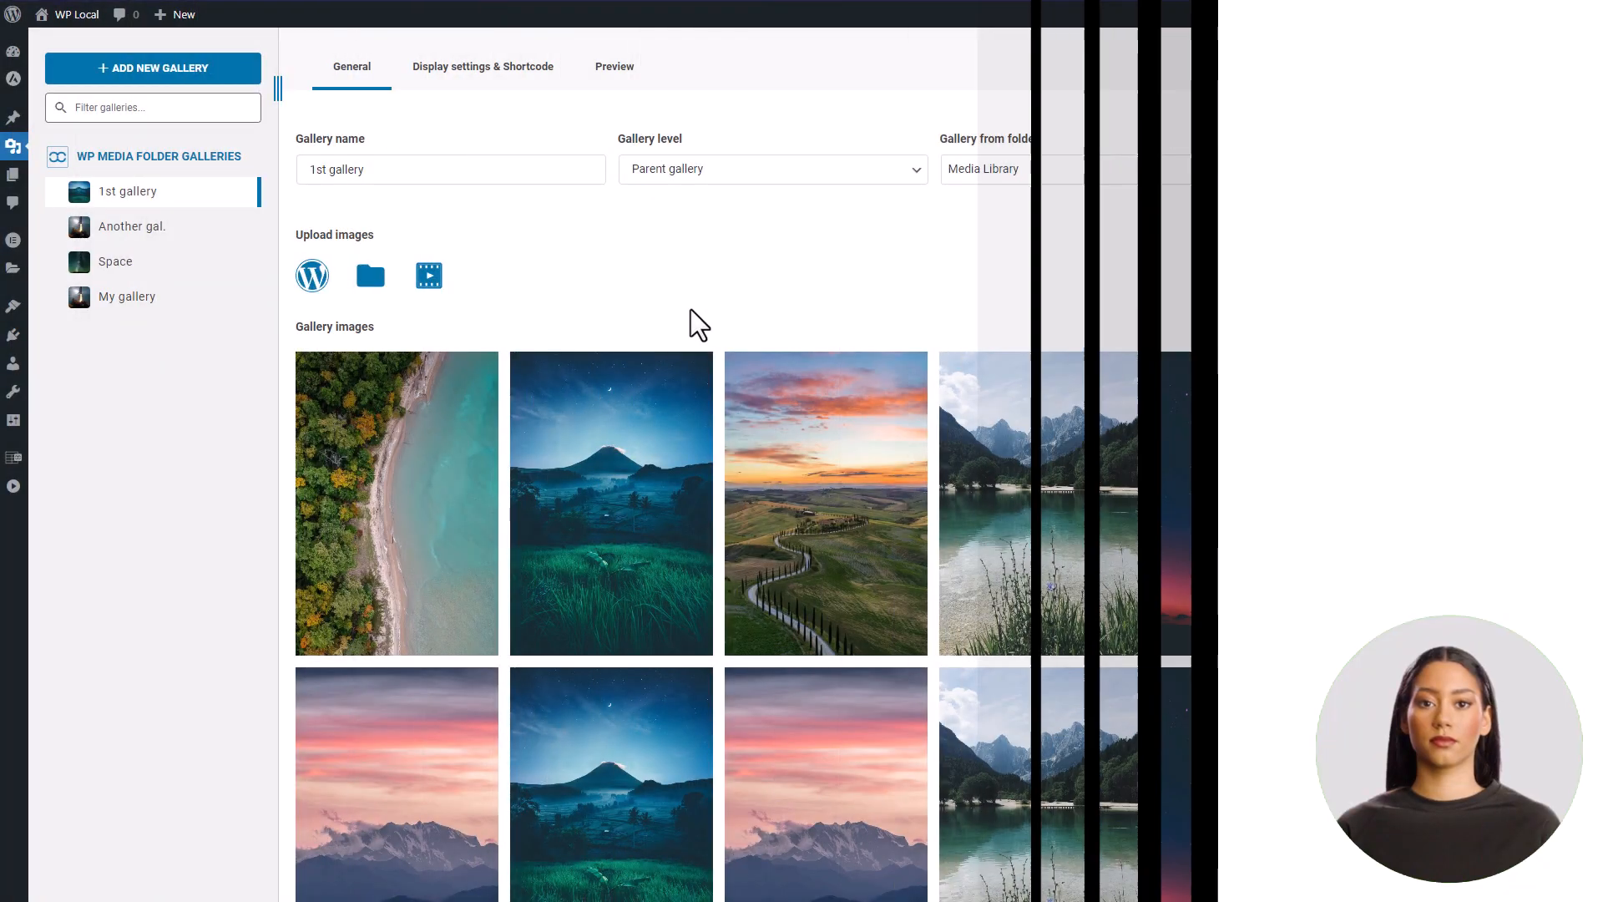
# Toggle the 1st gallery's masonry layout to Vertical and back to Horizontal, then select Row height.
pyautogui.click(482, 67)
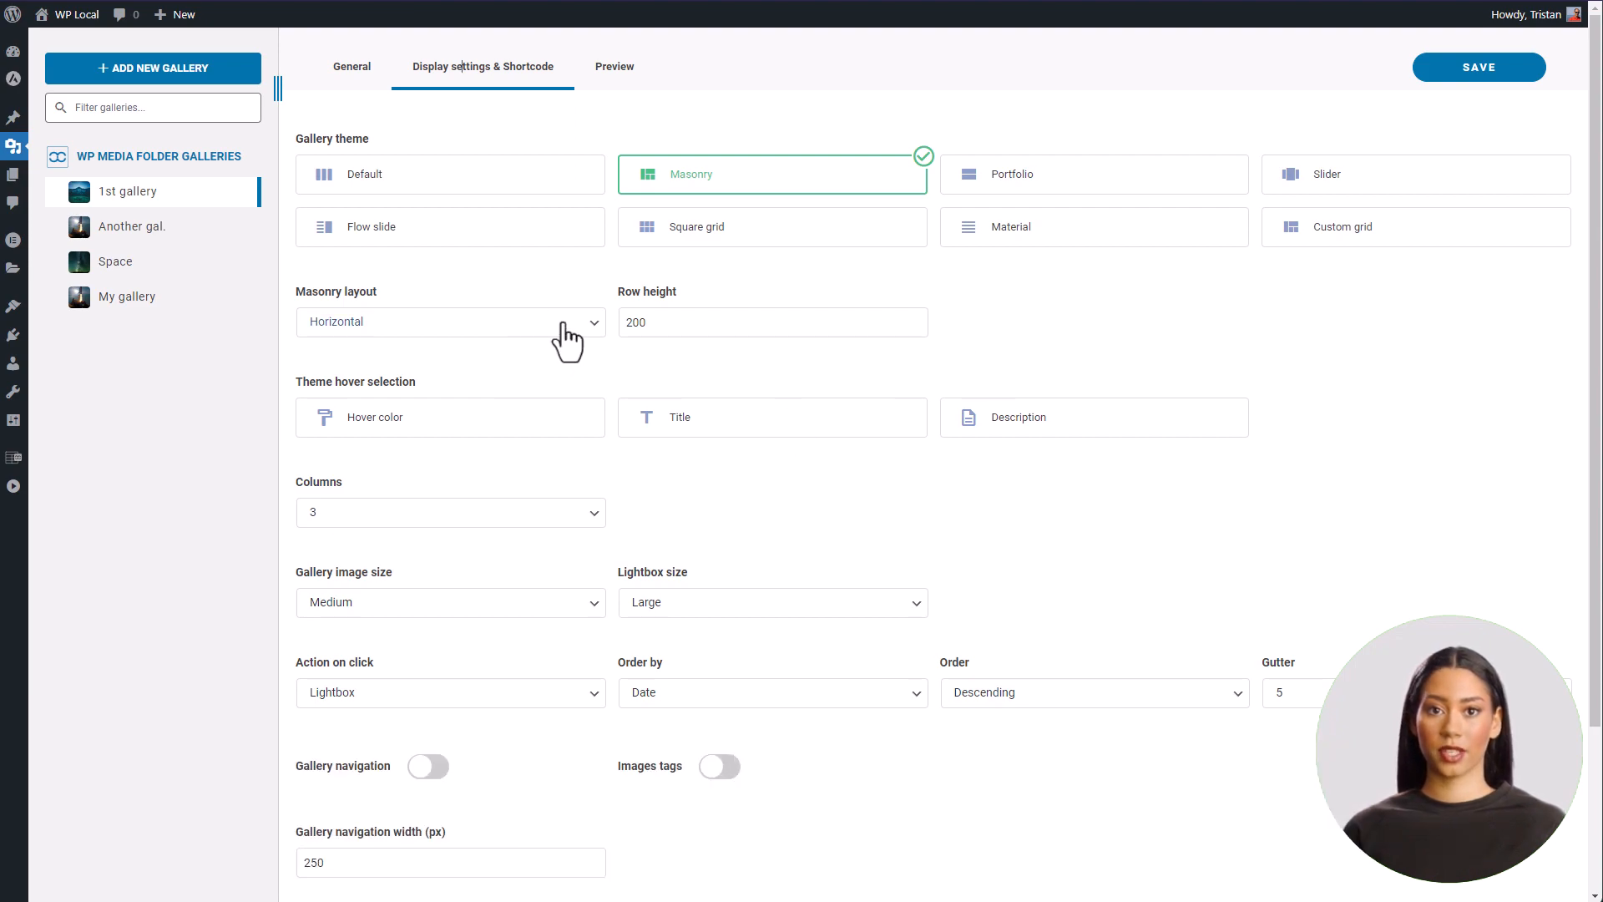
pyautogui.click(451, 321)
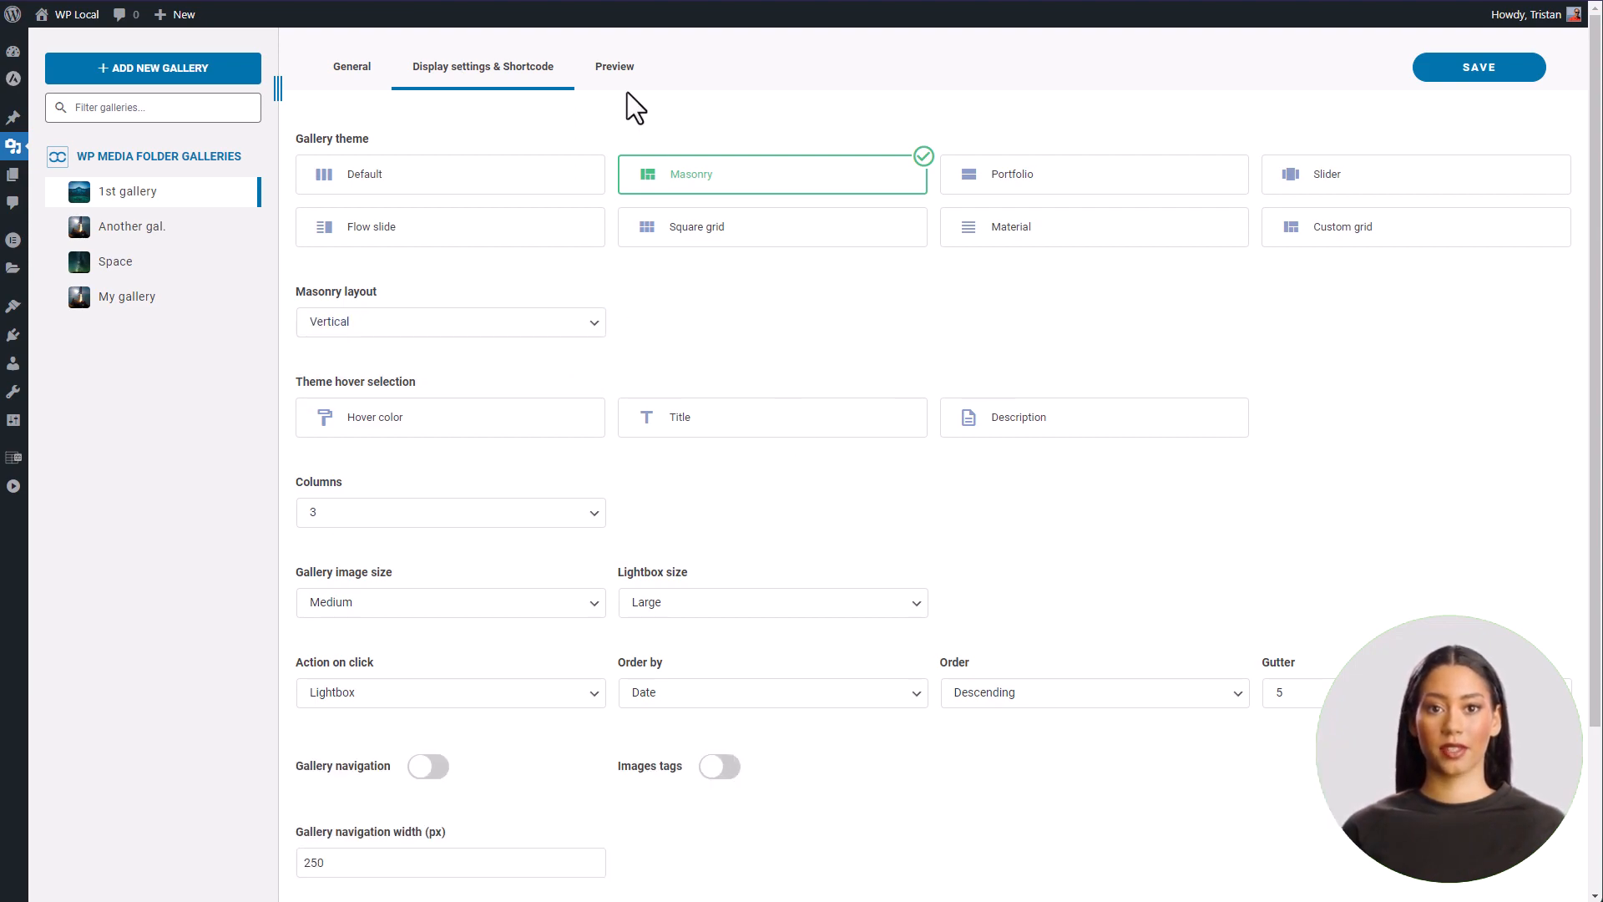
pyautogui.click(615, 66)
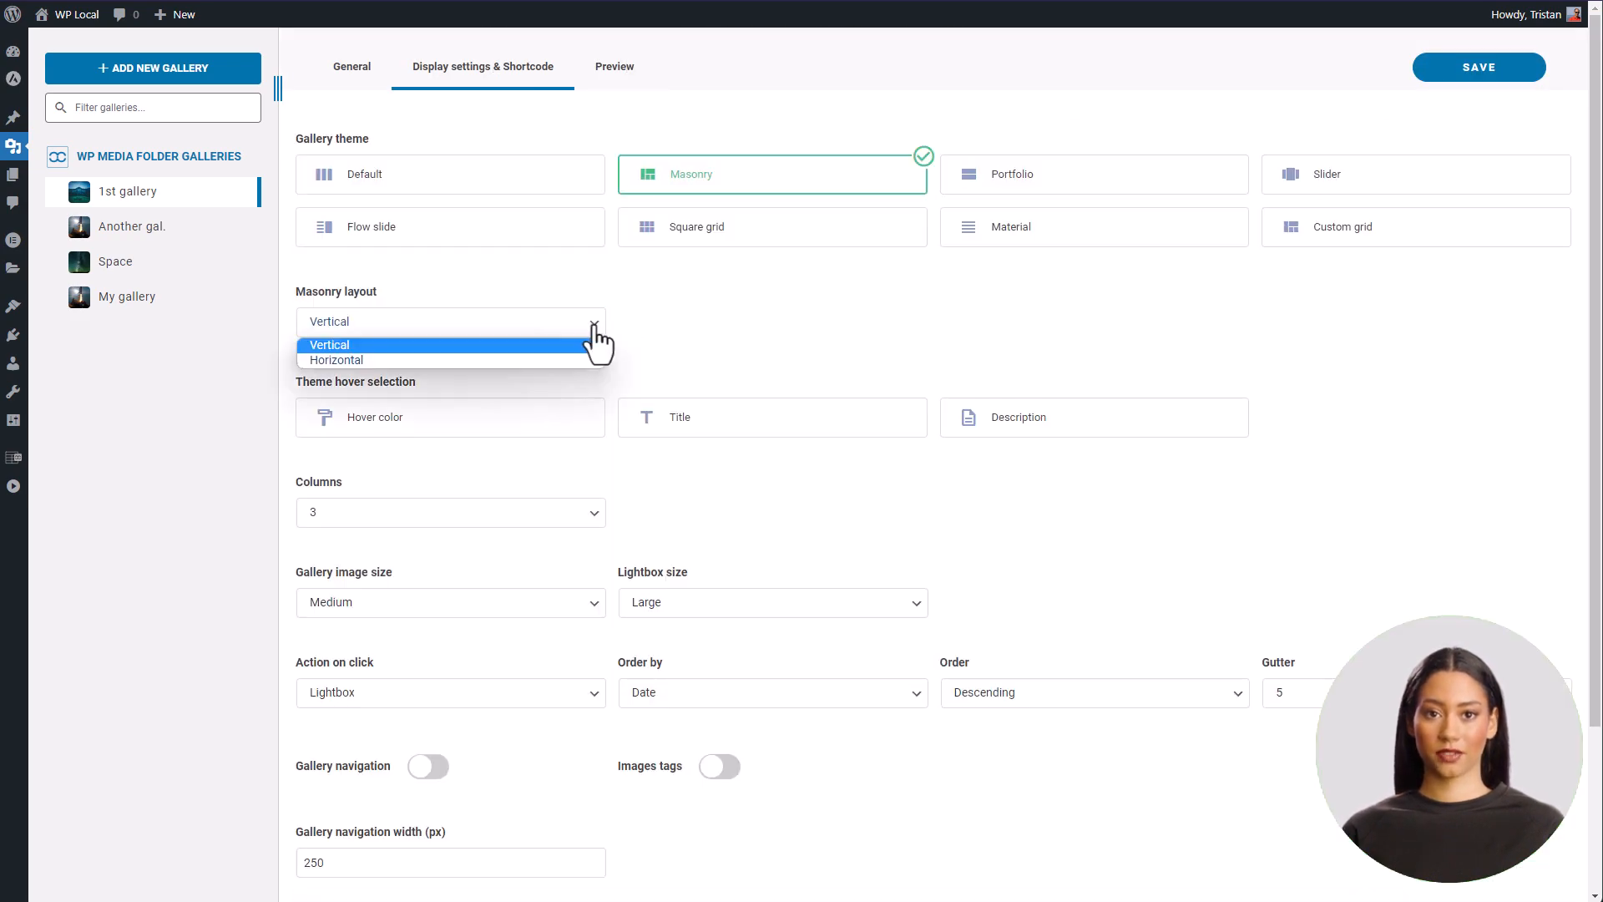
pyautogui.click(335, 360)
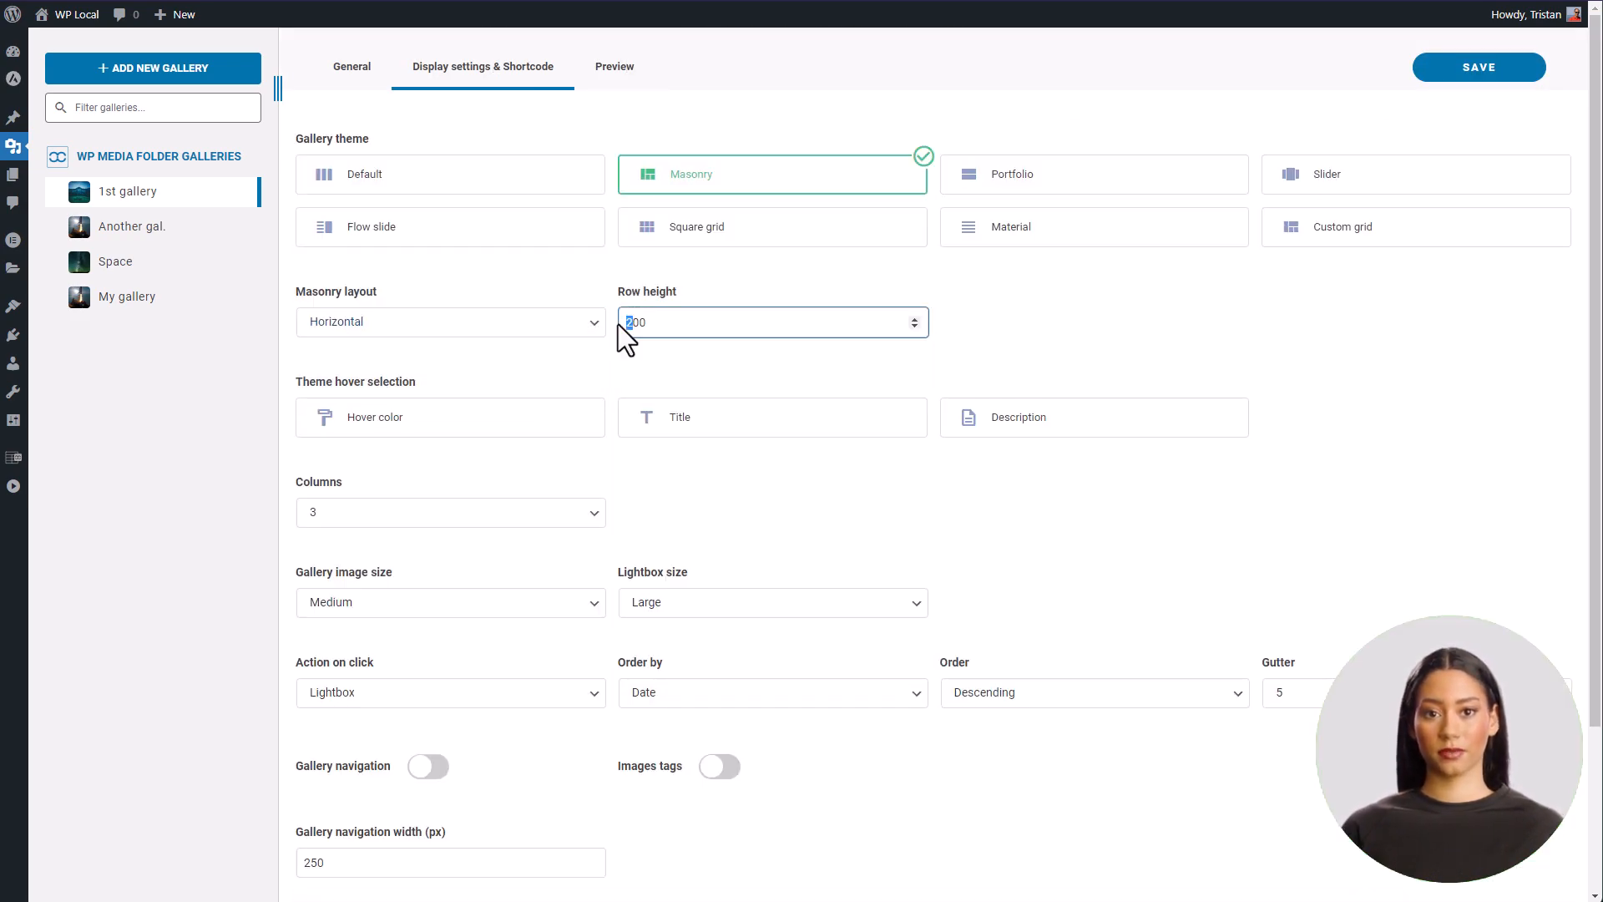
pyautogui.click(615, 67)
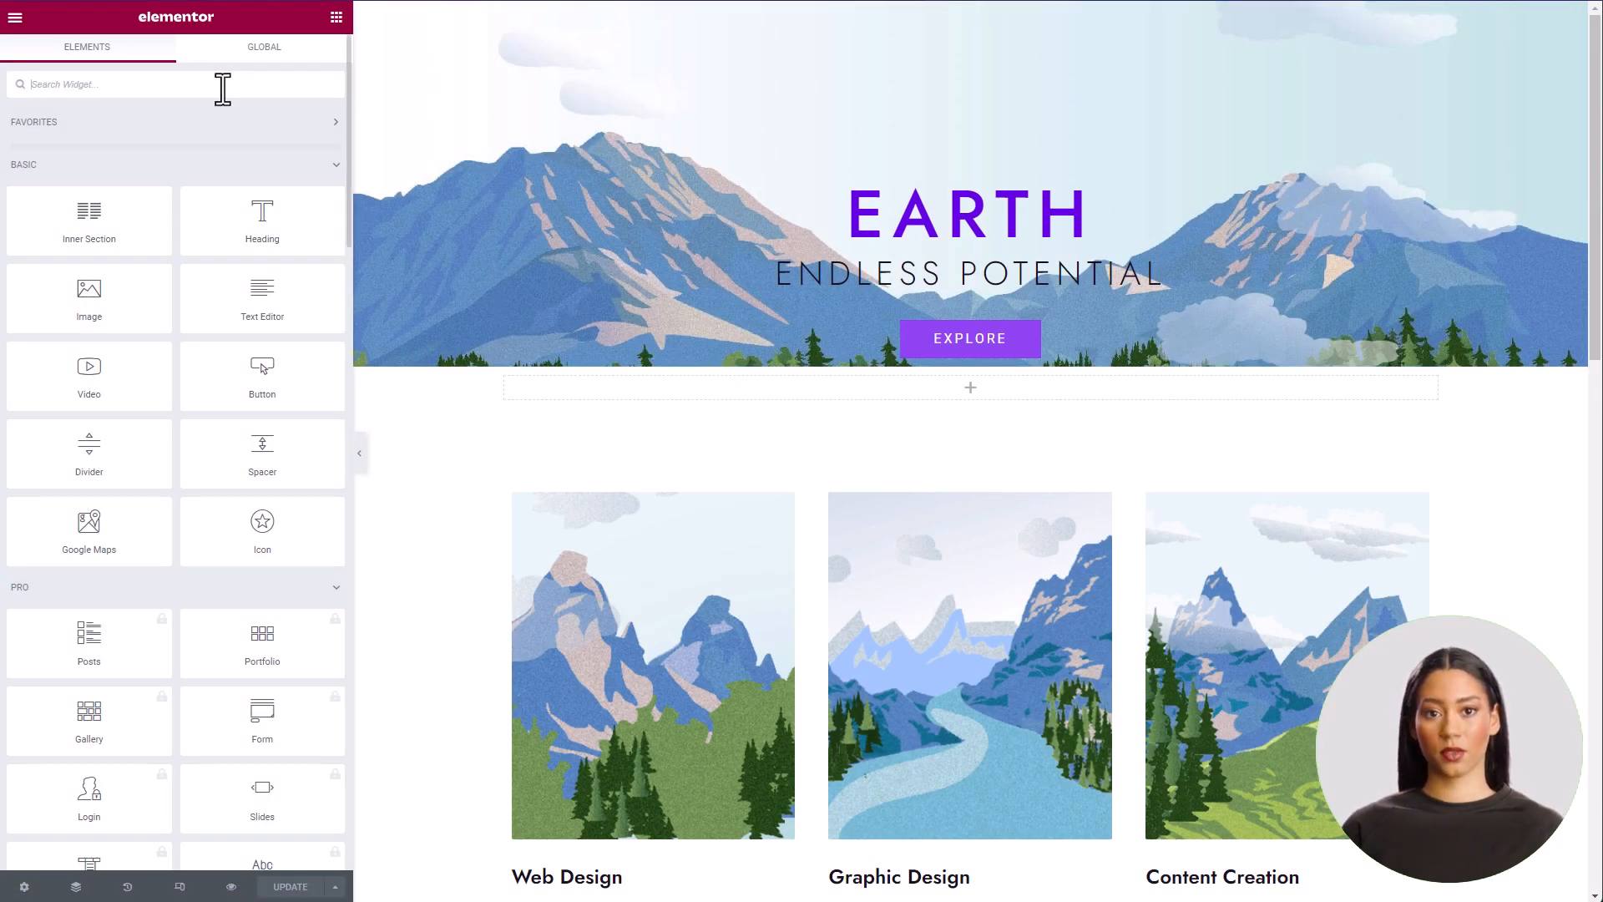
# Add the WP Media Folder gallery widget showing Space with Large images and Horizontal layout, then preview.
pyautogui.write('gallery')
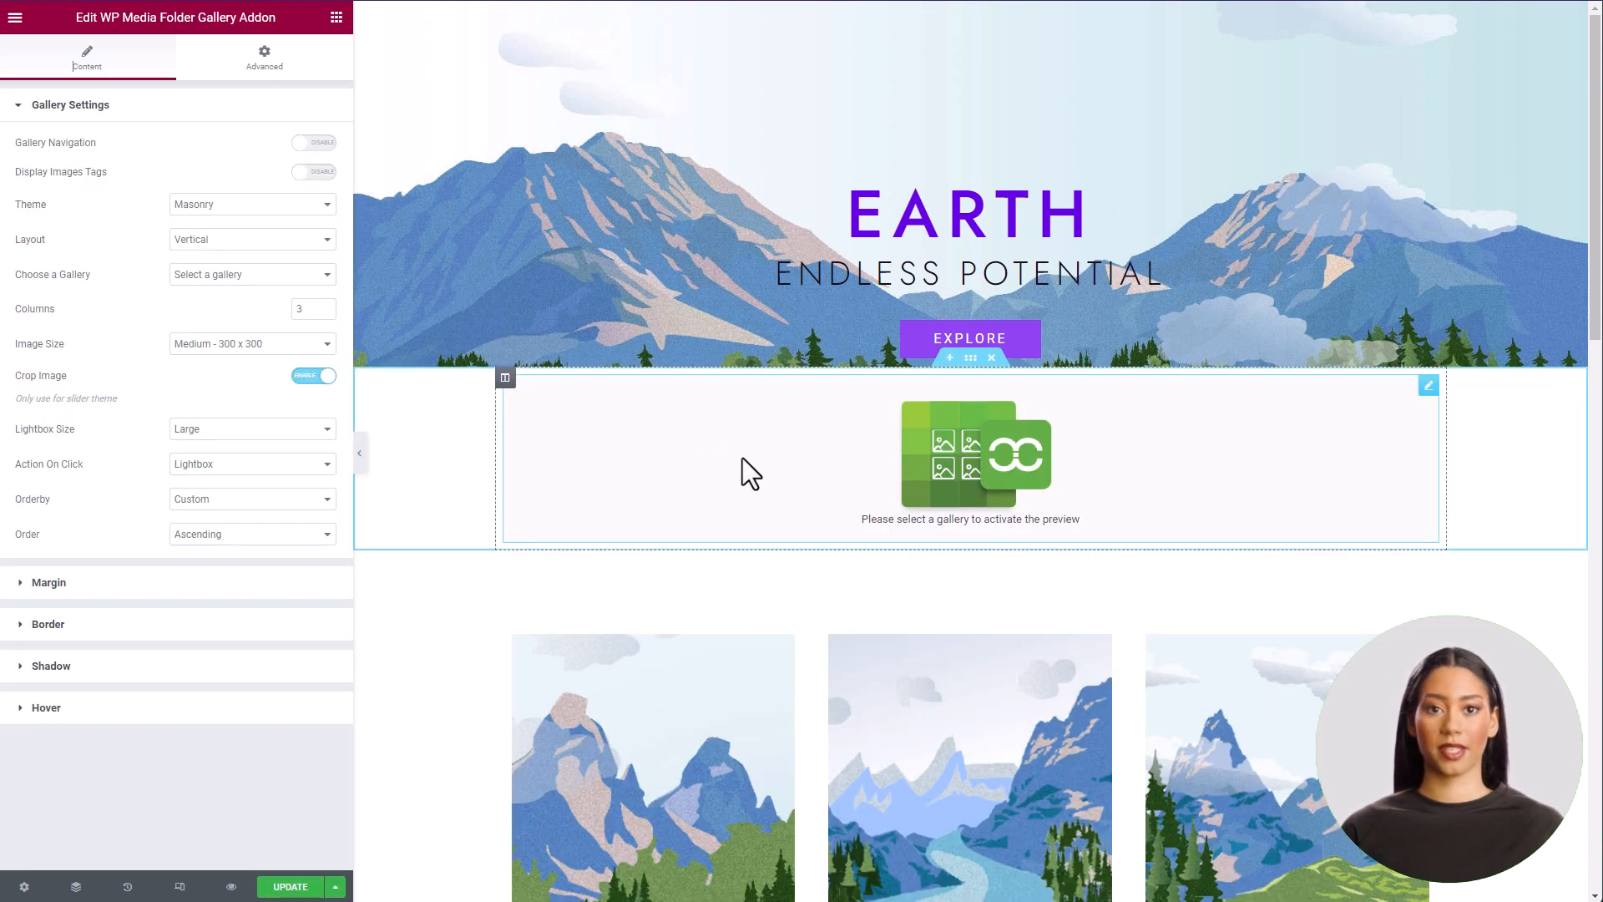
pyautogui.click(250, 274)
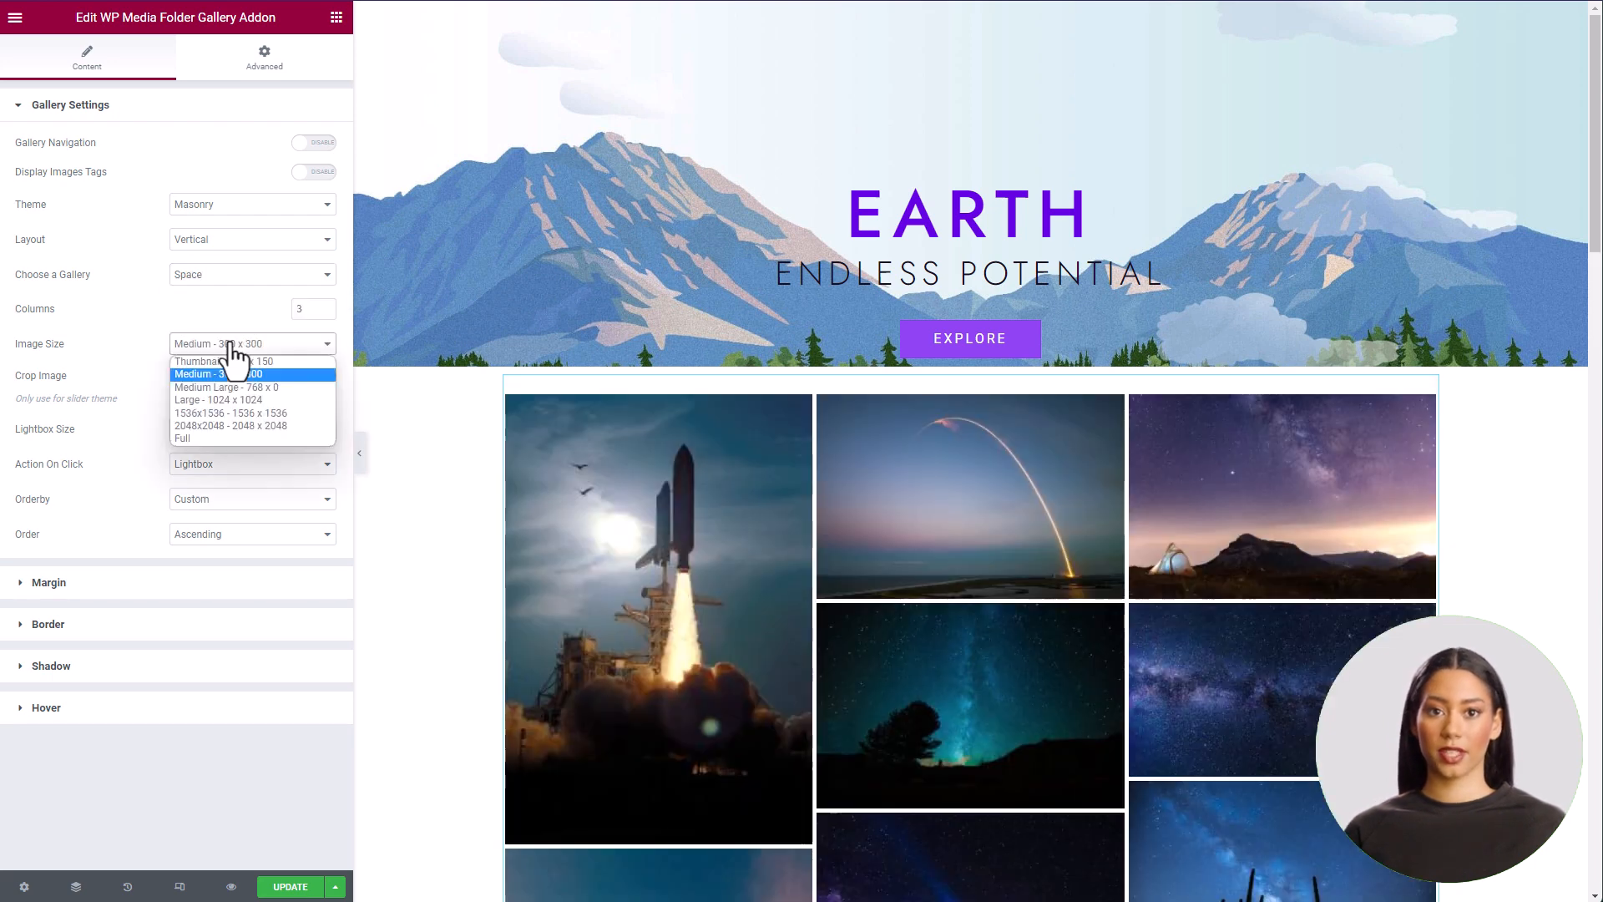
pyautogui.click(217, 400)
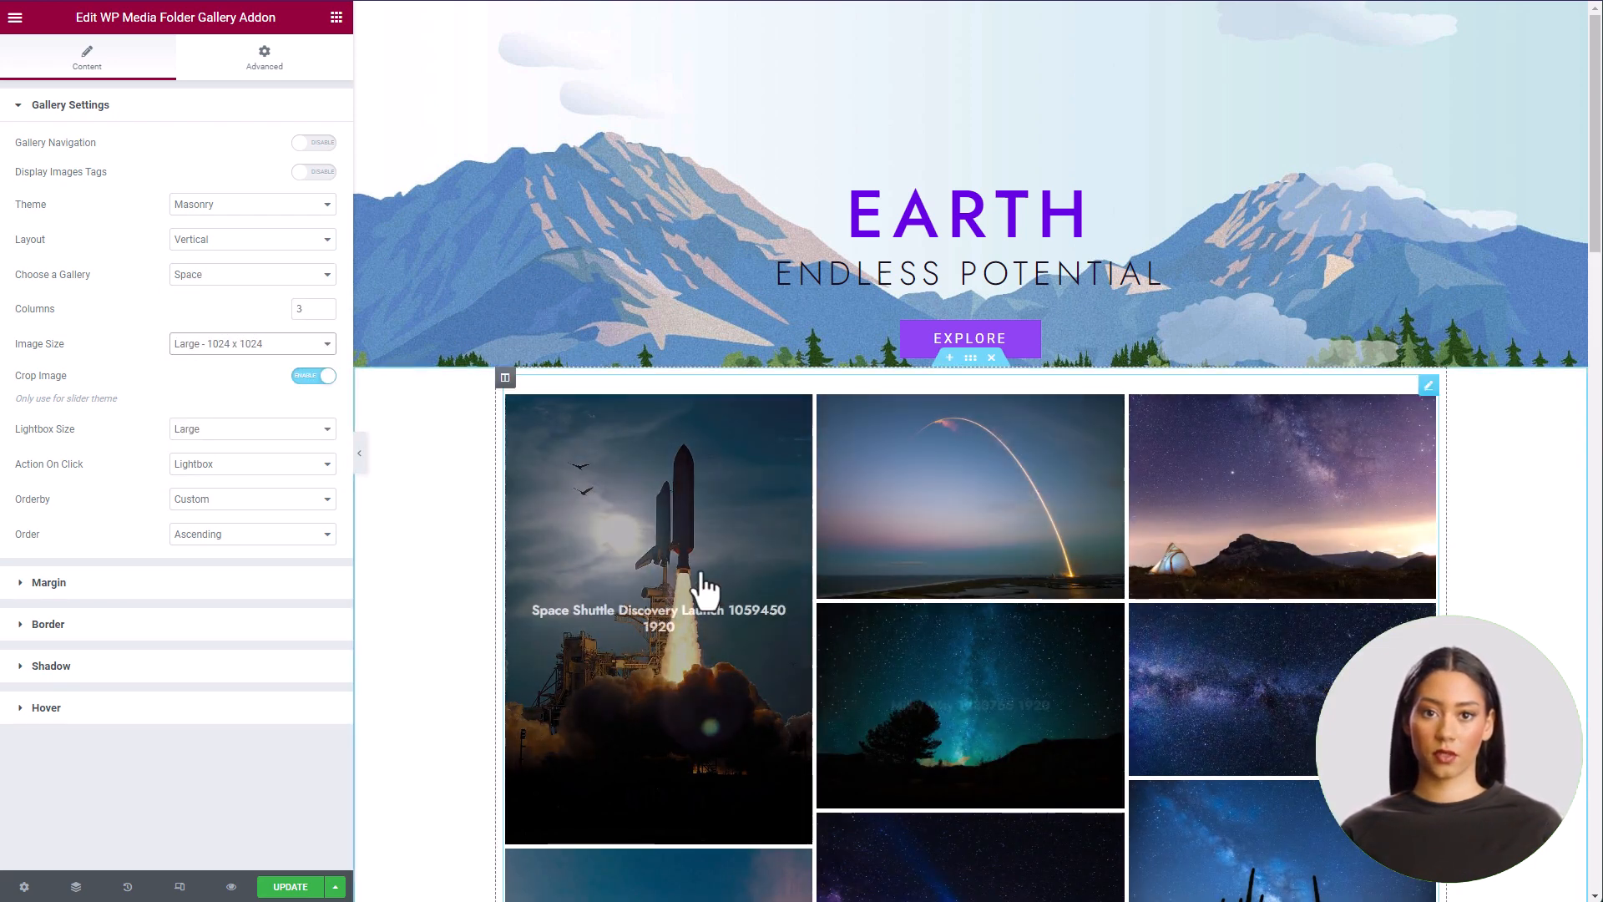
pyautogui.click(251, 238)
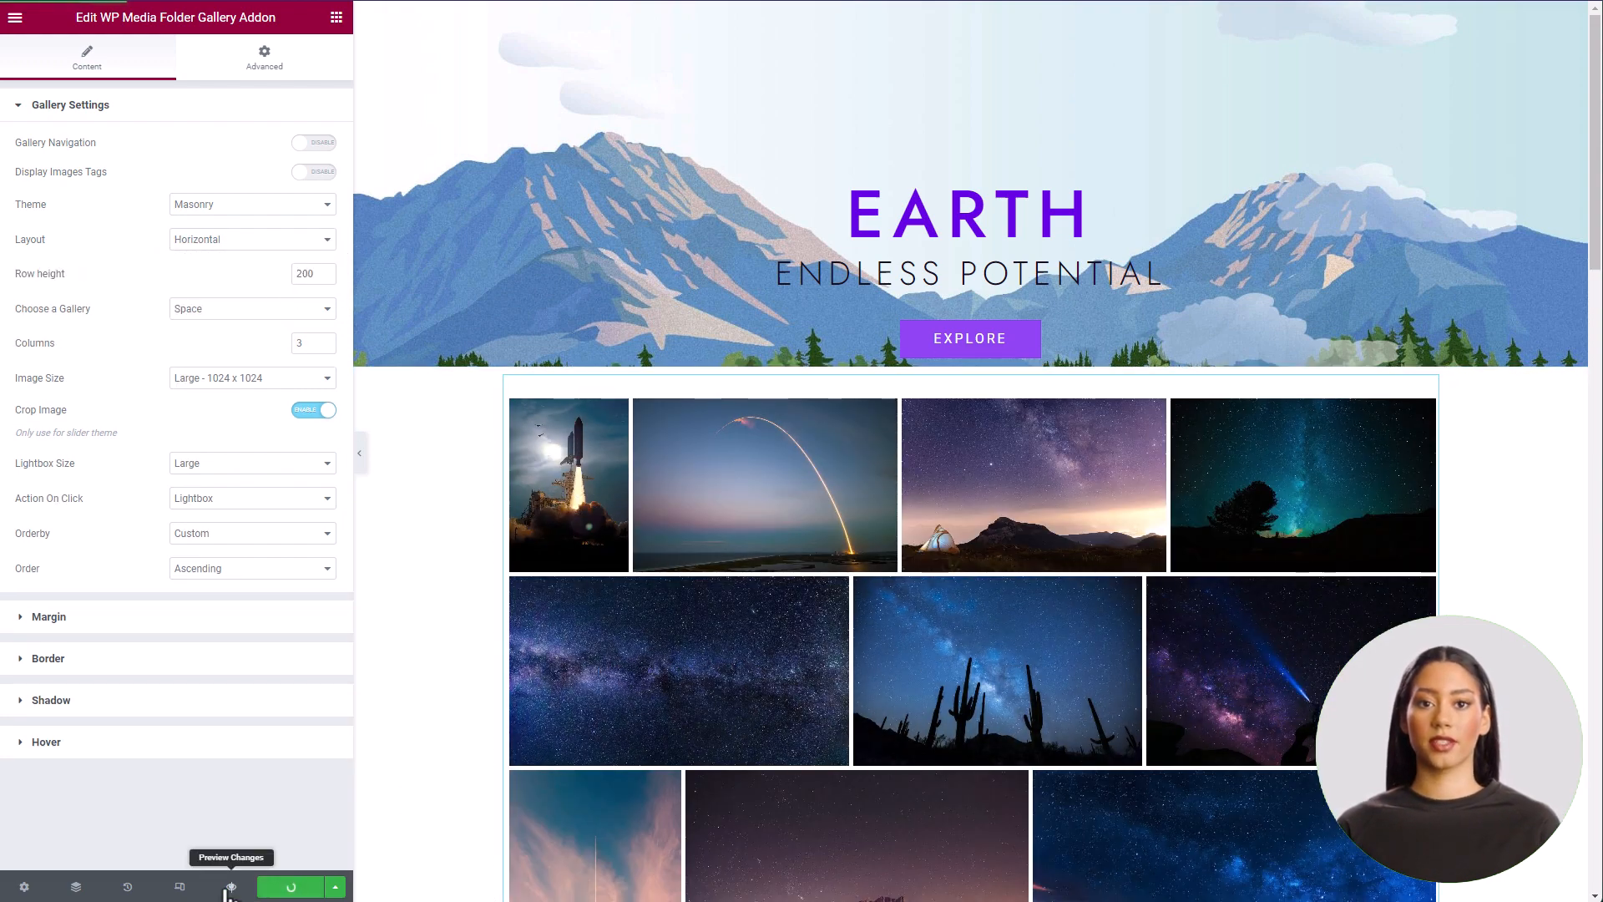
pyautogui.click(231, 885)
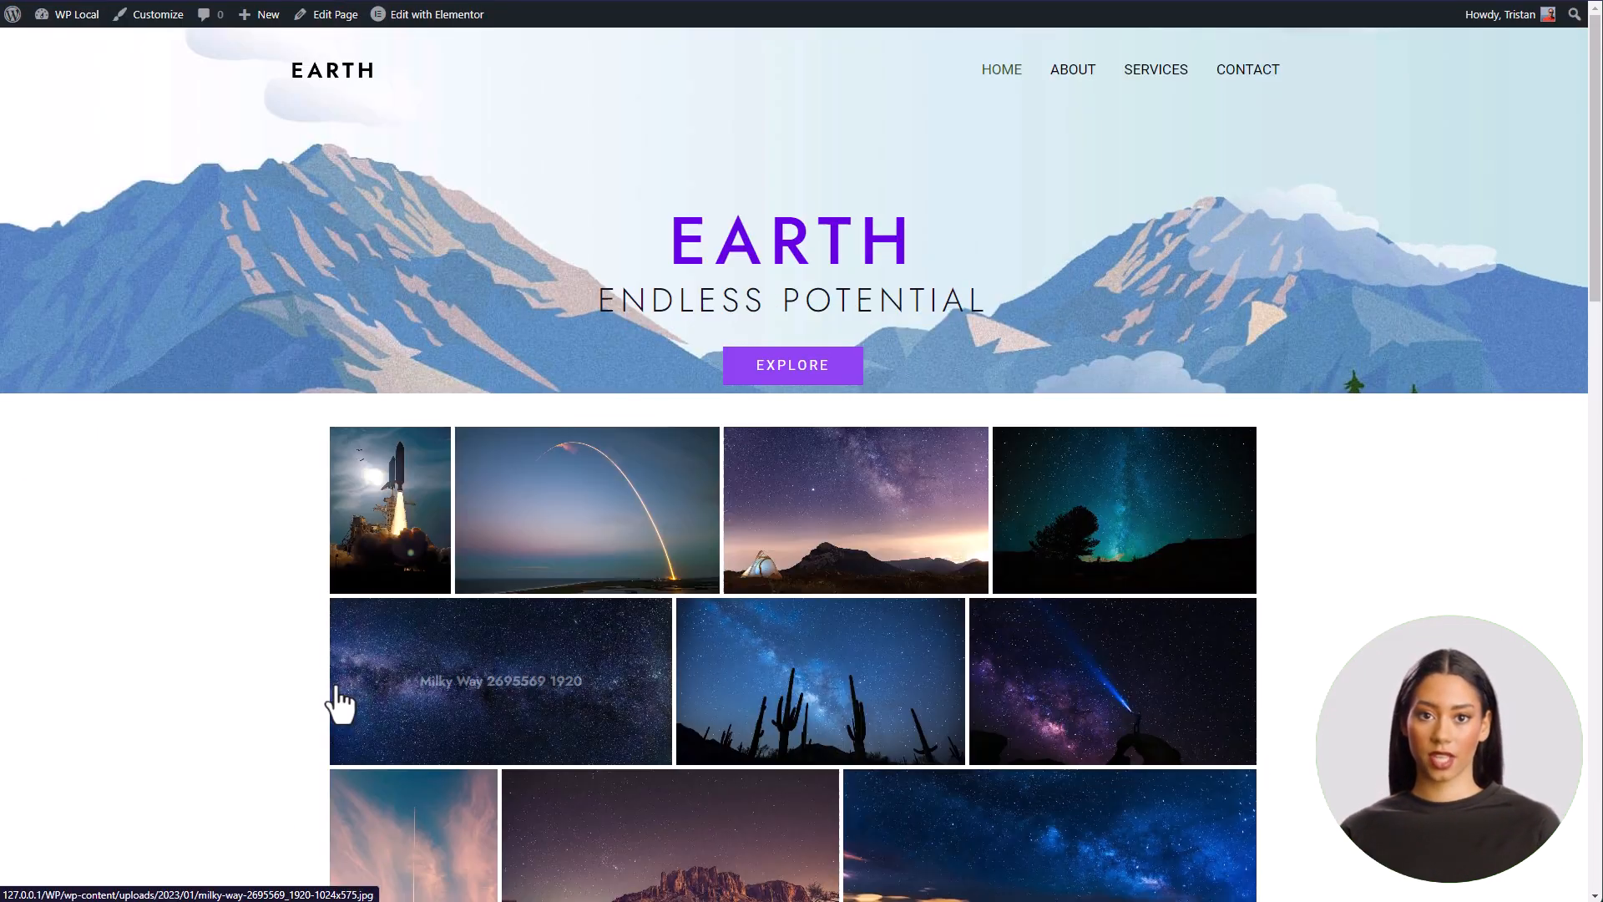
pyautogui.click(436, 14)
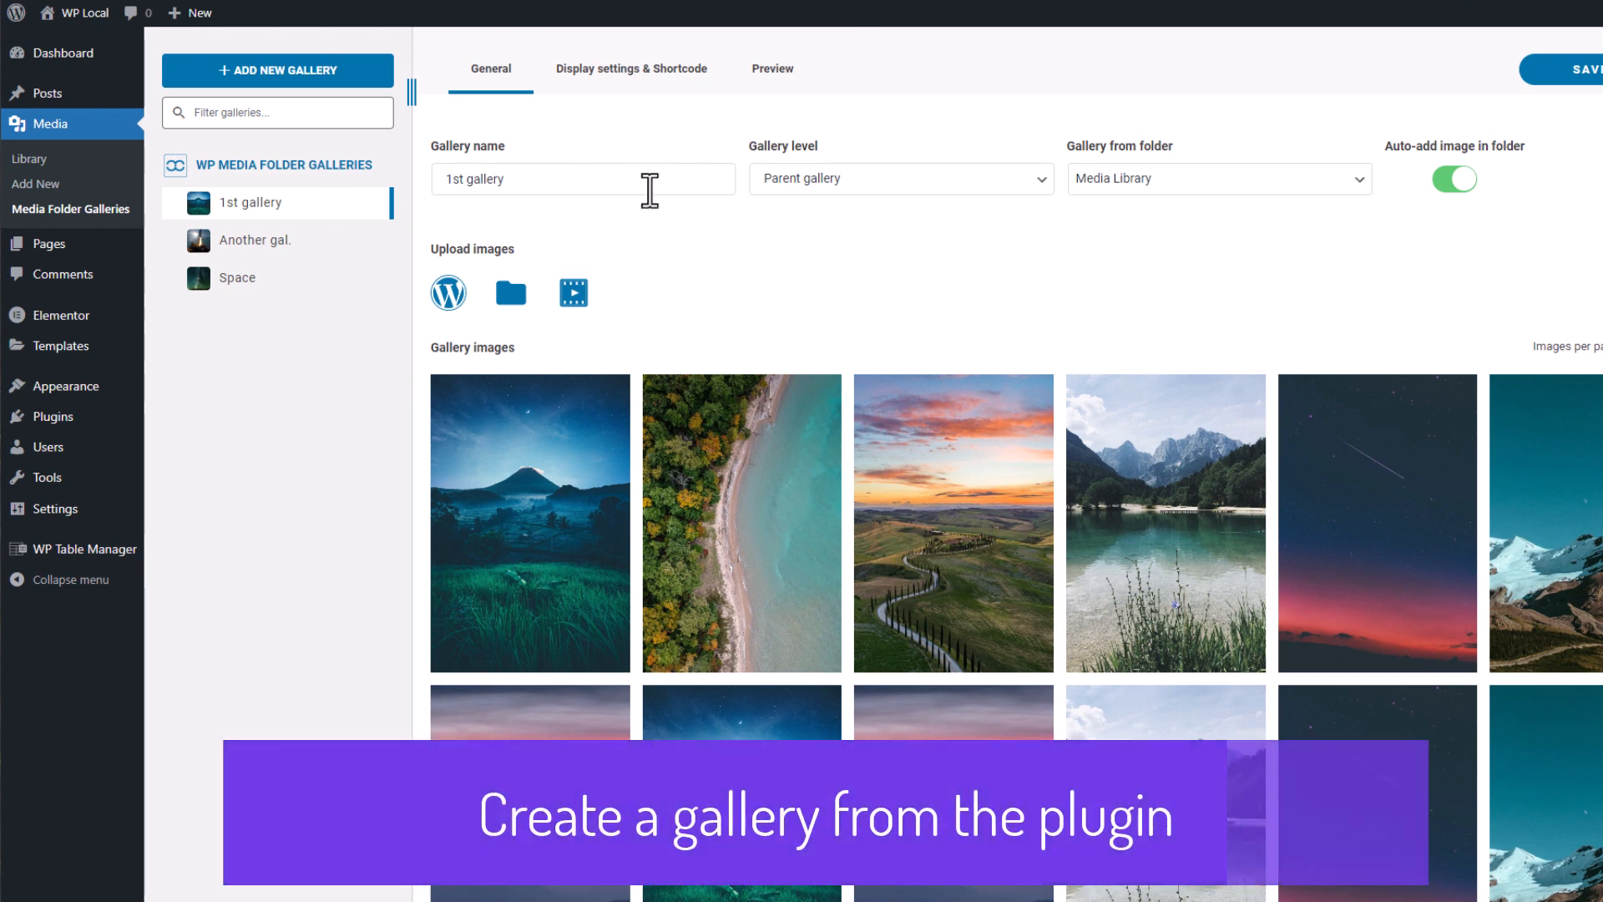
pyautogui.moveTo(1258, 316)
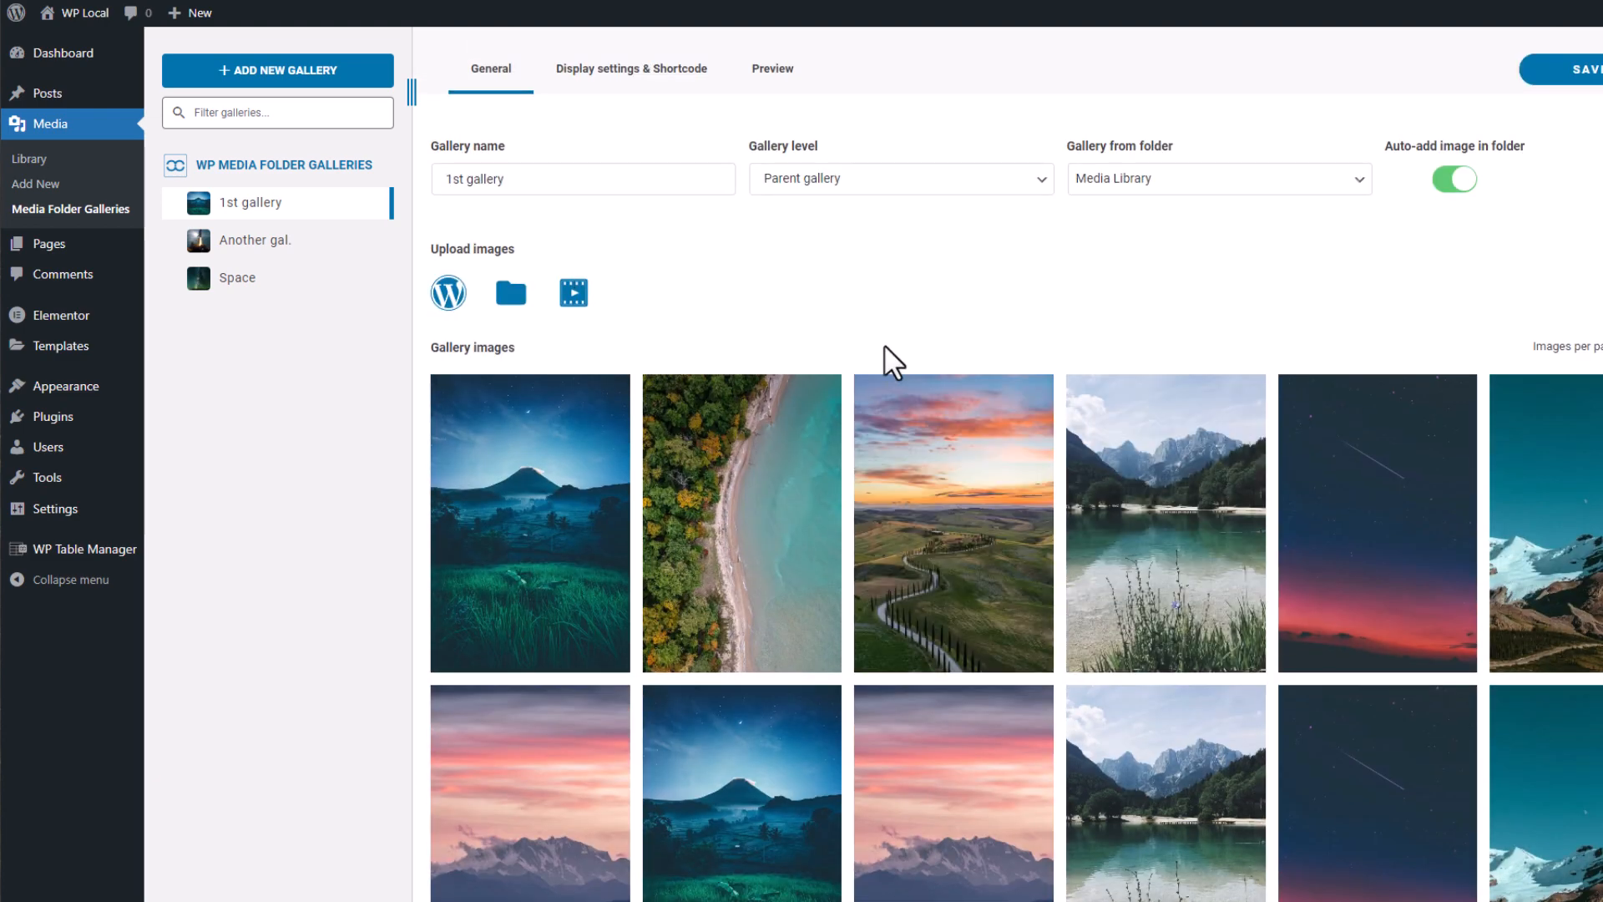
pyautogui.moveTo(173, 190)
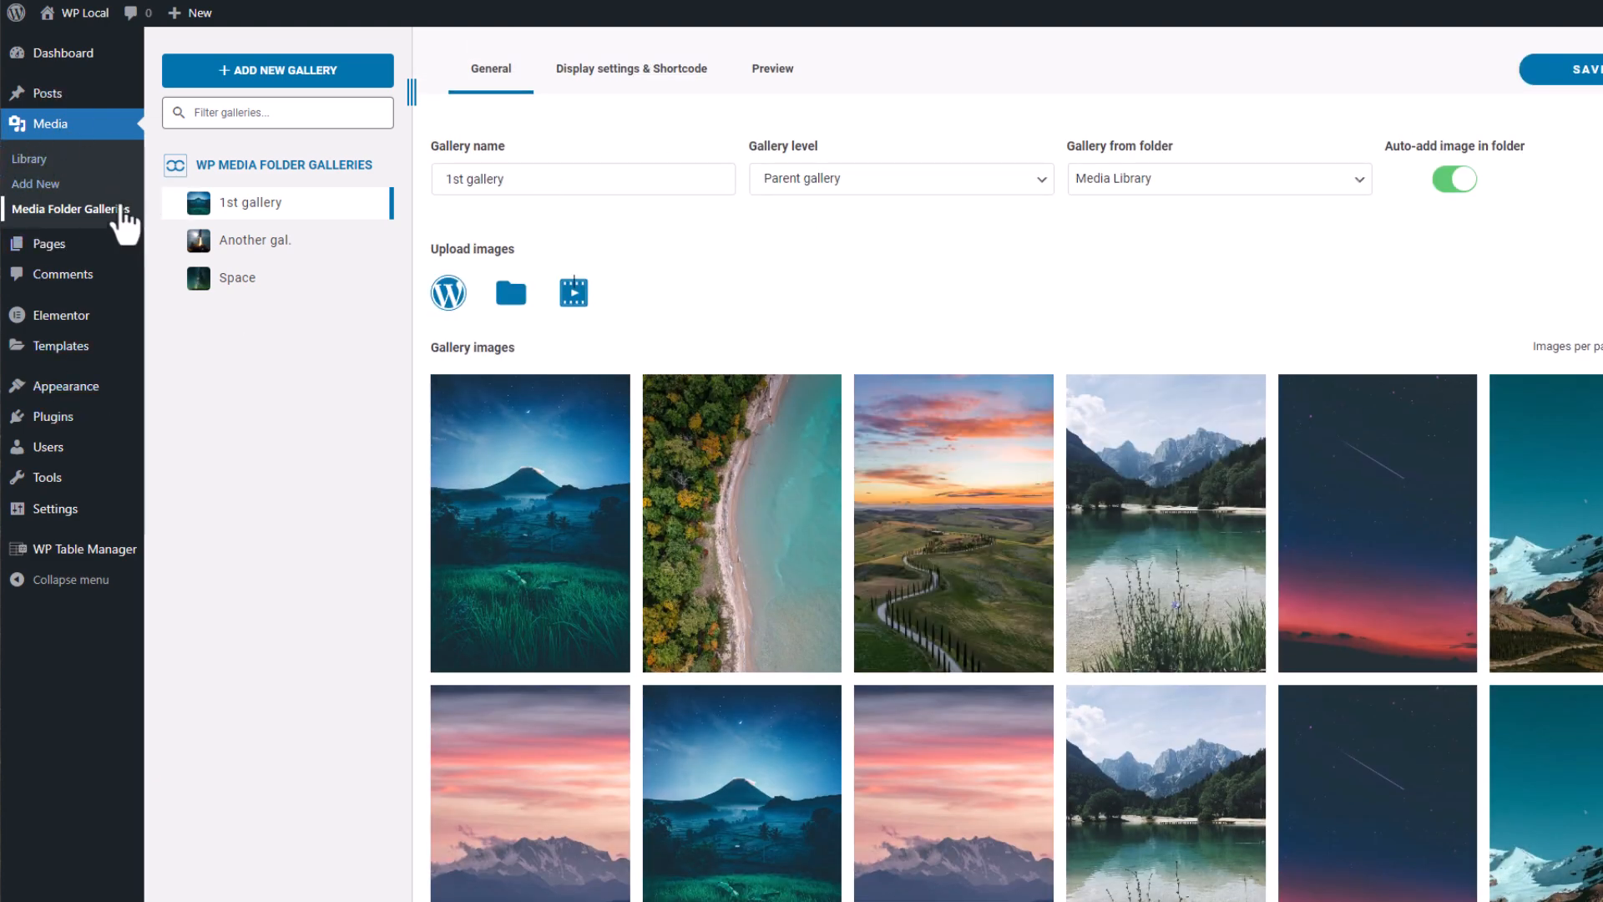
pyautogui.moveTo(54, 192)
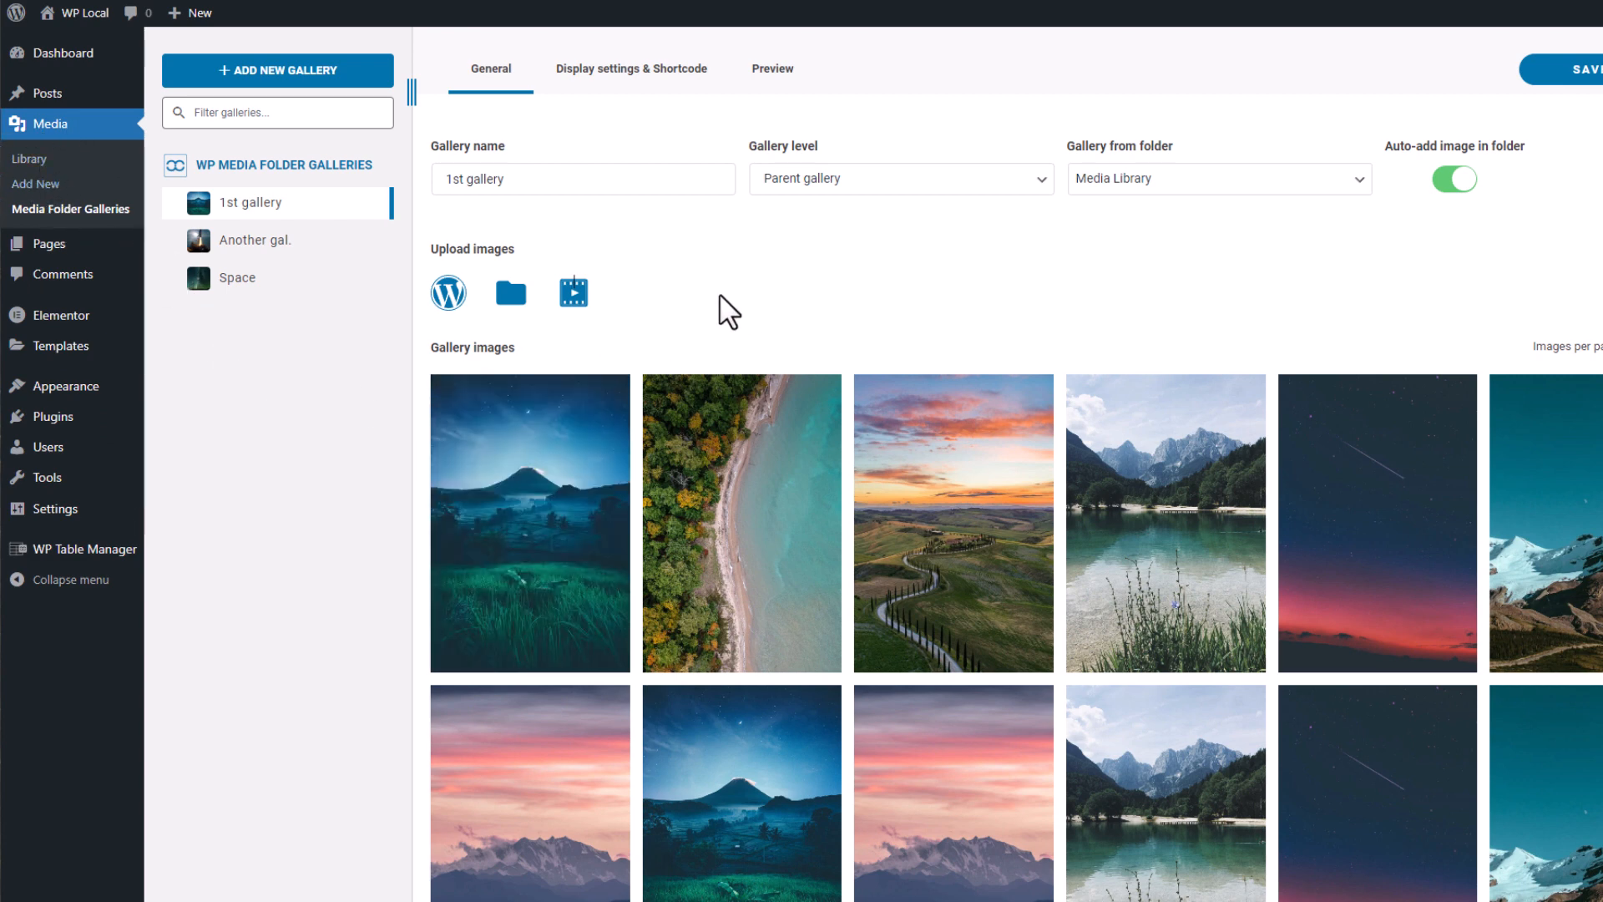
pyautogui.moveTo(184, 225)
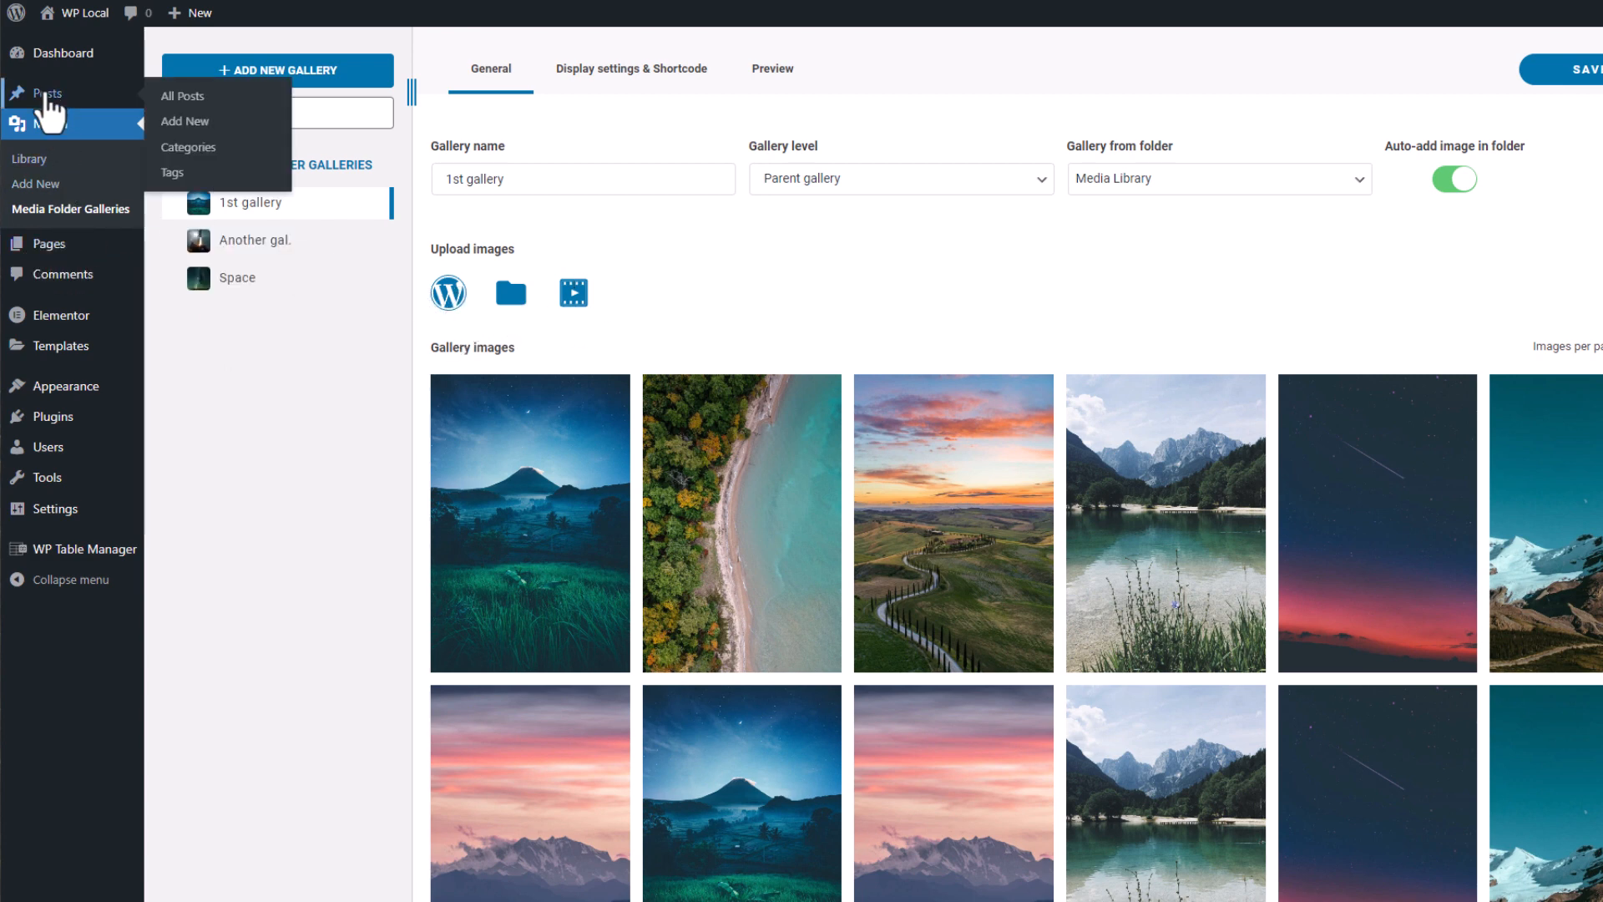
pyautogui.moveTo(864, 297)
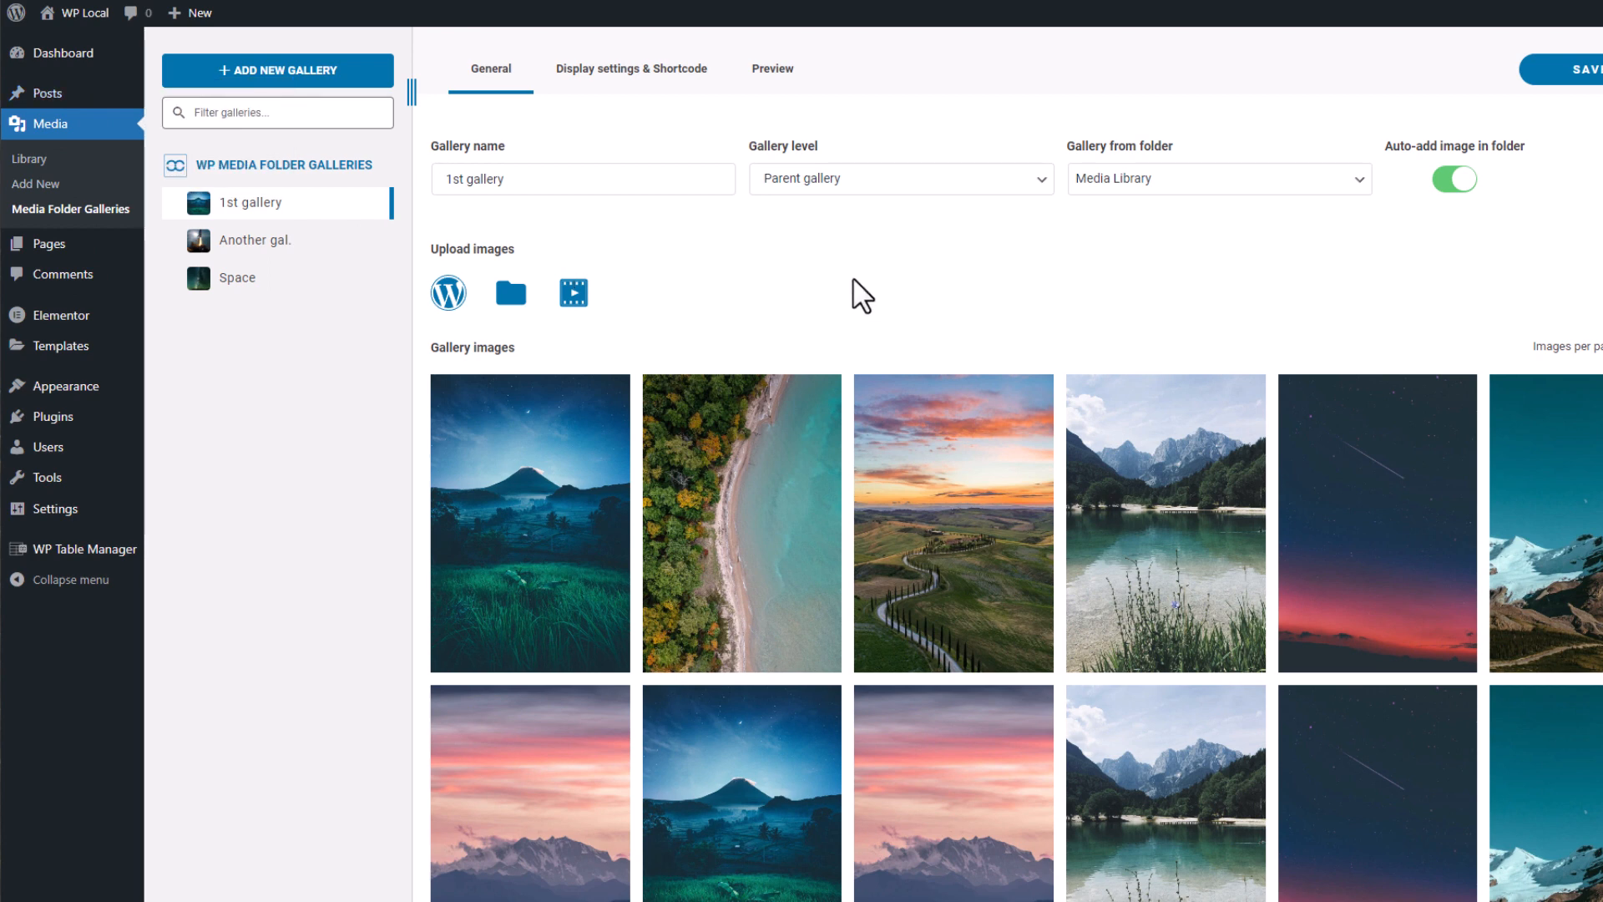
# Open the Add New Gallery dropdown on the Media Folder Galleries page.
pyautogui.click(277, 69)
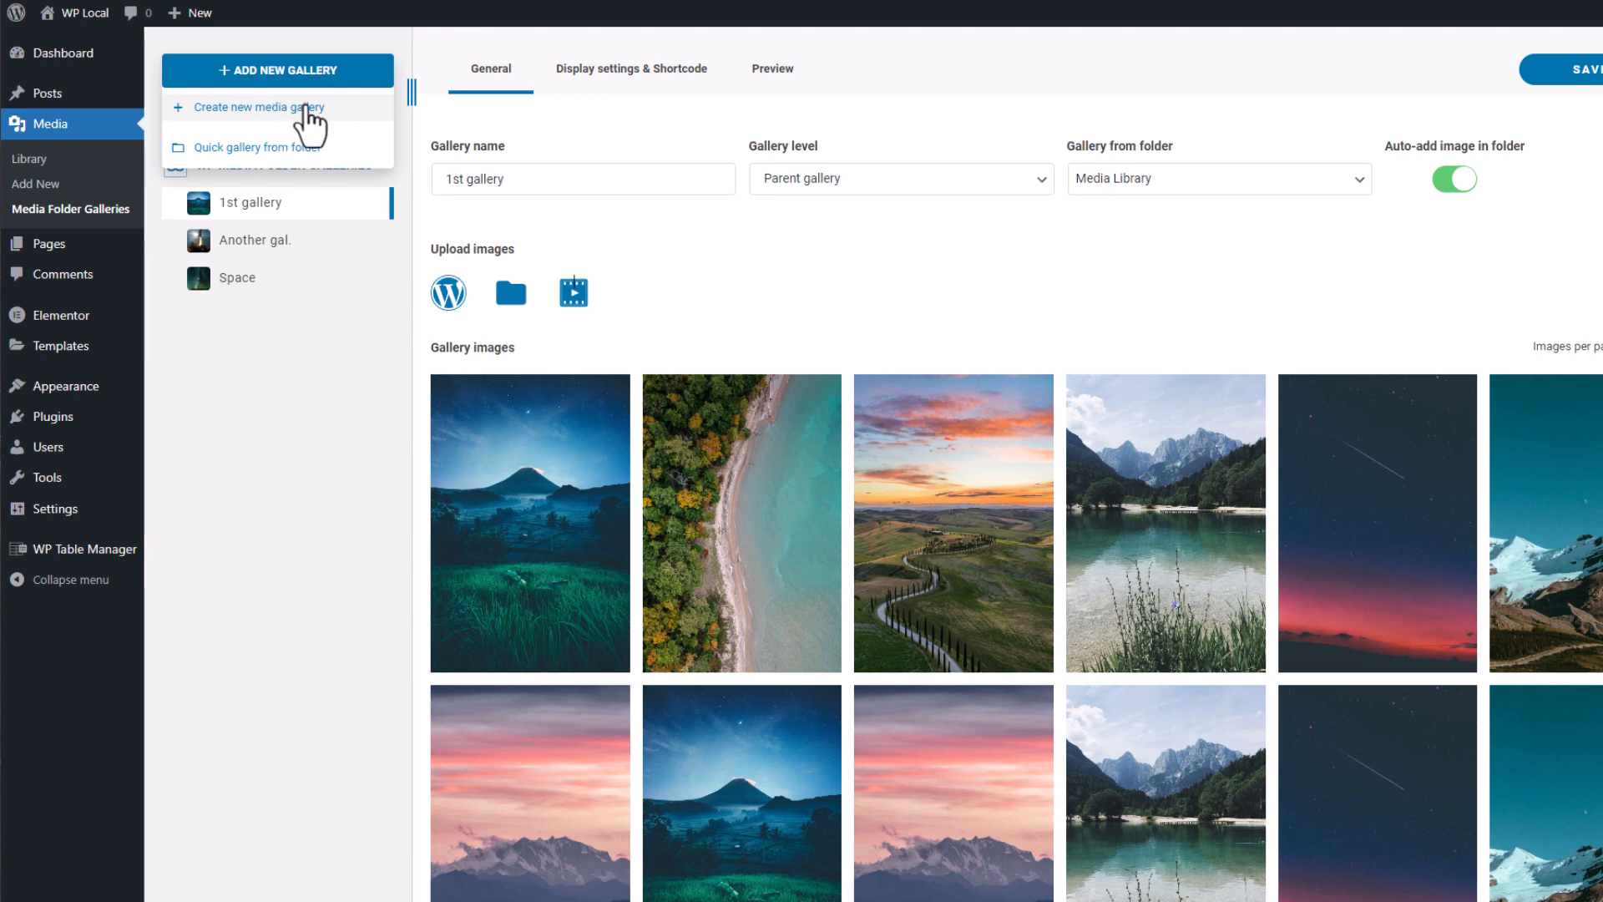
# Create a new media gallery named 'My gallery' with the Masonry theme.
pyautogui.click(254, 108)
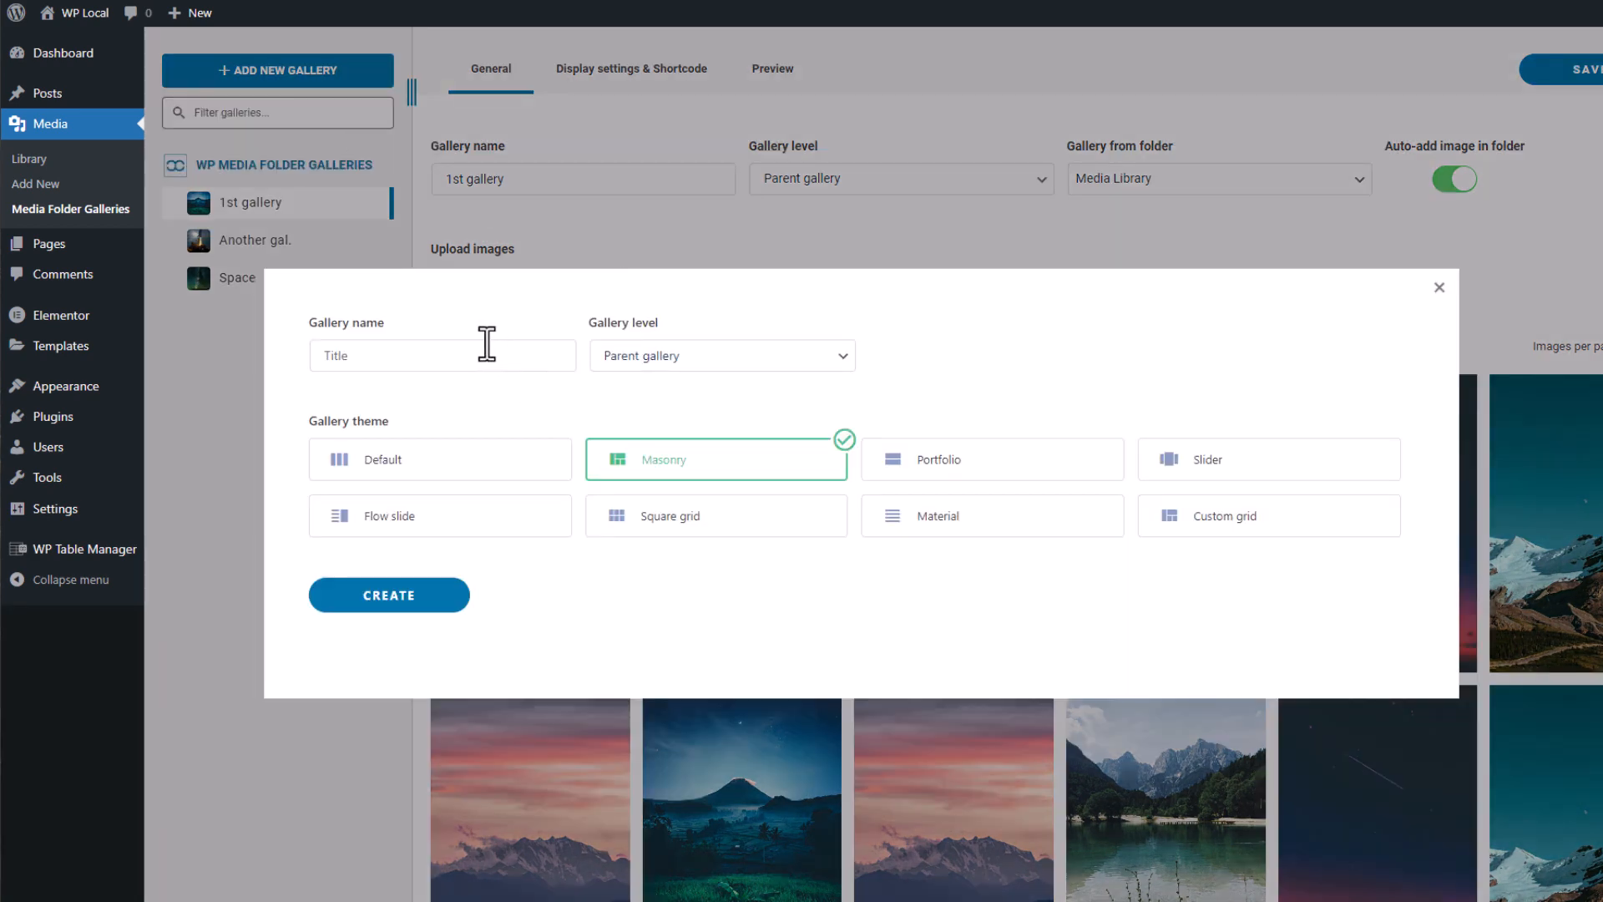
pyautogui.write('My')
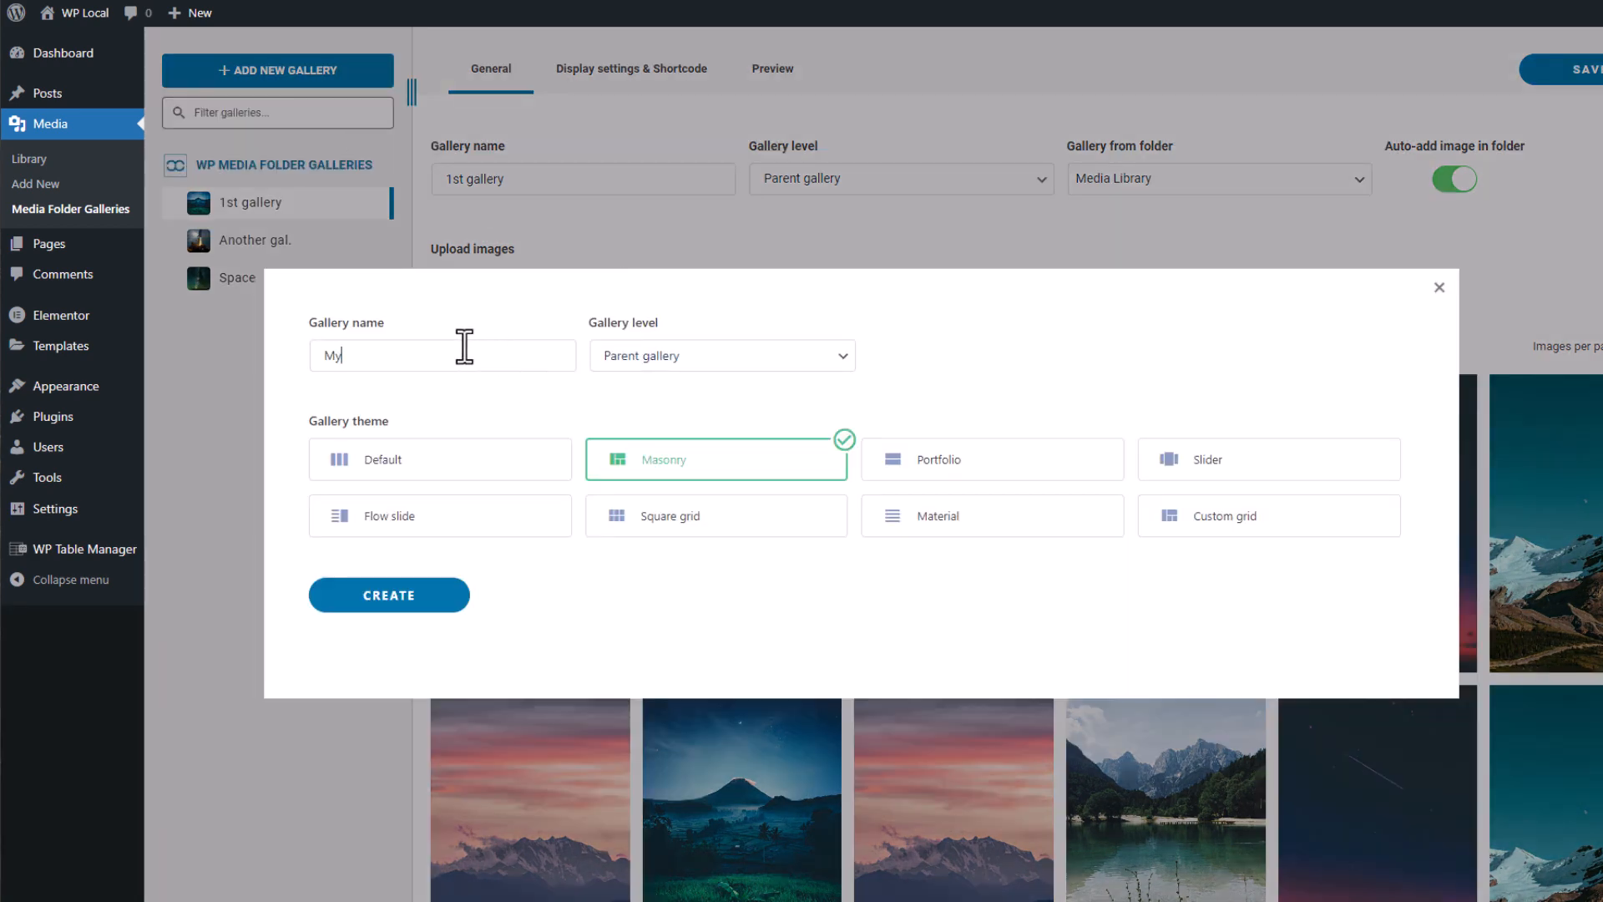
pyautogui.write('gallery')
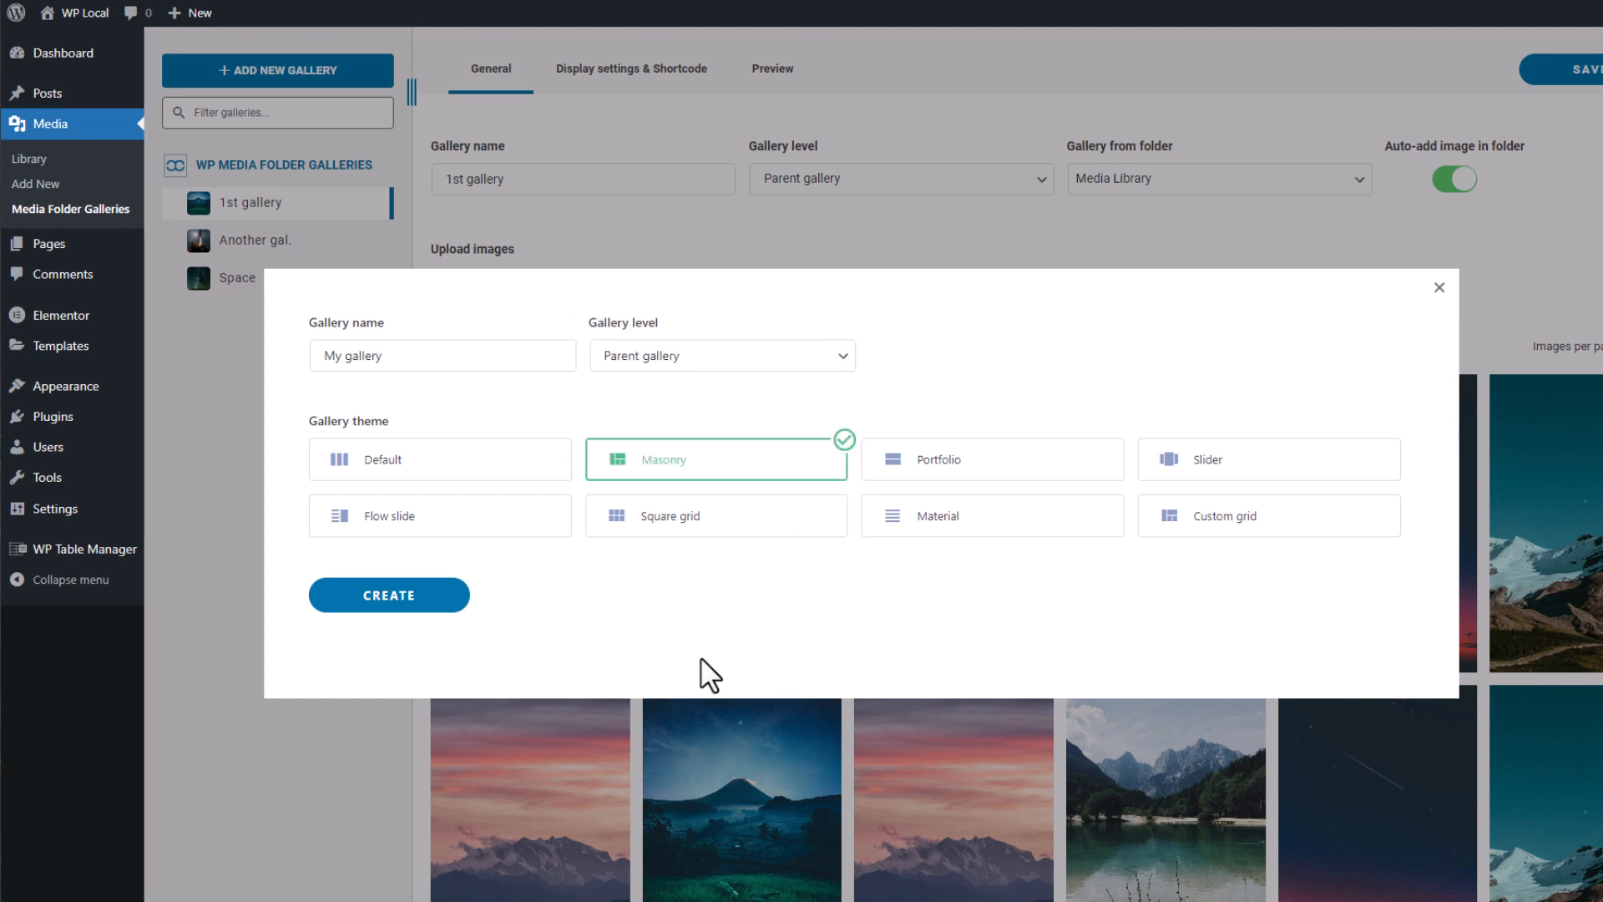
pyautogui.click(388, 594)
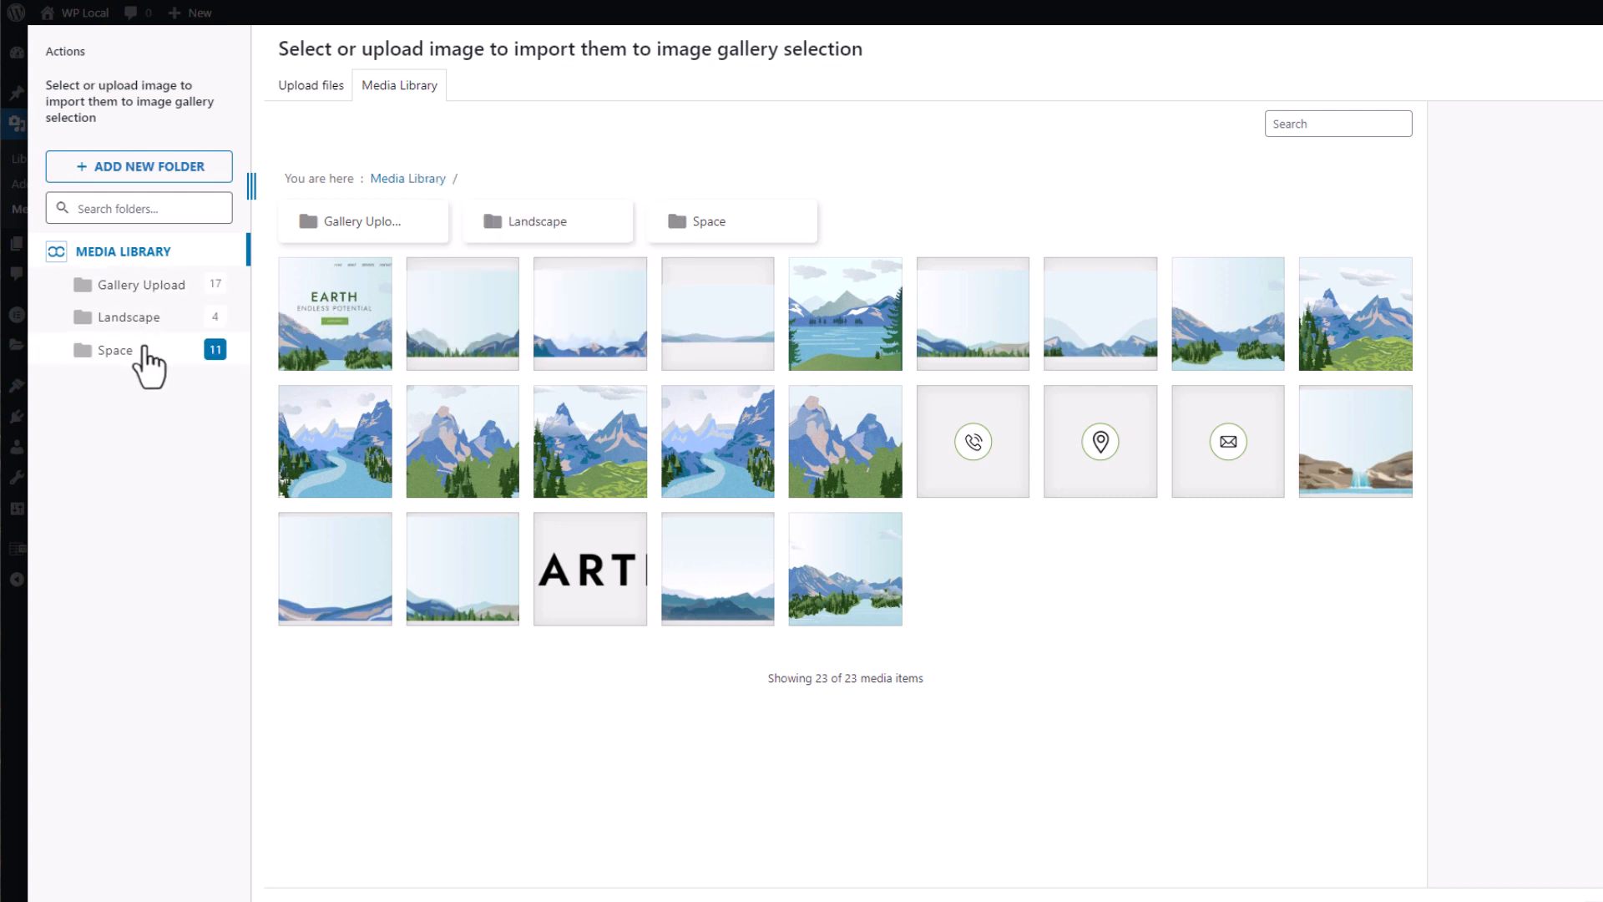
# Select all eleven images in the Space folder and import them into My gallery.
pyautogui.click(114, 349)
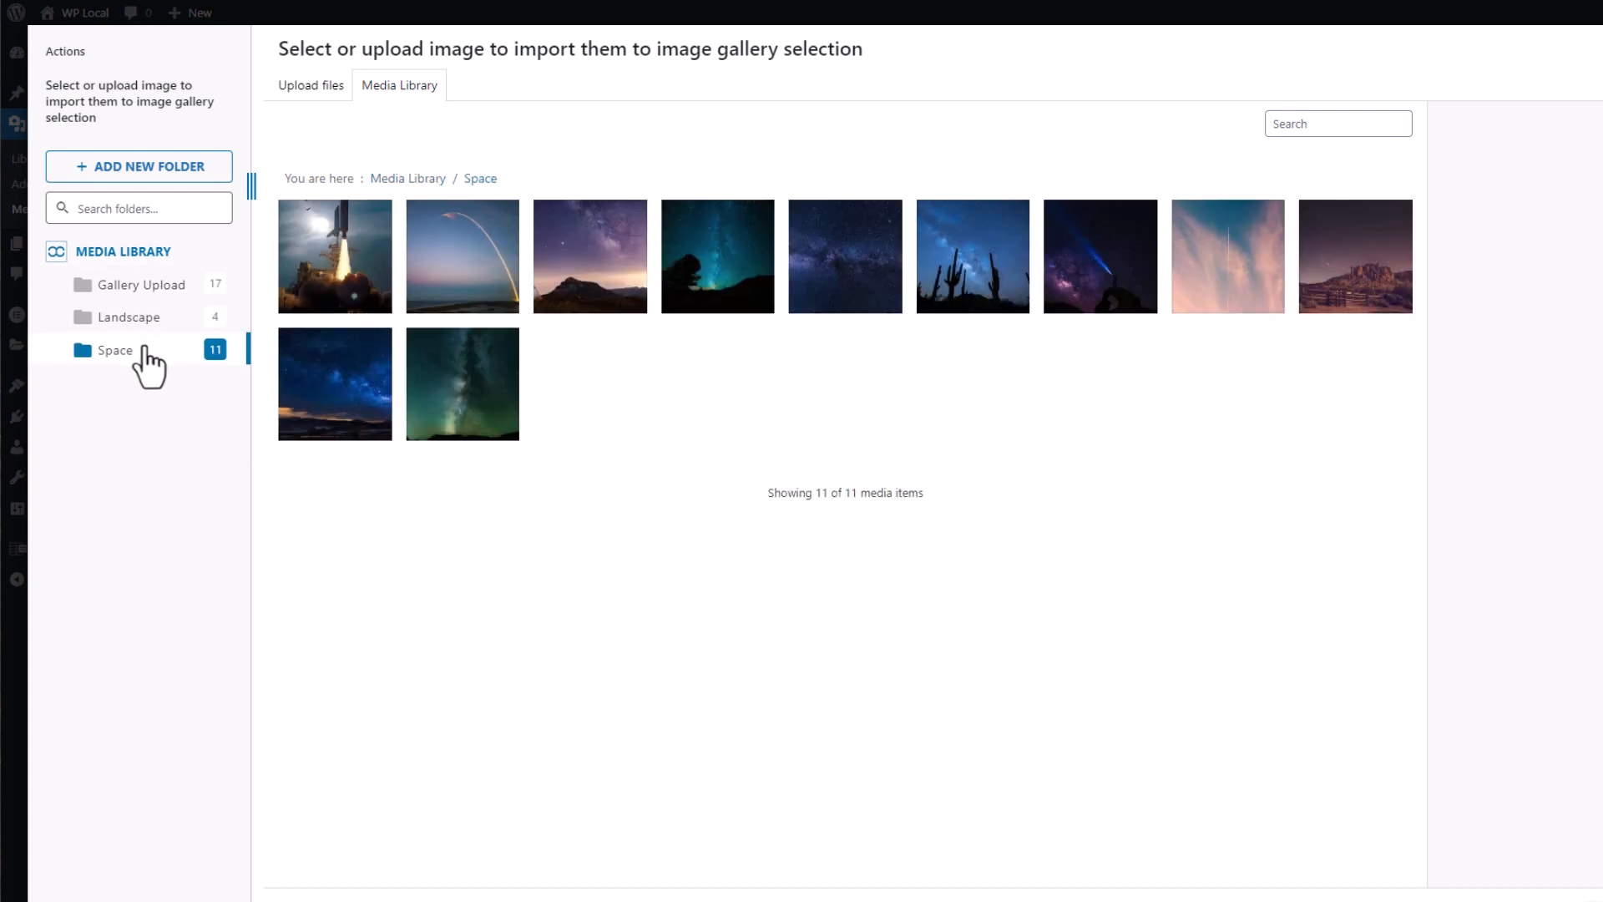
pyautogui.click(334, 255)
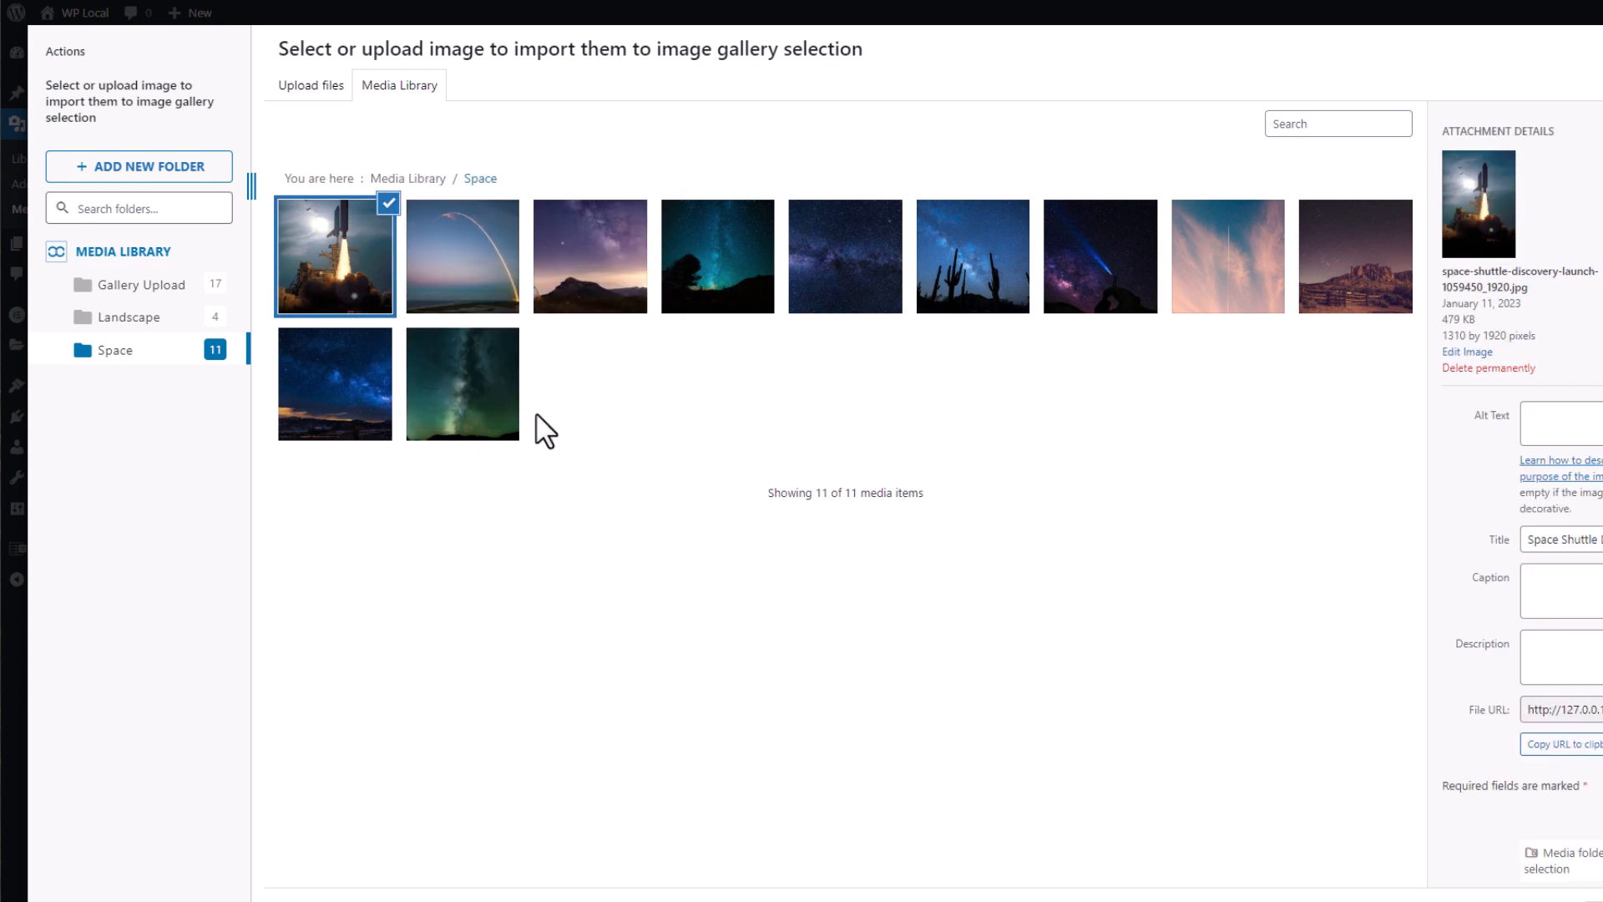
pyautogui.click(461, 384)
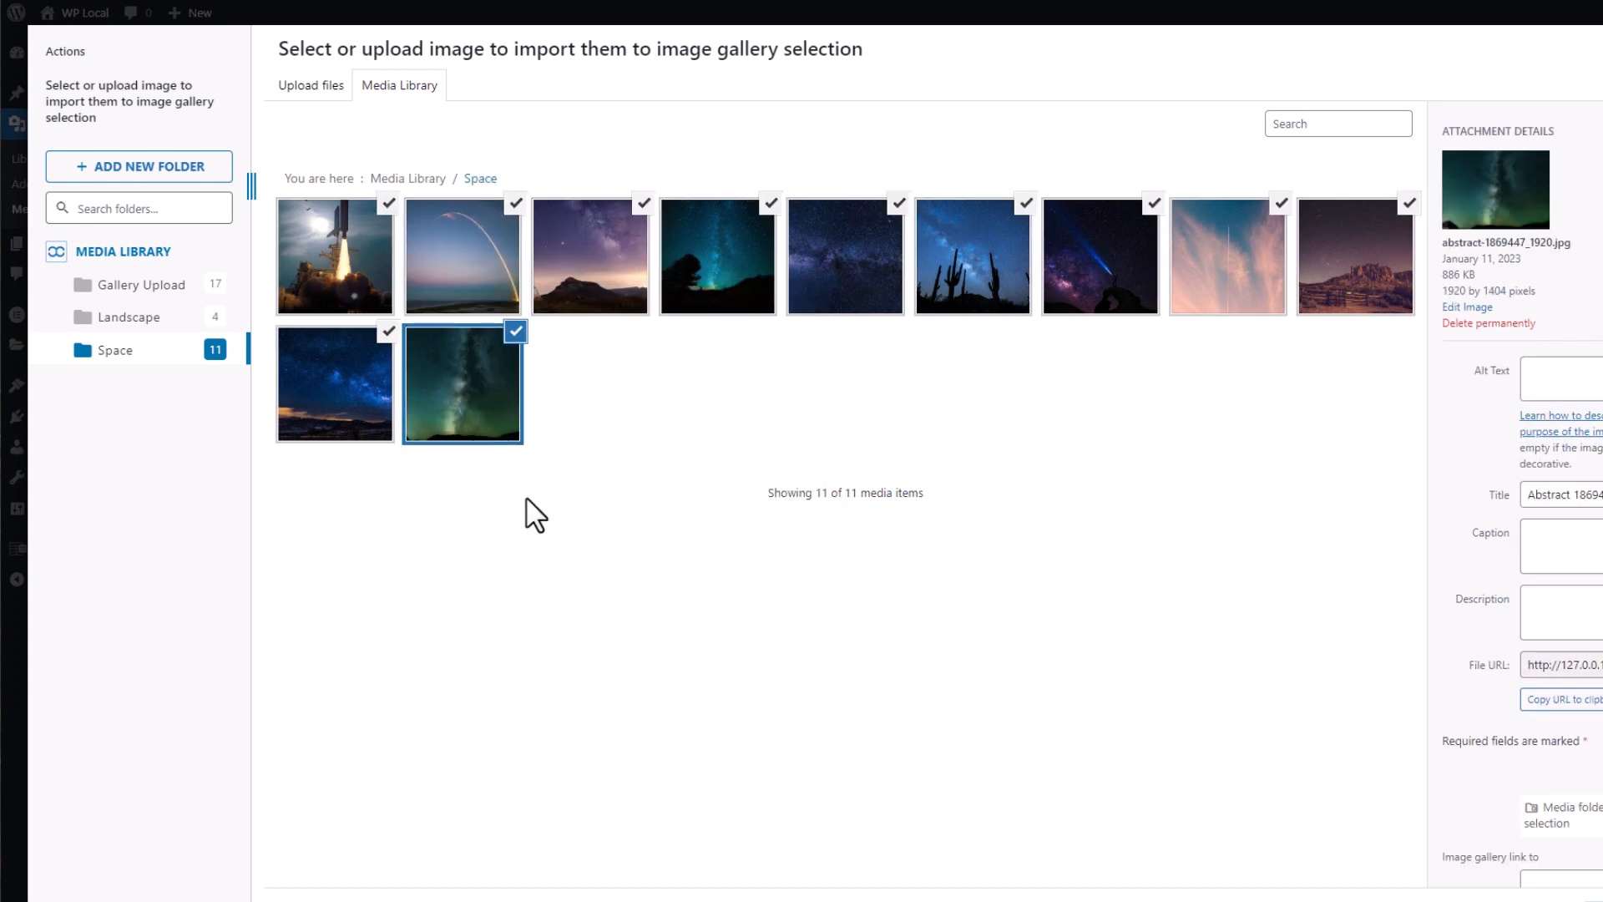
pyautogui.moveTo(779, 501)
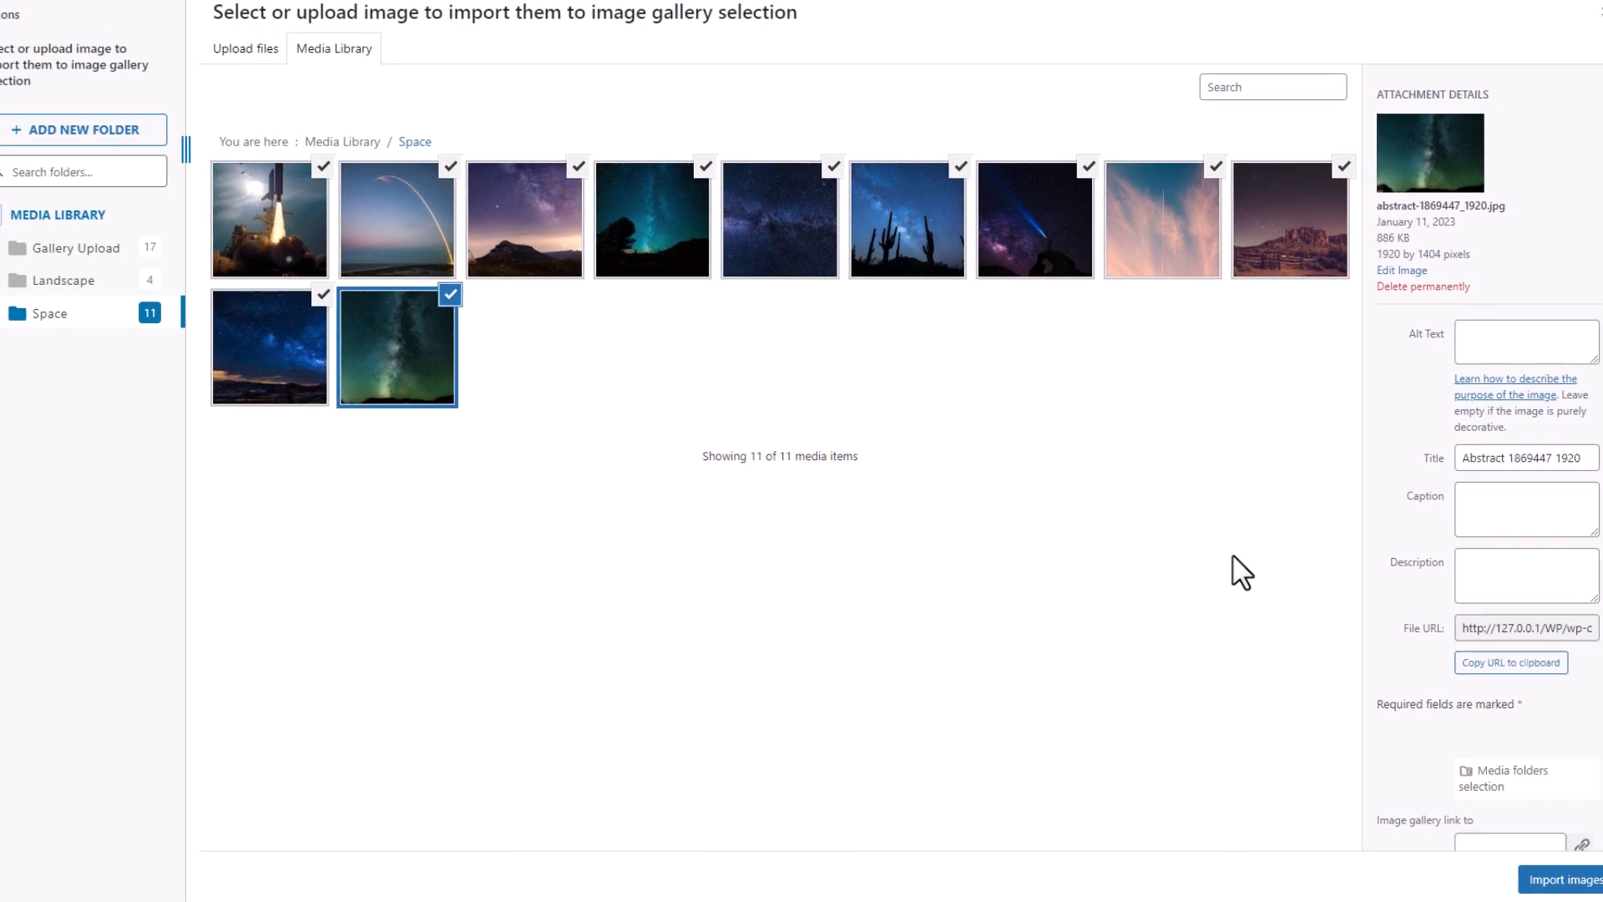
pyautogui.click(1561, 880)
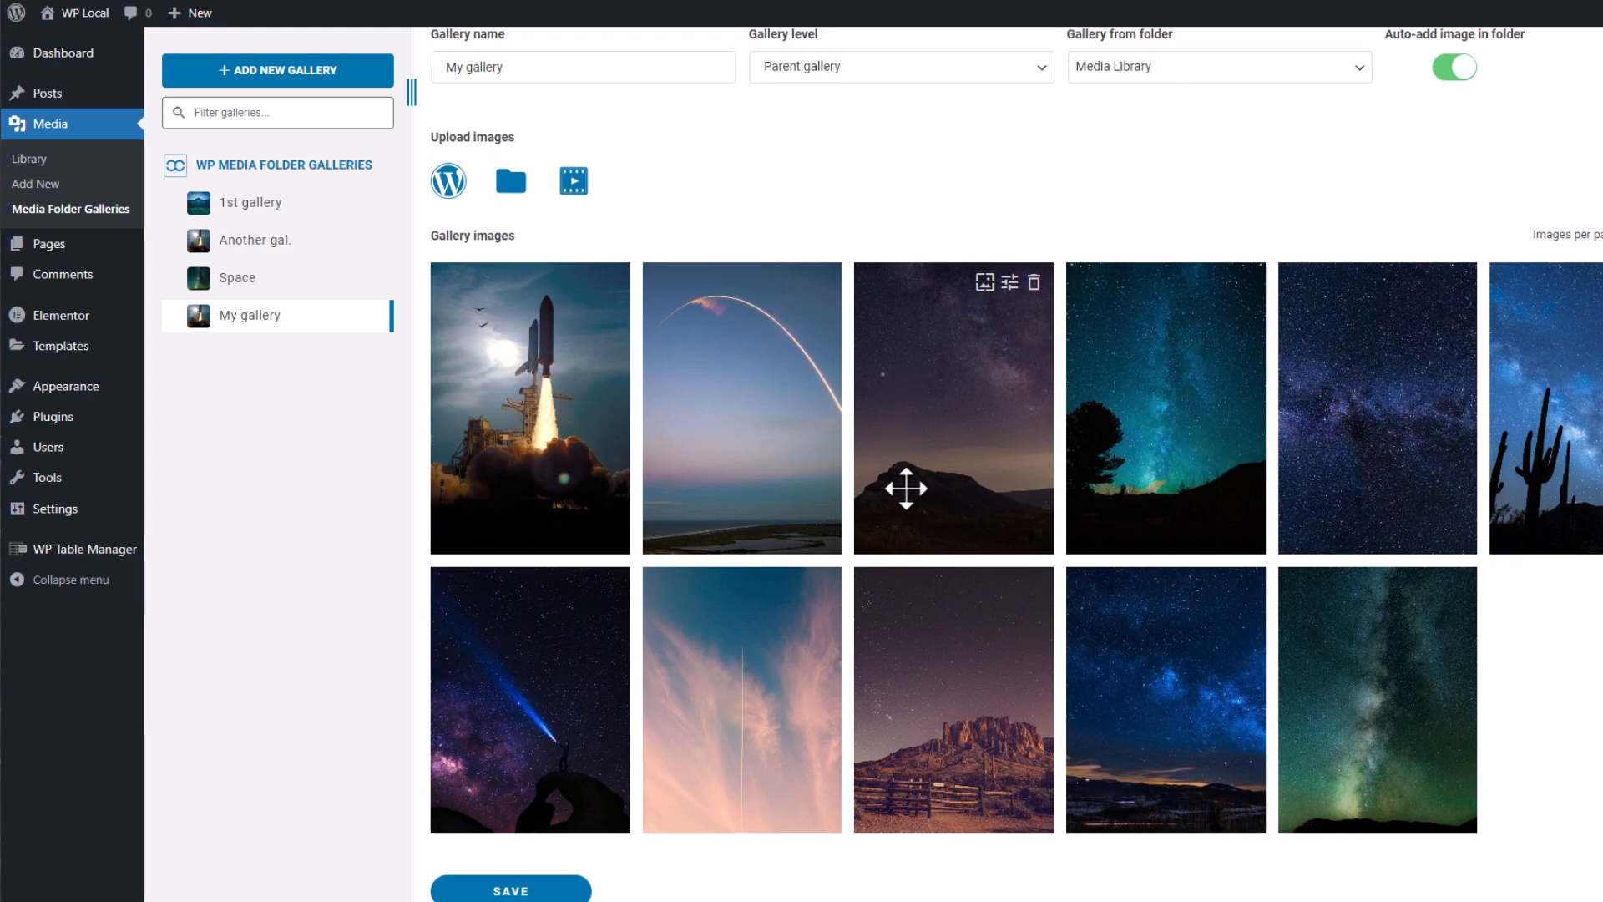
# Upload four photos from the computer into My gallery, bringing it to fifteen images.
pyautogui.click(510, 181)
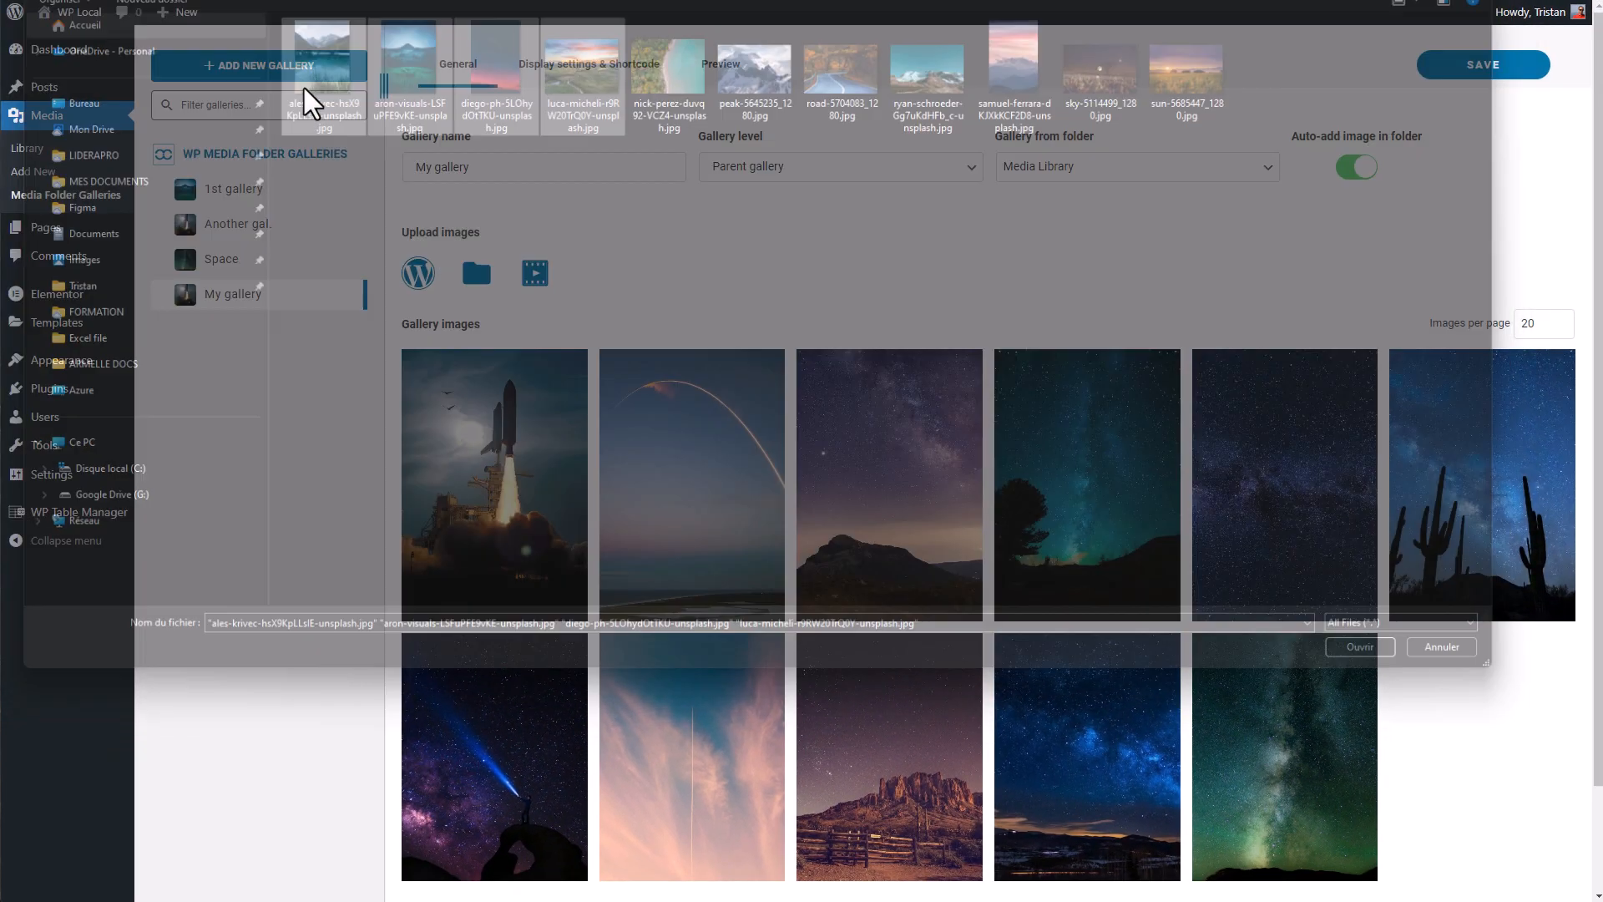
pyautogui.click(1358, 646)
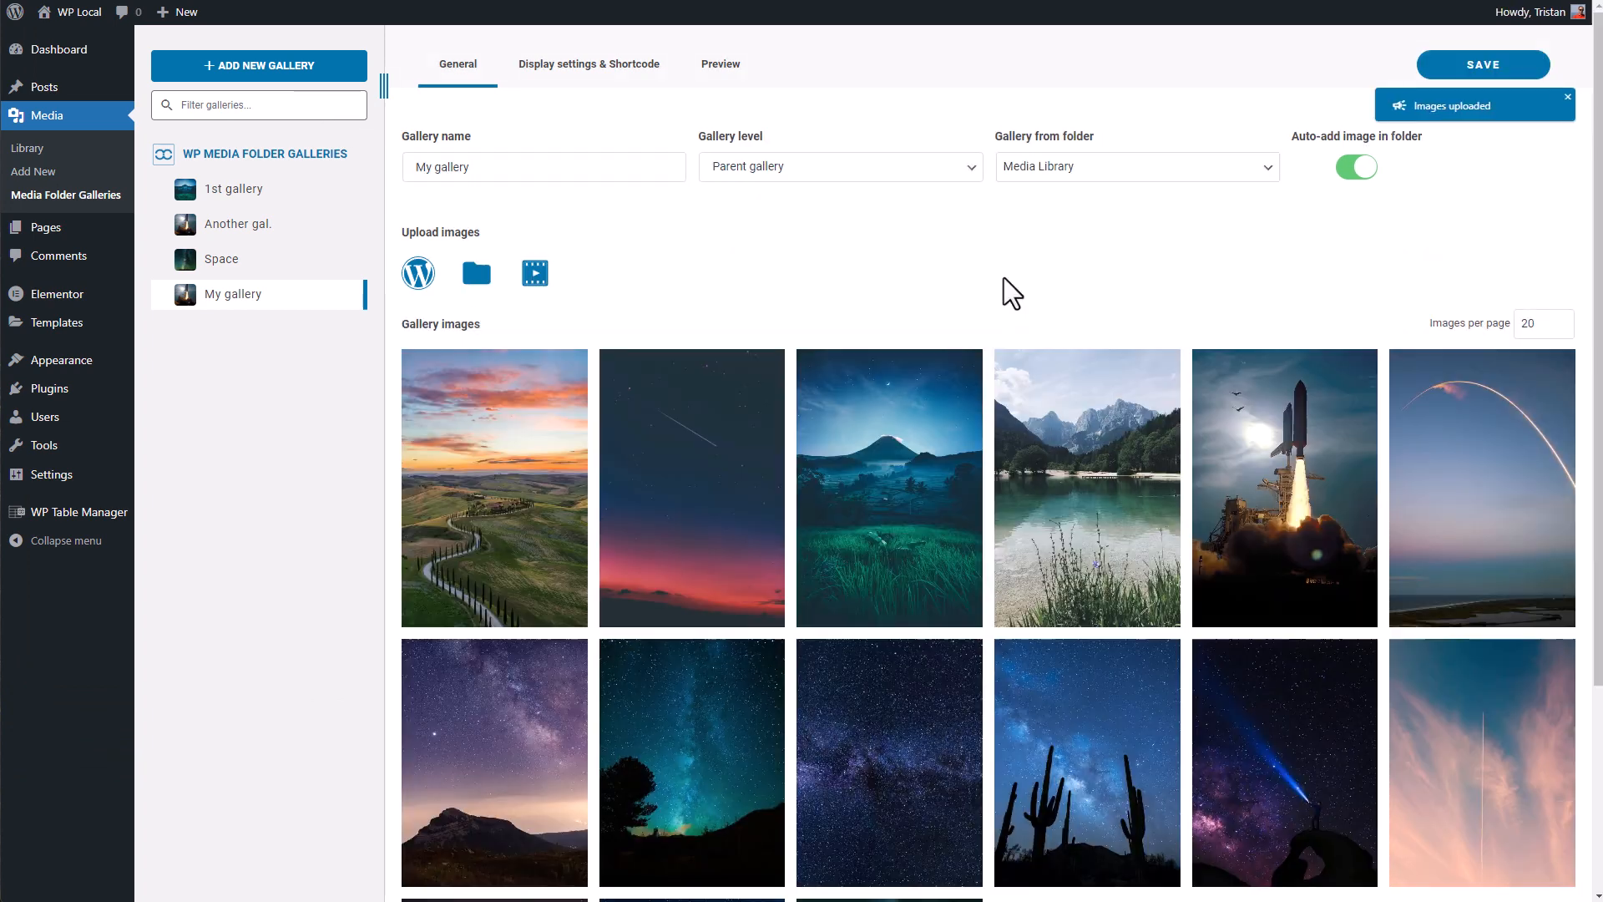
pyautogui.scroll(-3)
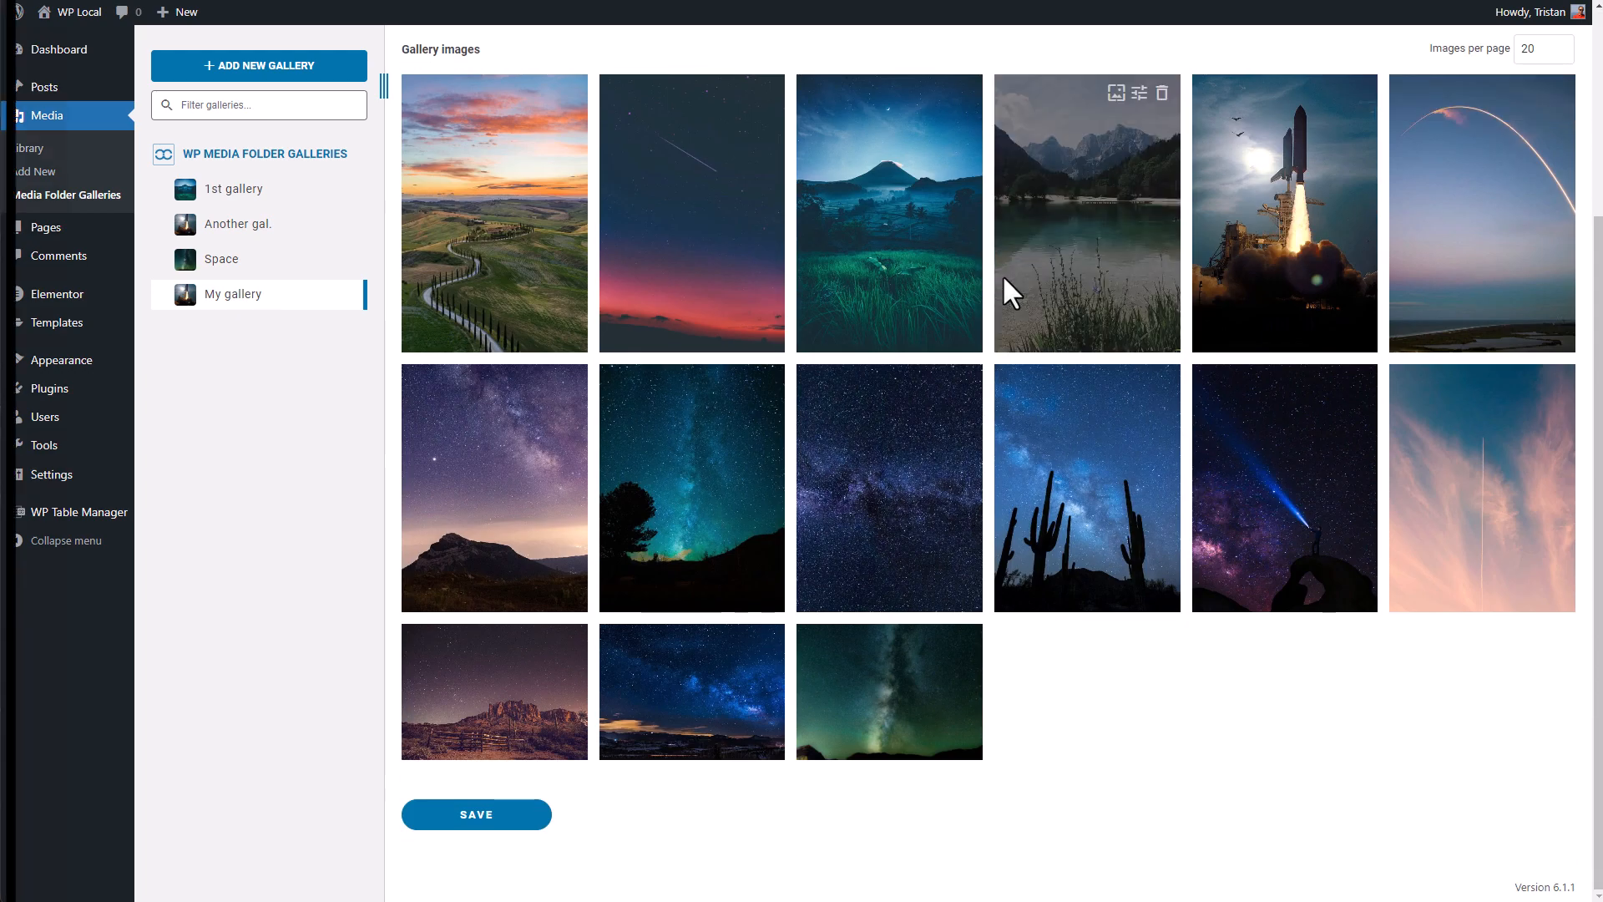
pyautogui.click(229, 191)
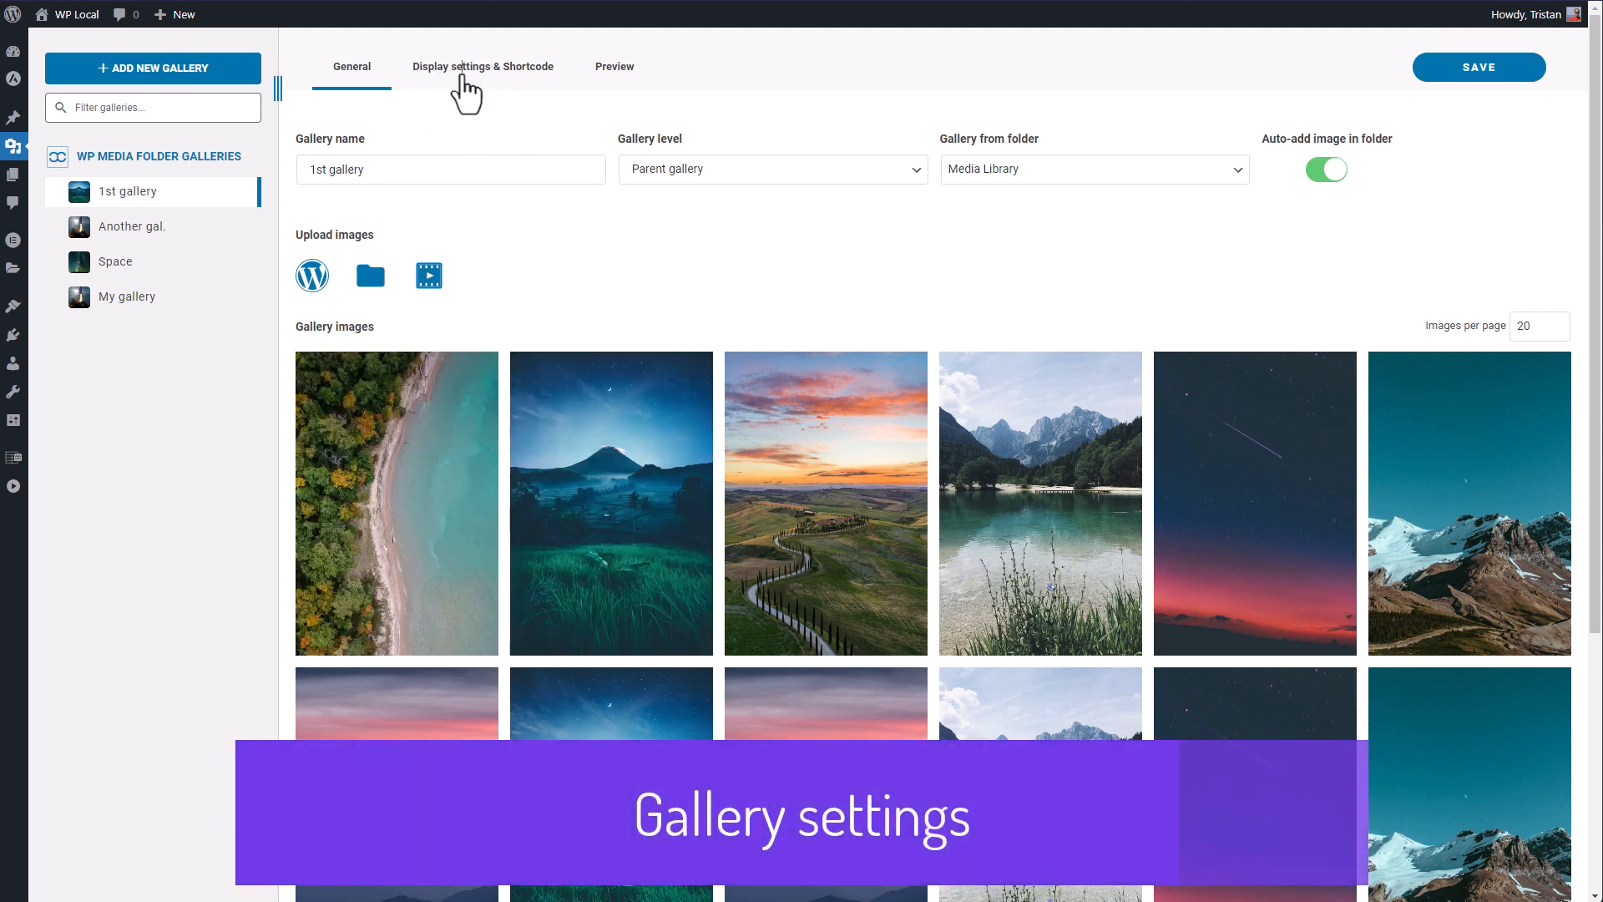
# Set the 1st gallery's masonry layout to Vertical and view its column preview.
pyautogui.click(482, 66)
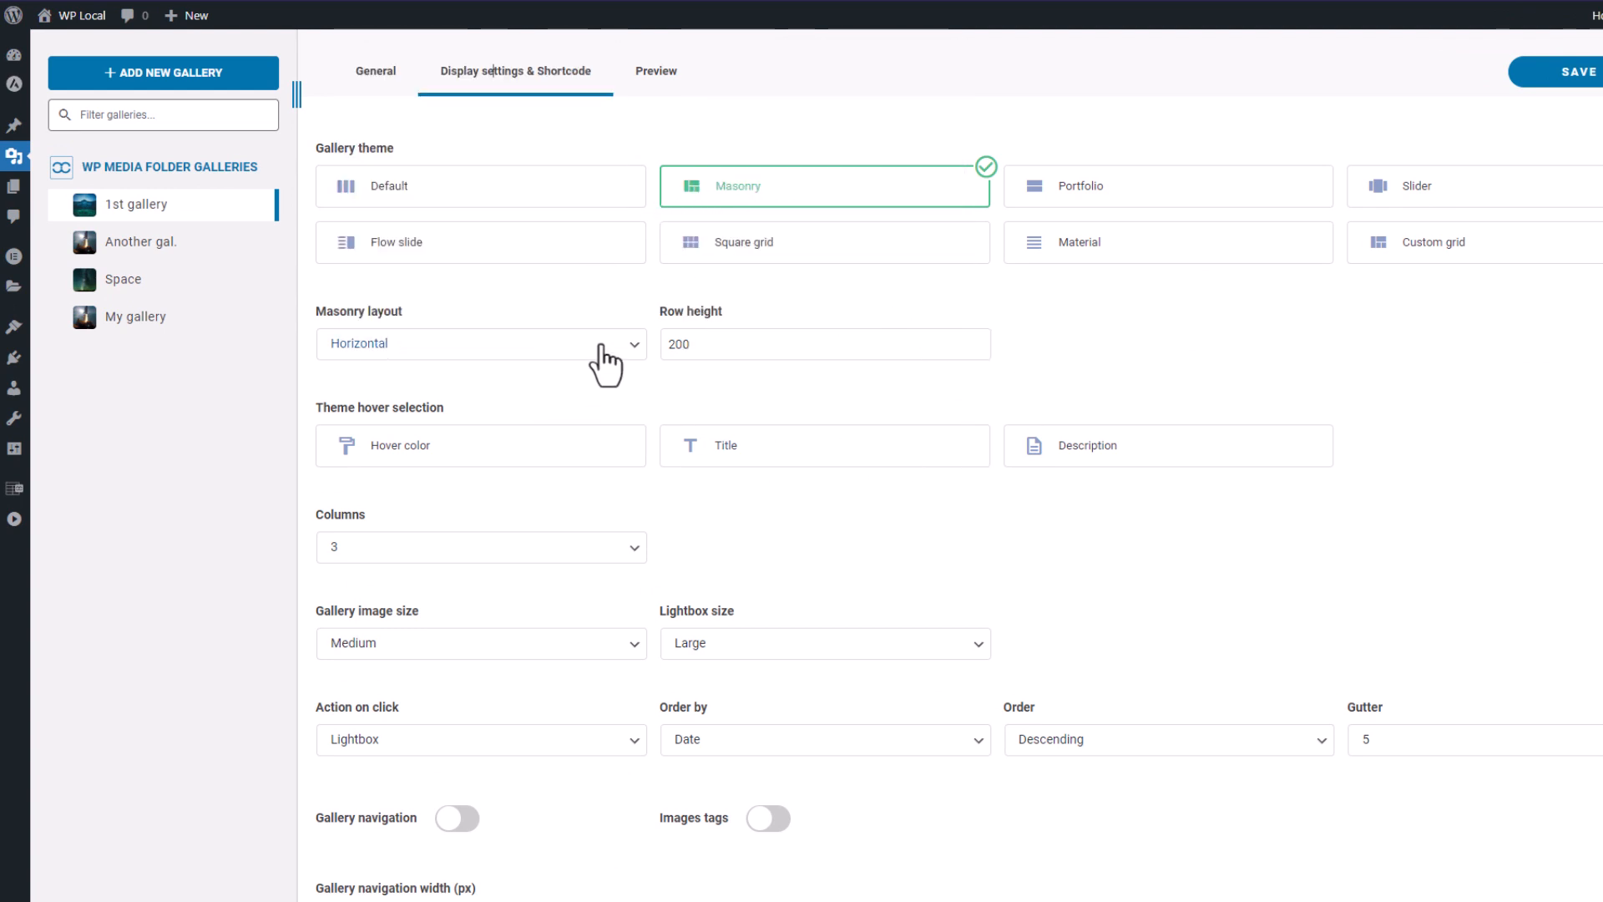
pyautogui.click(479, 343)
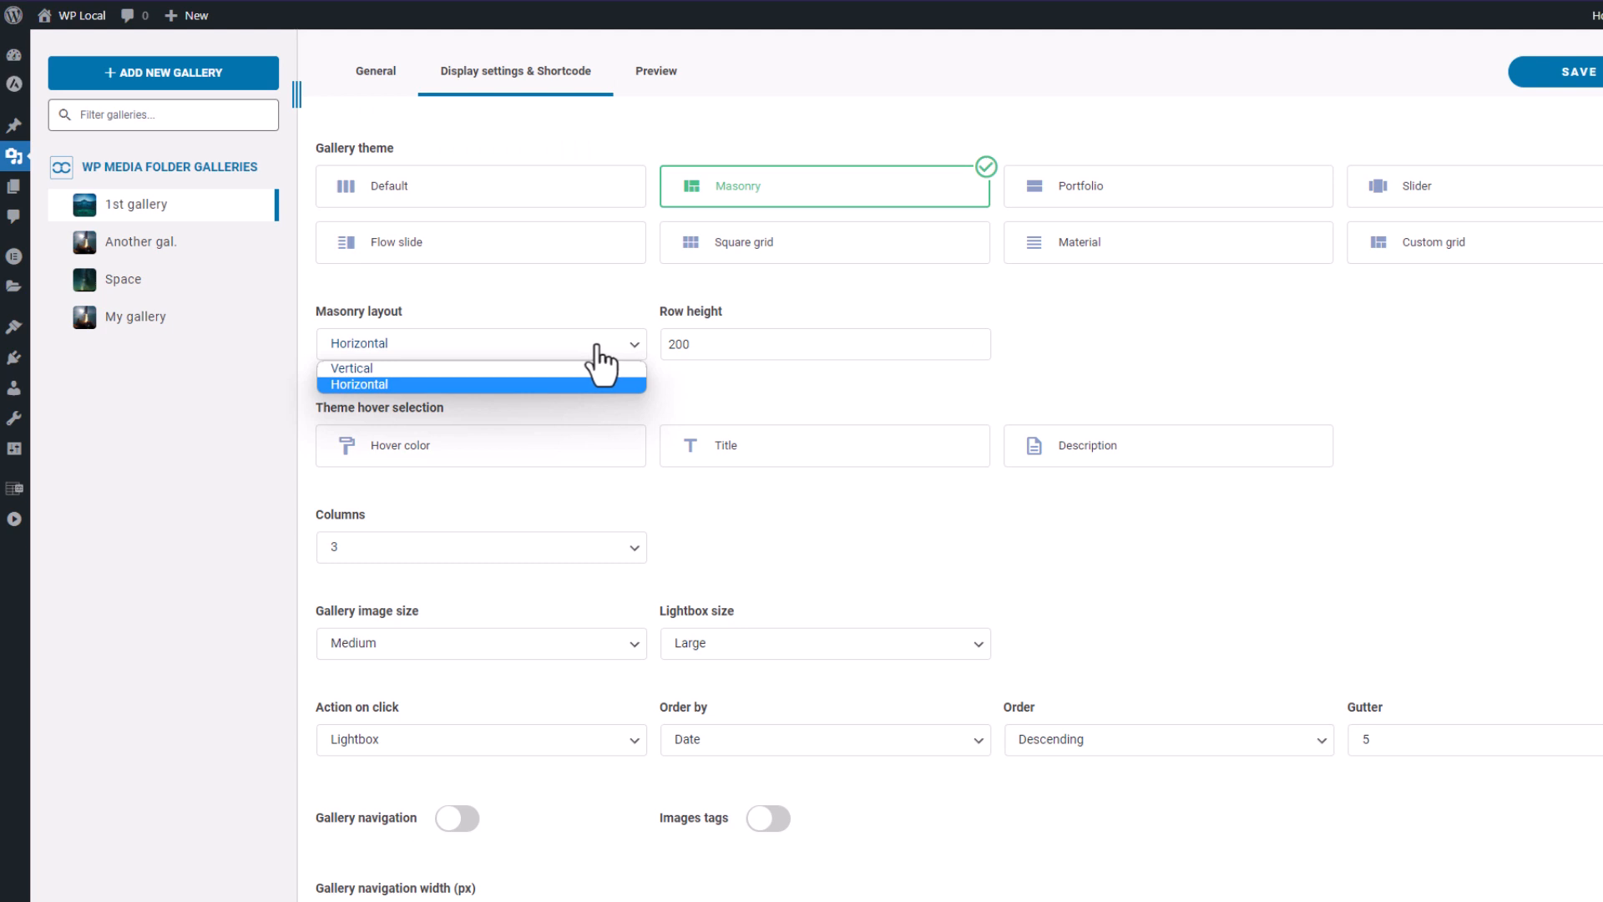
pyautogui.click(350, 368)
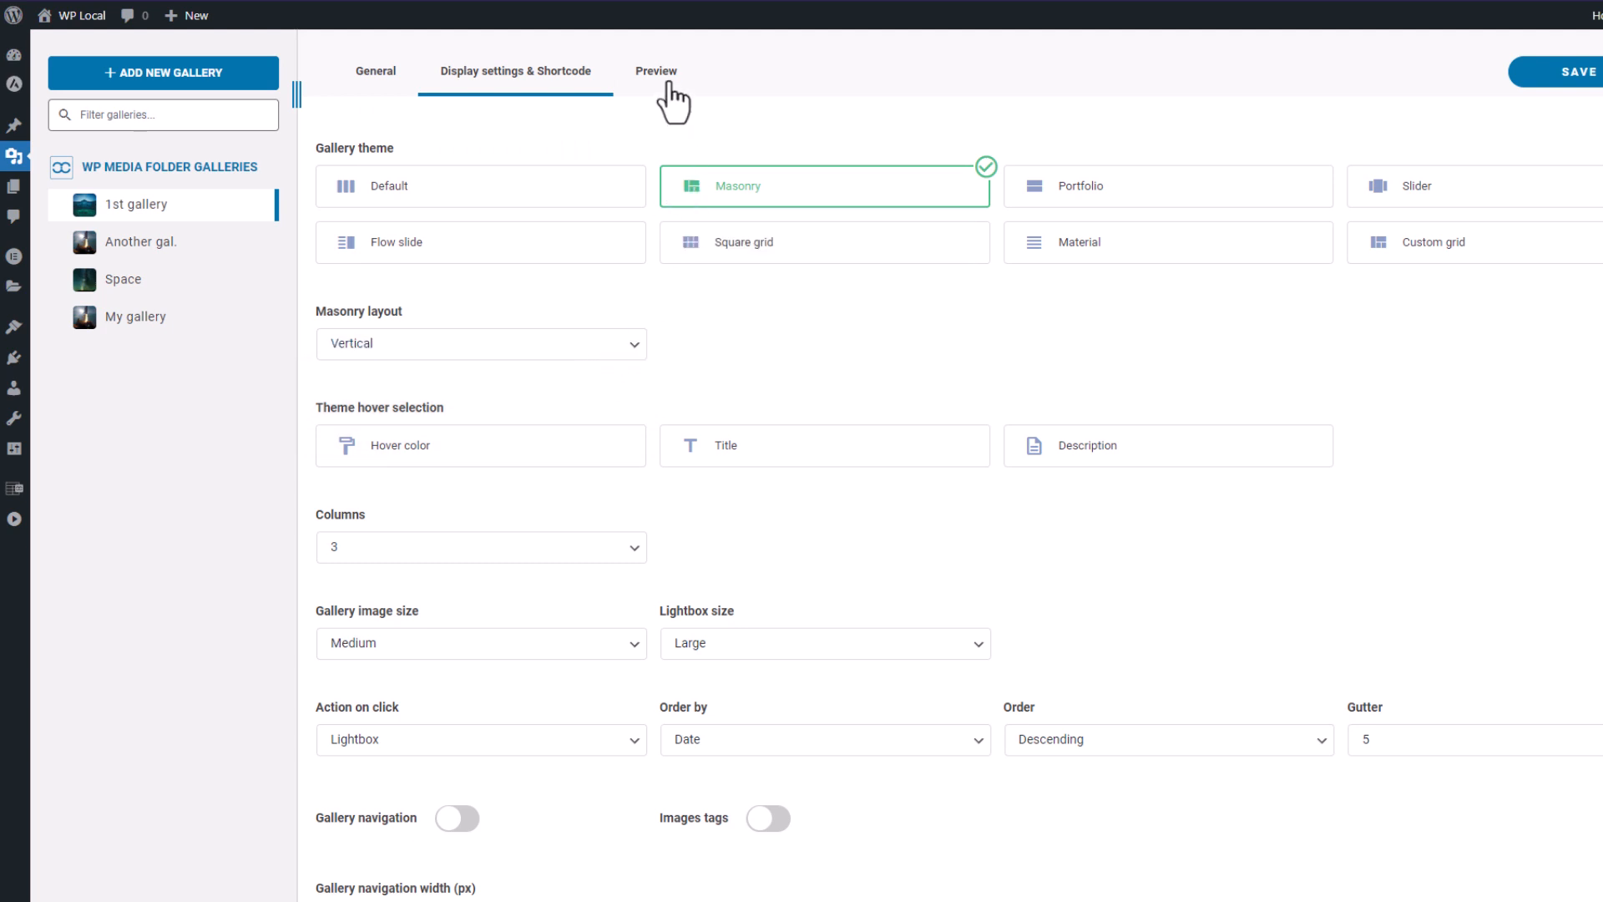
pyautogui.click(655, 70)
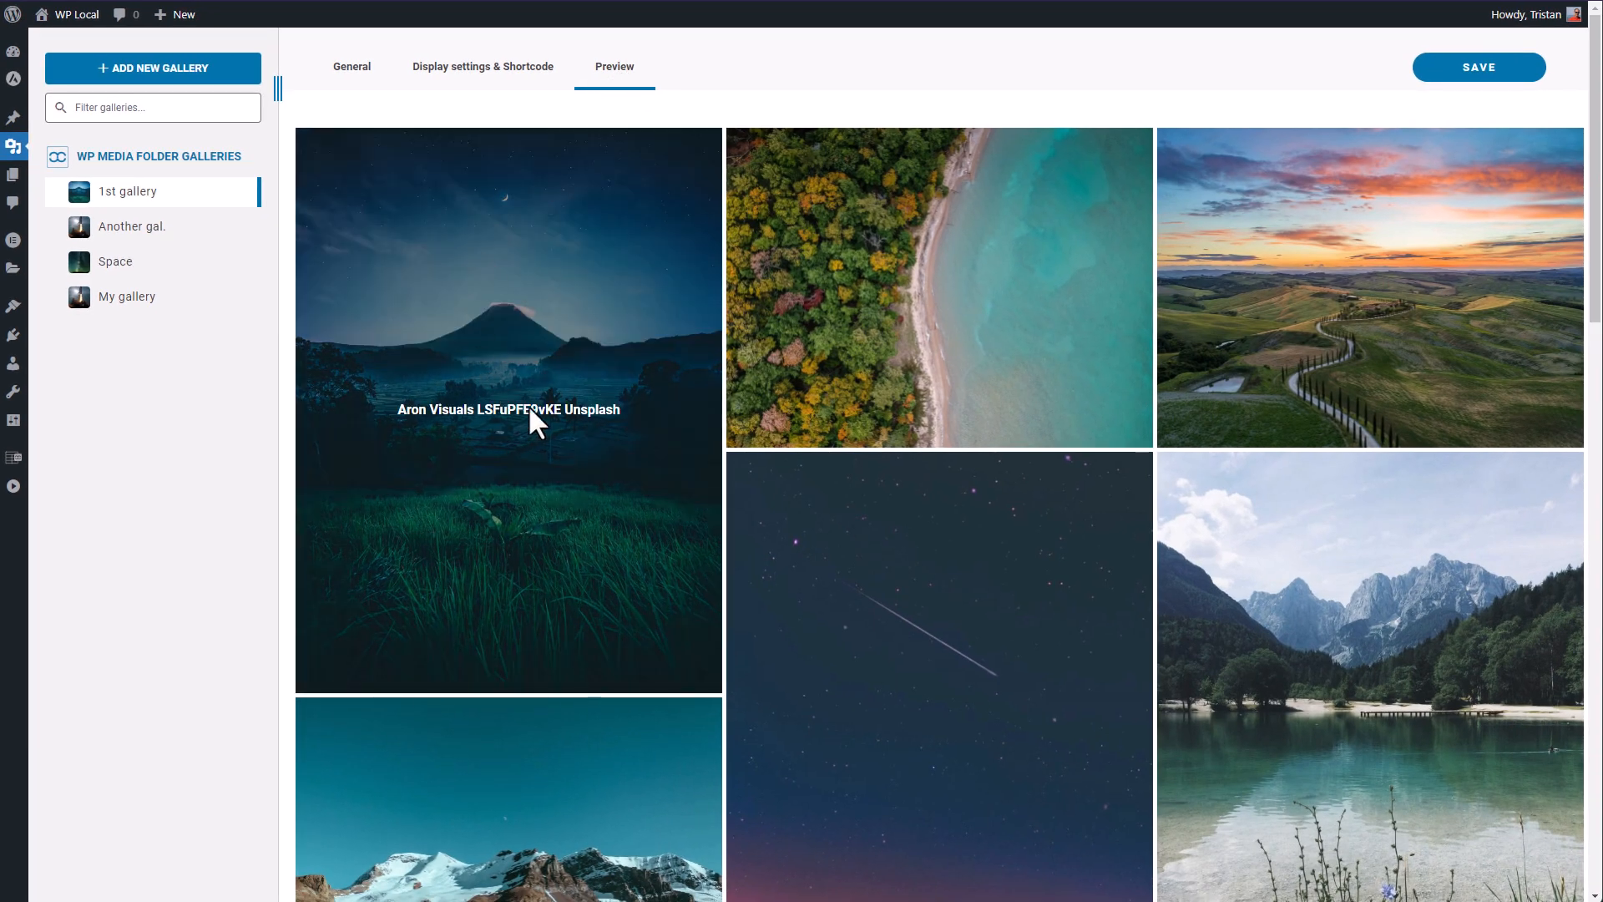
pyautogui.scroll(-3)
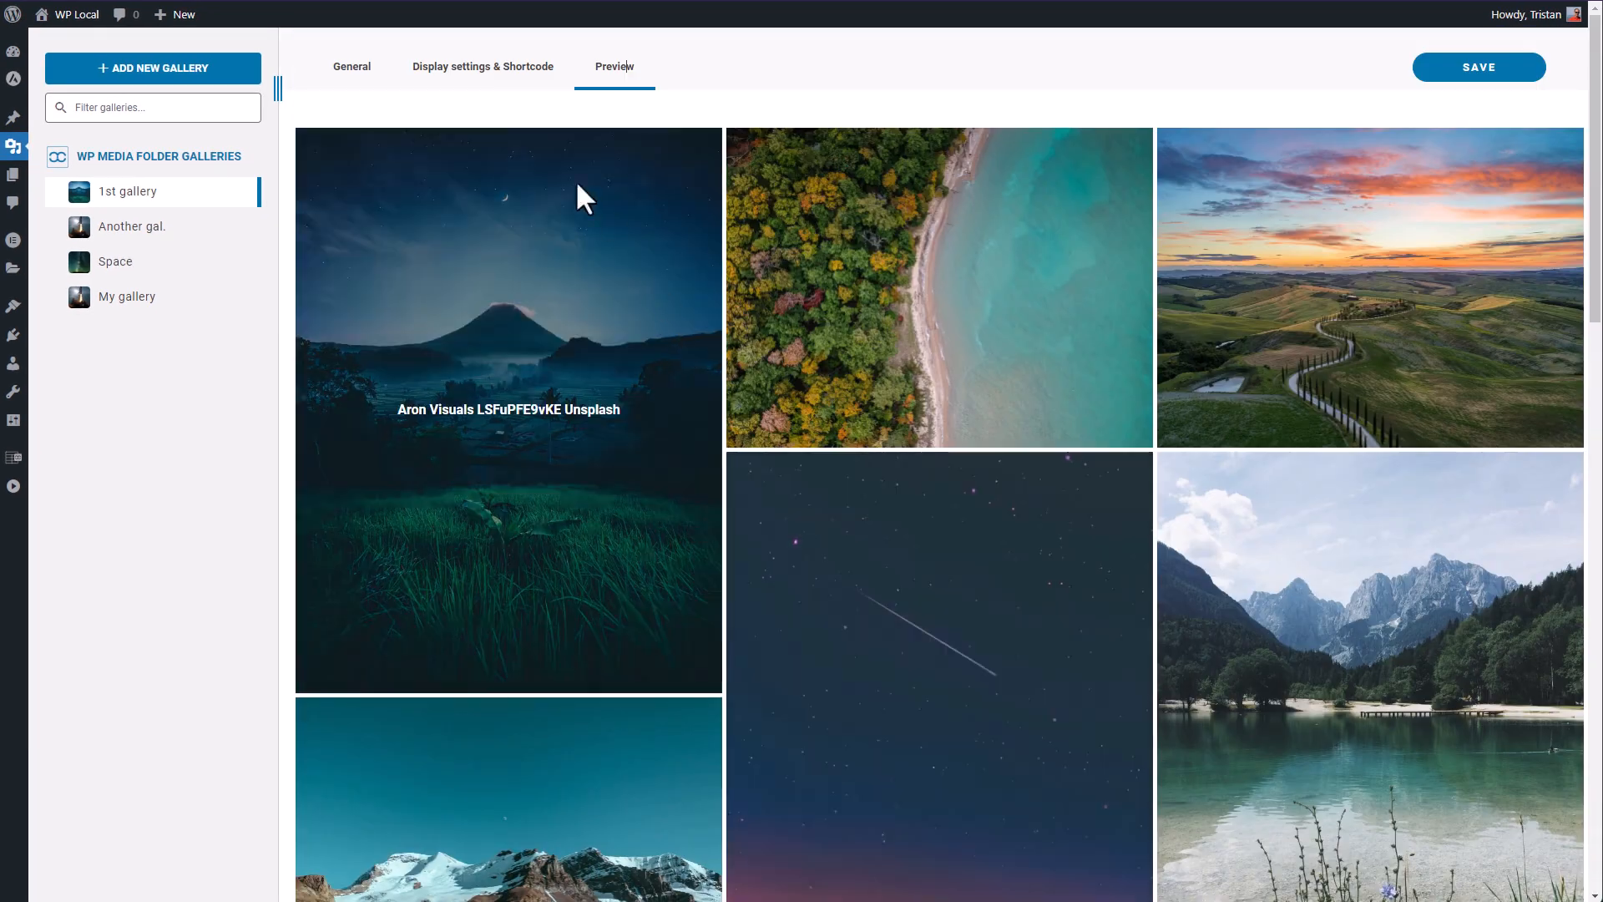
# Switch the 1st gallery's masonry layout to Horizontal with a row height of 300.
pyautogui.click(483, 67)
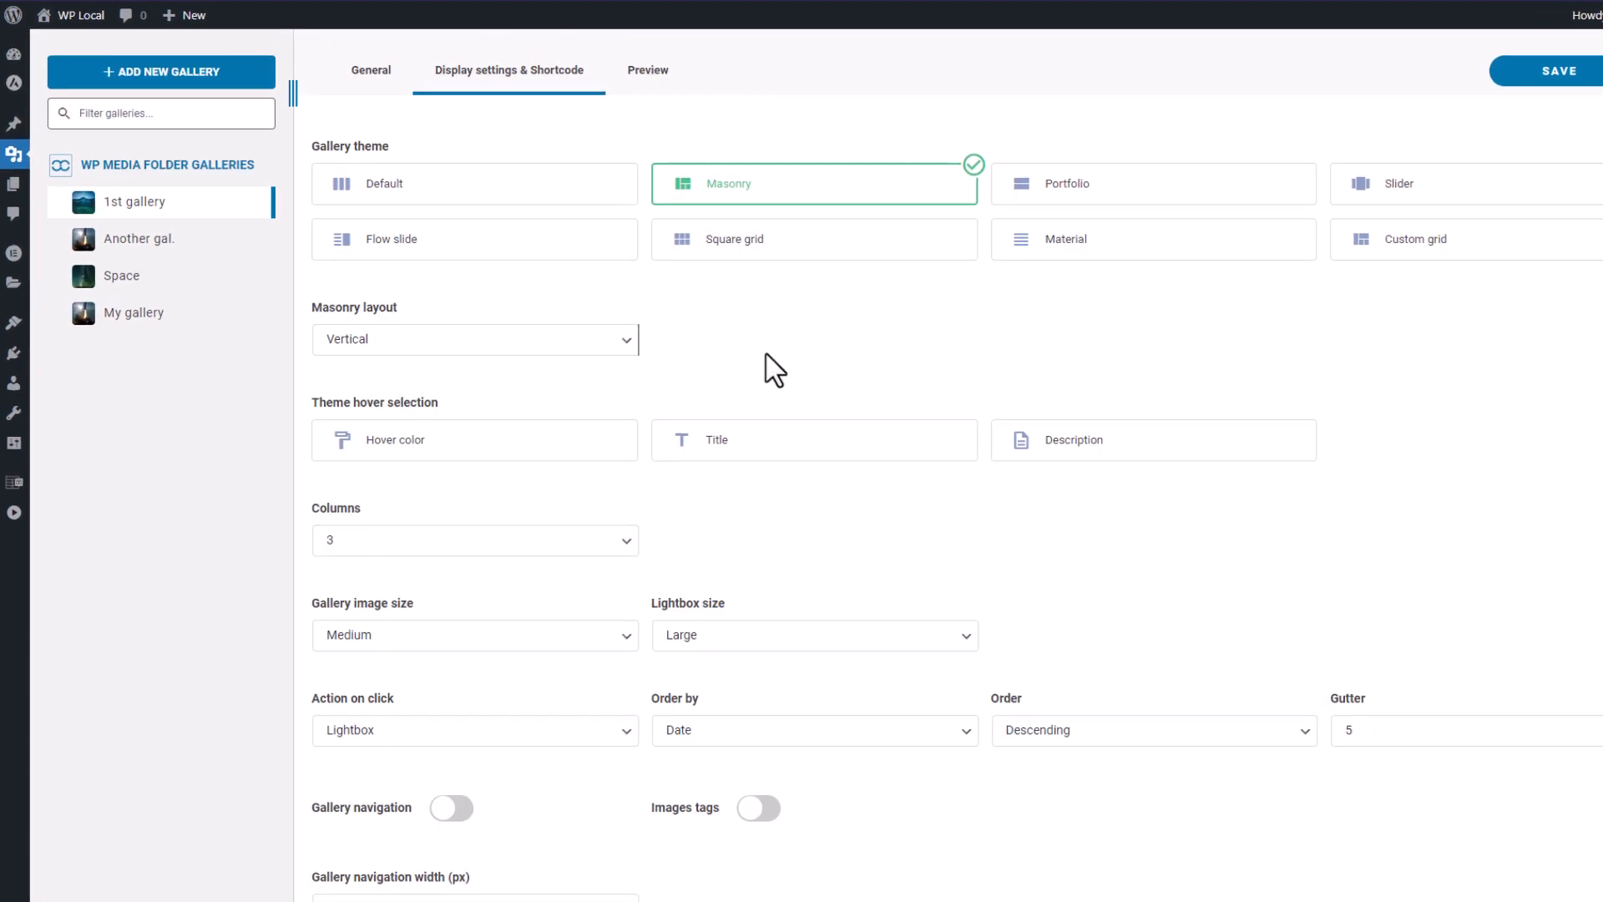
pyautogui.click(475, 338)
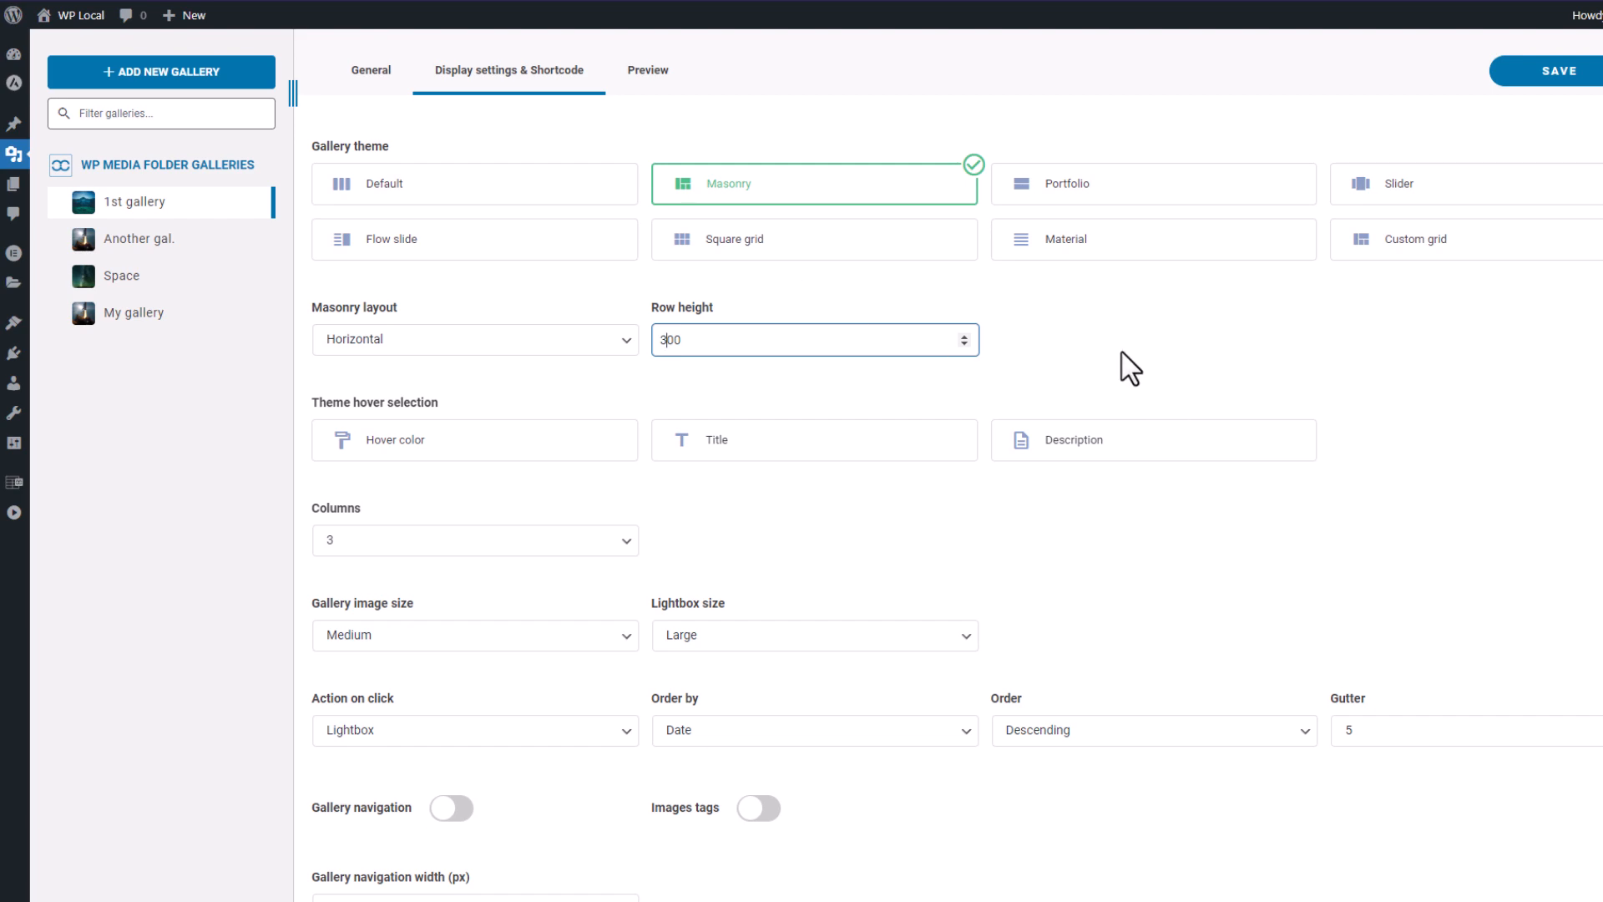
pyautogui.click(647, 69)
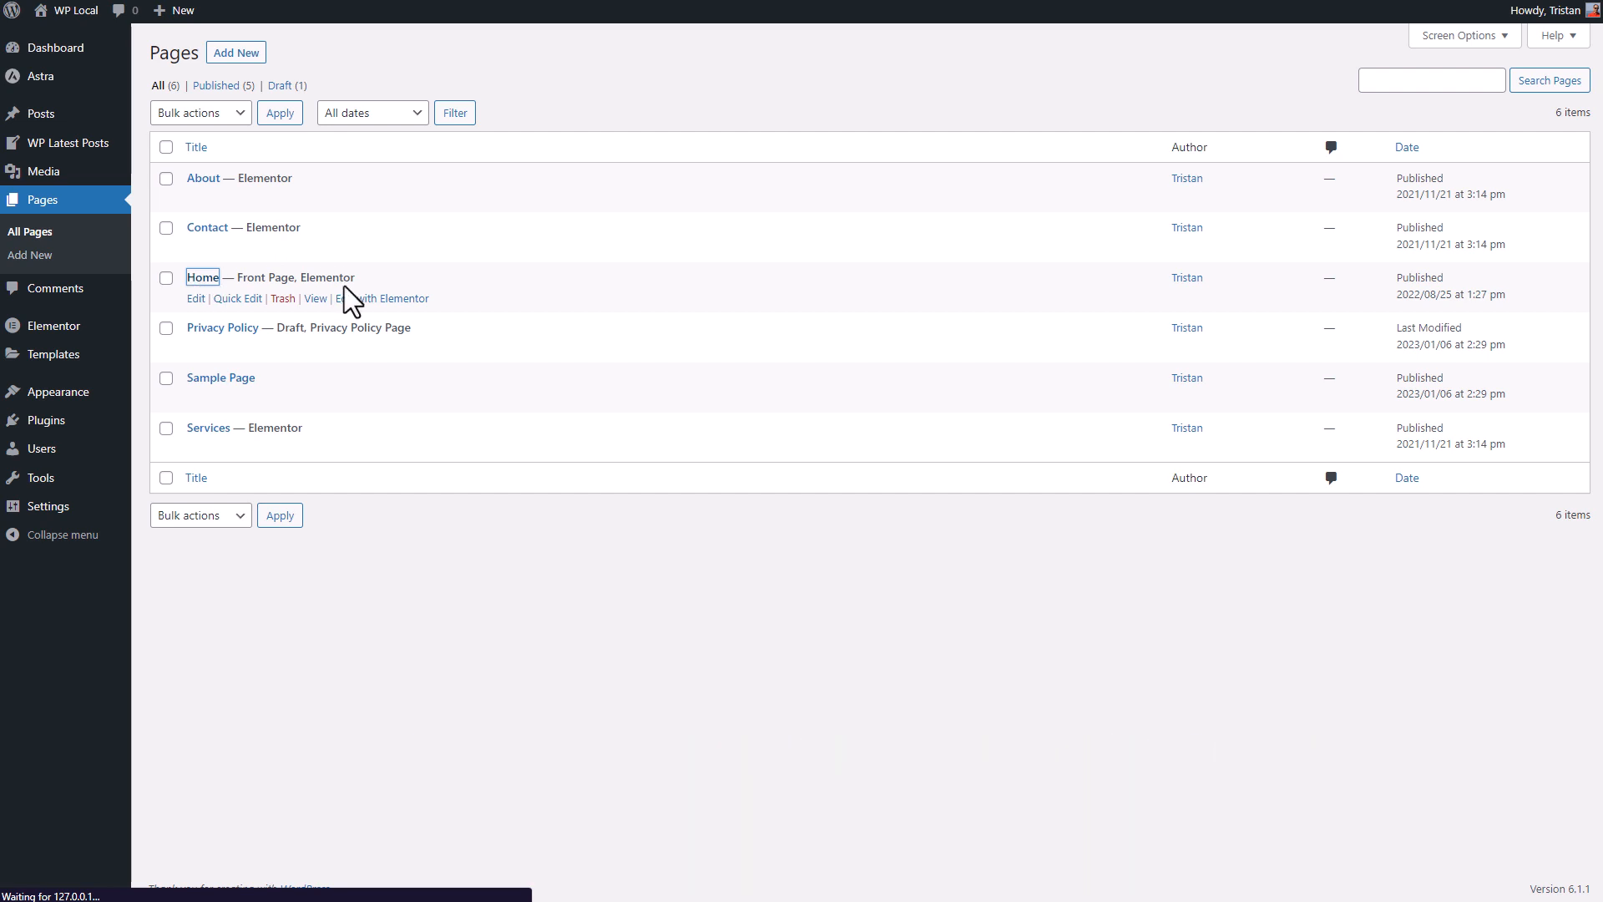
# Open the Home page with Edit with Elementor from All Pages.
pyautogui.click(196, 299)
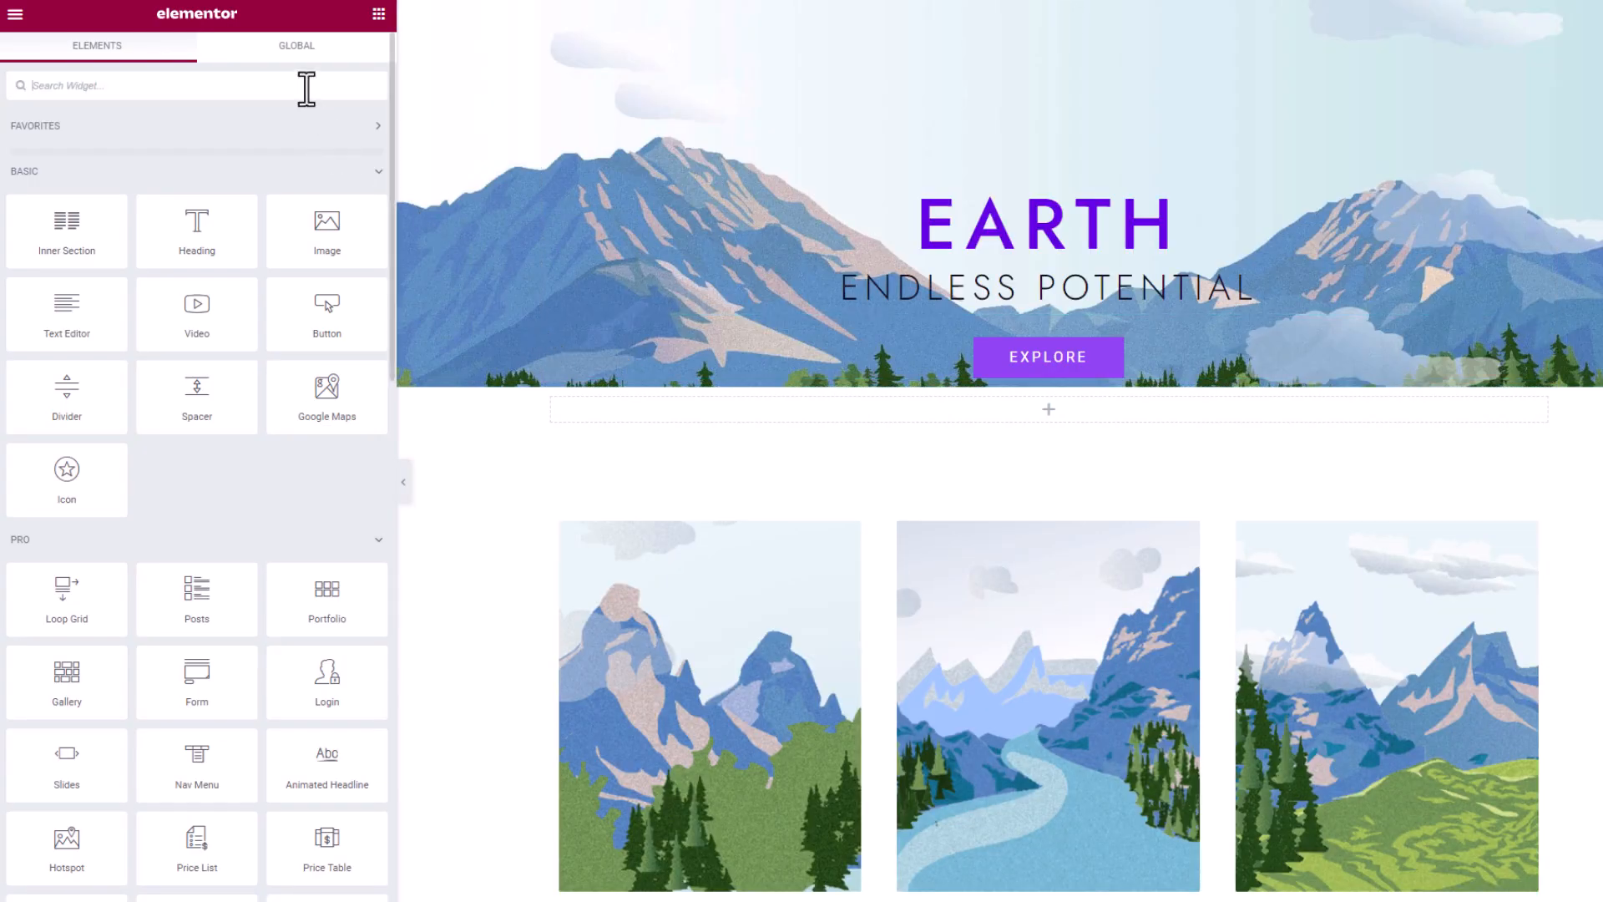
# Drop the WP Media Folder Gallery Addon under the EARTH hero and choose the Space gallery.
pyautogui.write('gallery')
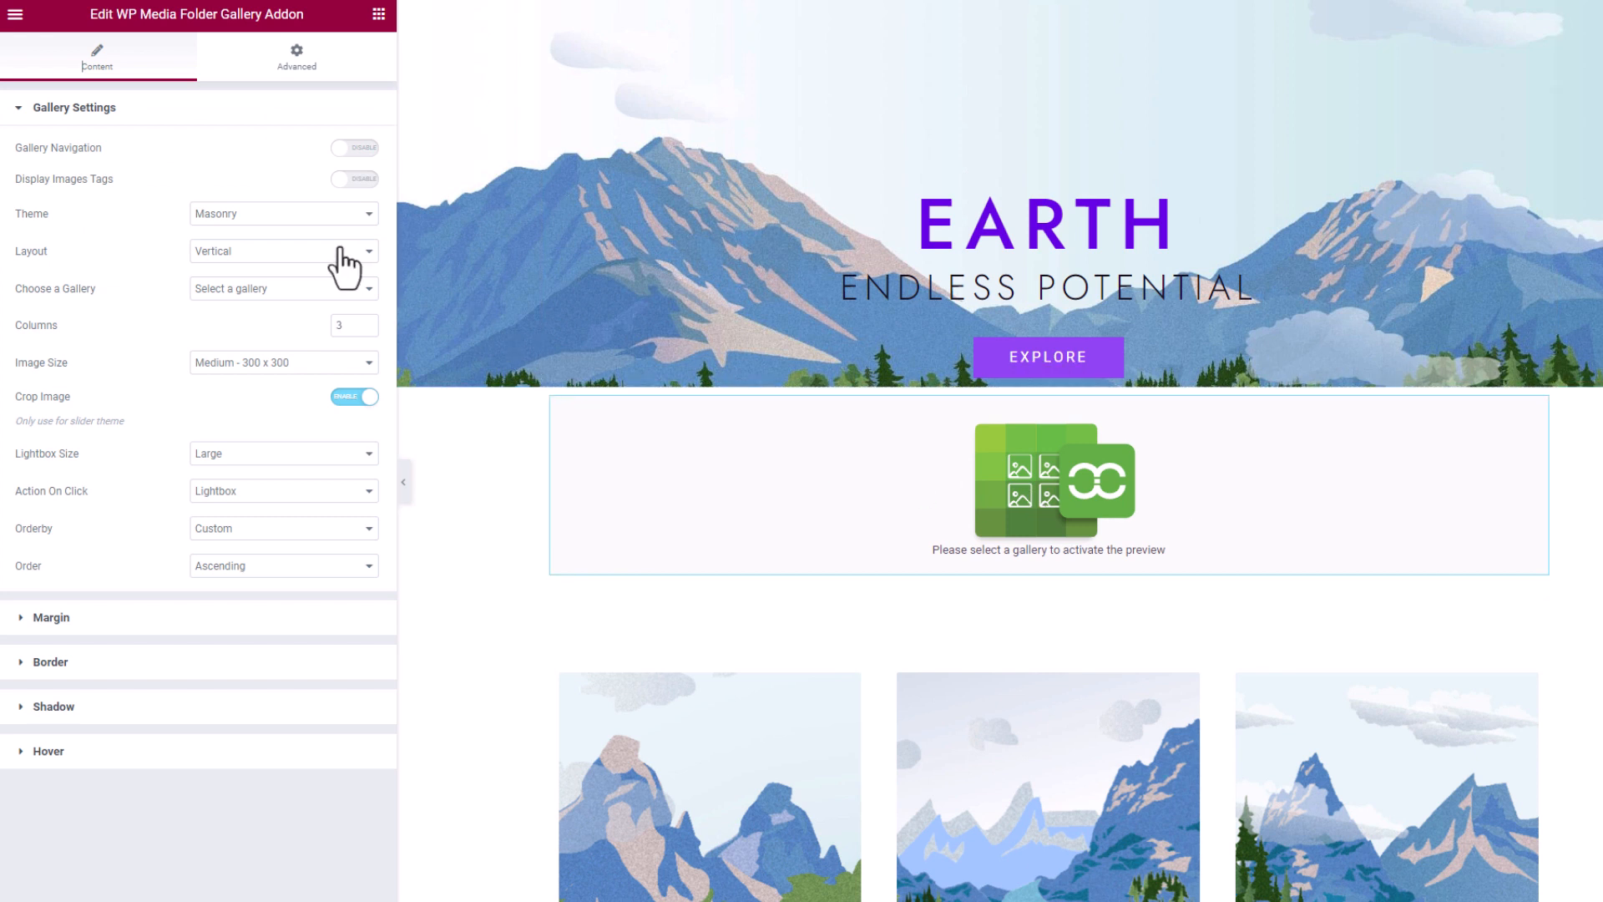
pyautogui.click(283, 287)
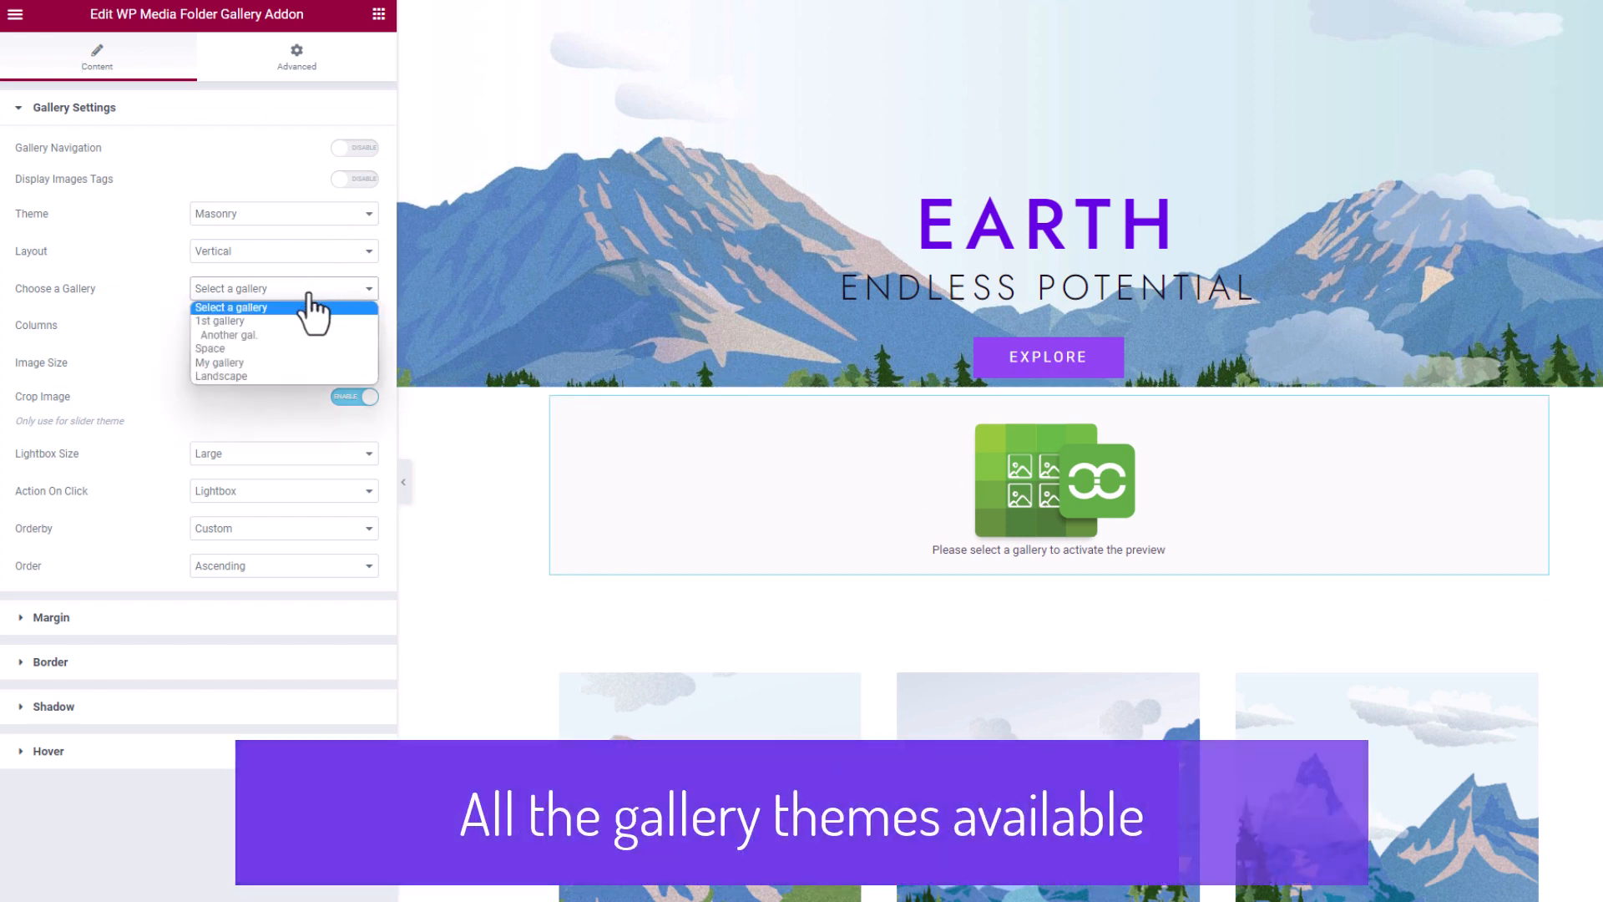
pyautogui.click(210, 349)
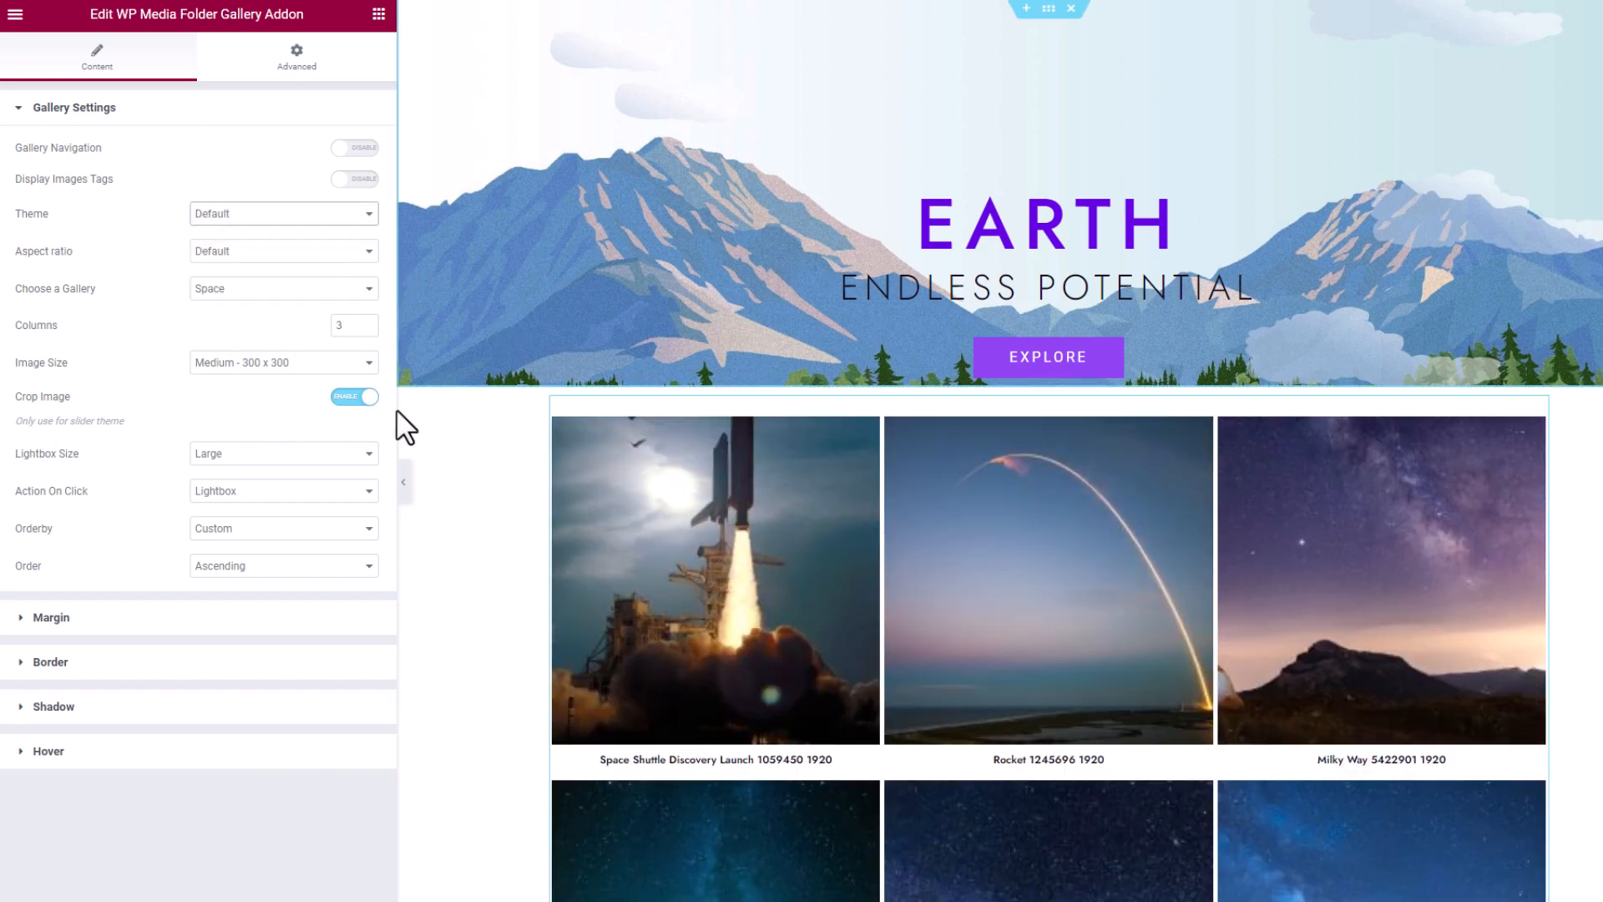
# Switch the Space gallery to Portfolio, trying two columns before settling on three.
pyautogui.scroll(-3)
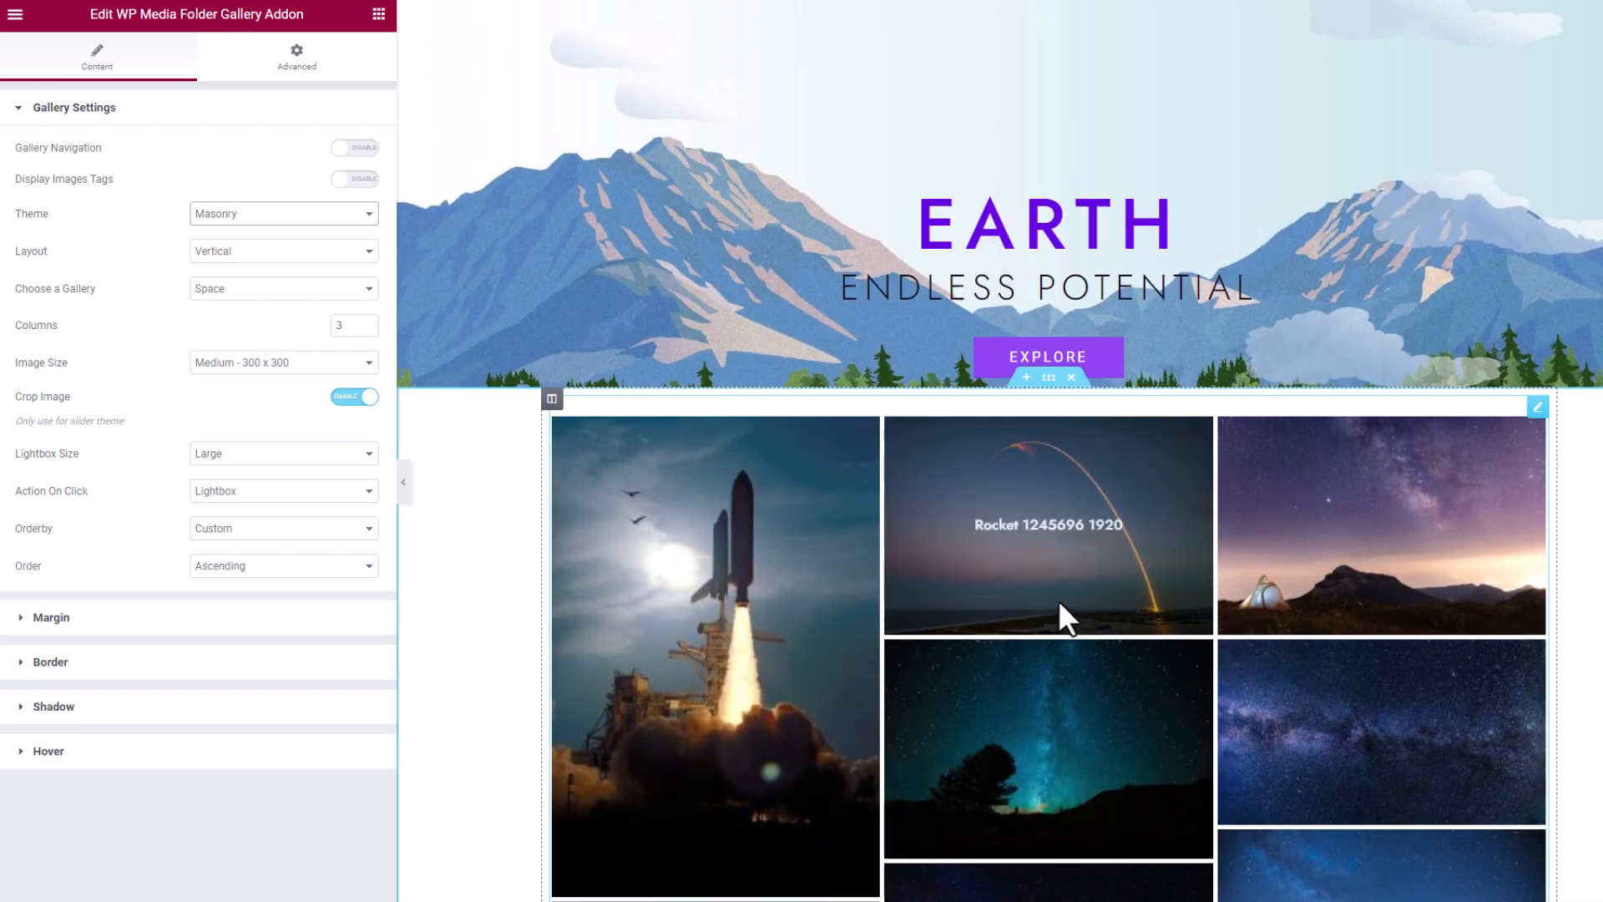
pyautogui.click(283, 214)
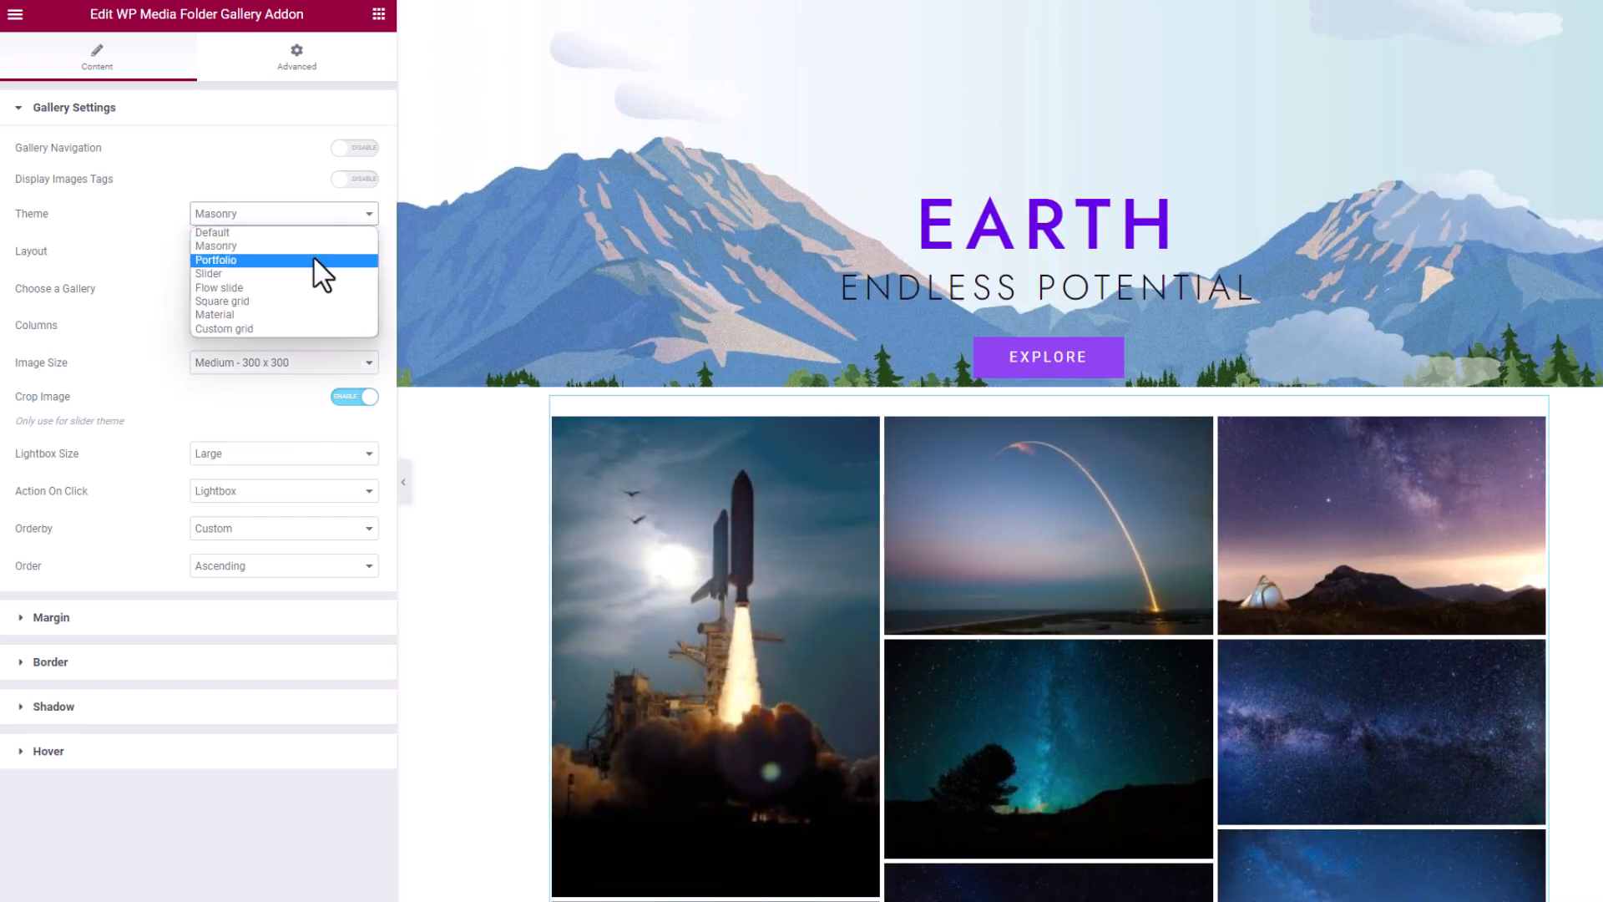
pyautogui.click(215, 260)
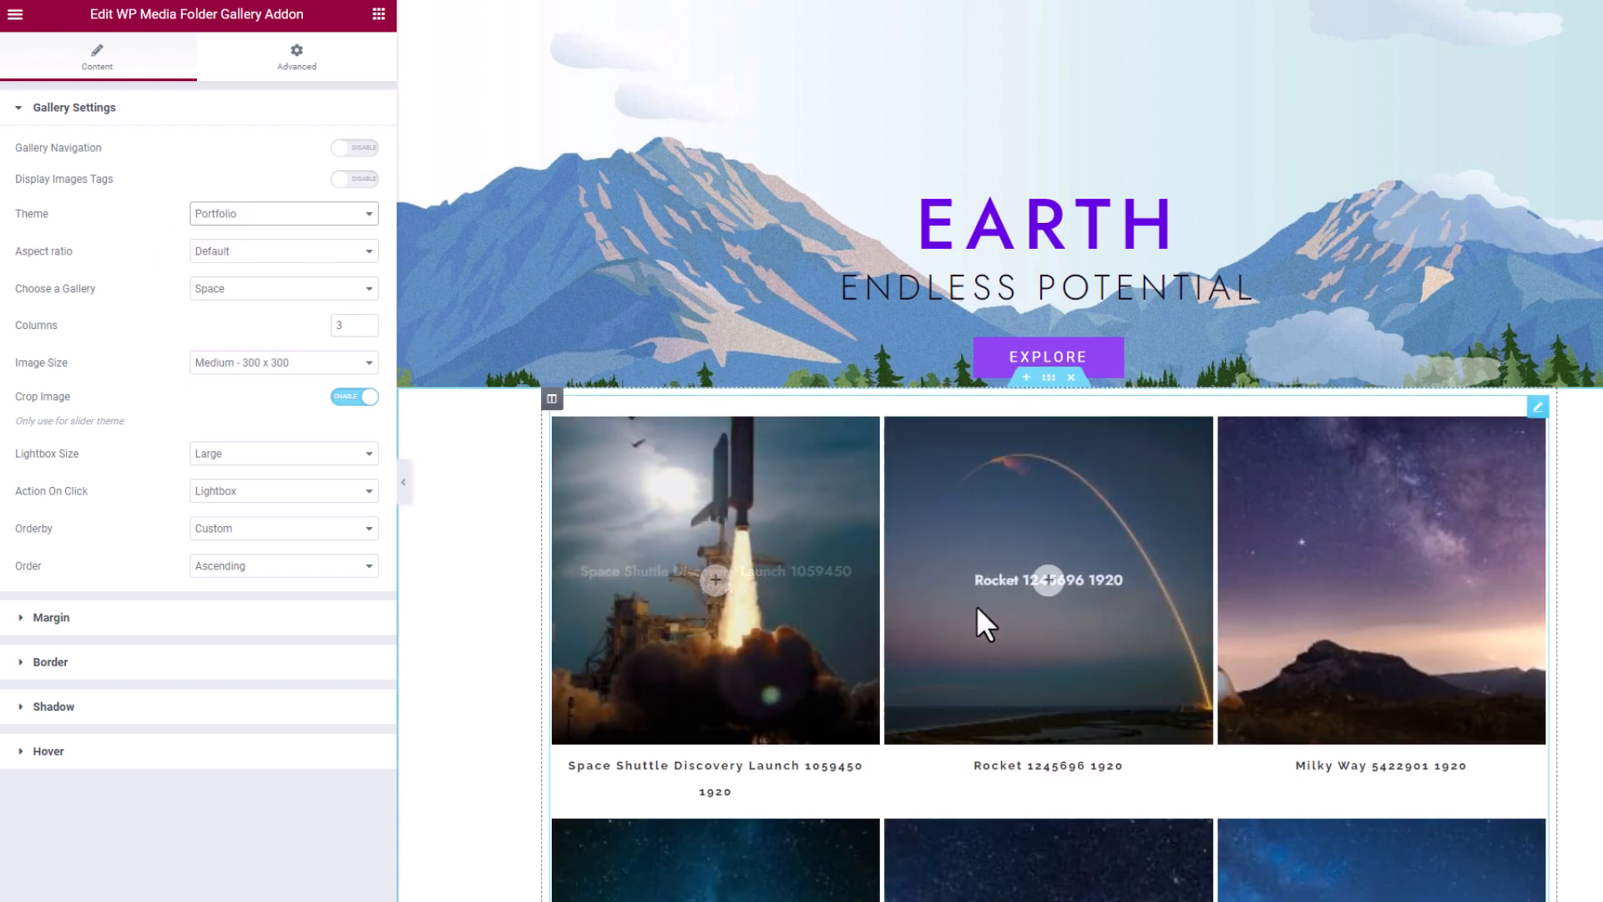
pyautogui.click(369, 331)
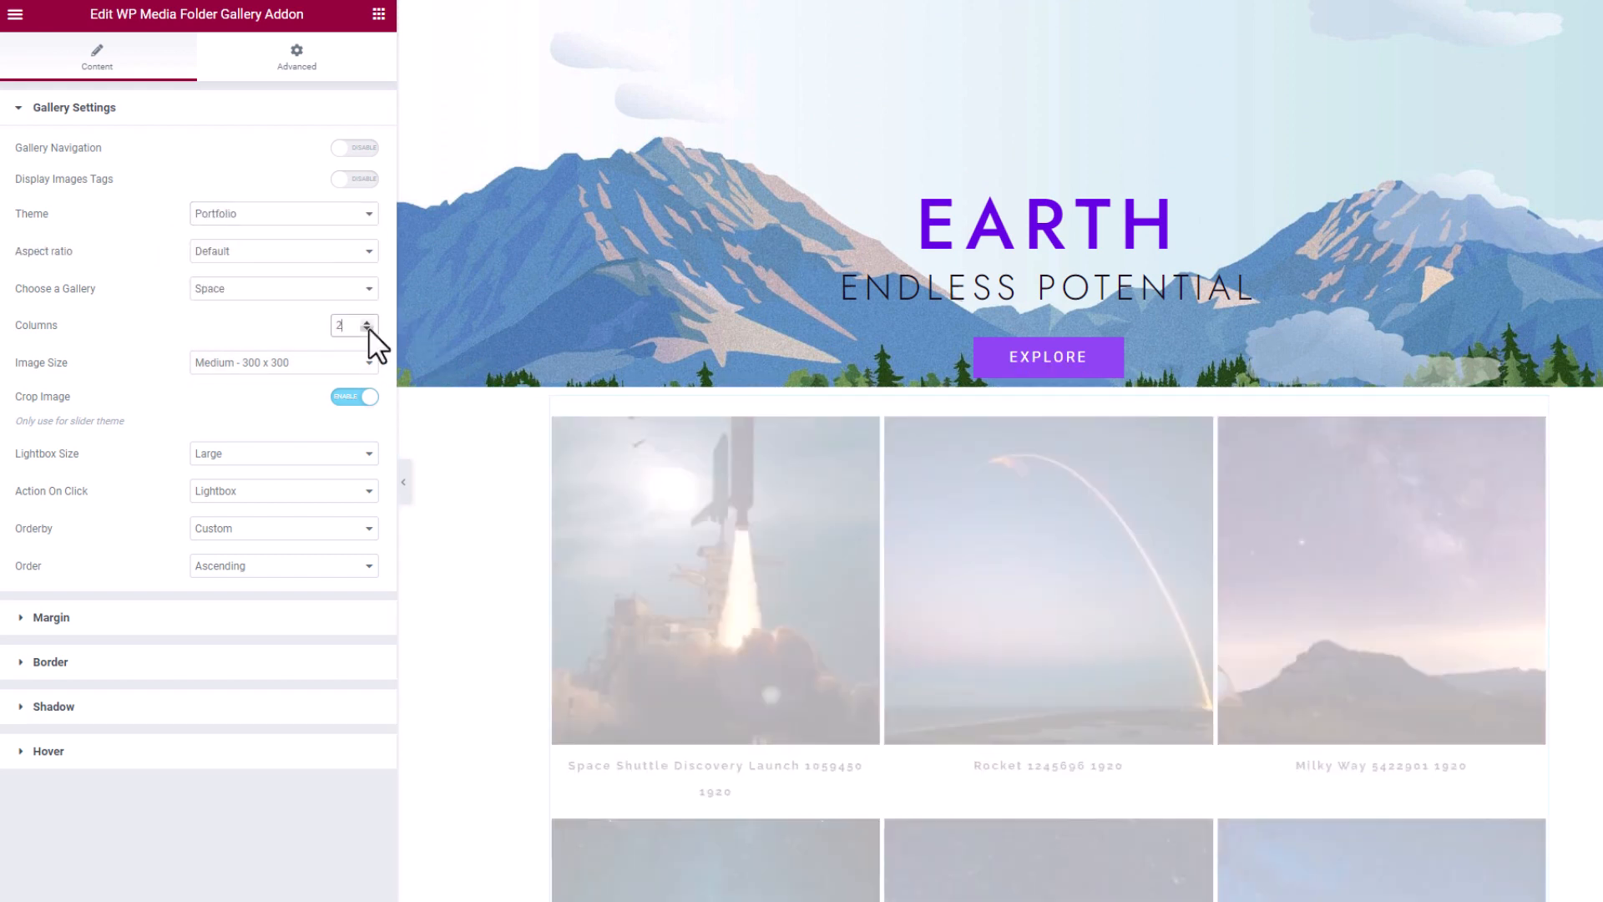
pyautogui.click(369, 320)
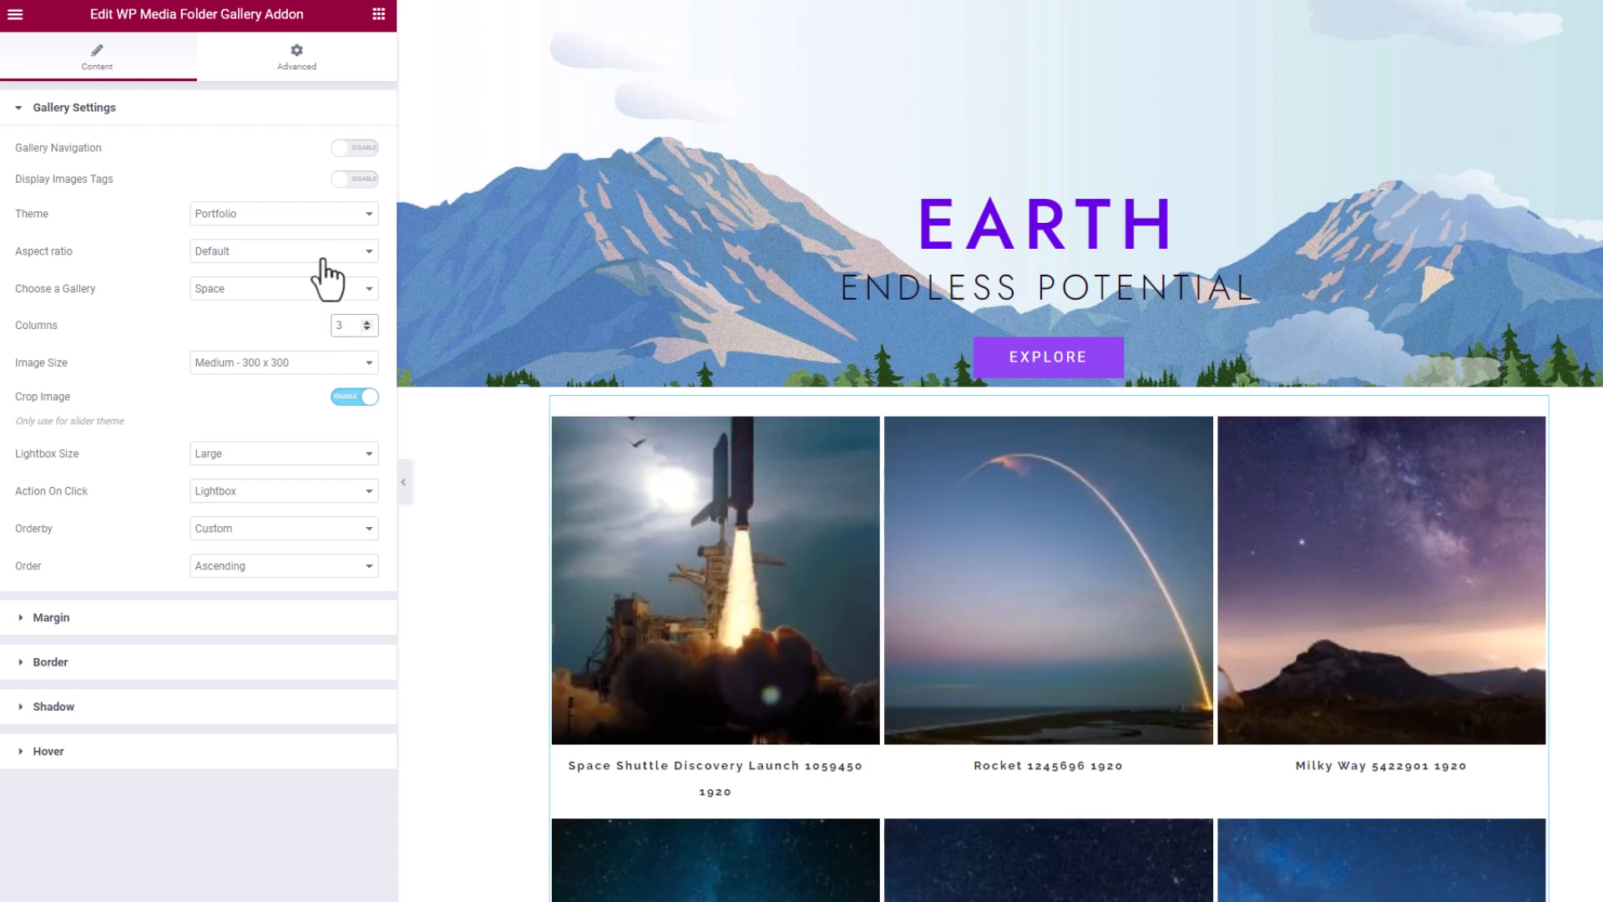
pyautogui.click(283, 362)
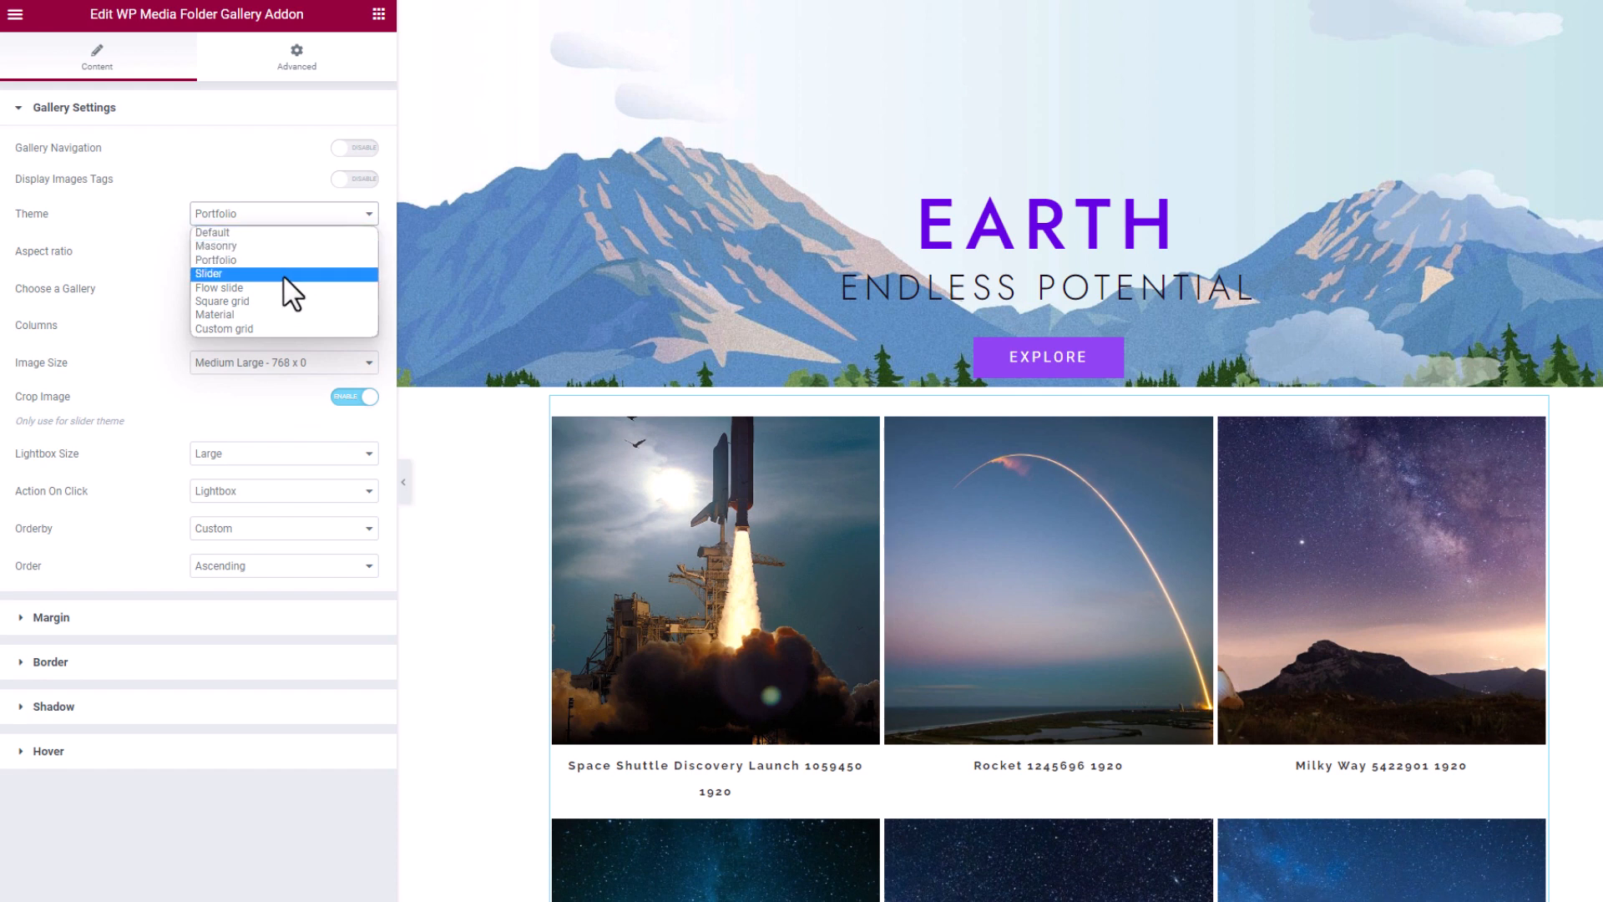
# Make the Space gallery a two-column Slider, then switch it to Flow slide.
pyautogui.click(209, 274)
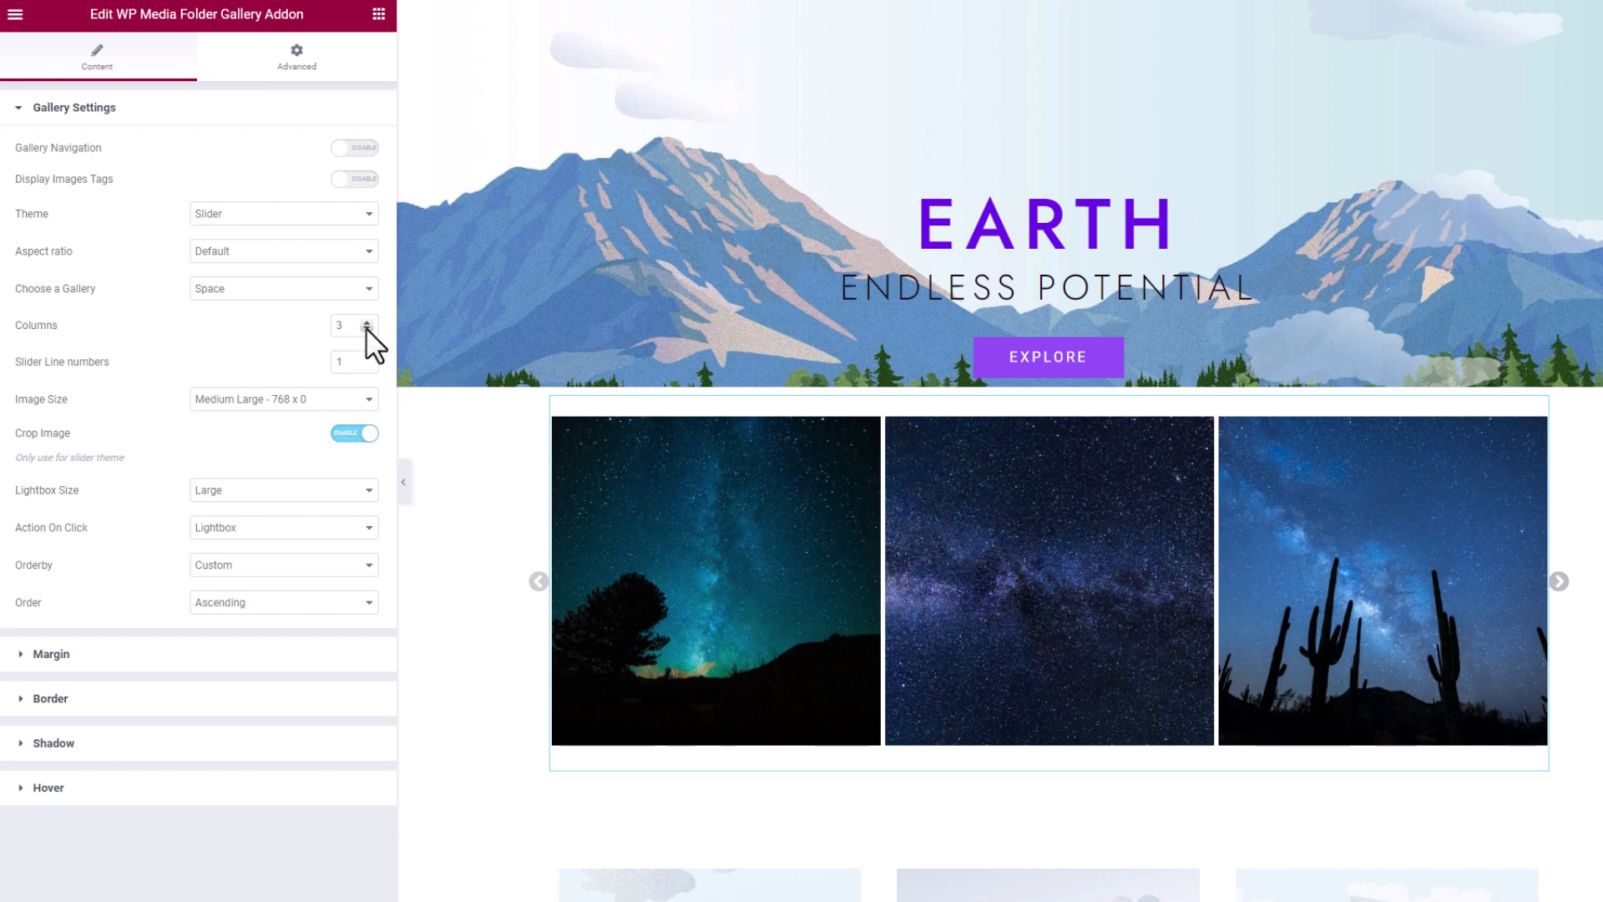
pyautogui.click(367, 331)
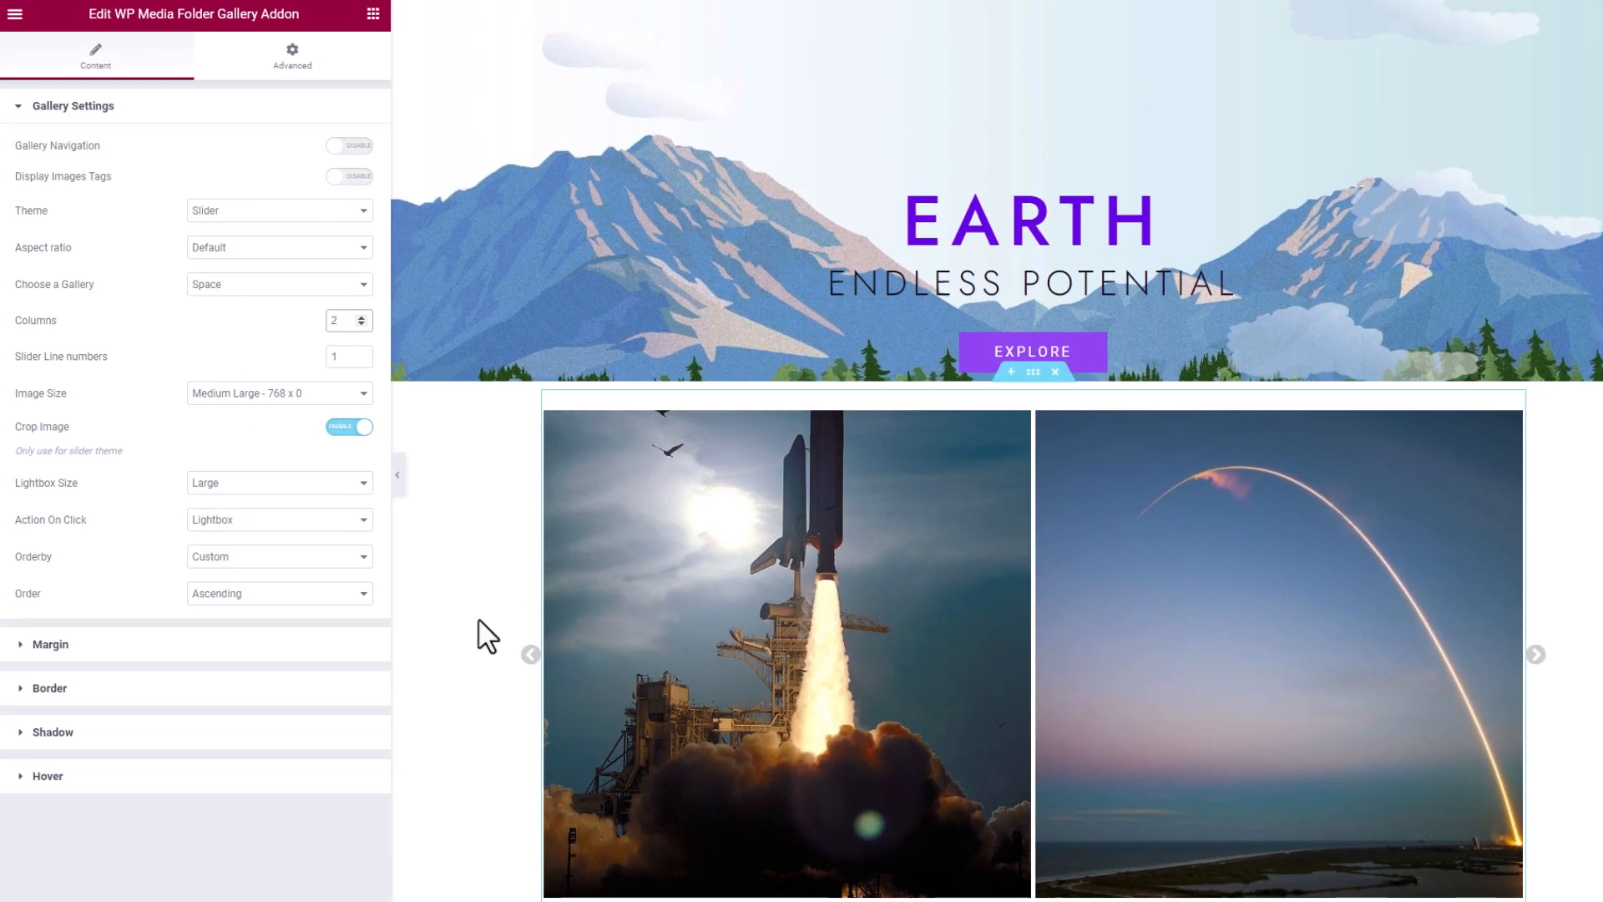
pyautogui.click(278, 210)
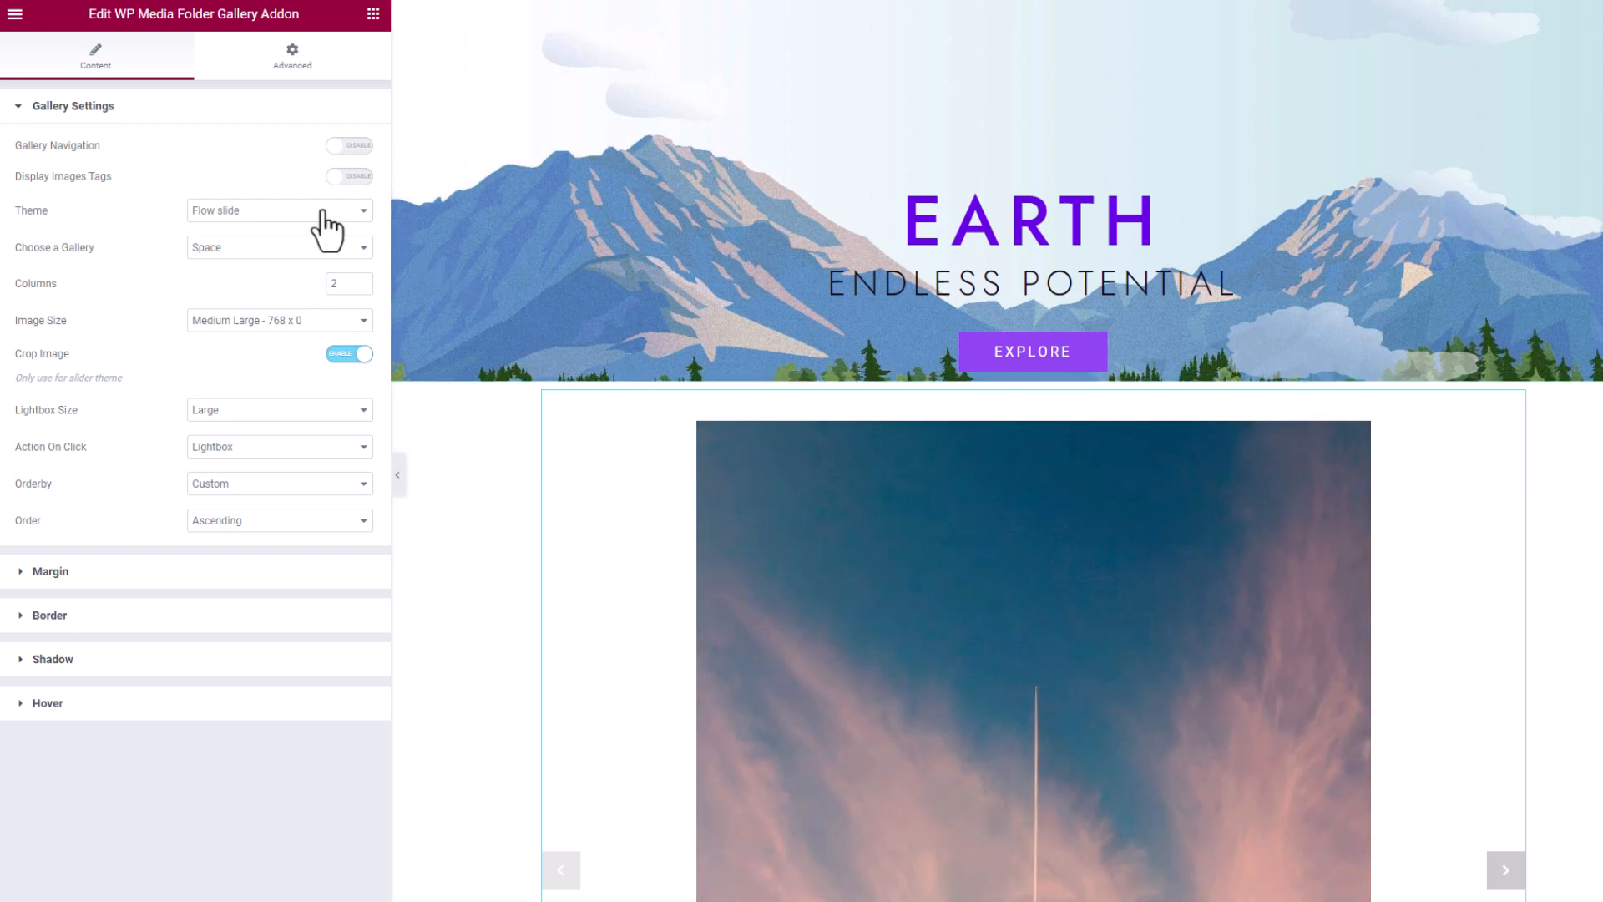
pyautogui.click(279, 211)
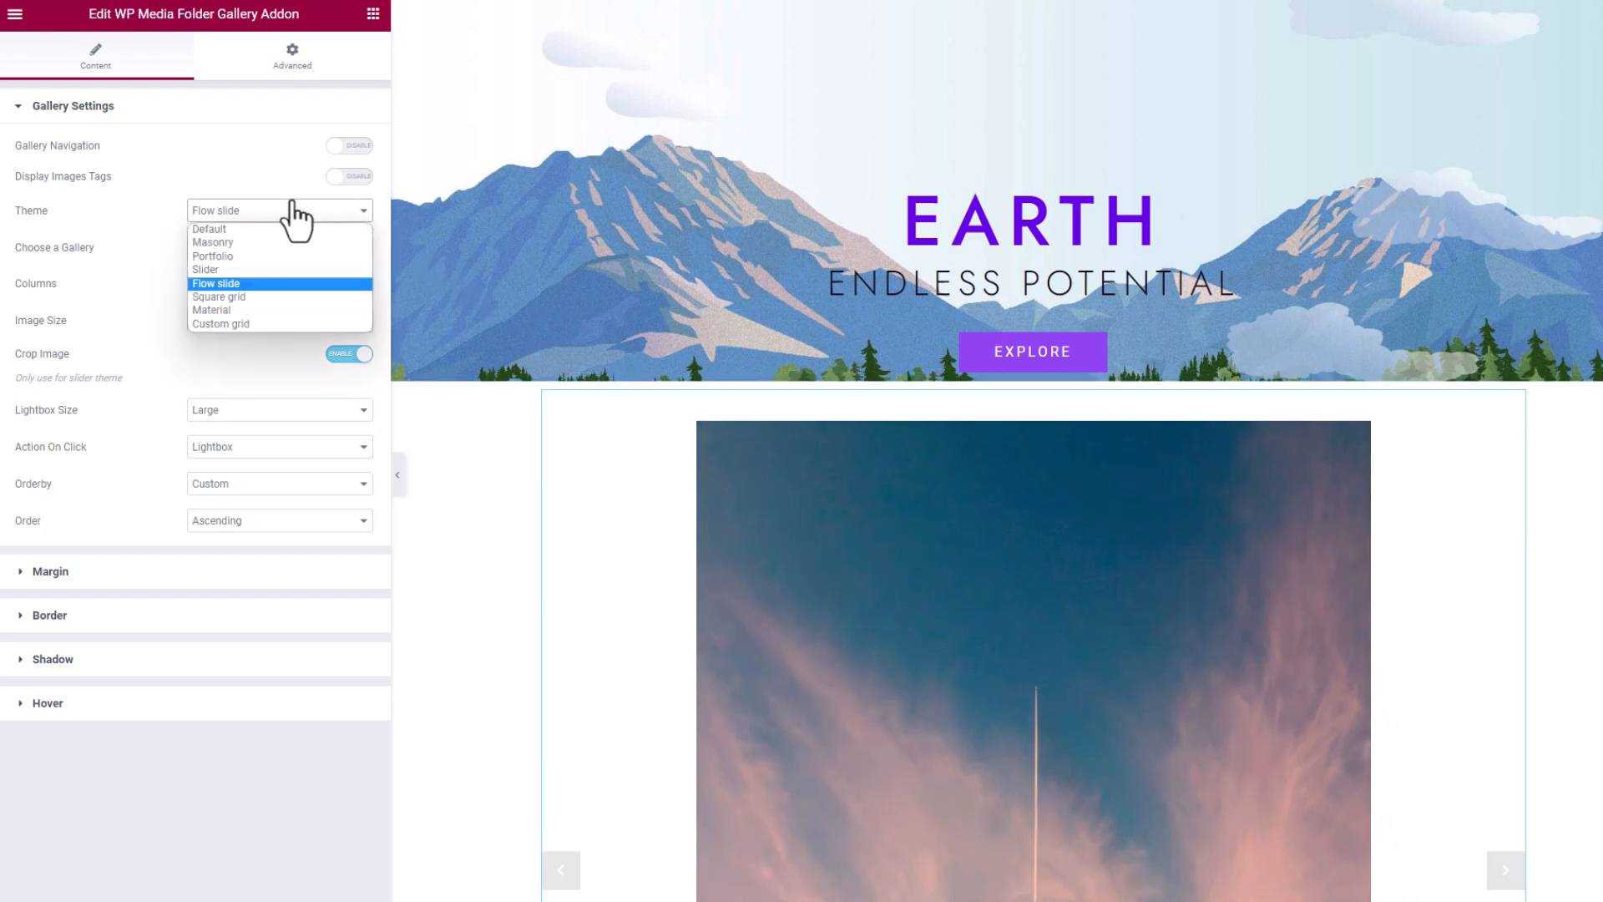
pyautogui.moveTo(219, 297)
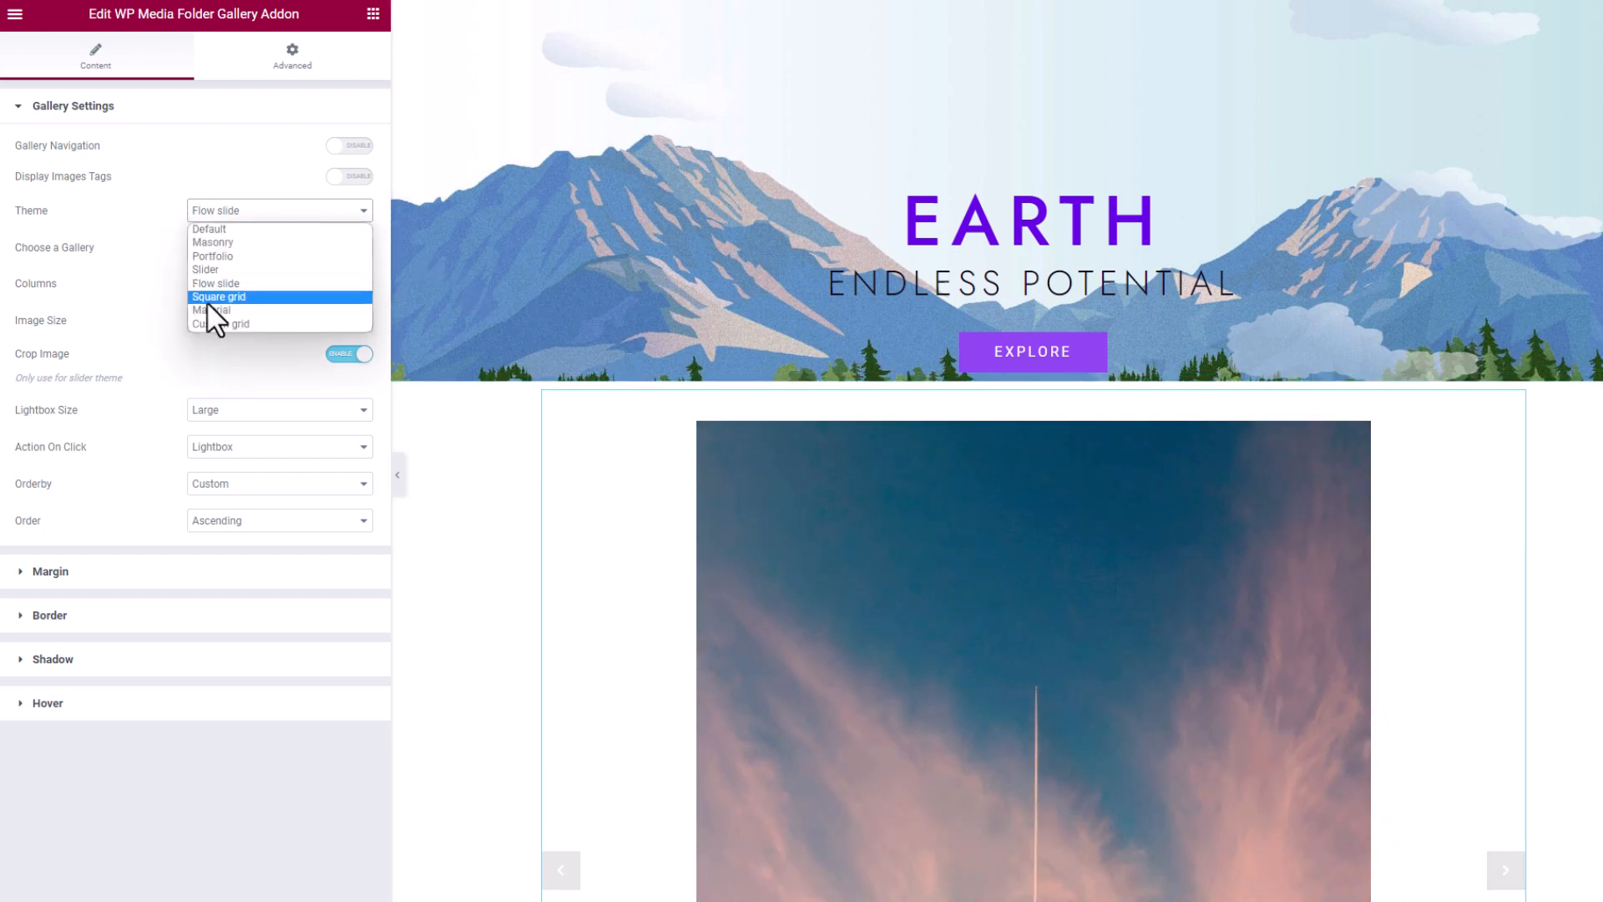
# Set five columns, then change the theme from Square grid to Material with three columns.
pyautogui.click(219, 297)
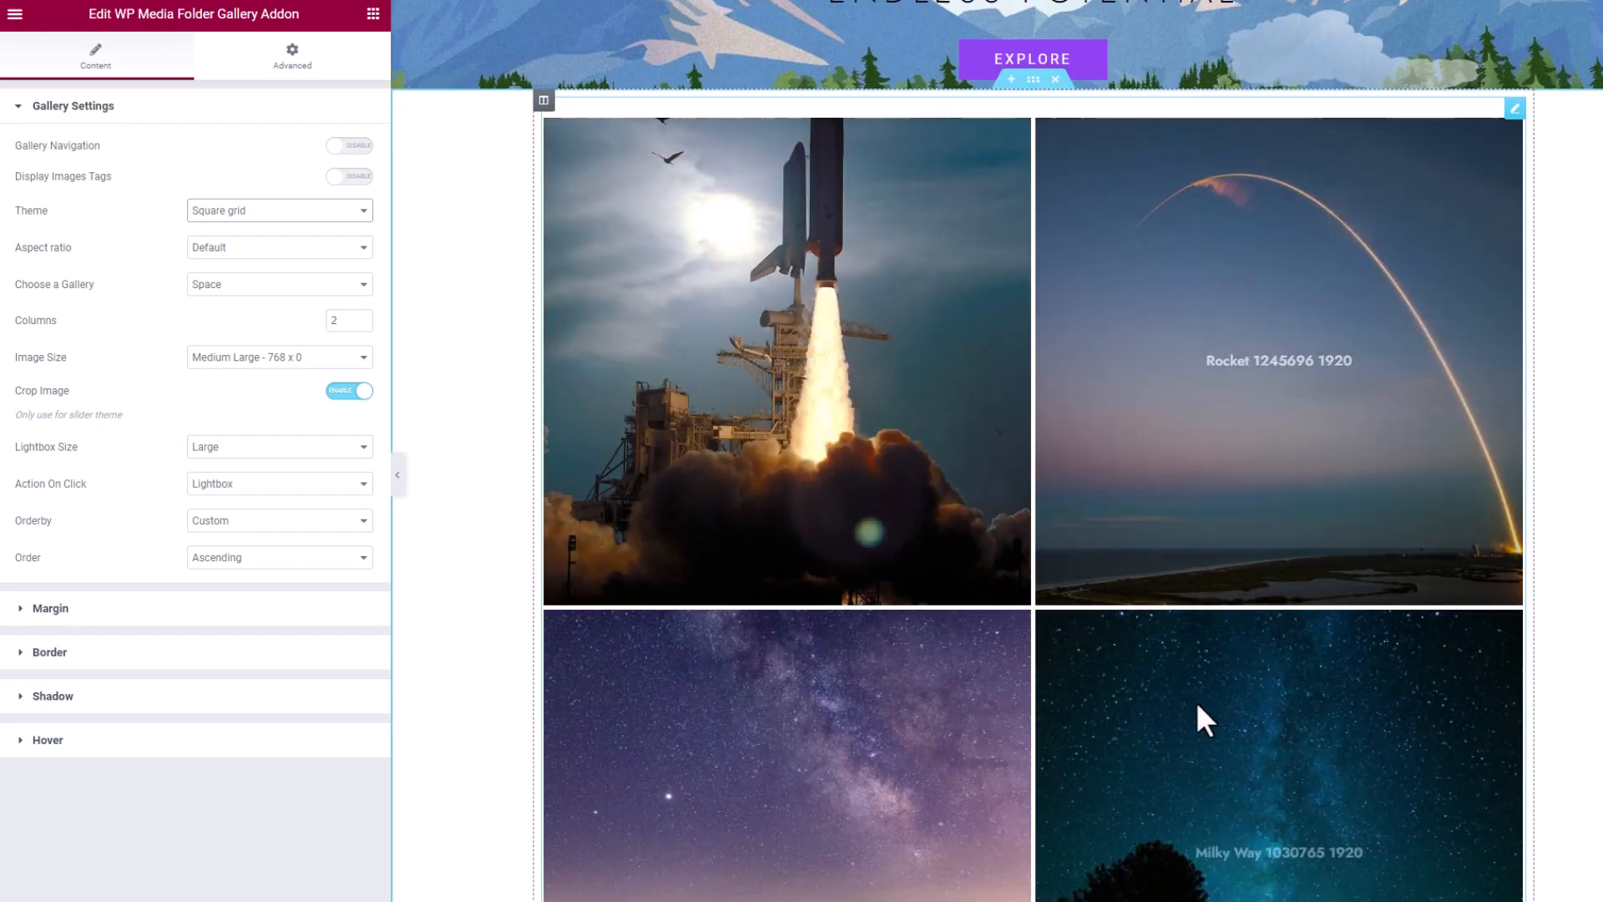
pyautogui.scroll(-3)
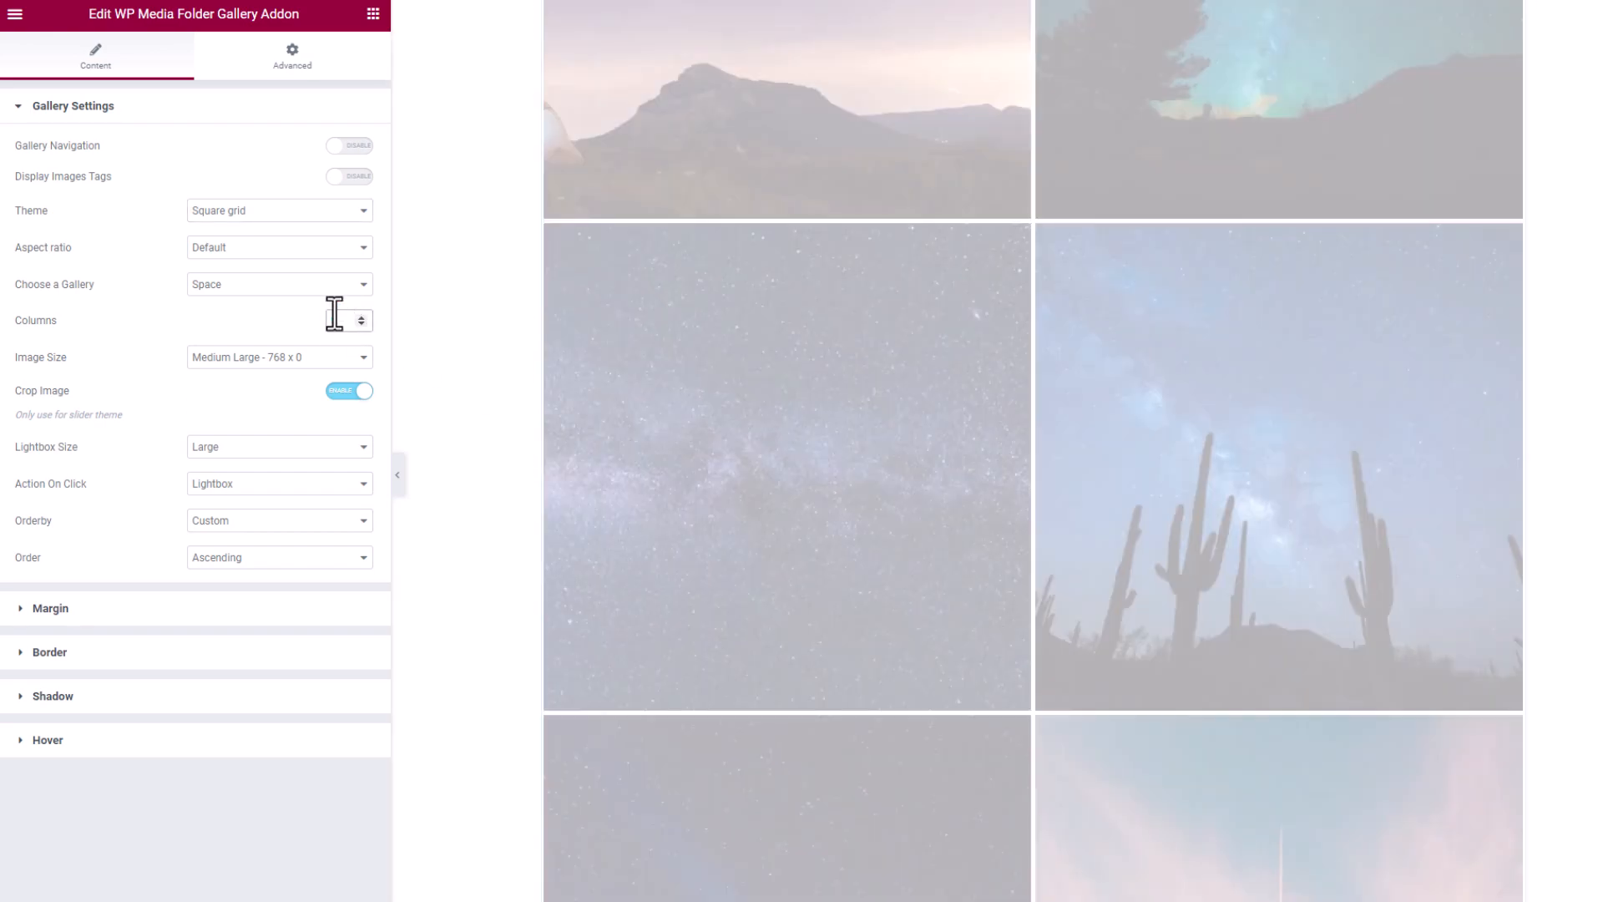
pyautogui.write('5')
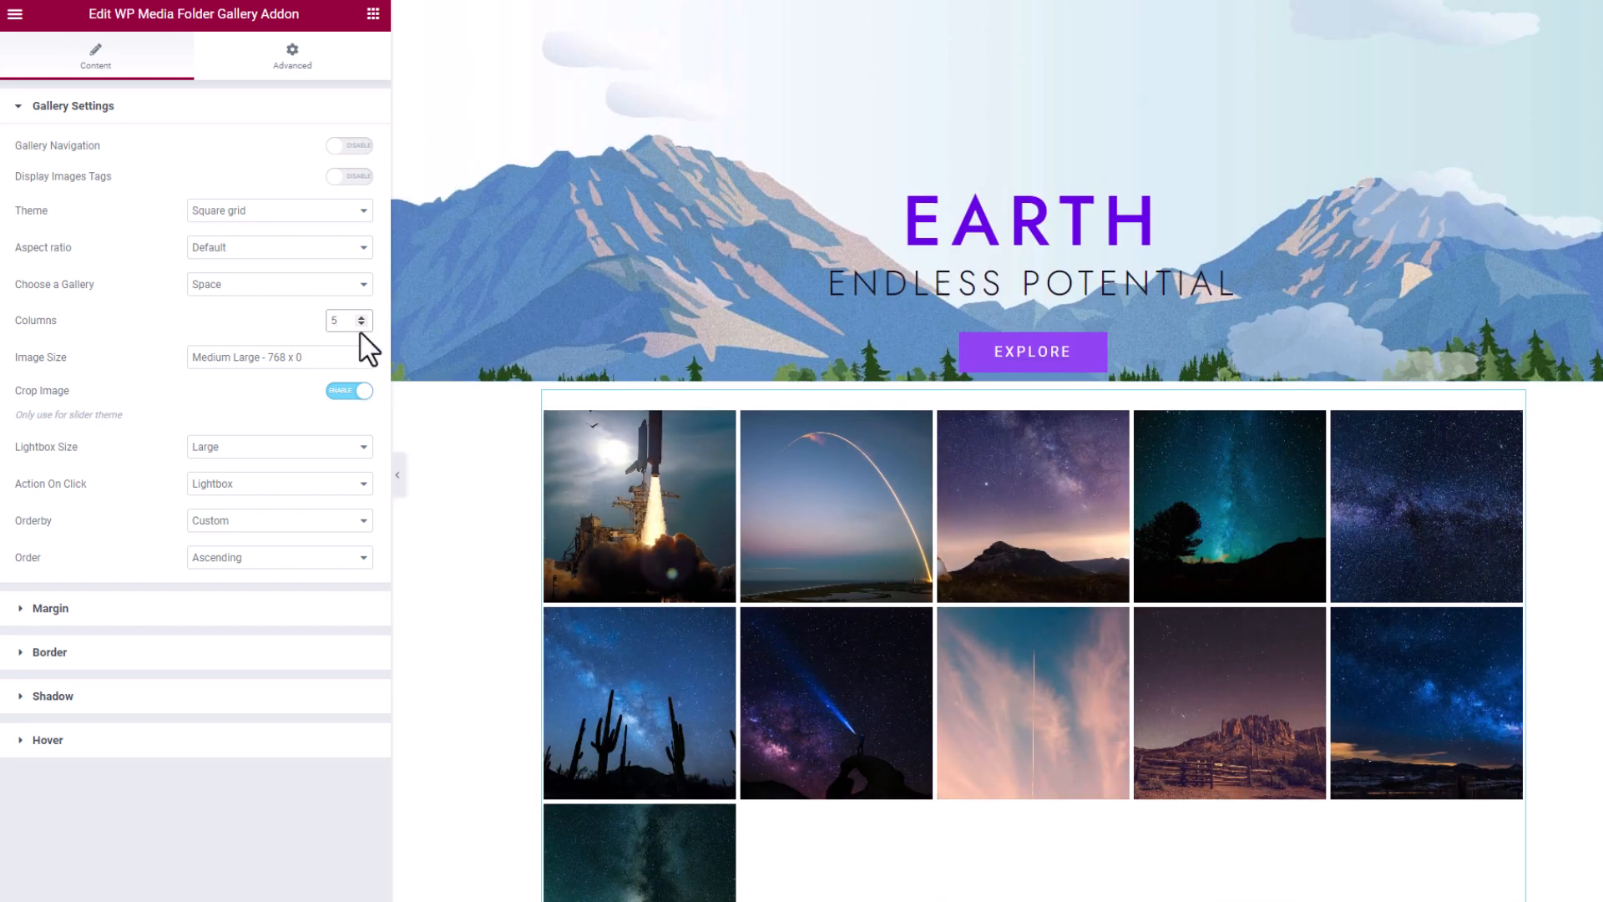
pyautogui.click(277, 211)
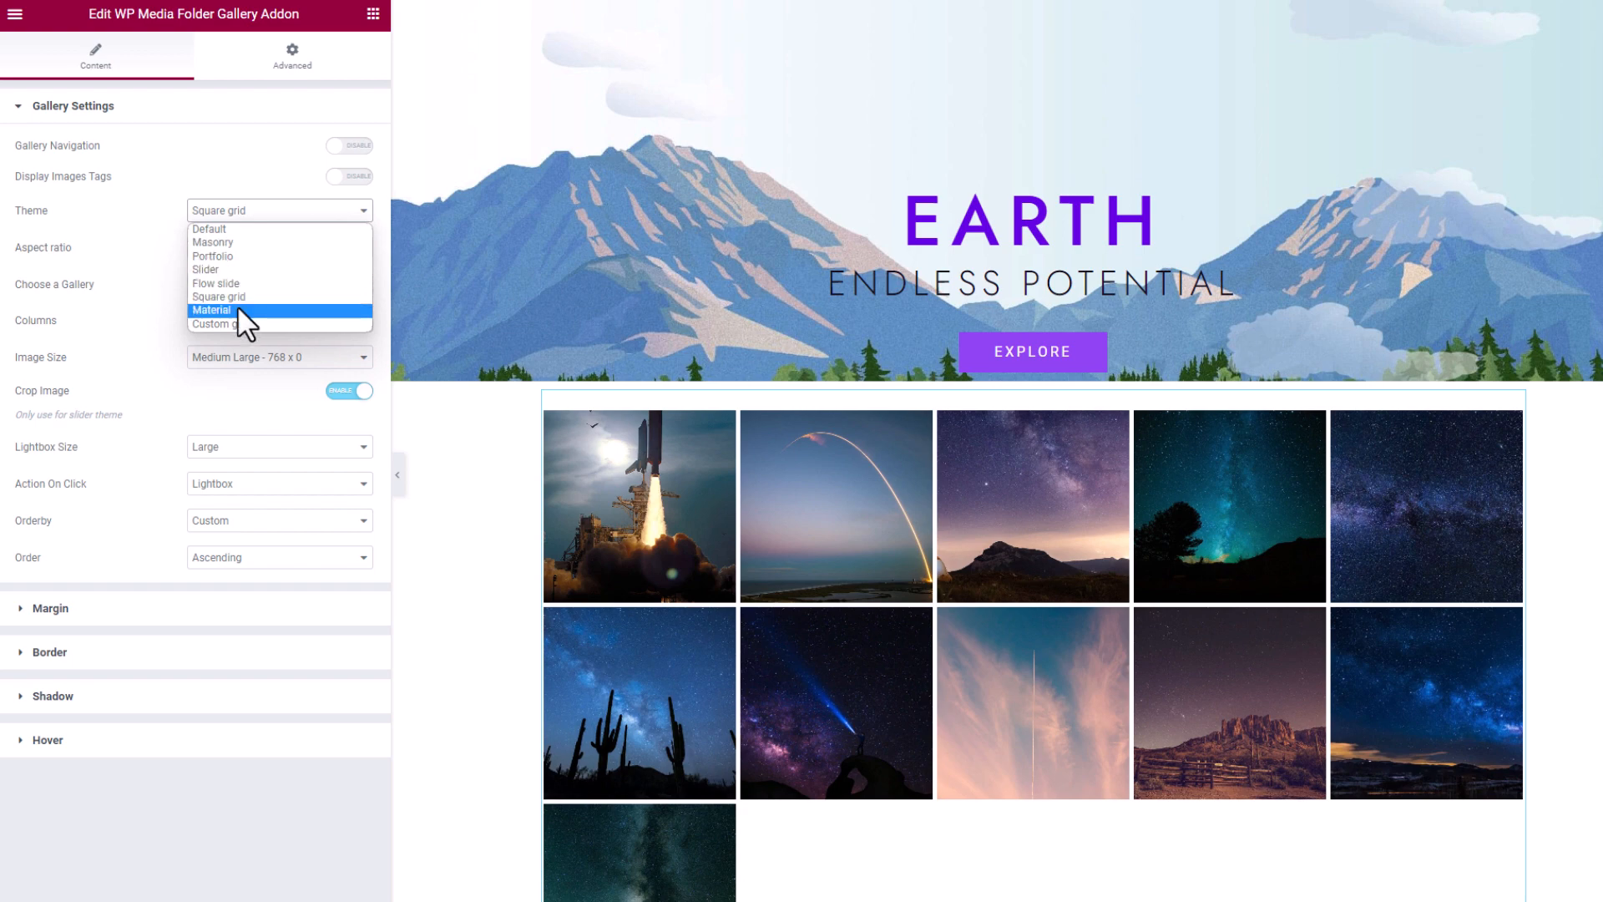
pyautogui.click(212, 311)
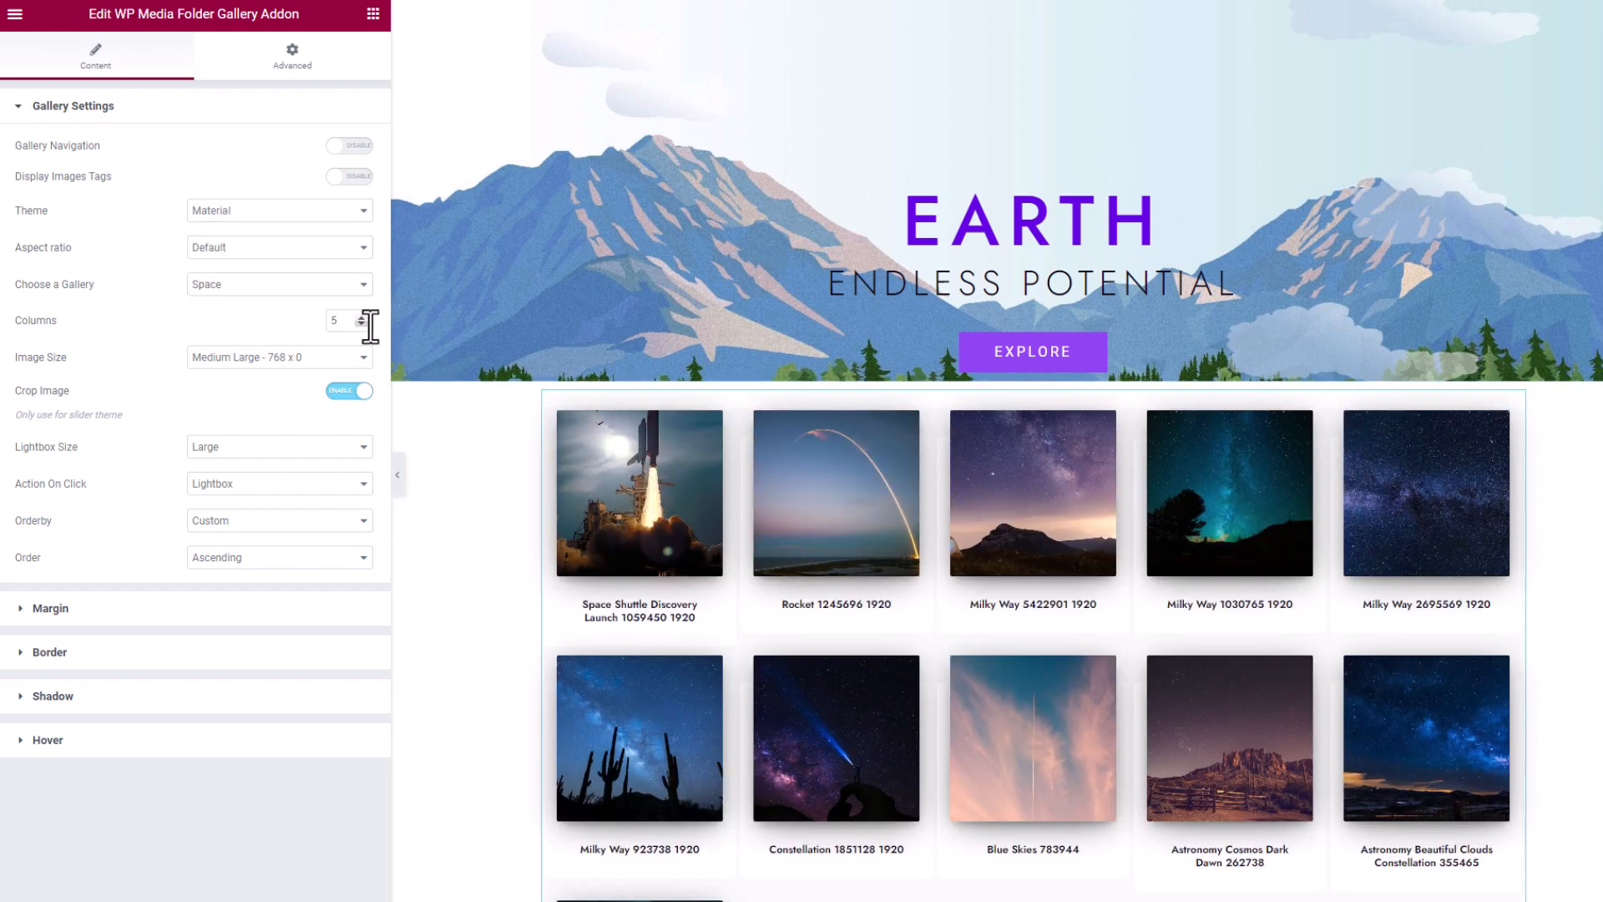
pyautogui.click(364, 325)
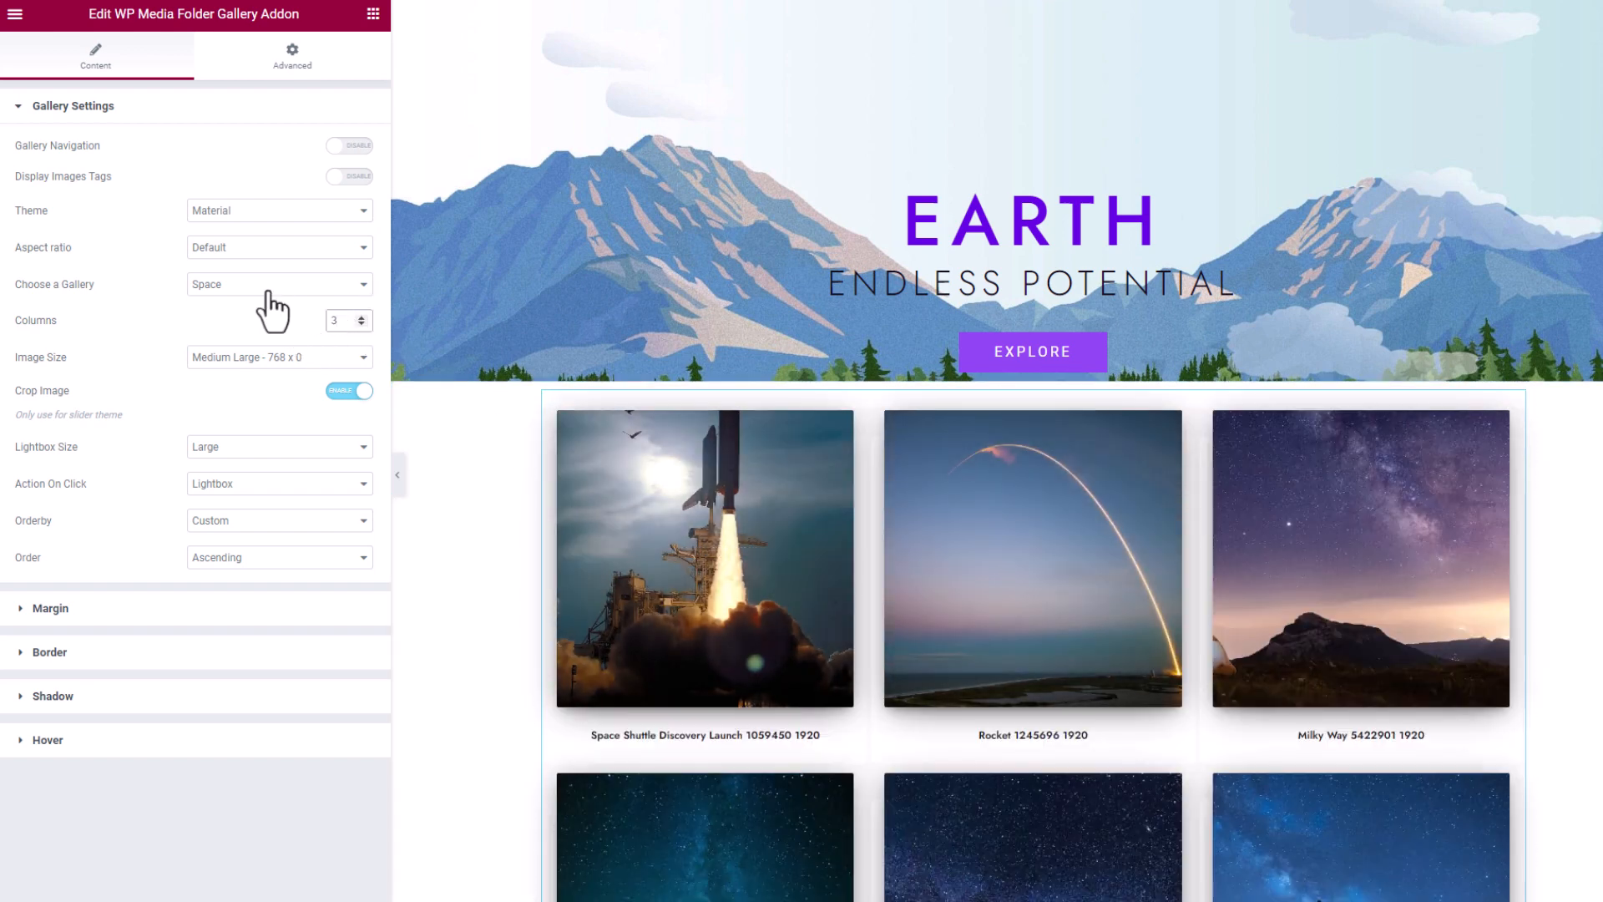
pyautogui.click(278, 284)
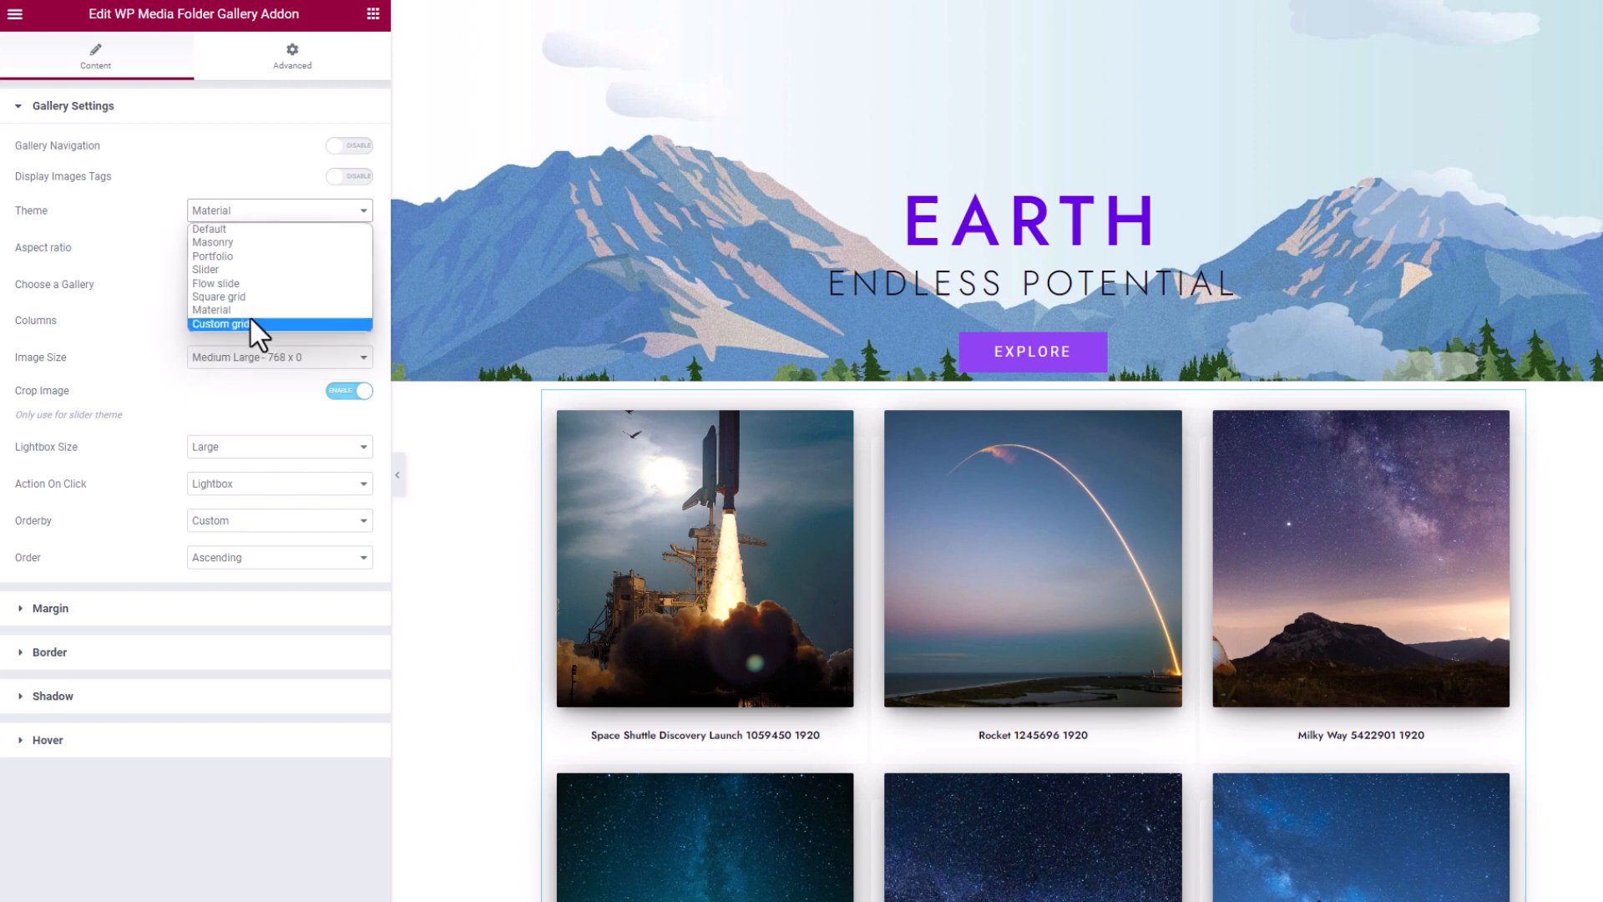
# Try the Custom grid theme on the gallery widget.
pyautogui.click(221, 324)
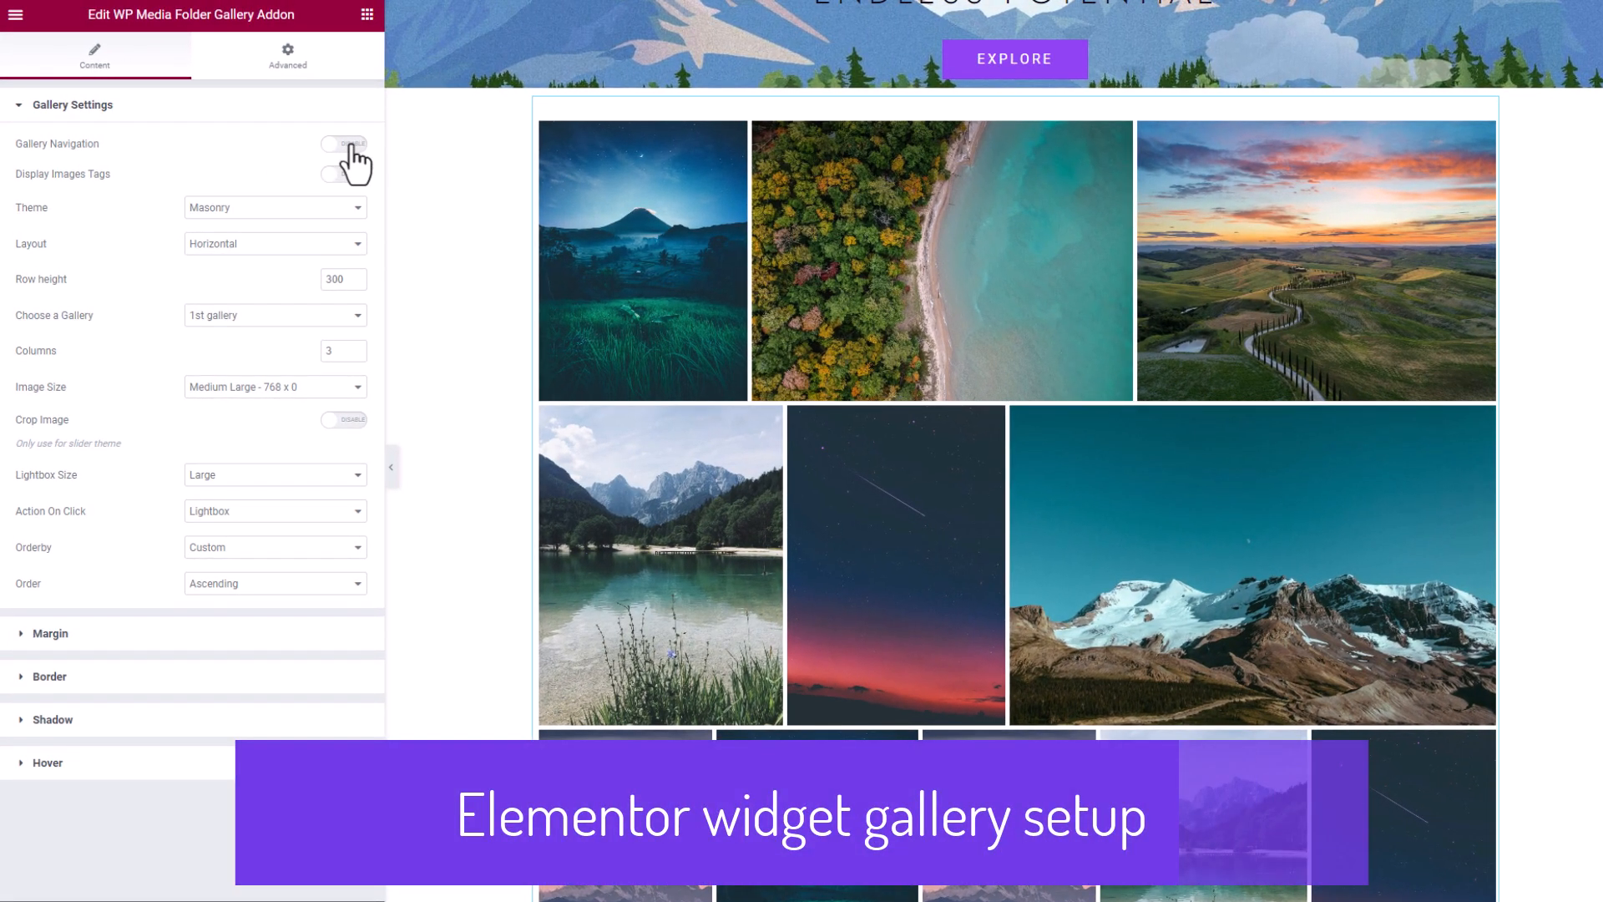
# Enable Gallery Navigation in the widget's Gallery Settings panel.
pyautogui.click(344, 143)
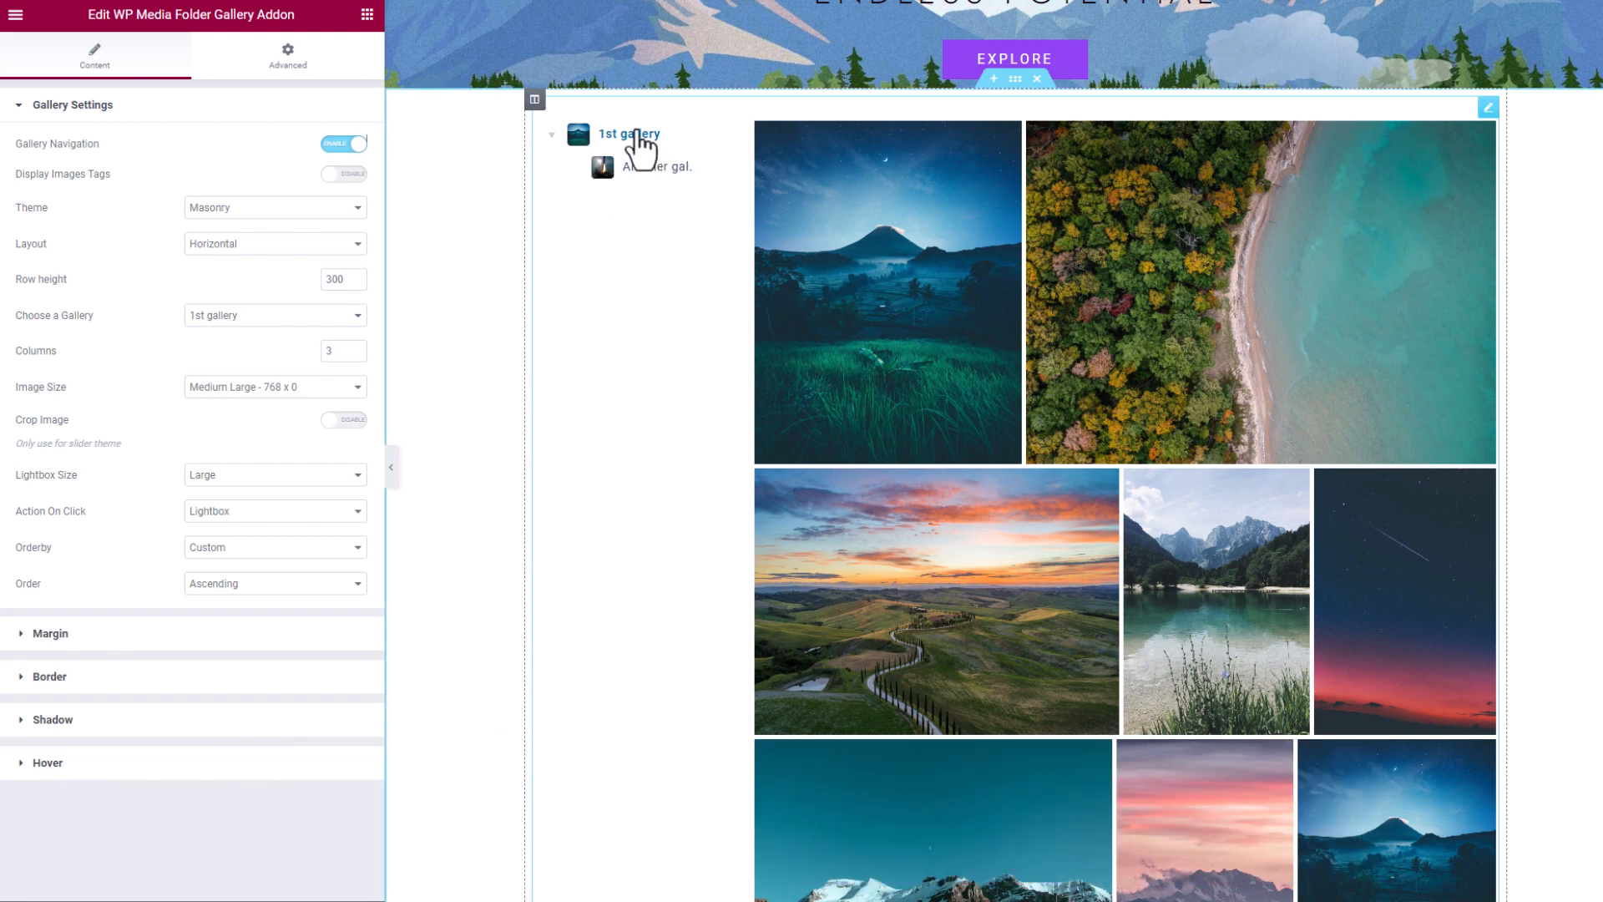
pyautogui.moveTo(681, 237)
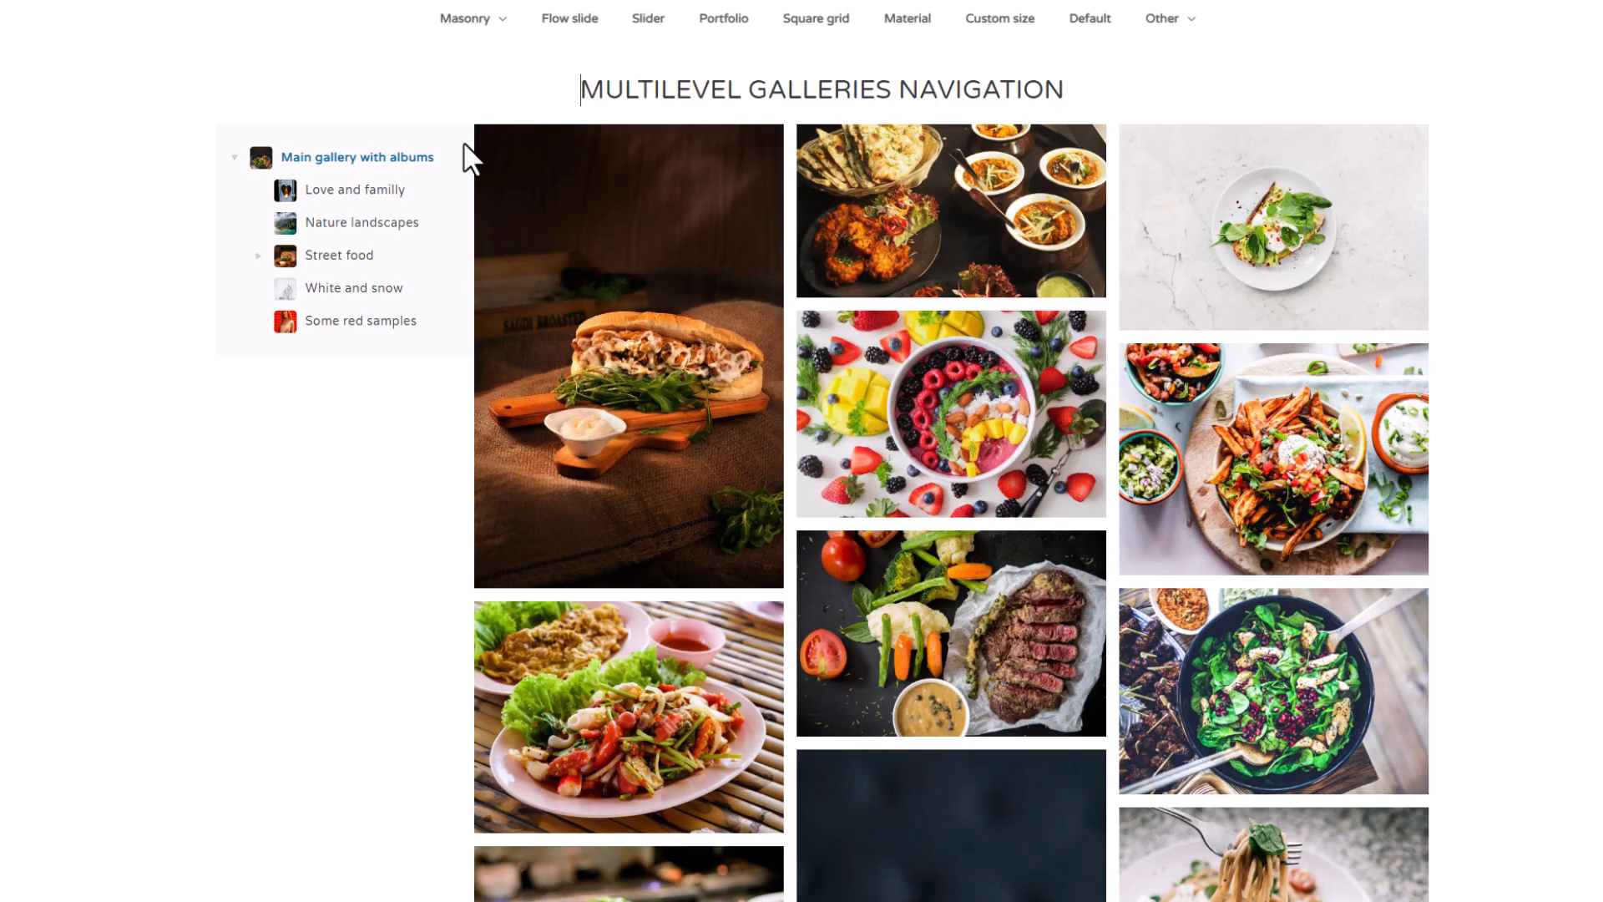
# Browse Nature landscapes, then expand Street food and view Pizza pictures.
pyautogui.click(361, 222)
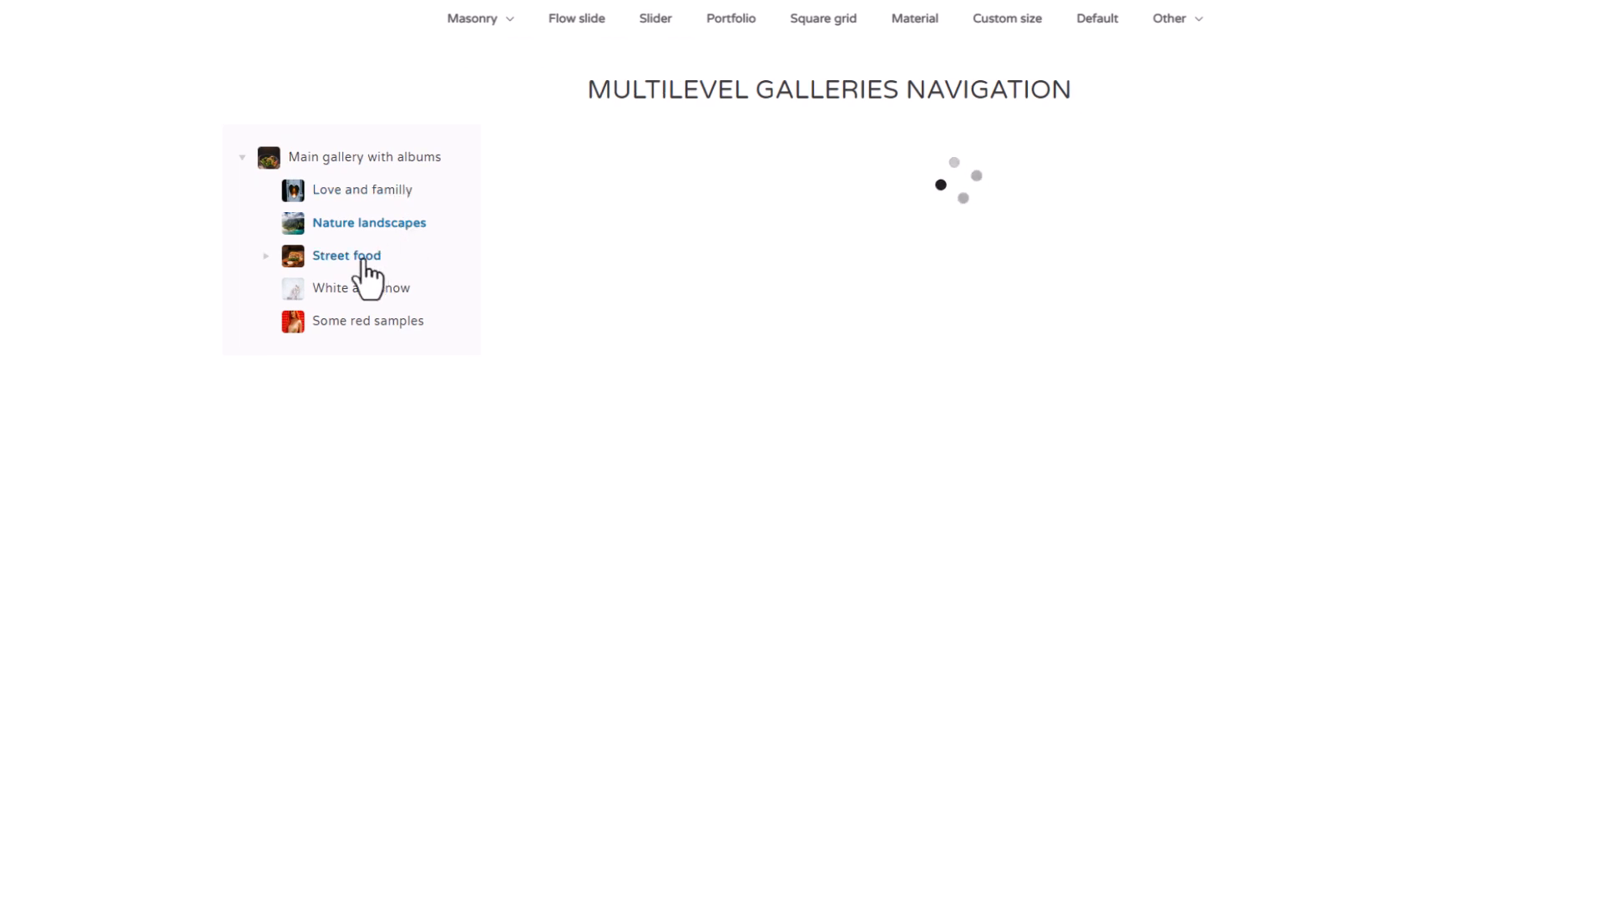
pyautogui.click(346, 255)
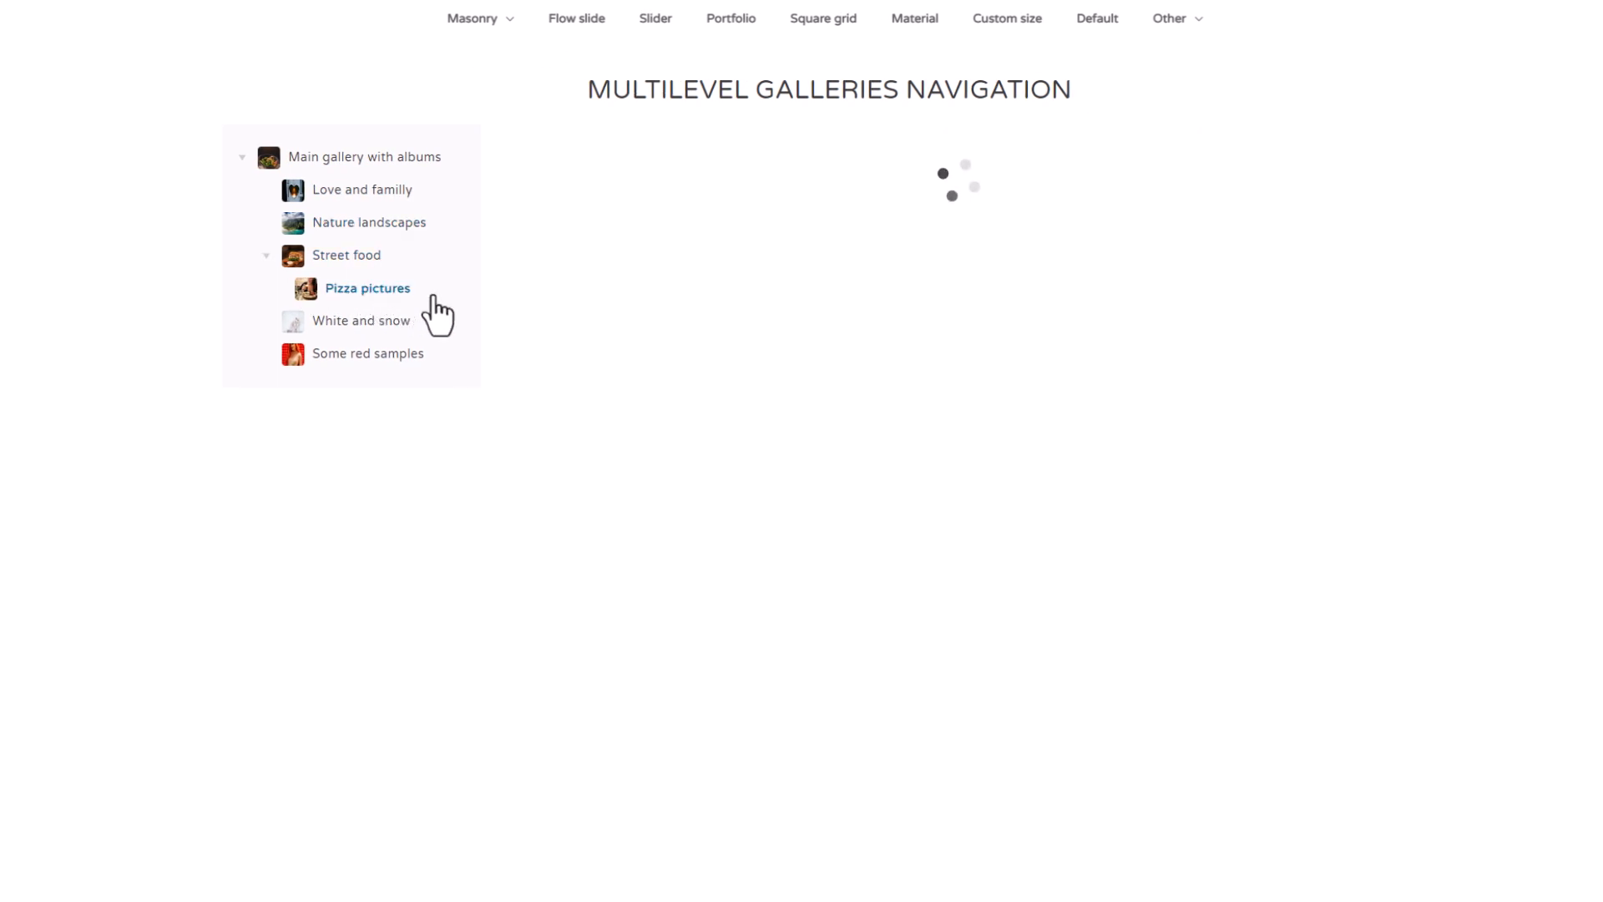
pyautogui.click(367, 288)
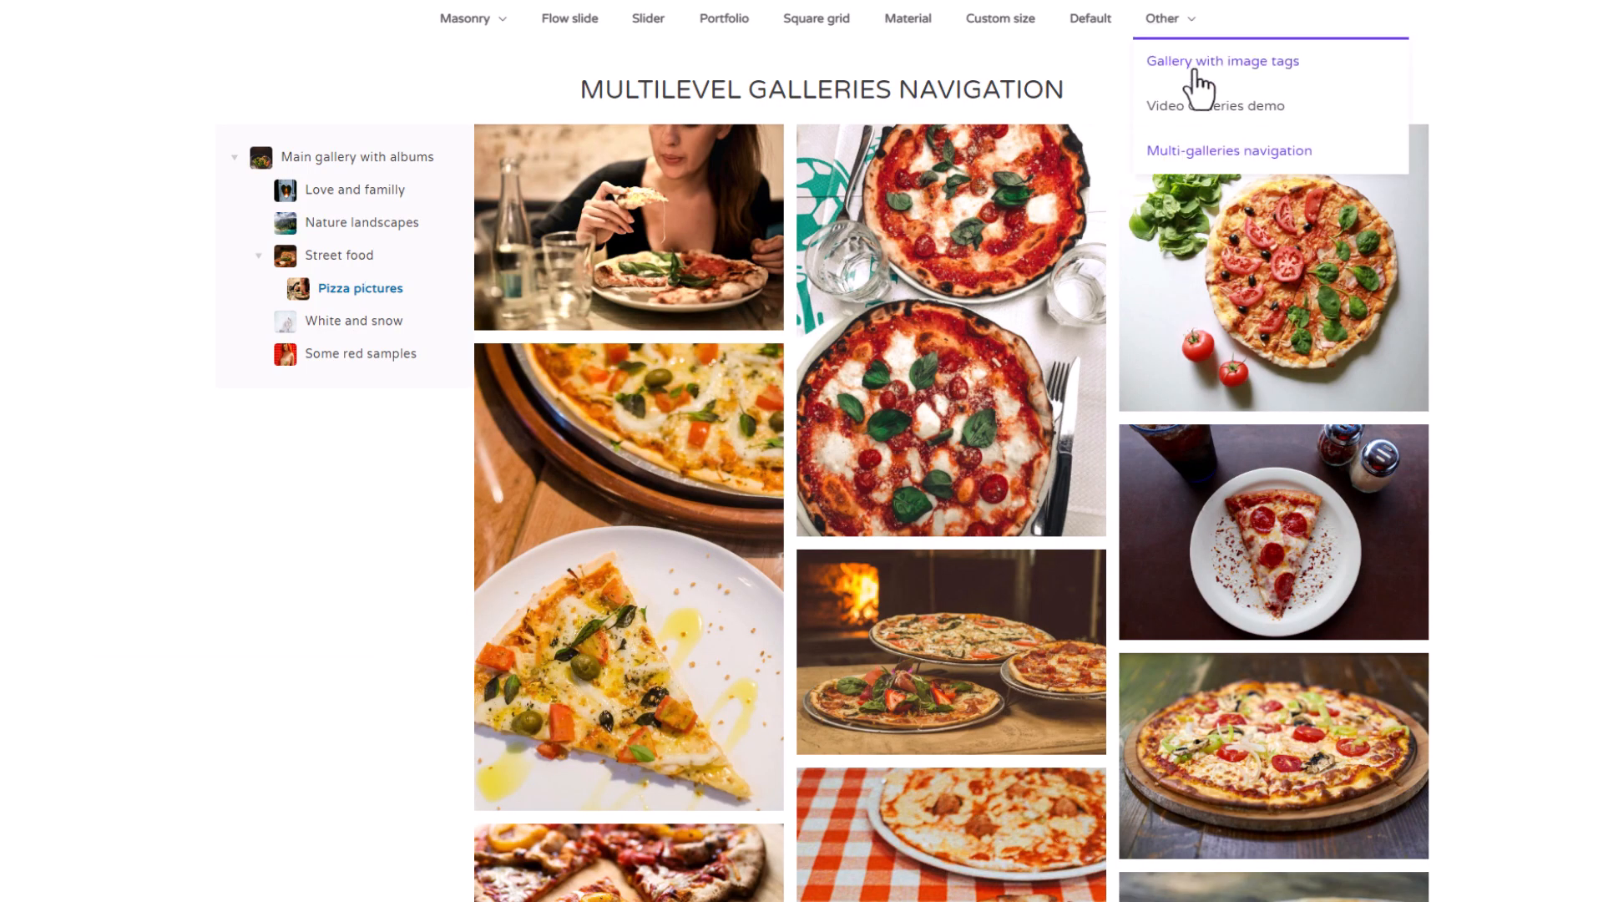
# Open the image-tags gallery demo, filter by FRUITS, then show all images.
pyautogui.click(1221, 61)
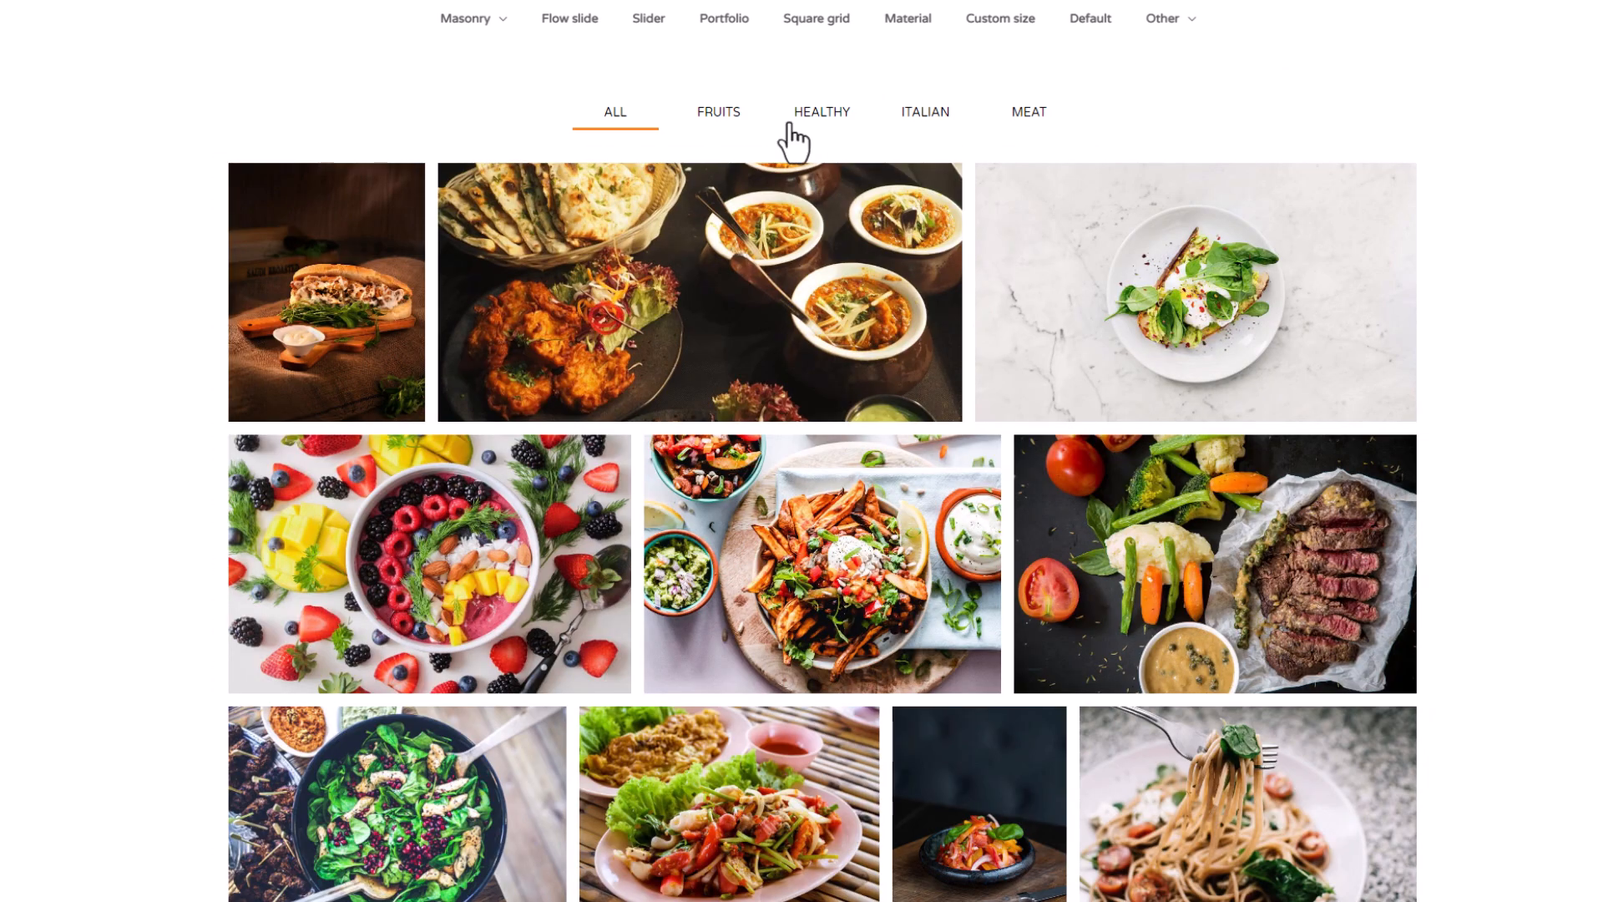
pyautogui.click(718, 113)
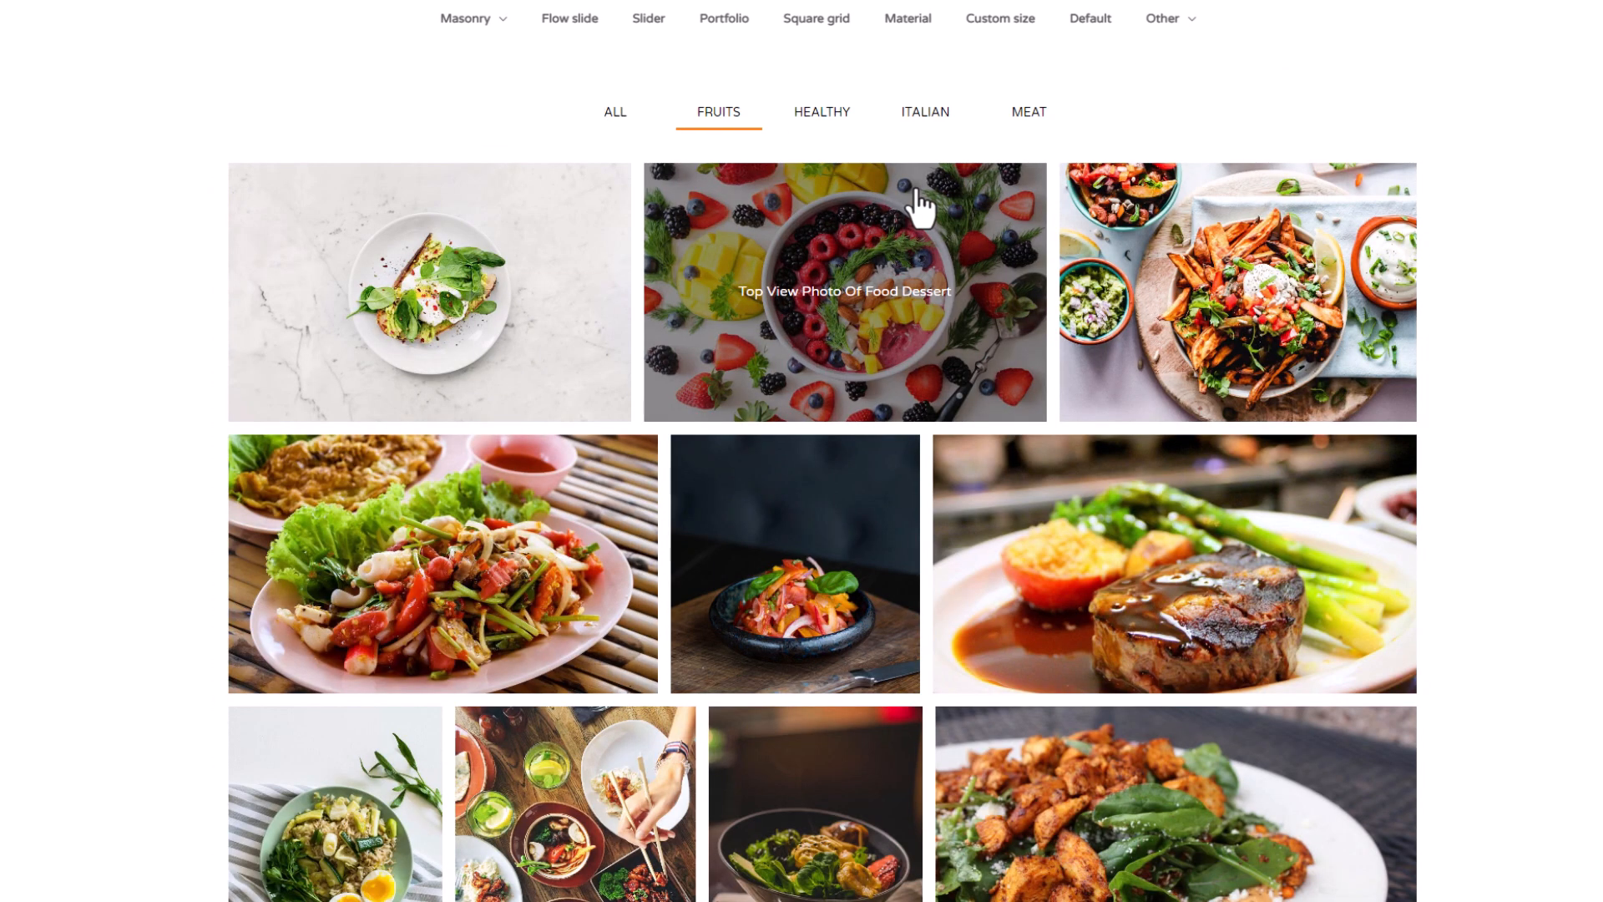
pyautogui.moveTo(1101, 411)
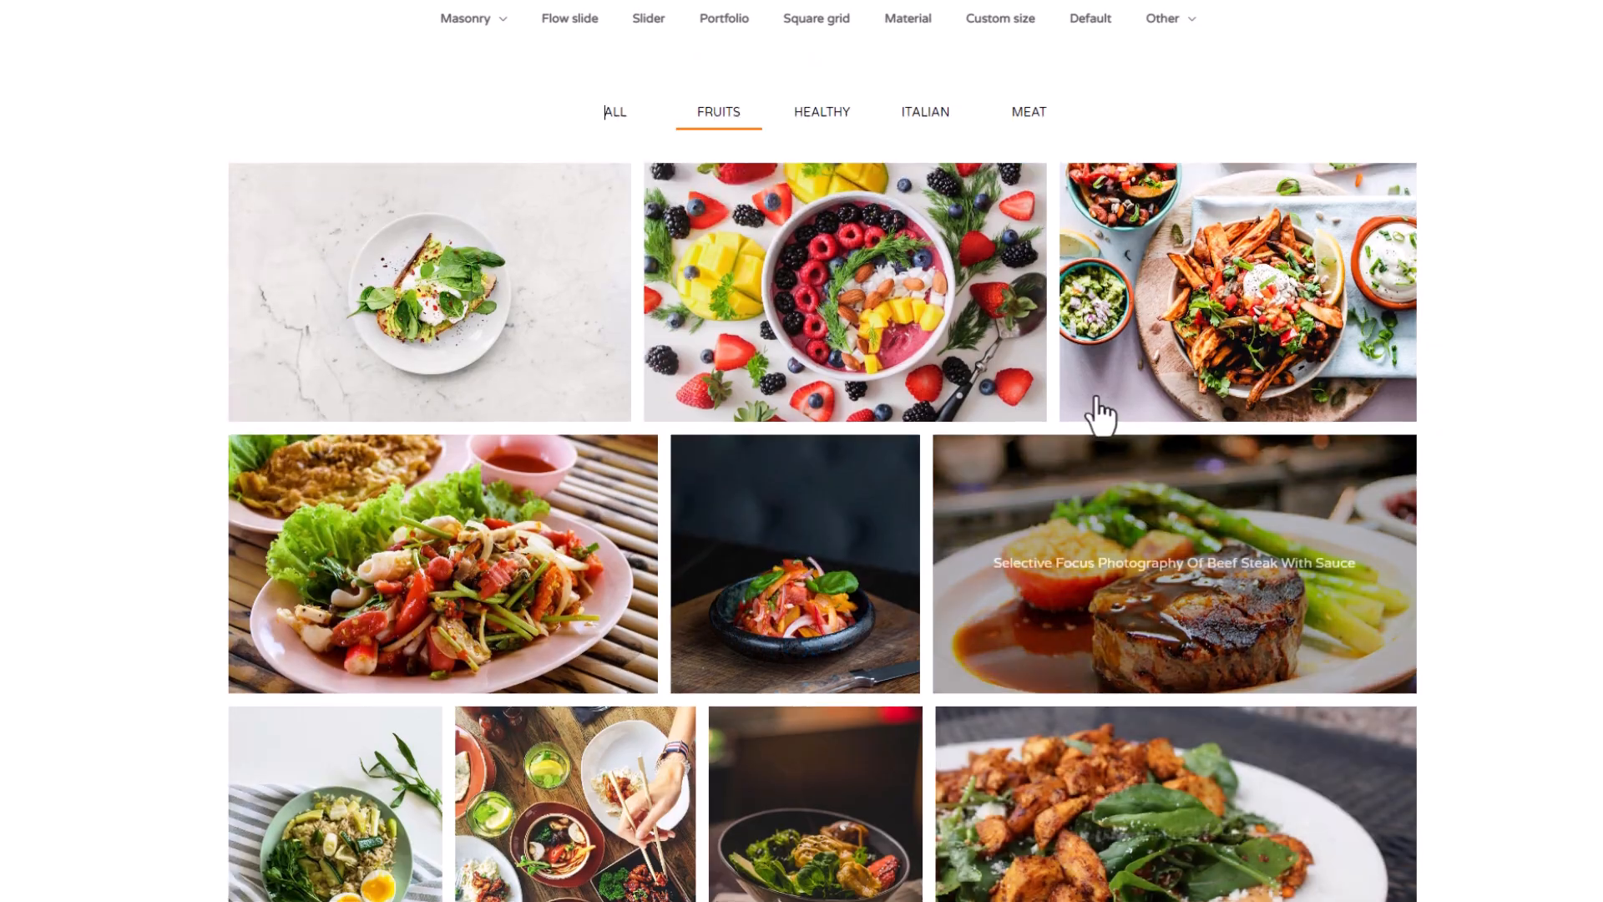
pyautogui.click(821, 112)
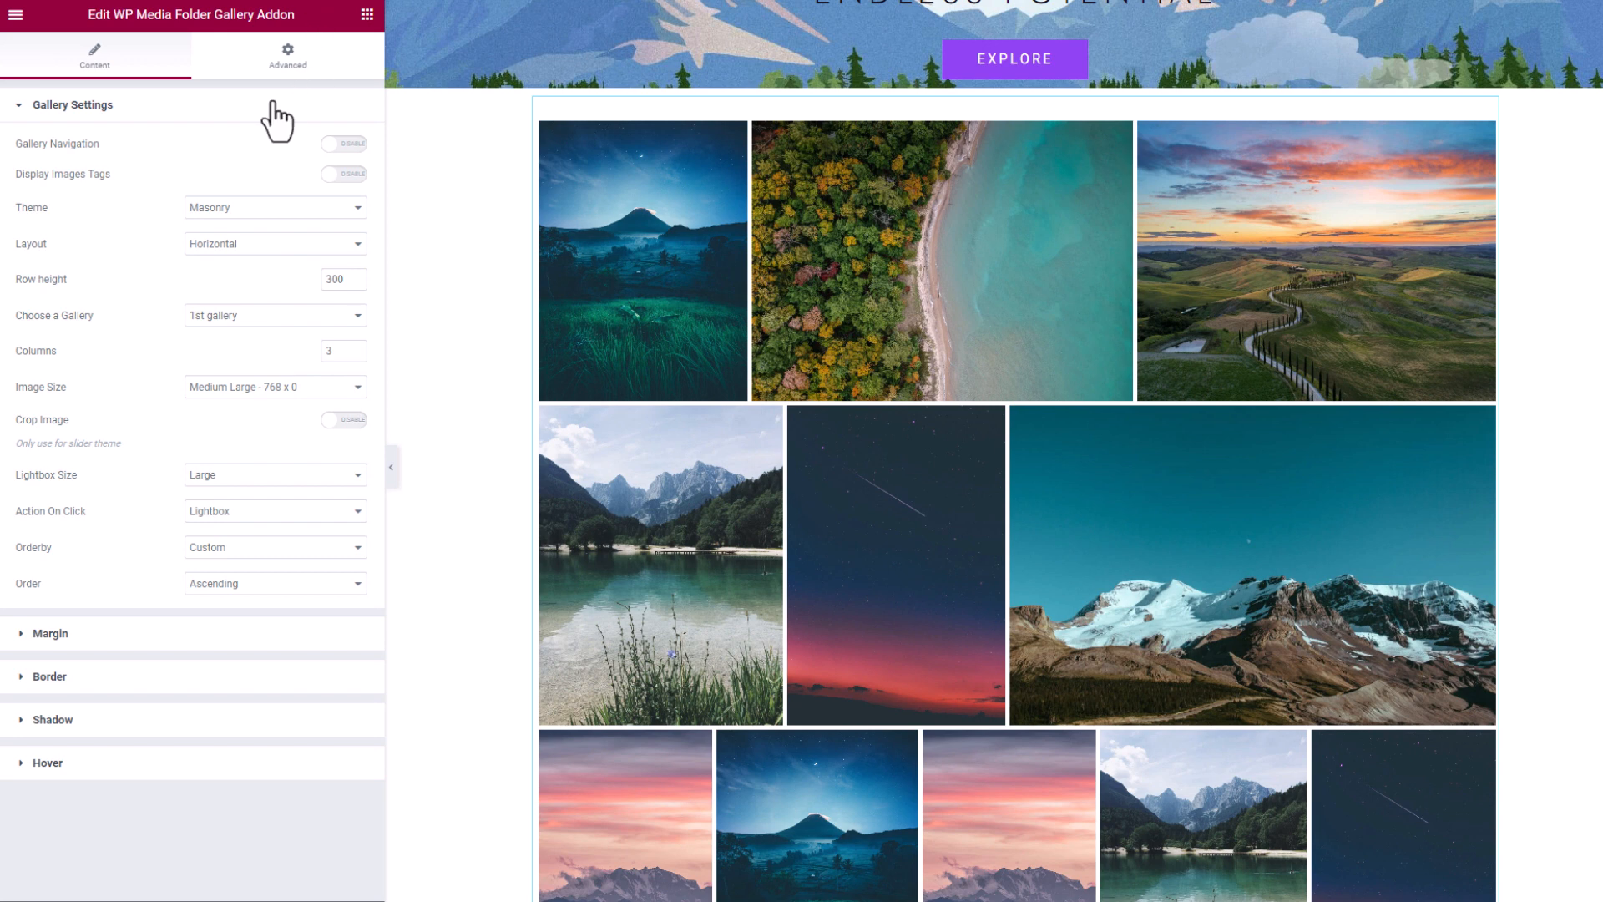
pyautogui.click(274, 208)
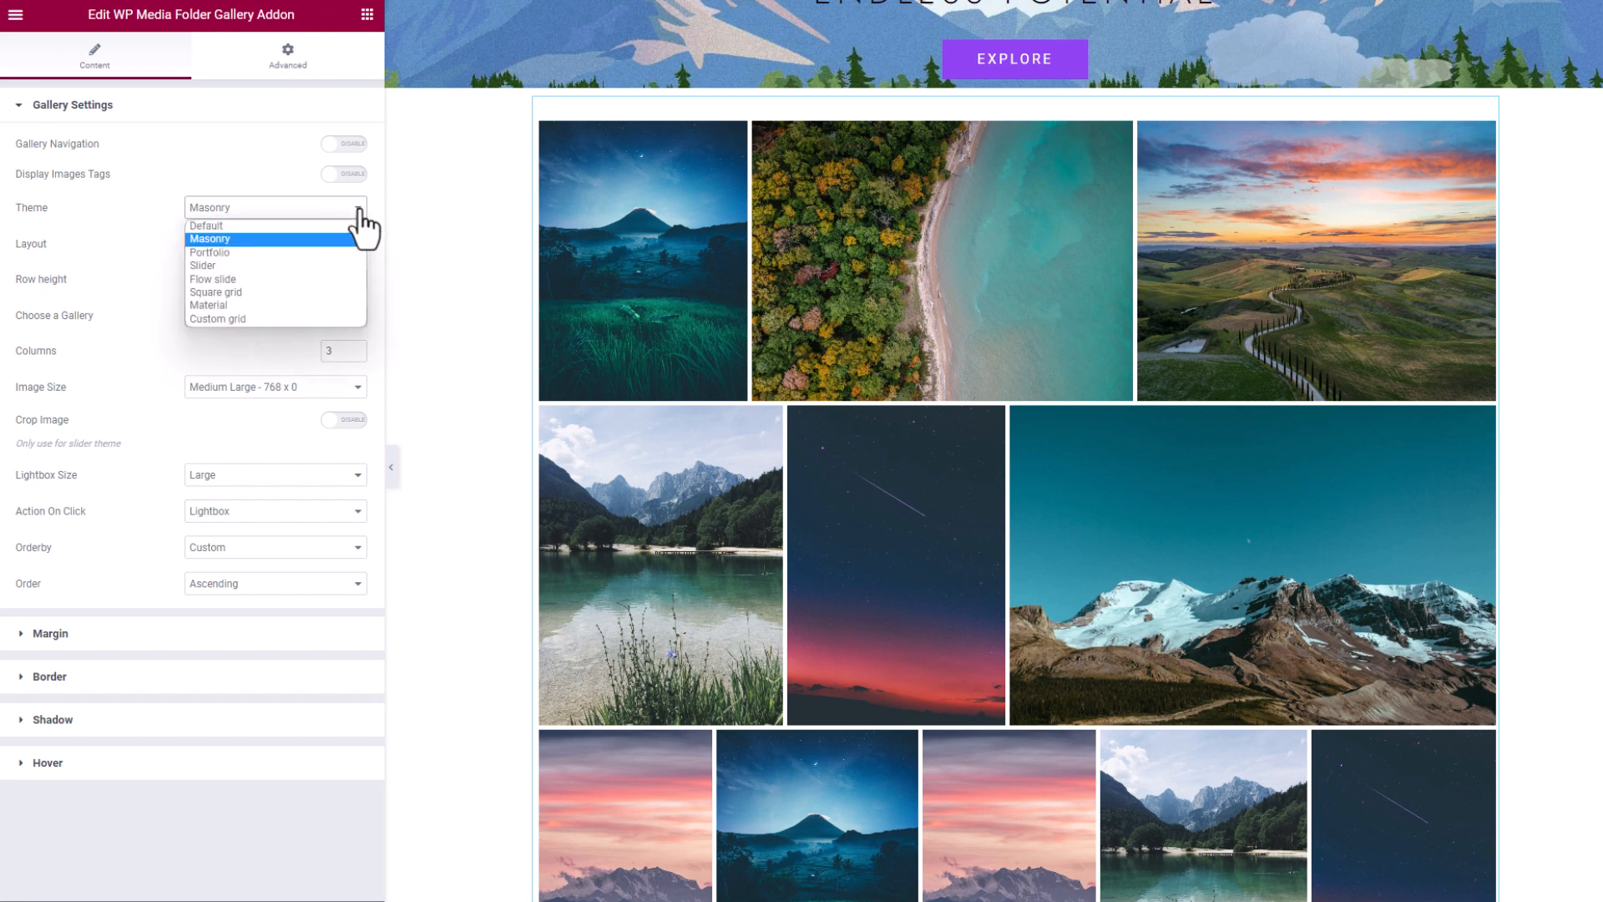
pyautogui.click(209, 253)
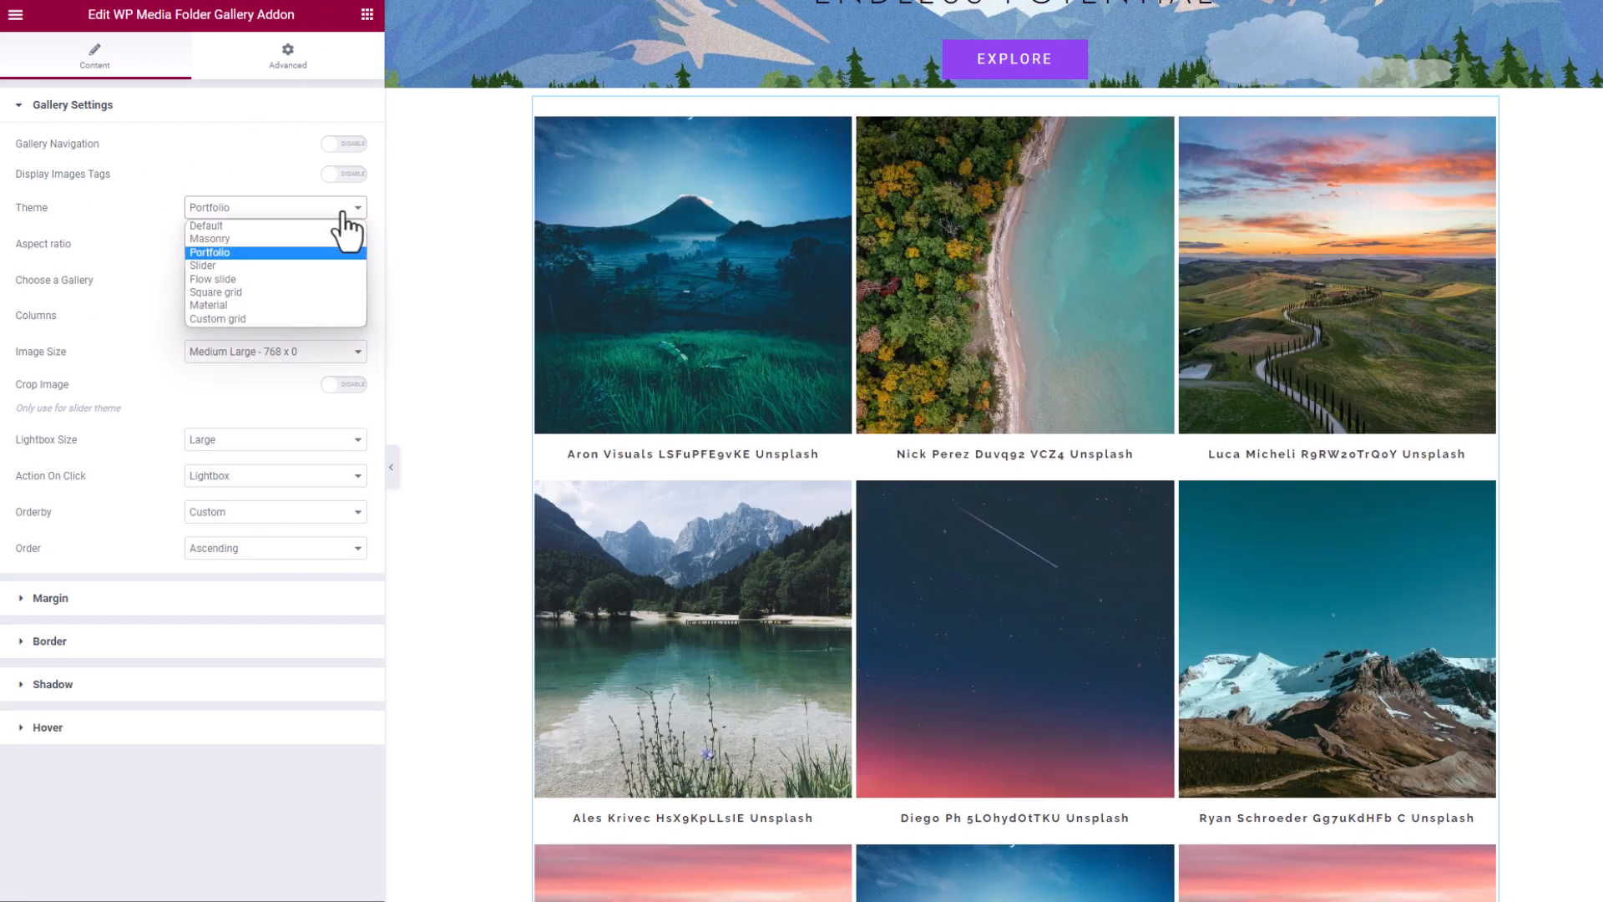
pyautogui.click(211, 240)
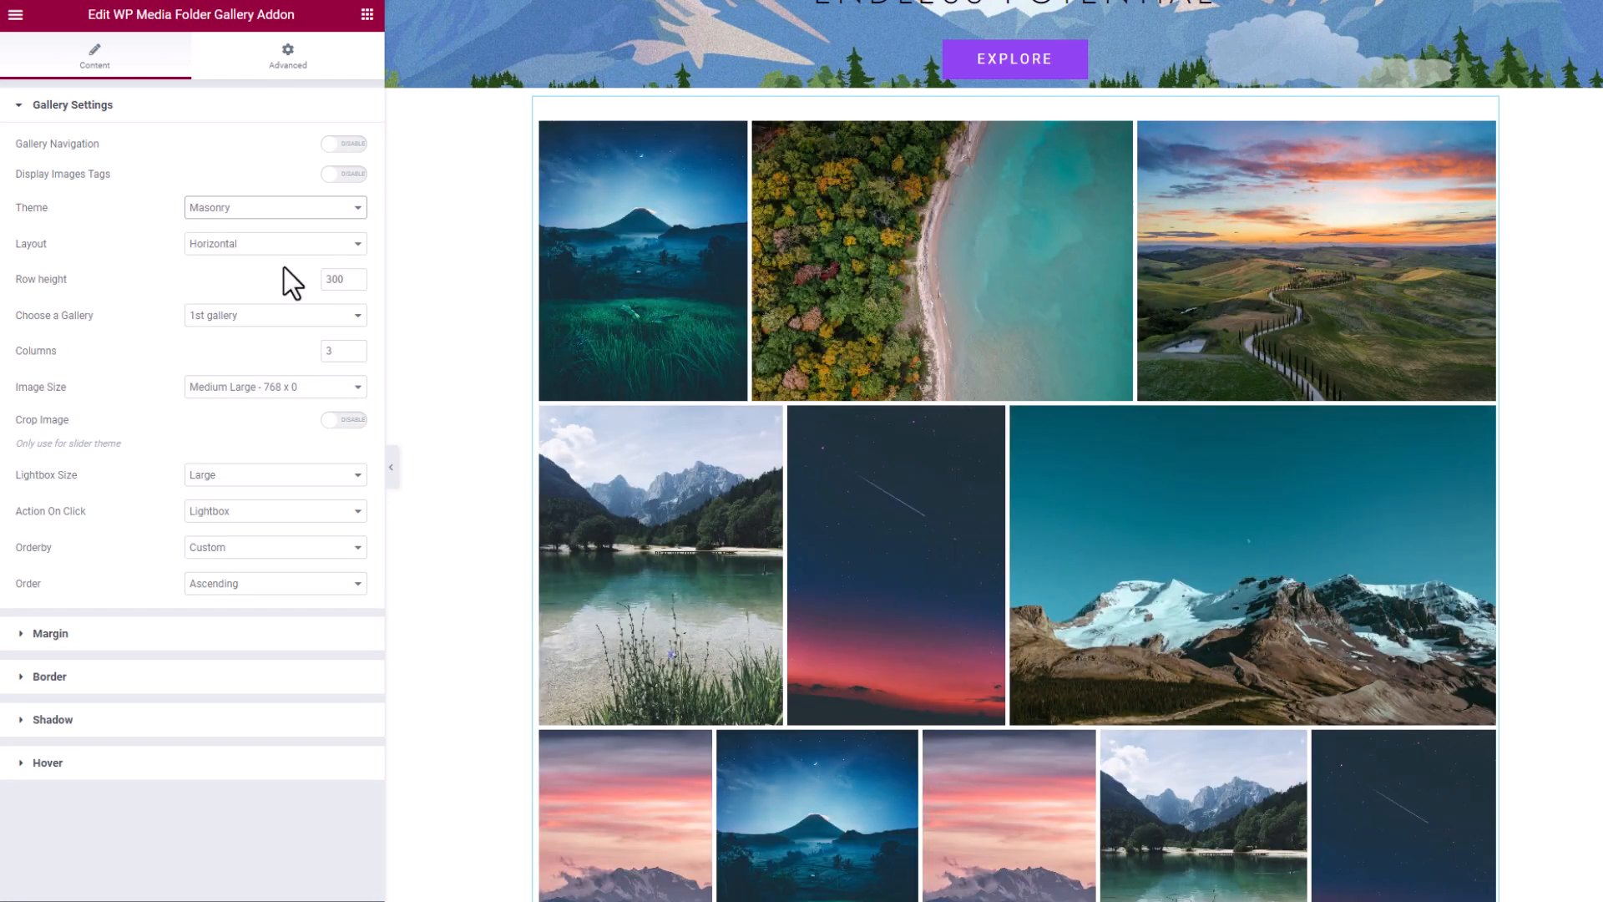
pyautogui.click(273, 315)
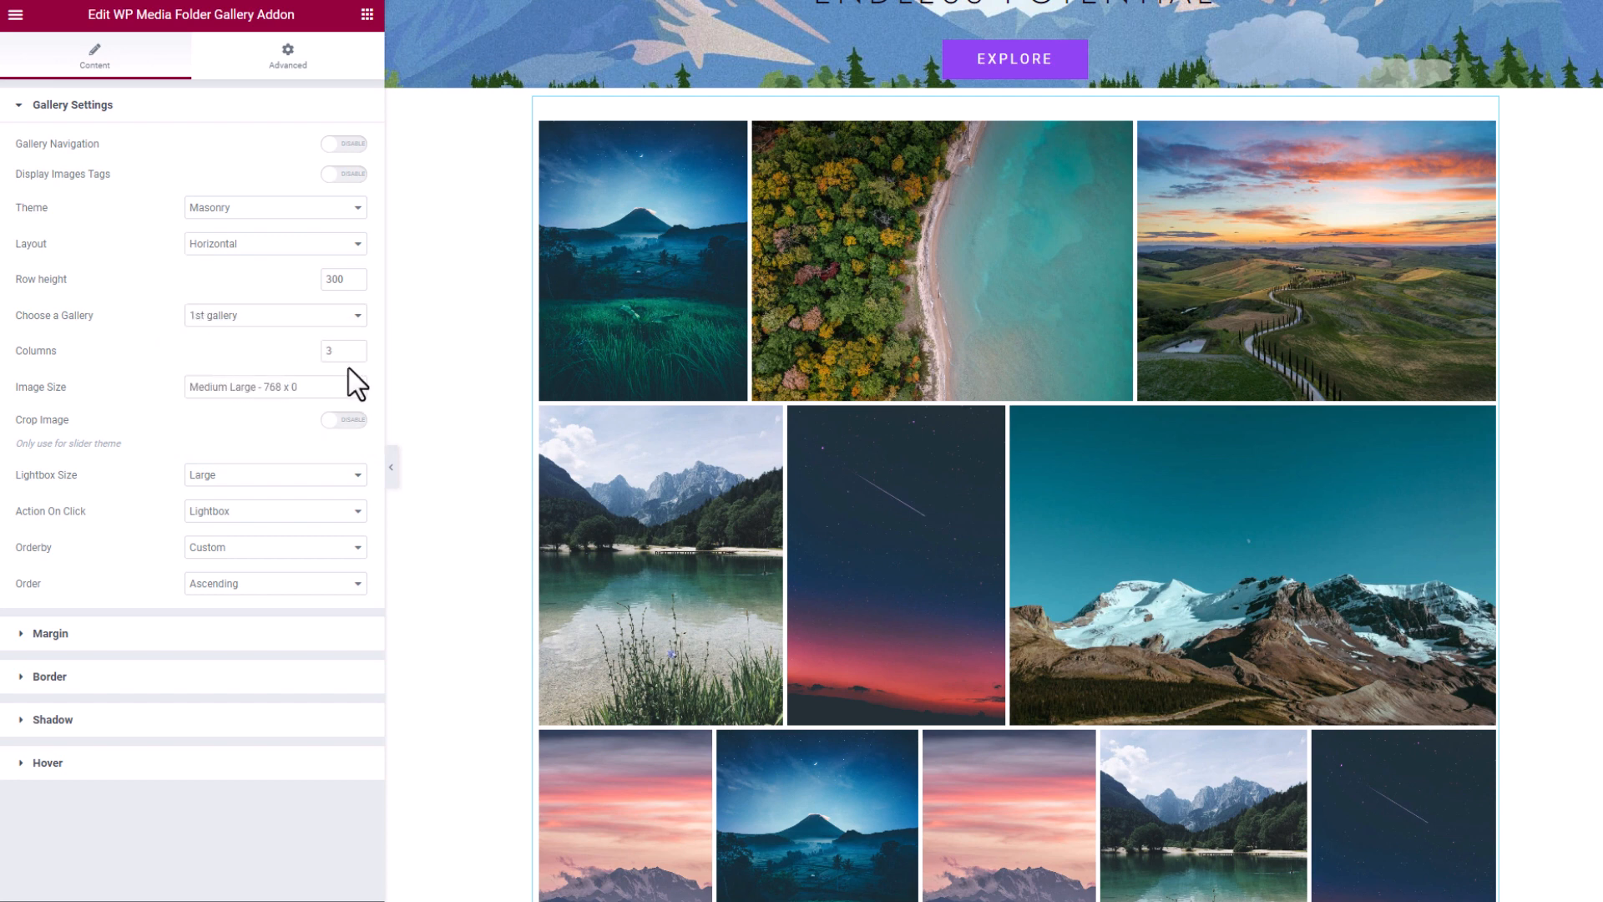
pyautogui.click(273, 387)
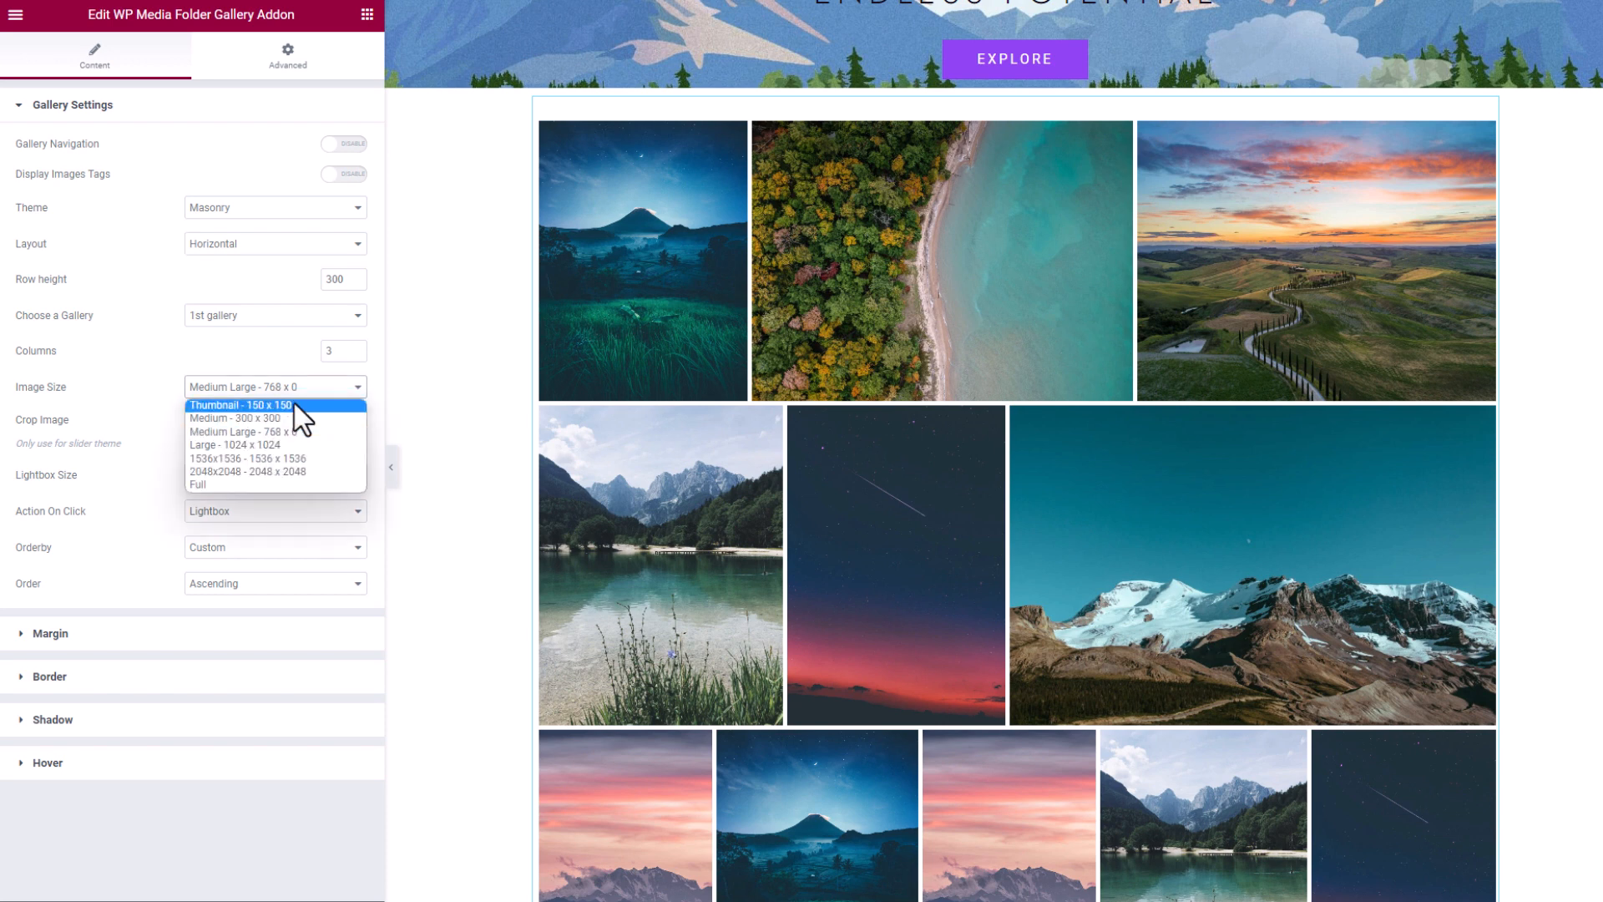
pyautogui.moveTo(266, 445)
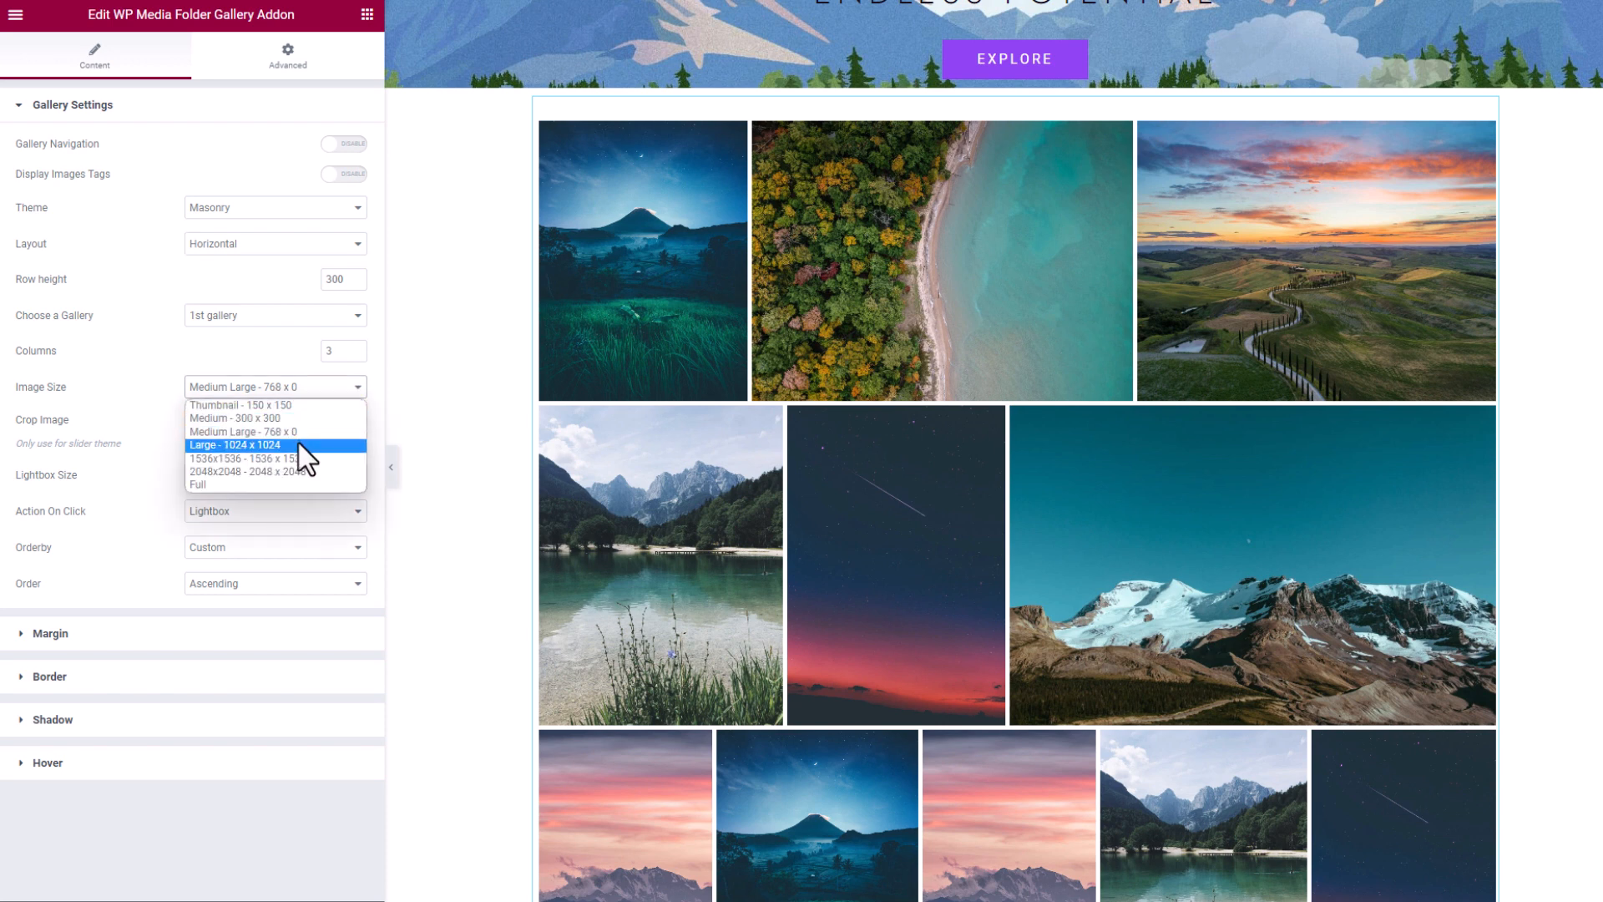
pyautogui.click(234, 443)
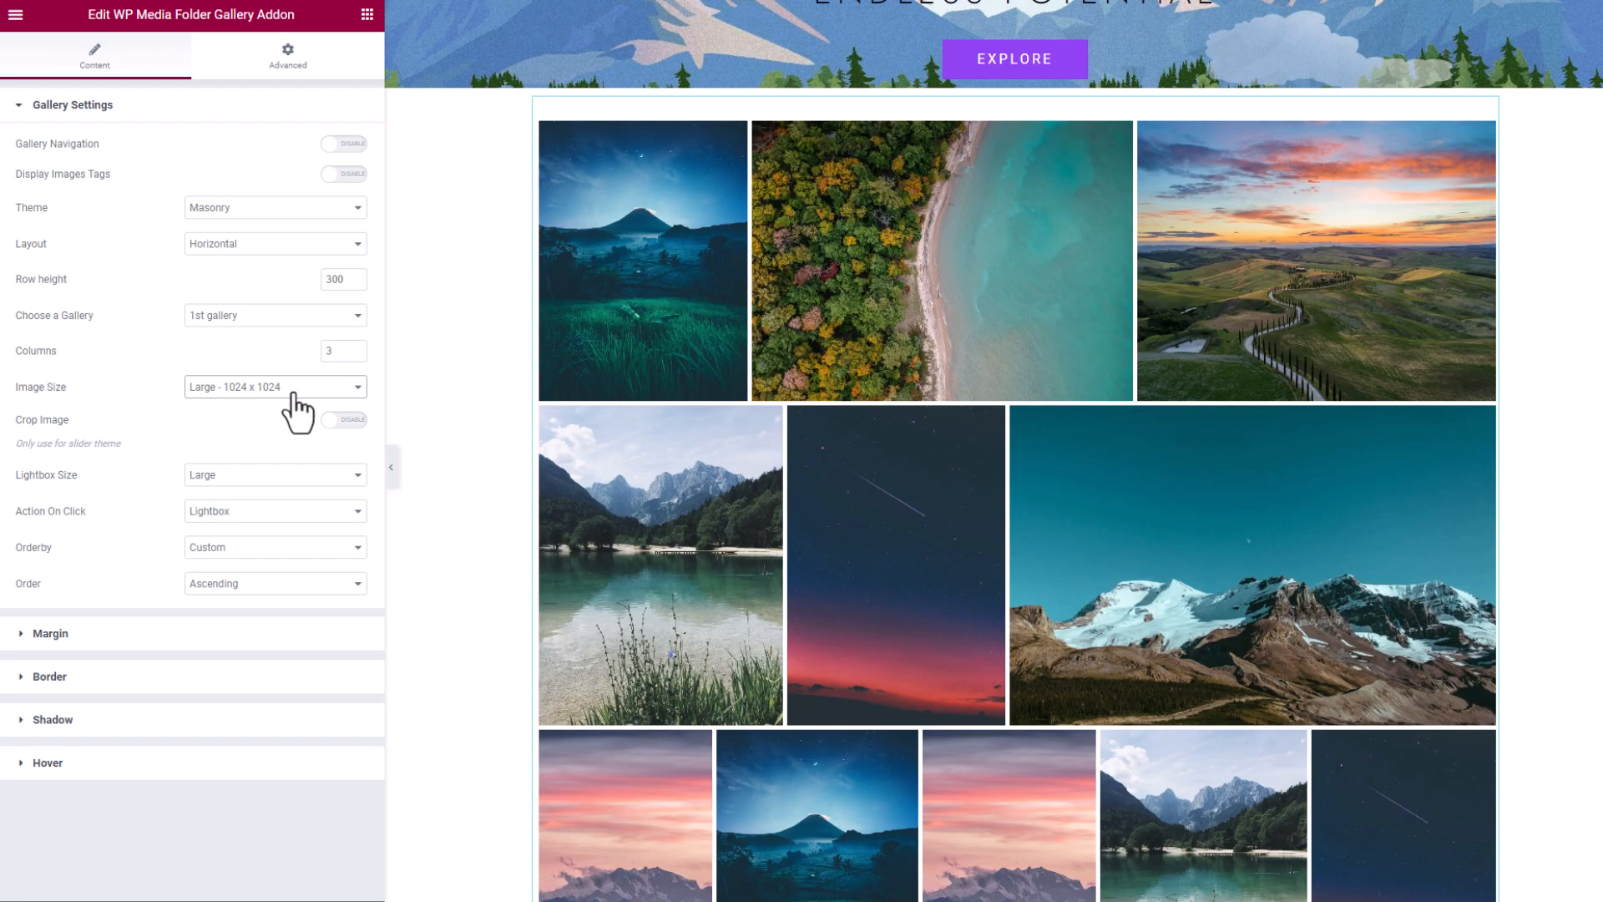
pyautogui.click(274, 387)
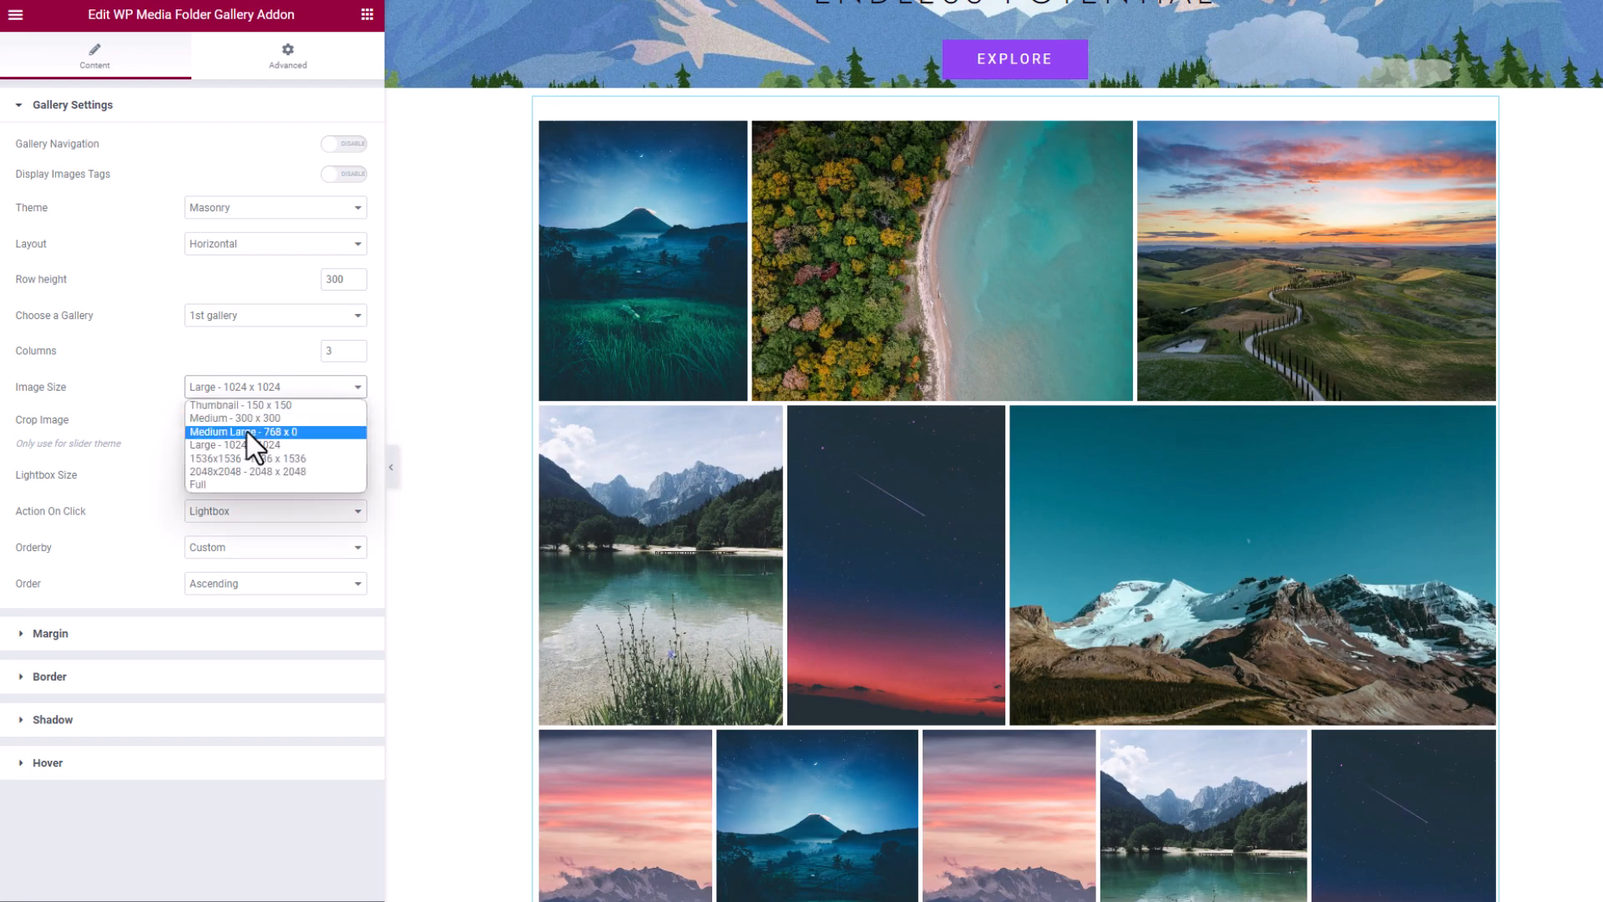
pyautogui.click(243, 432)
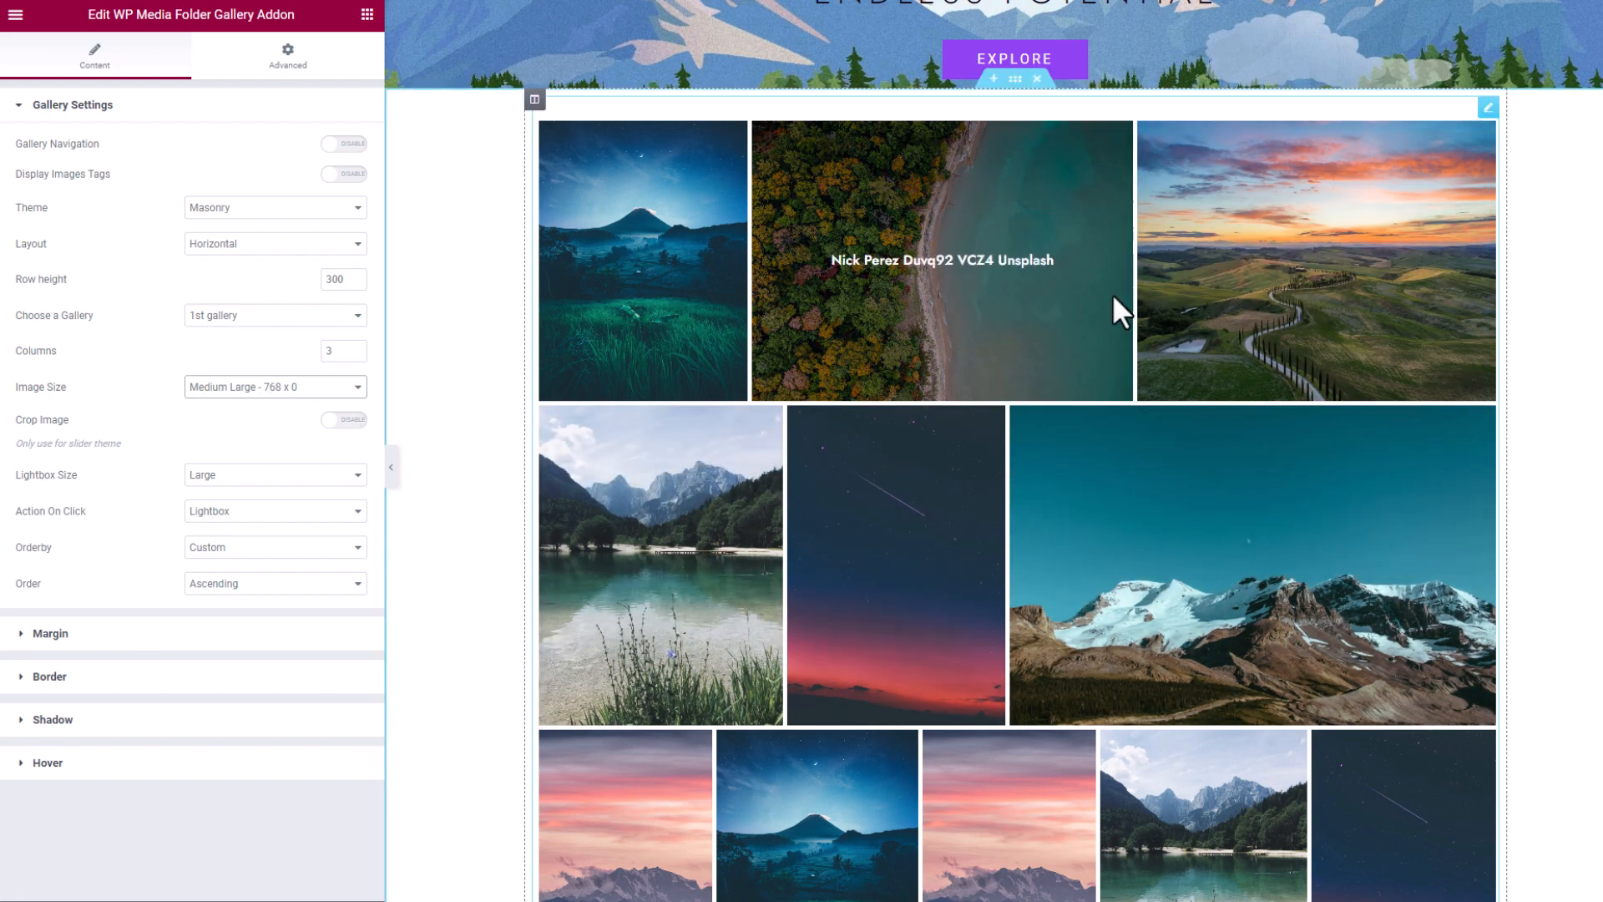
pyautogui.click(274, 387)
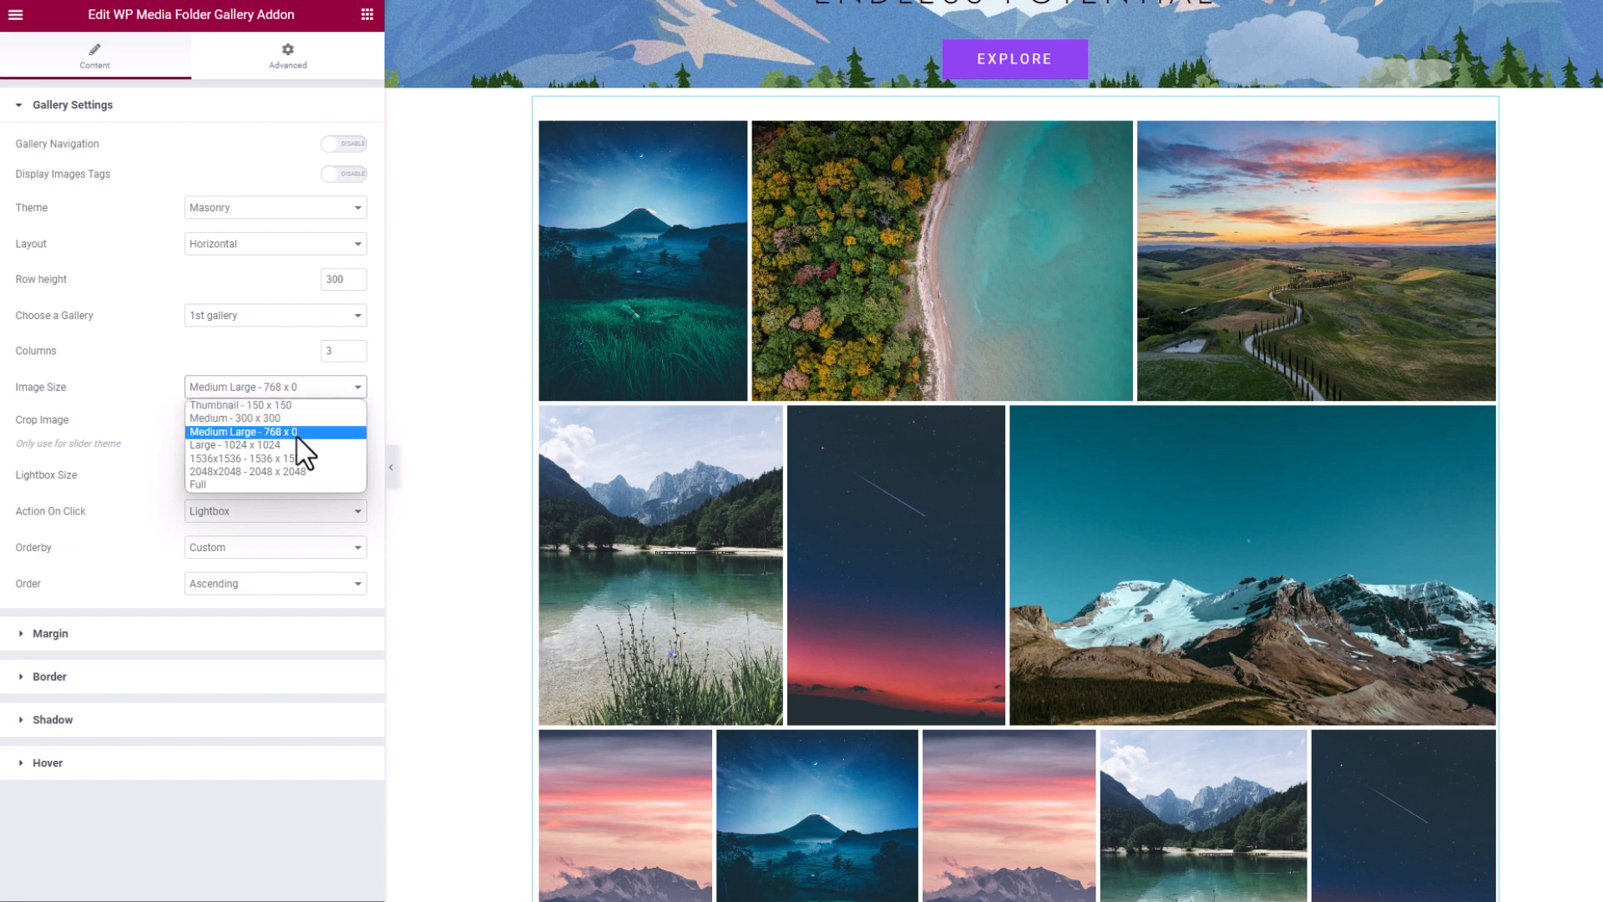
pyautogui.click(274, 431)
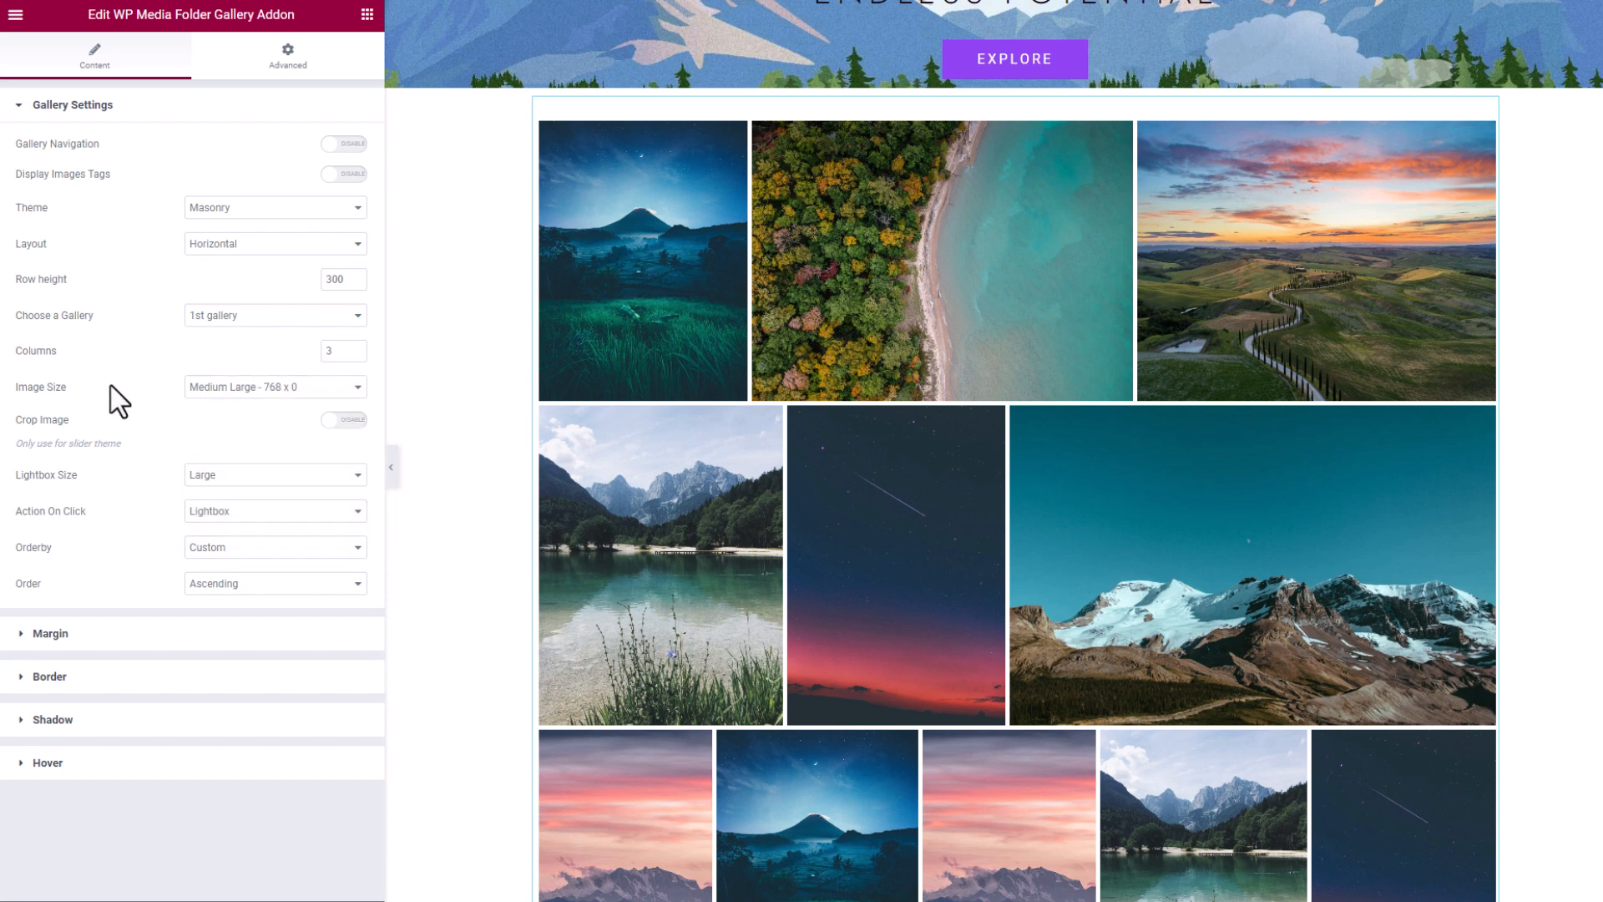
pyautogui.moveTo(259, 456)
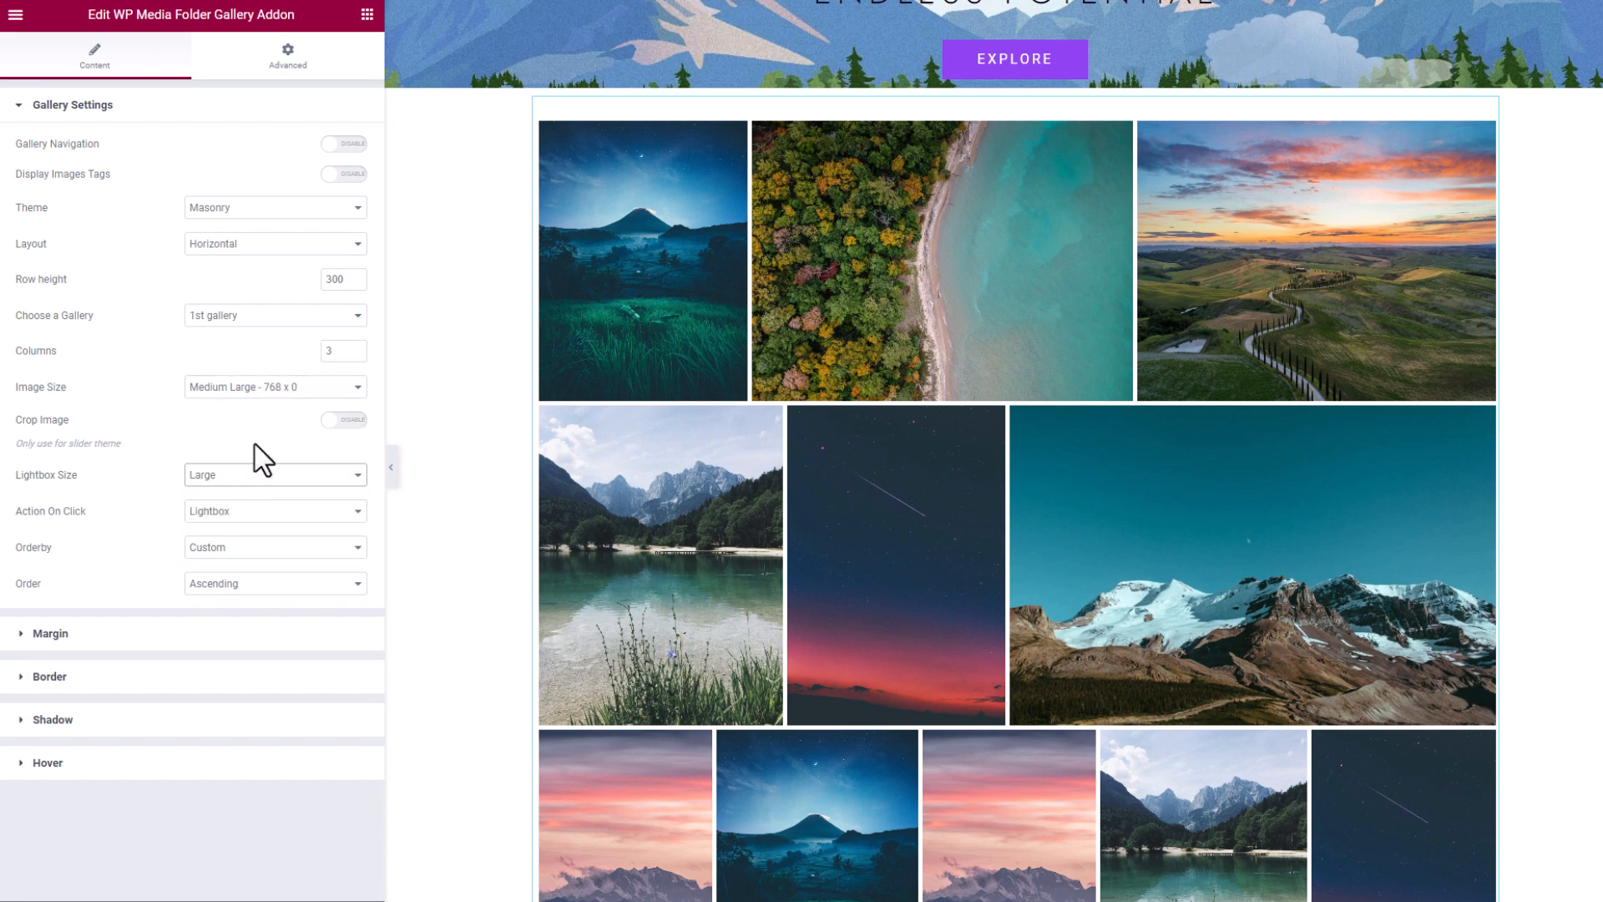
# Review the widget's Action On Click and Orderby dropdown options.
pyautogui.click(273, 511)
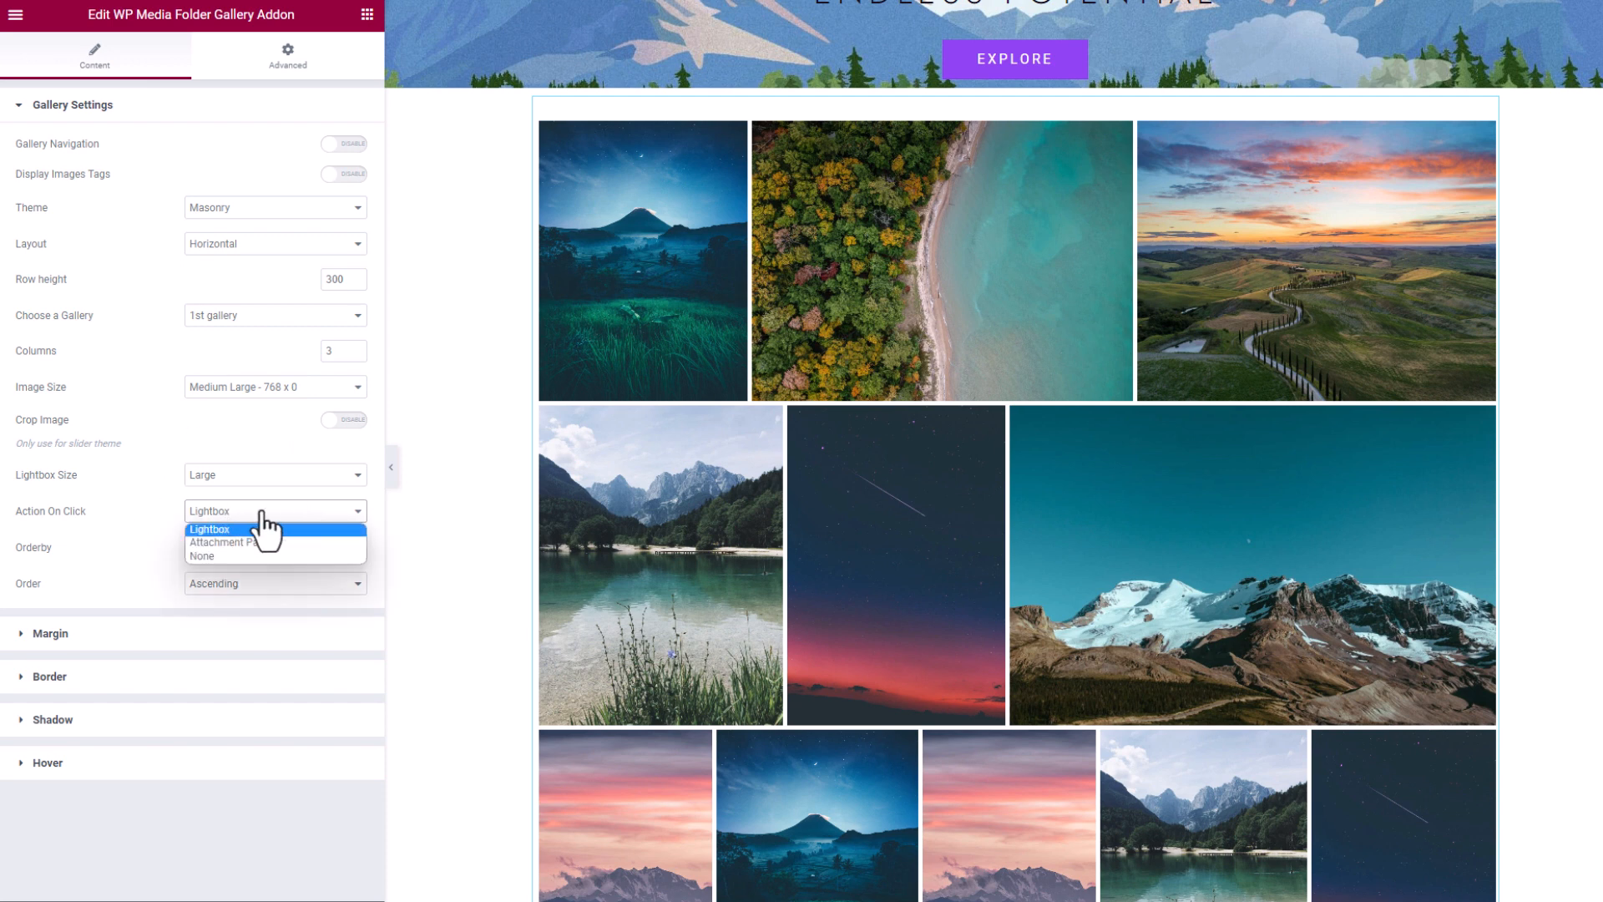
pyautogui.click(274, 547)
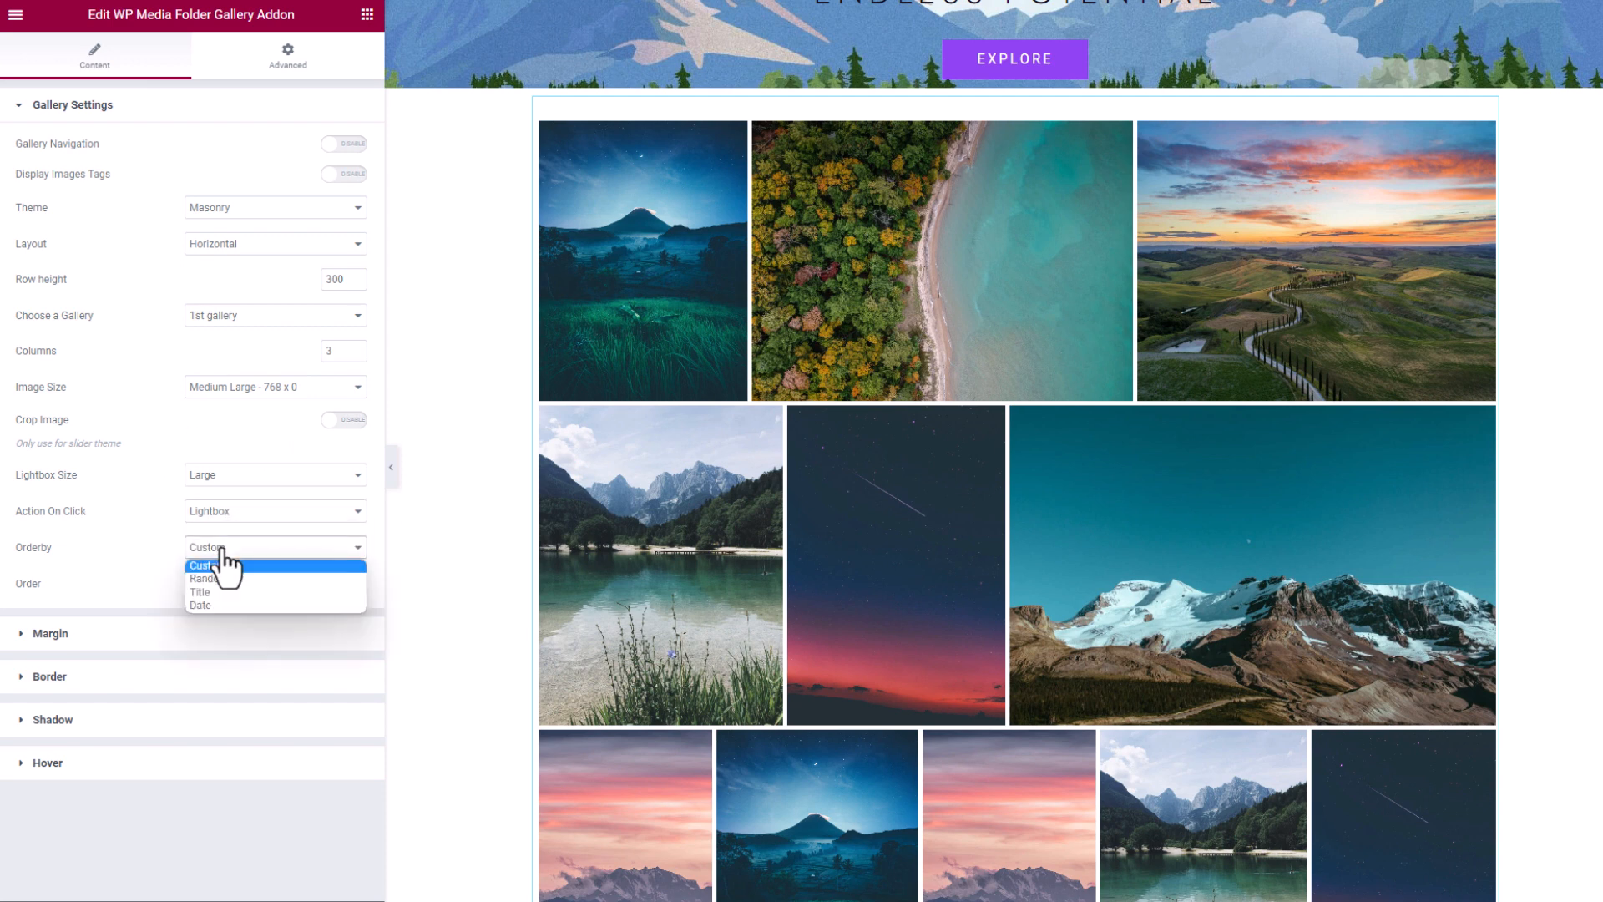
pyautogui.moveTo(286, 542)
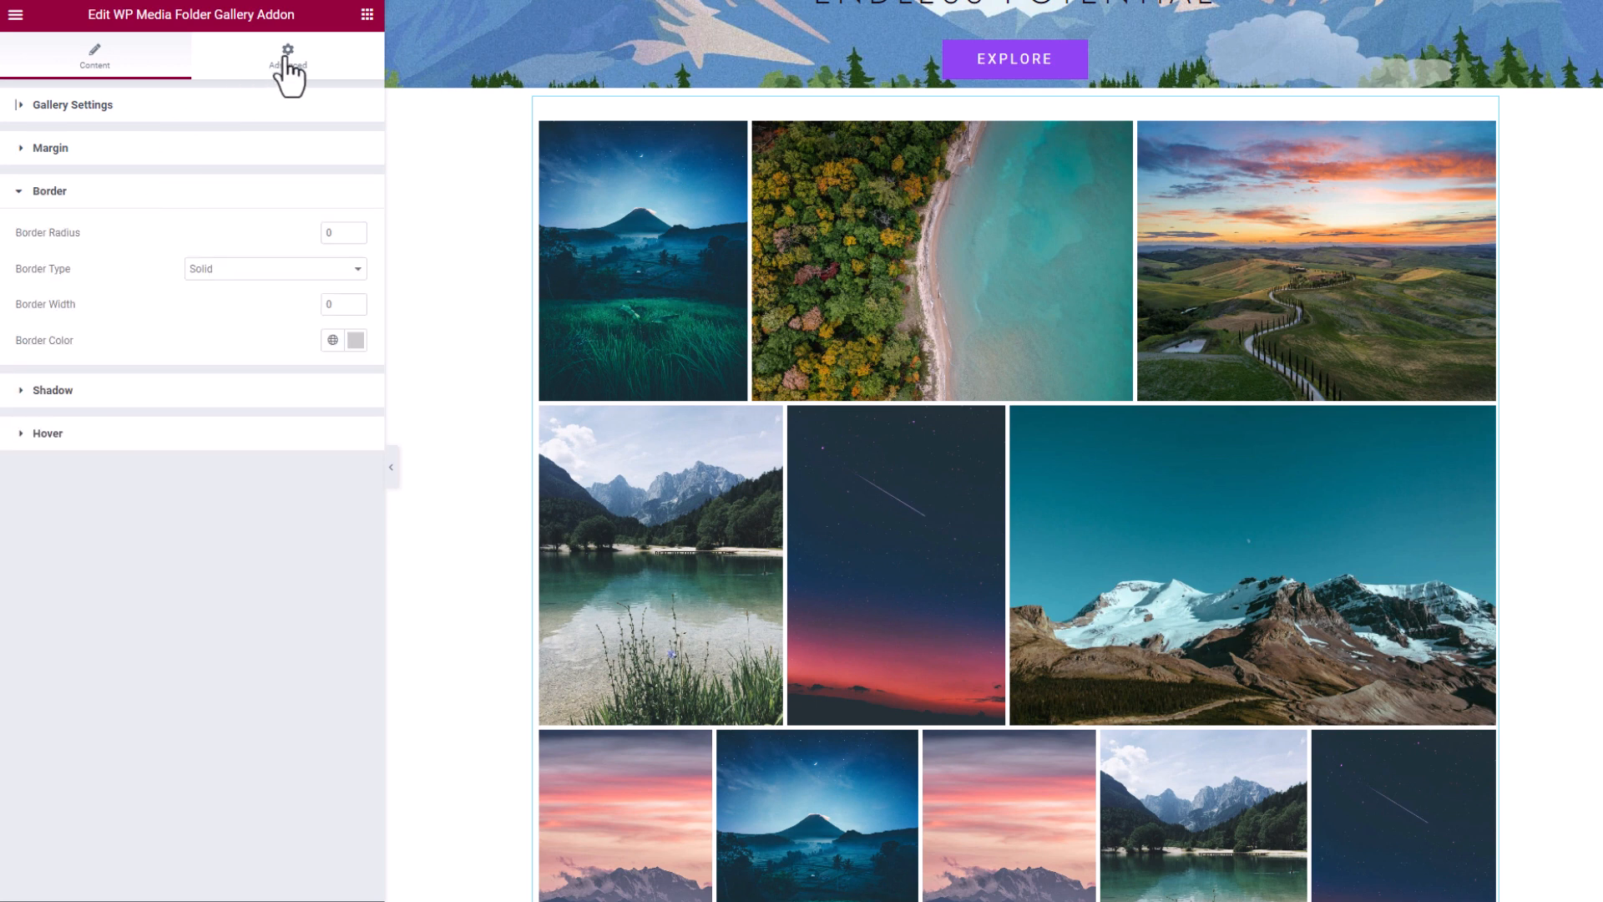
# Show the gallery widget's Advanced settings tab.
pyautogui.click(288, 59)
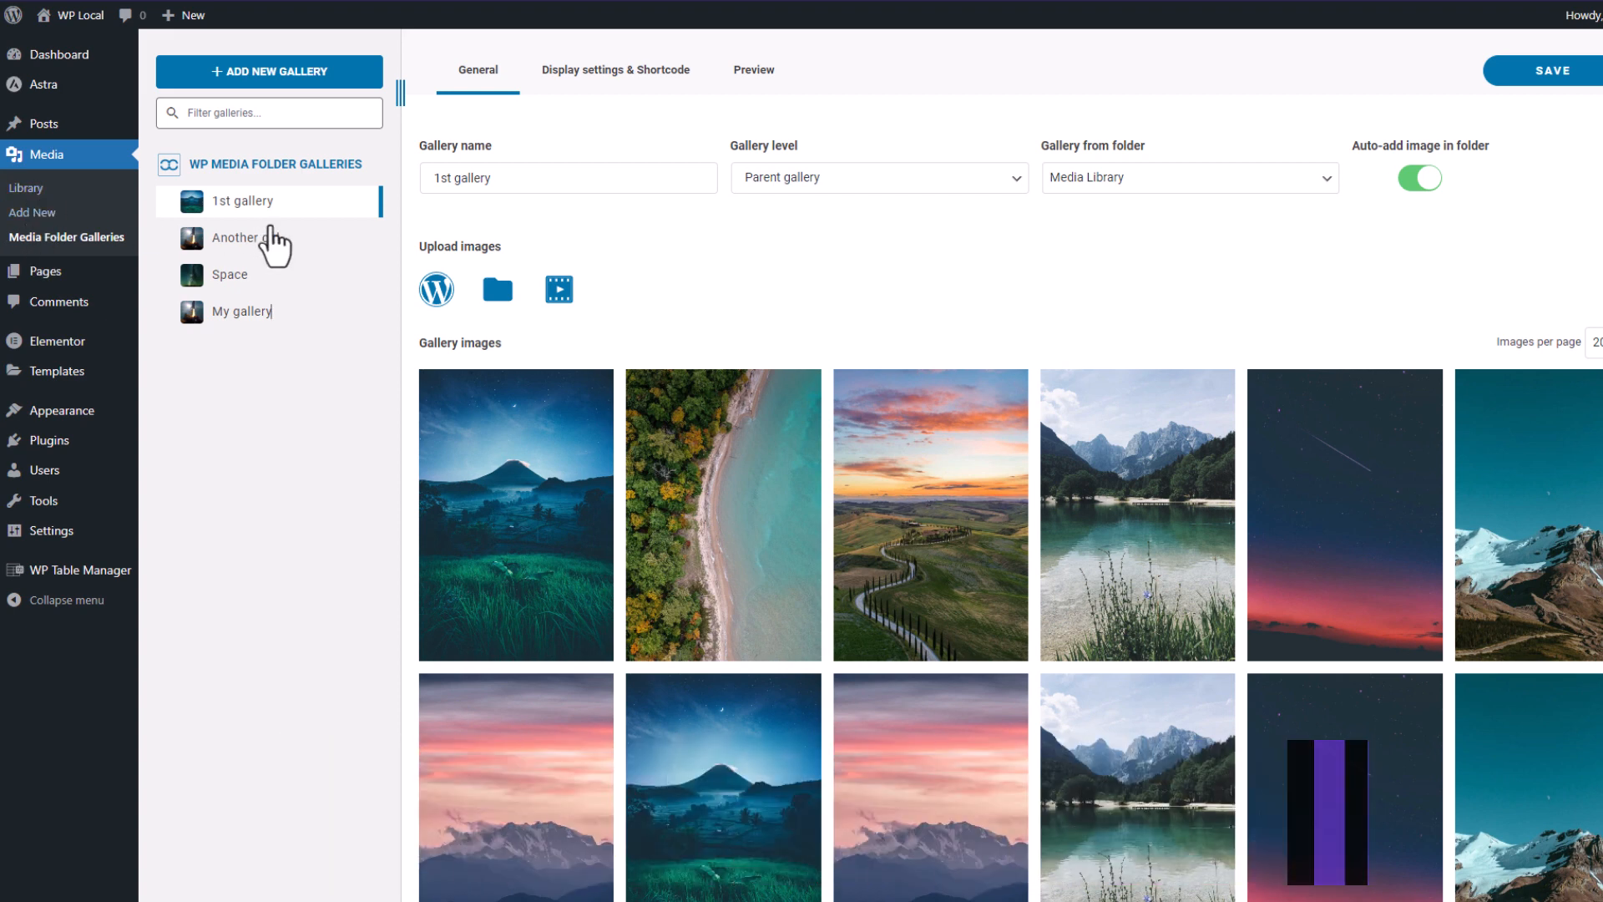
pyautogui.moveTo(56, 256)
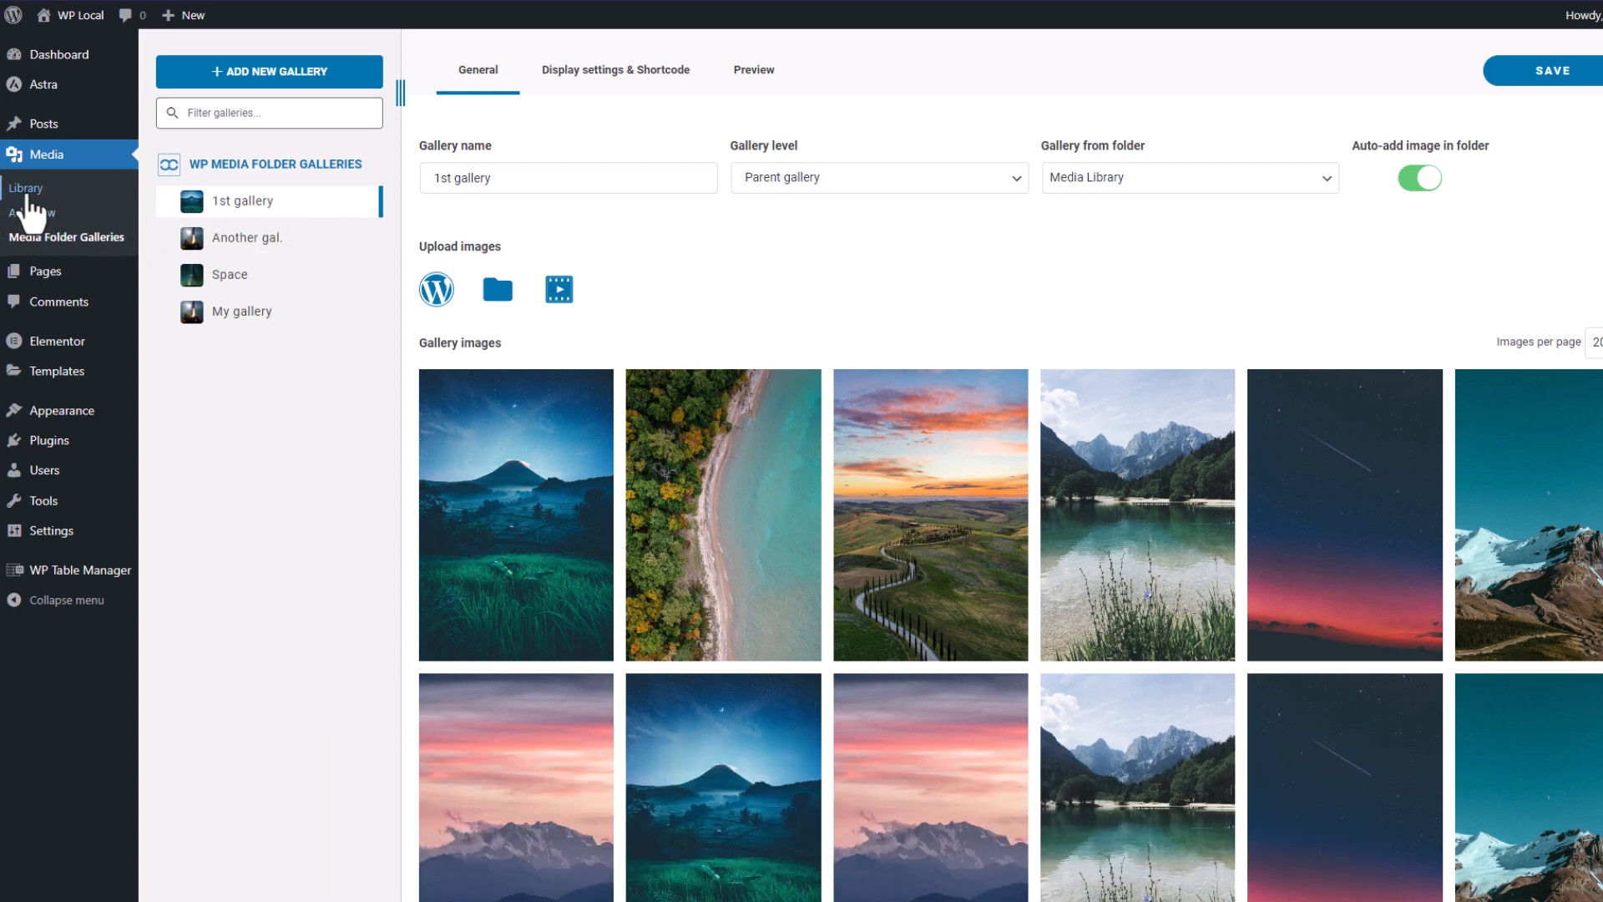
# View the Gallery Upload and Landscape folders in Media Library, then return to Media Folder Galleries.
pyautogui.click(28, 188)
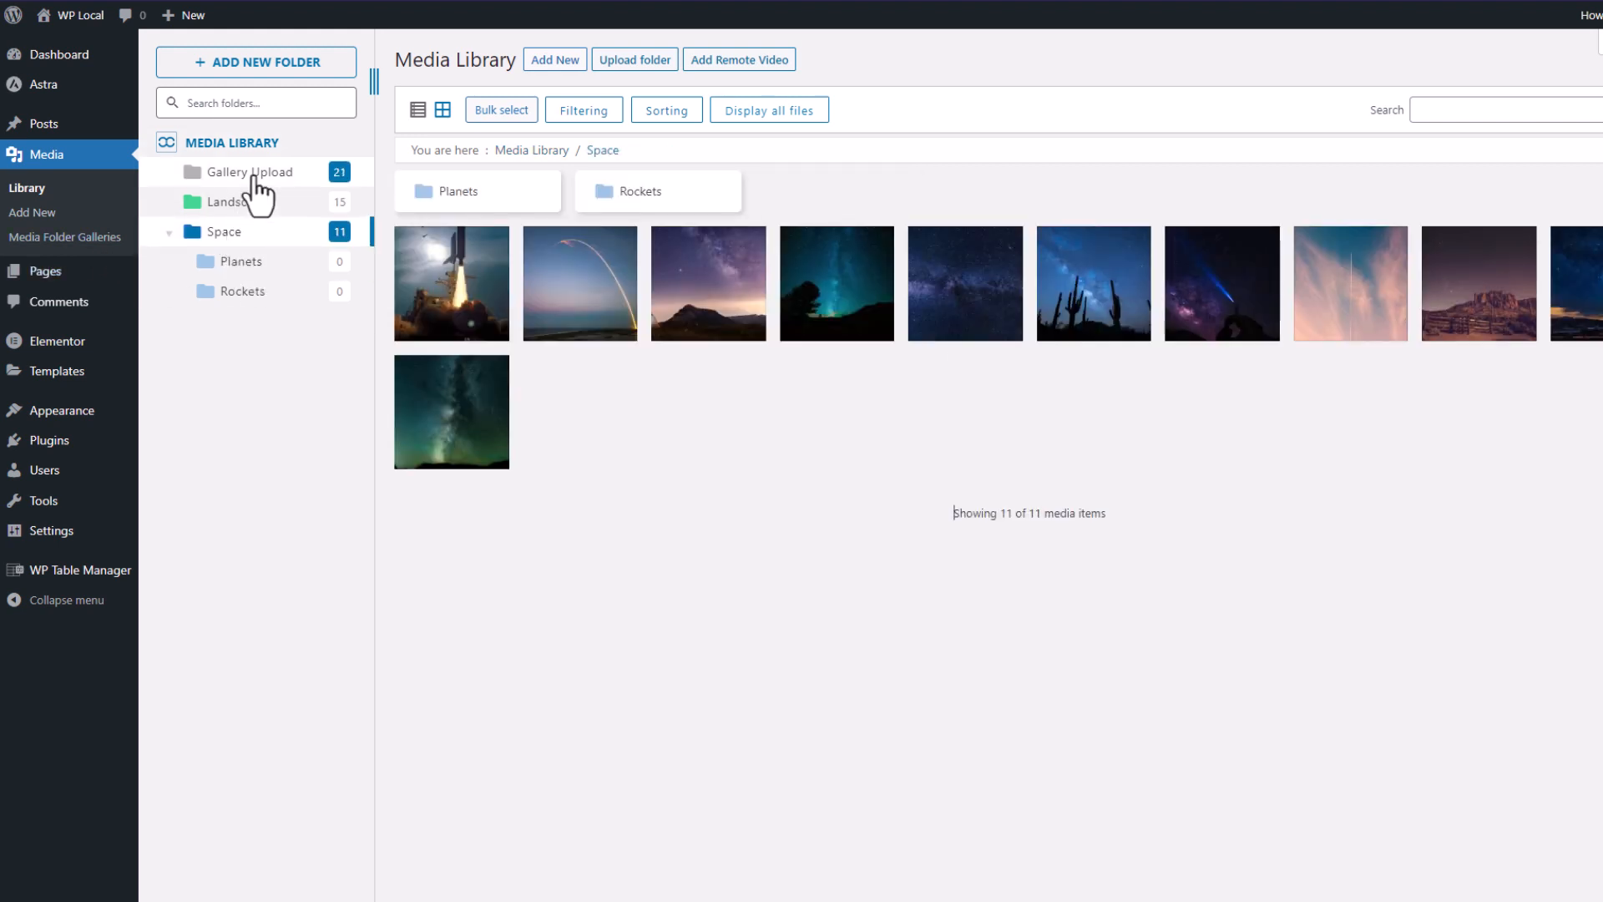
pyautogui.click(247, 172)
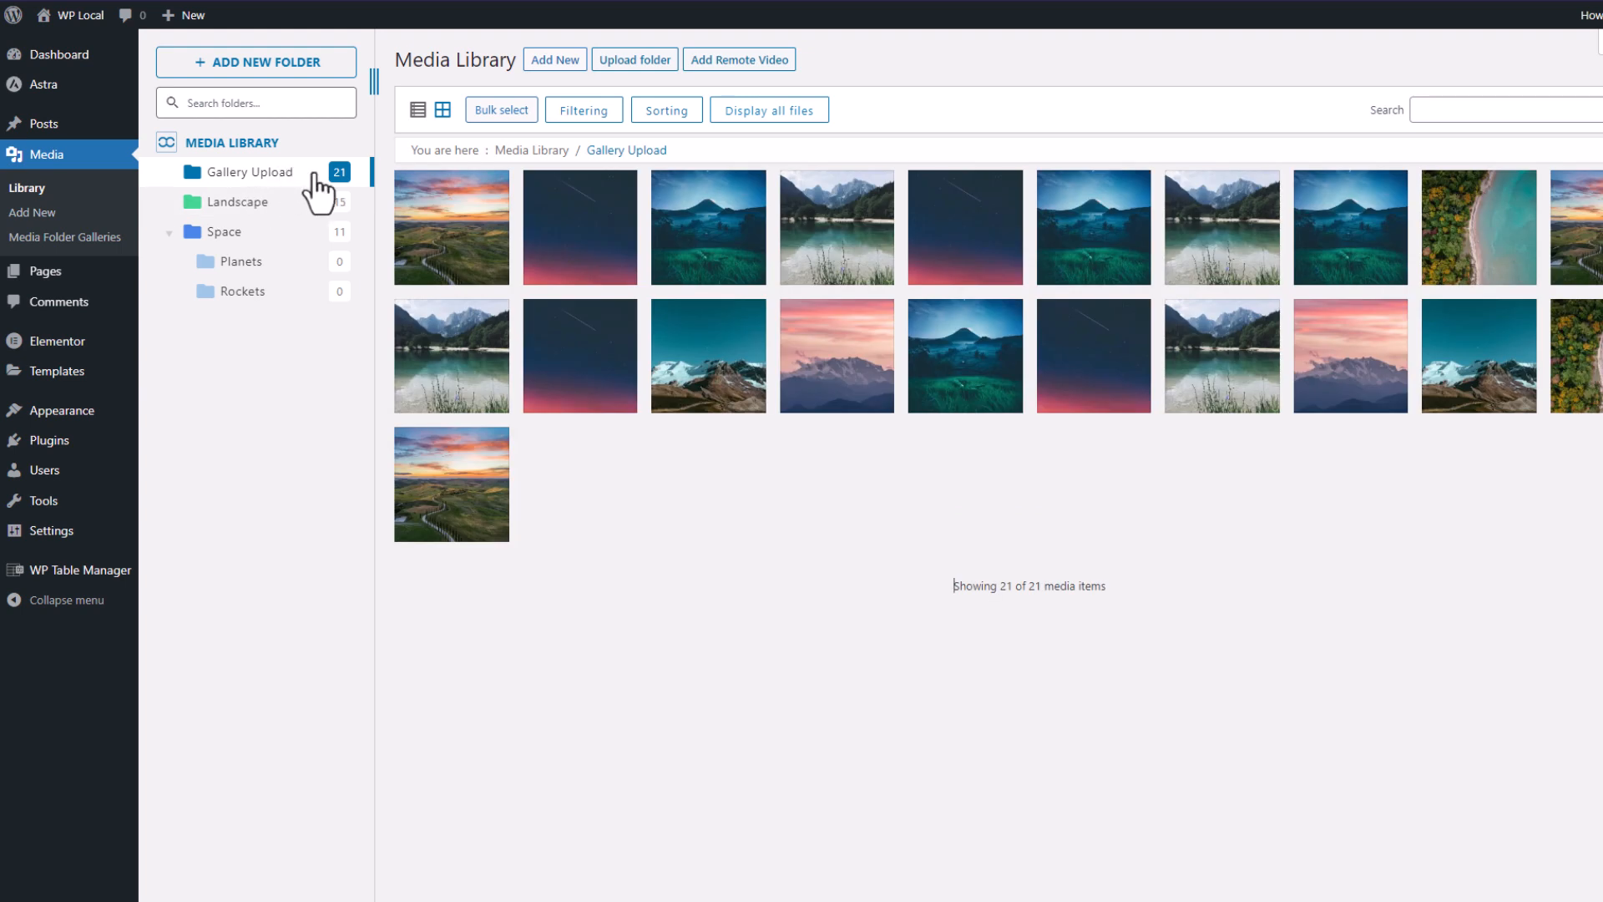
pyautogui.click(238, 202)
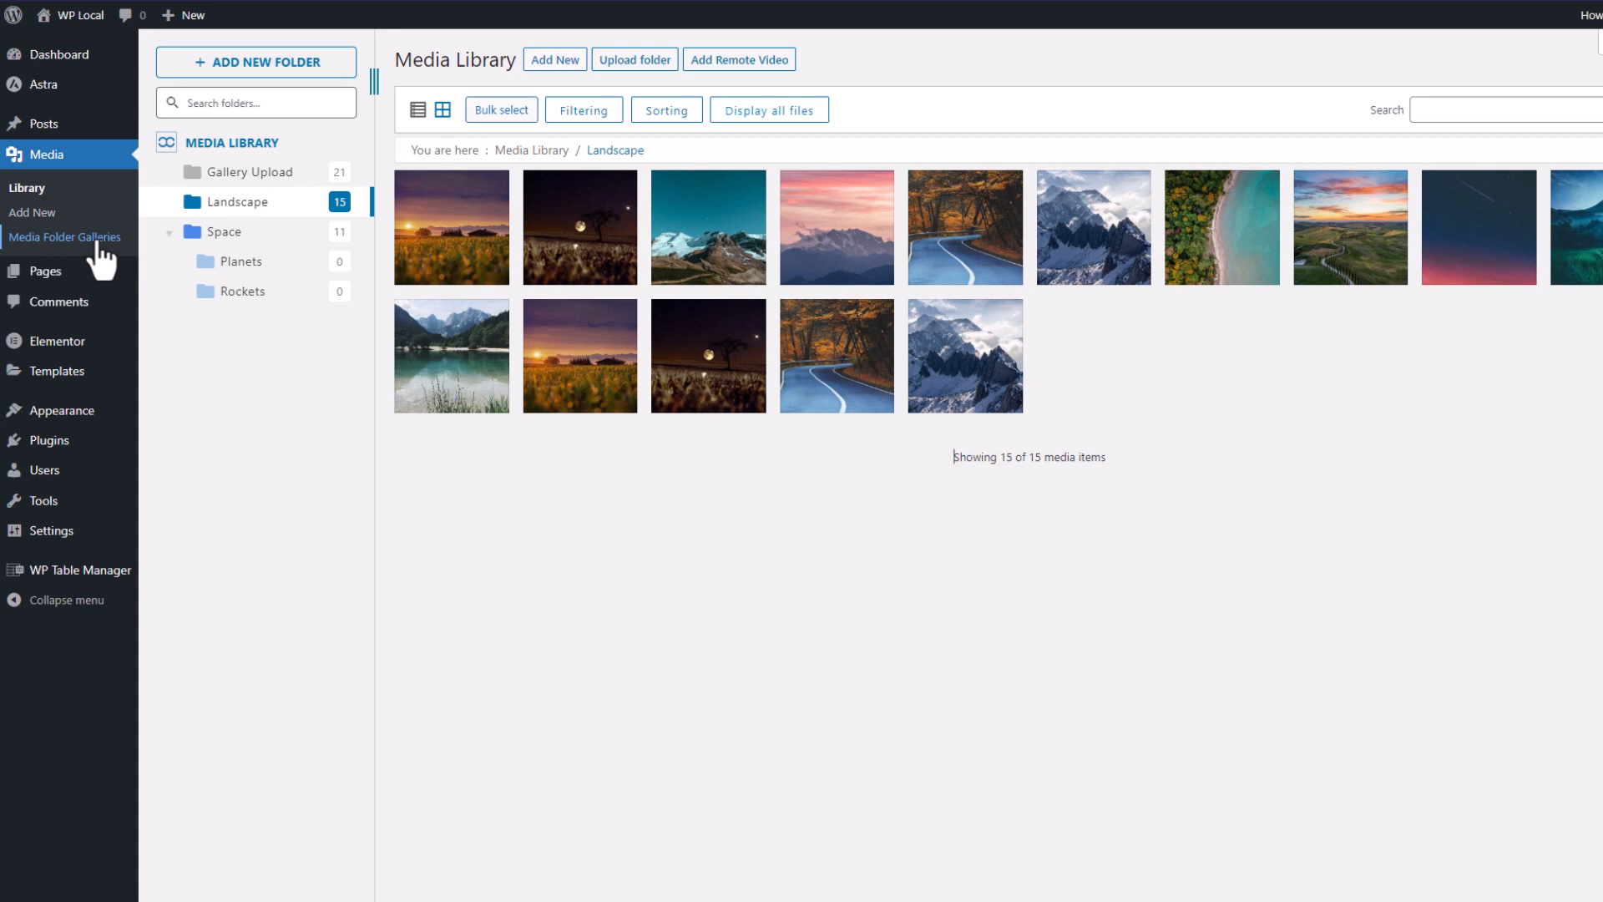
pyautogui.click(65, 237)
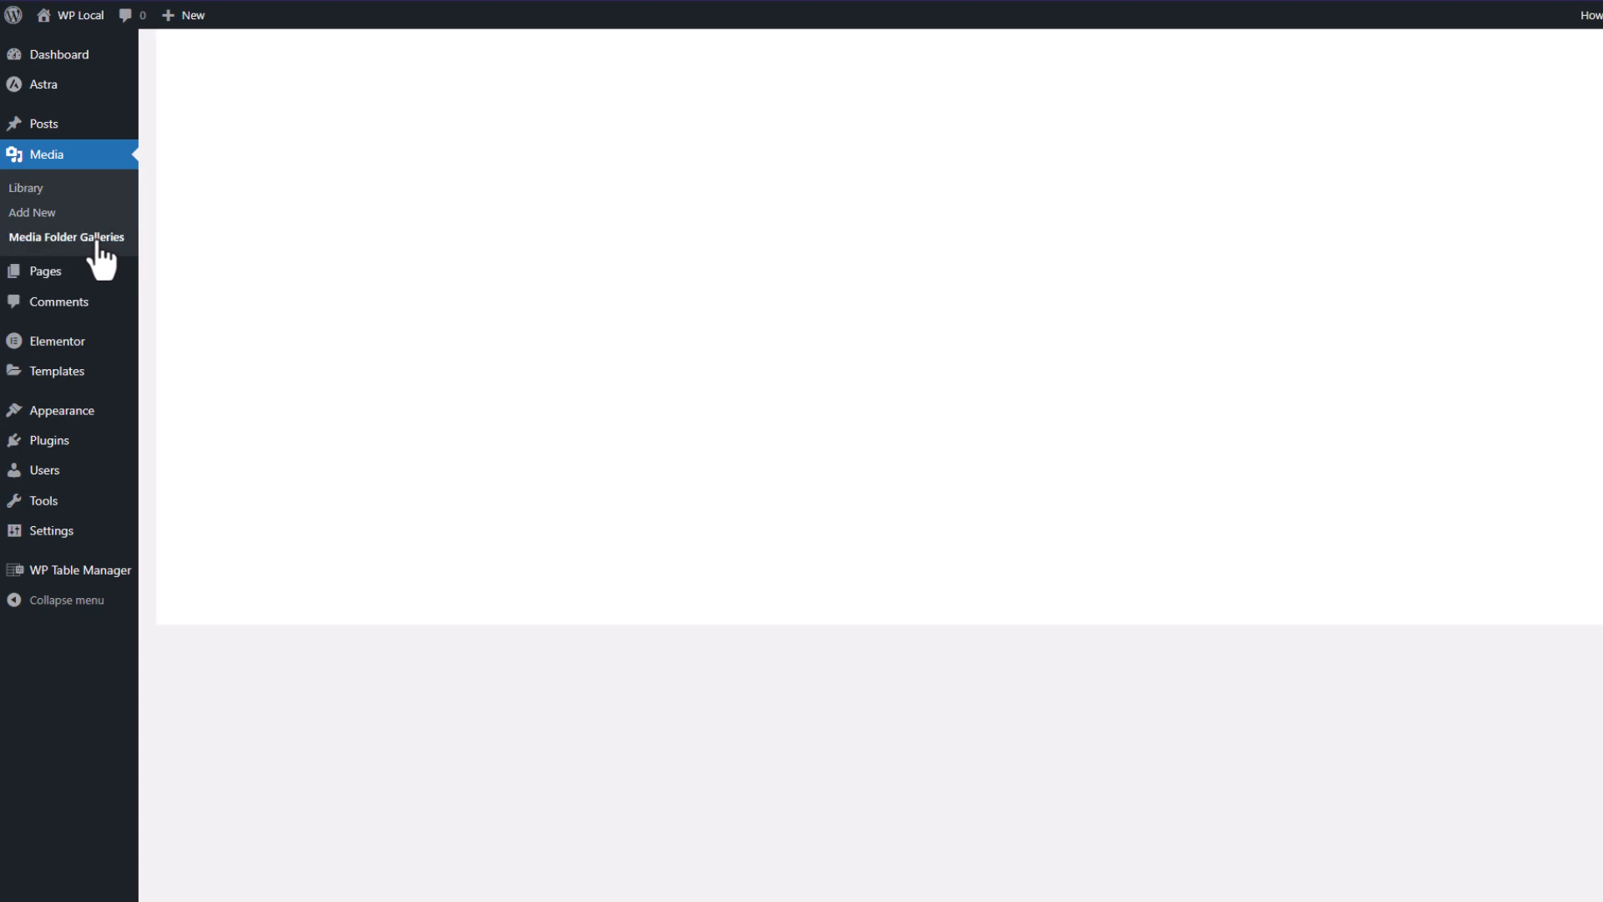
# Build a quick gallery from the Landscape folder, keeping the Masonry theme.
pyautogui.click(65, 236)
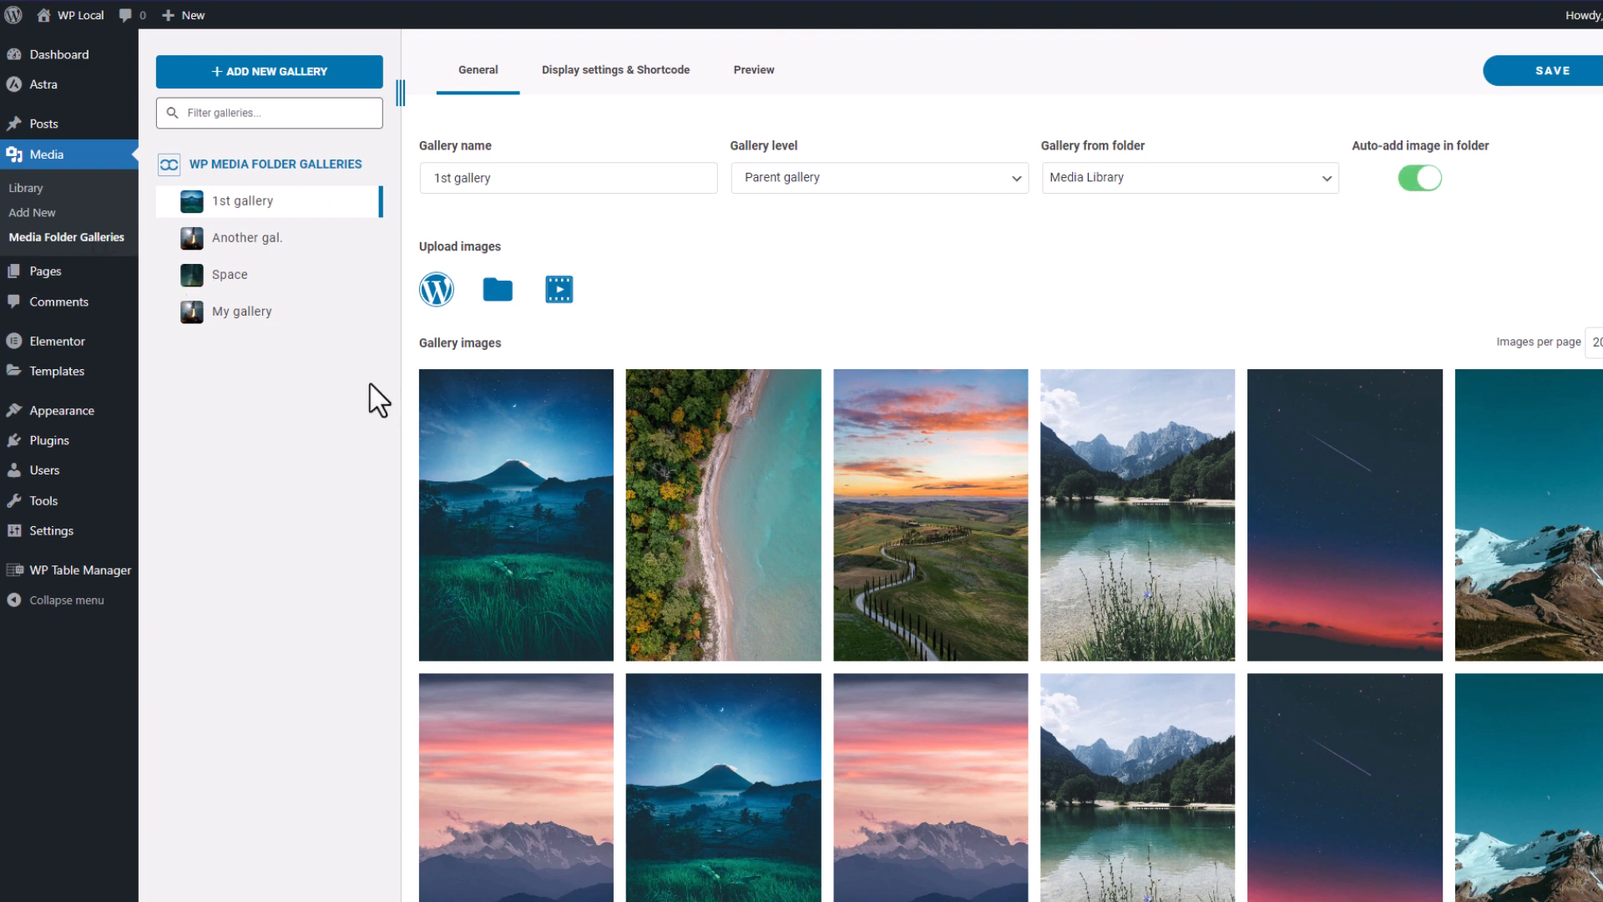
pyautogui.click(269, 72)
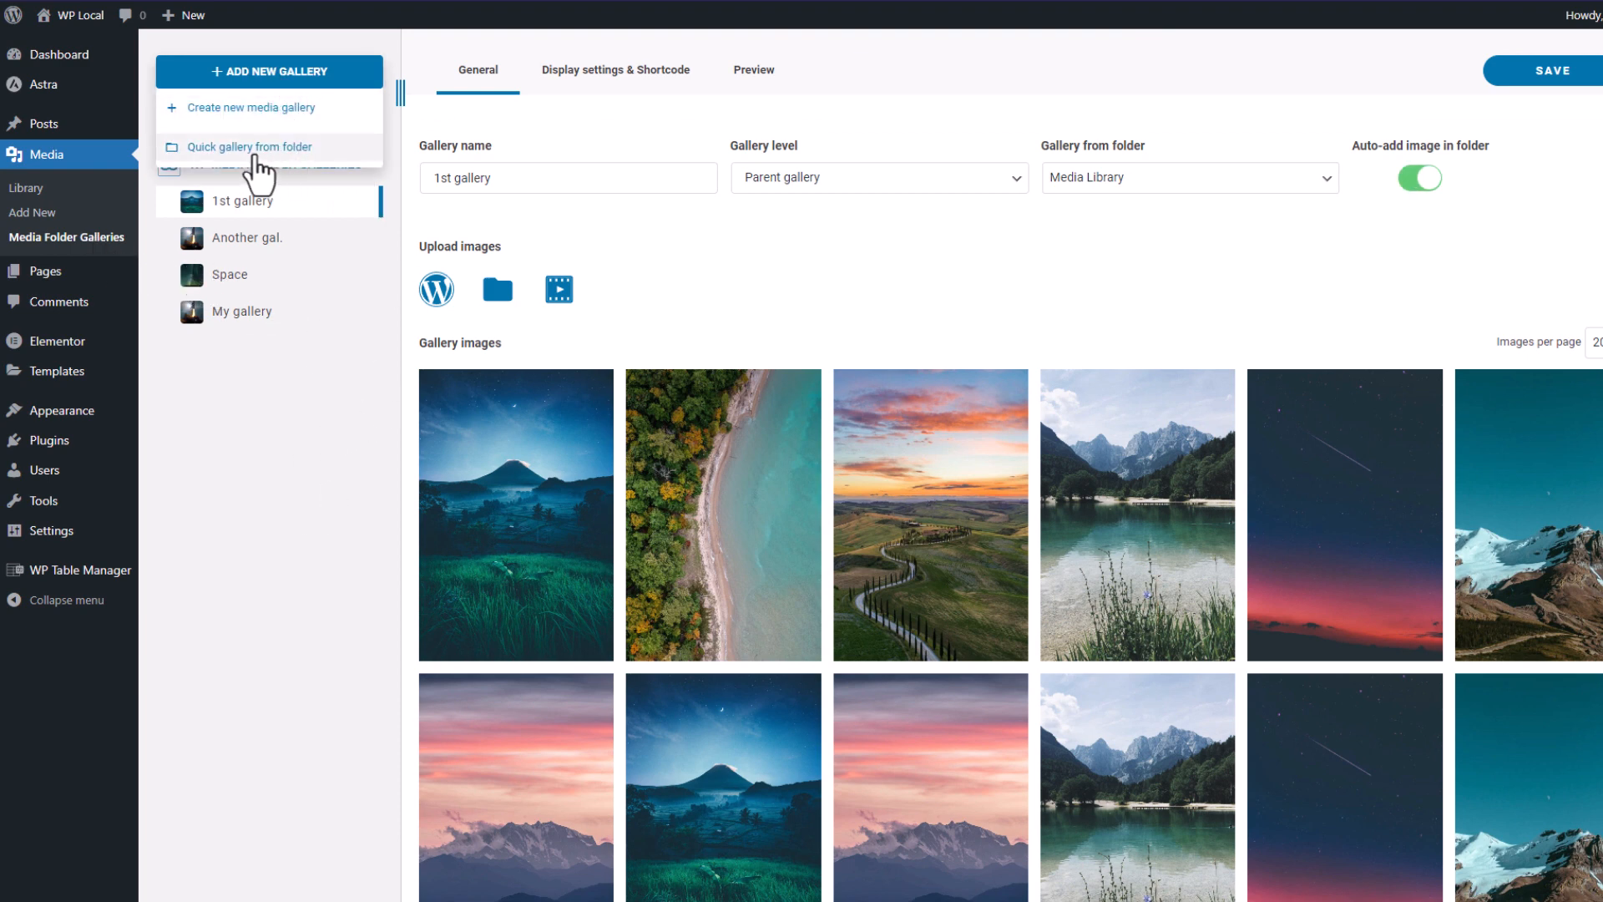
pyautogui.click(248, 147)
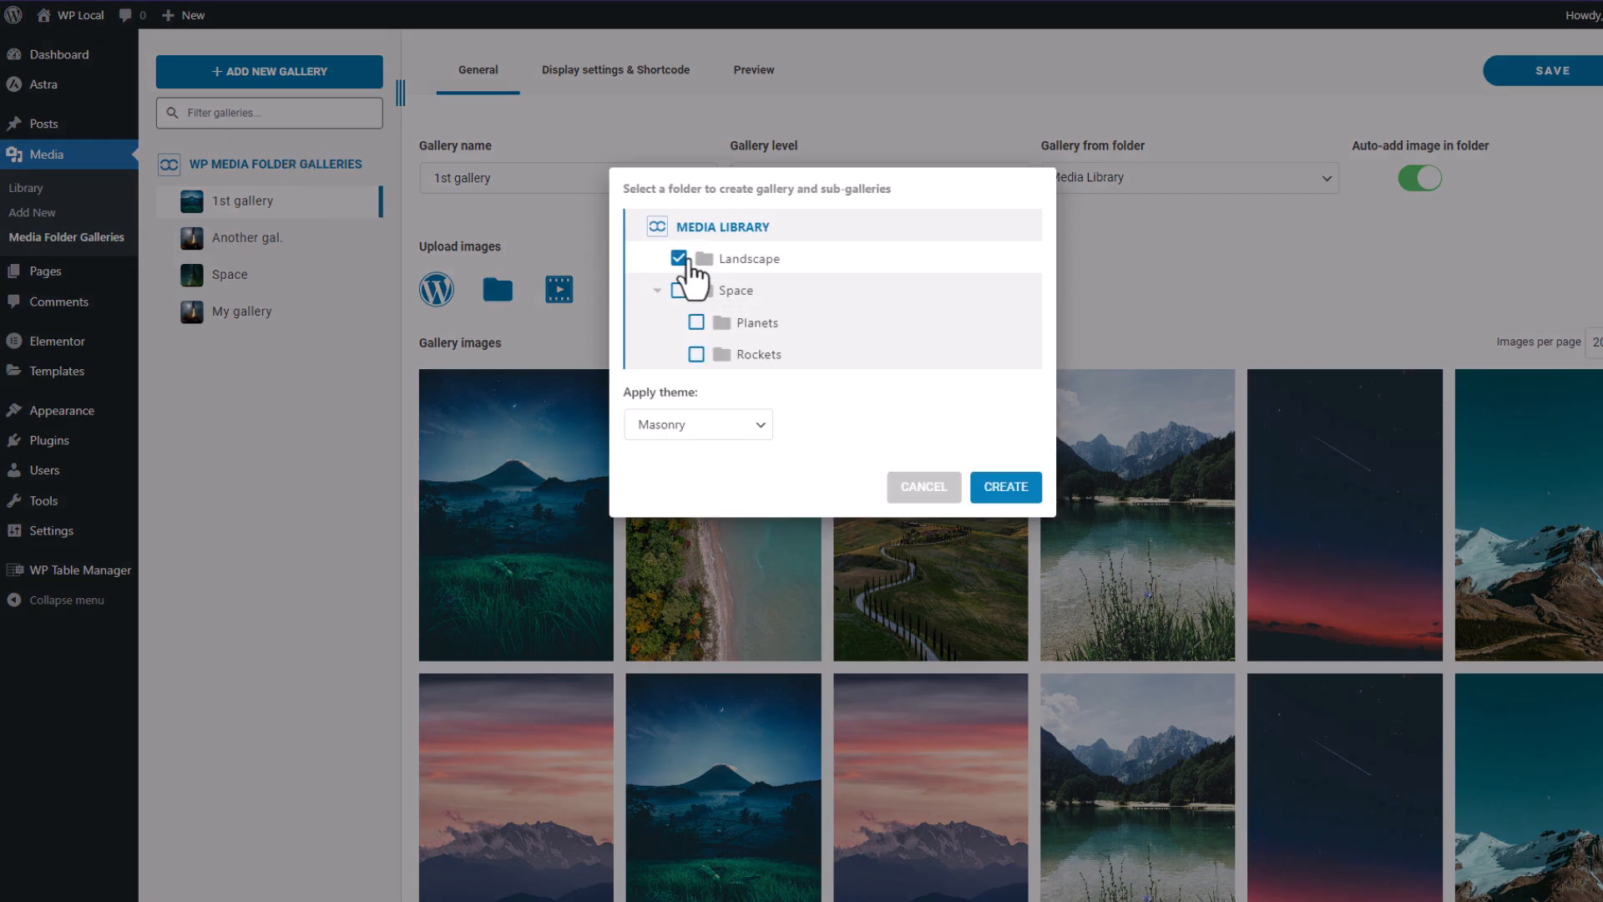
pyautogui.click(697, 290)
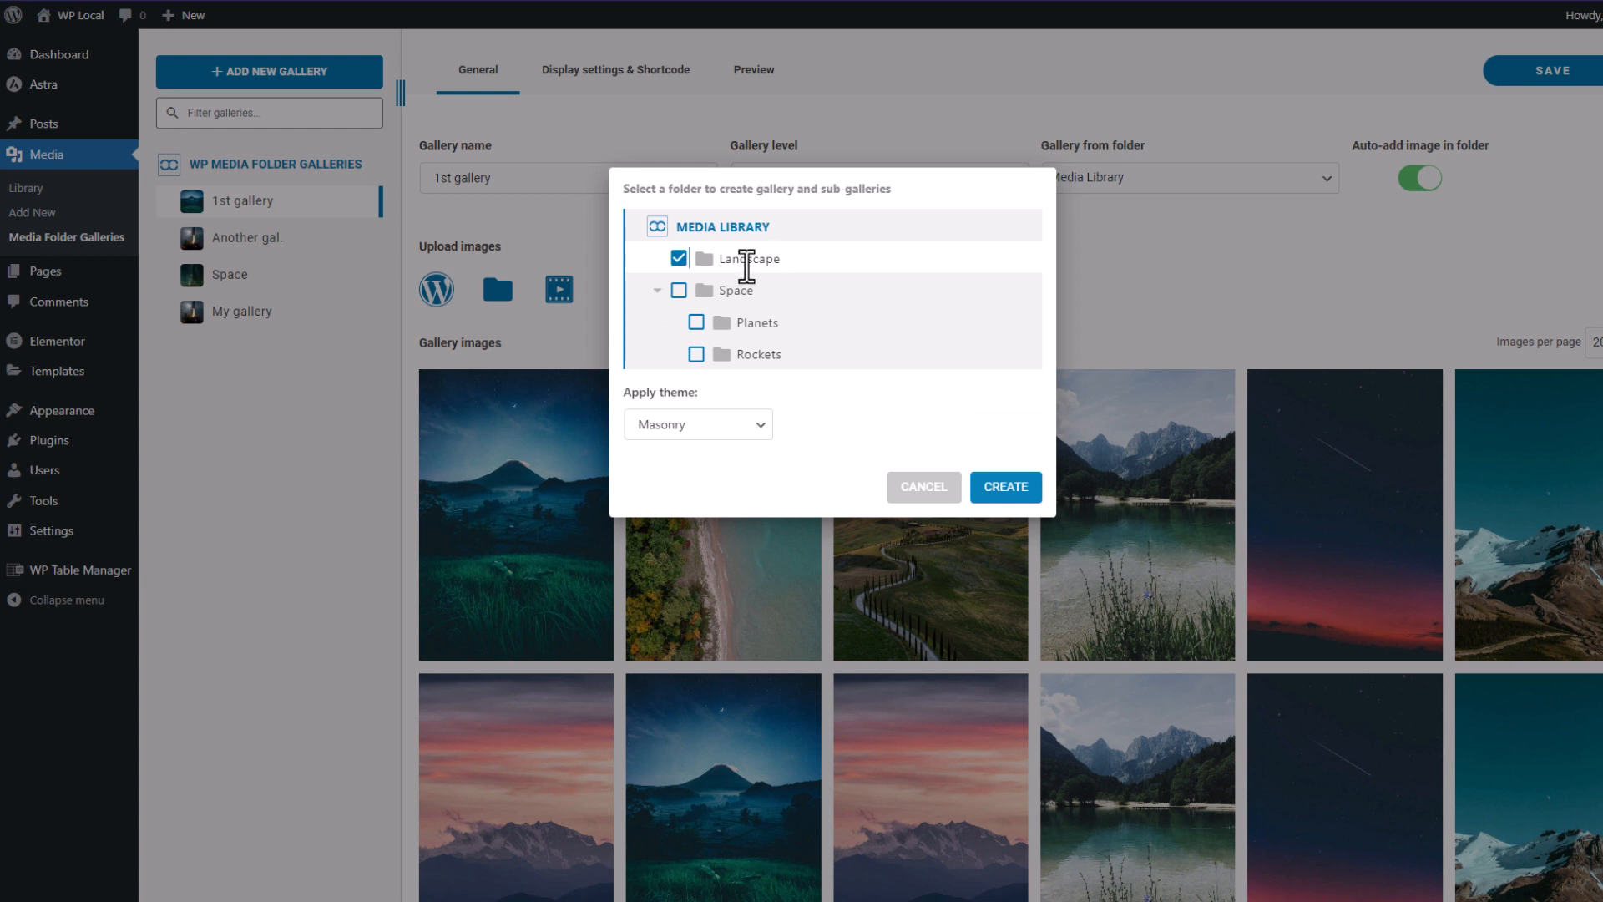
pyautogui.moveTo(750, 286)
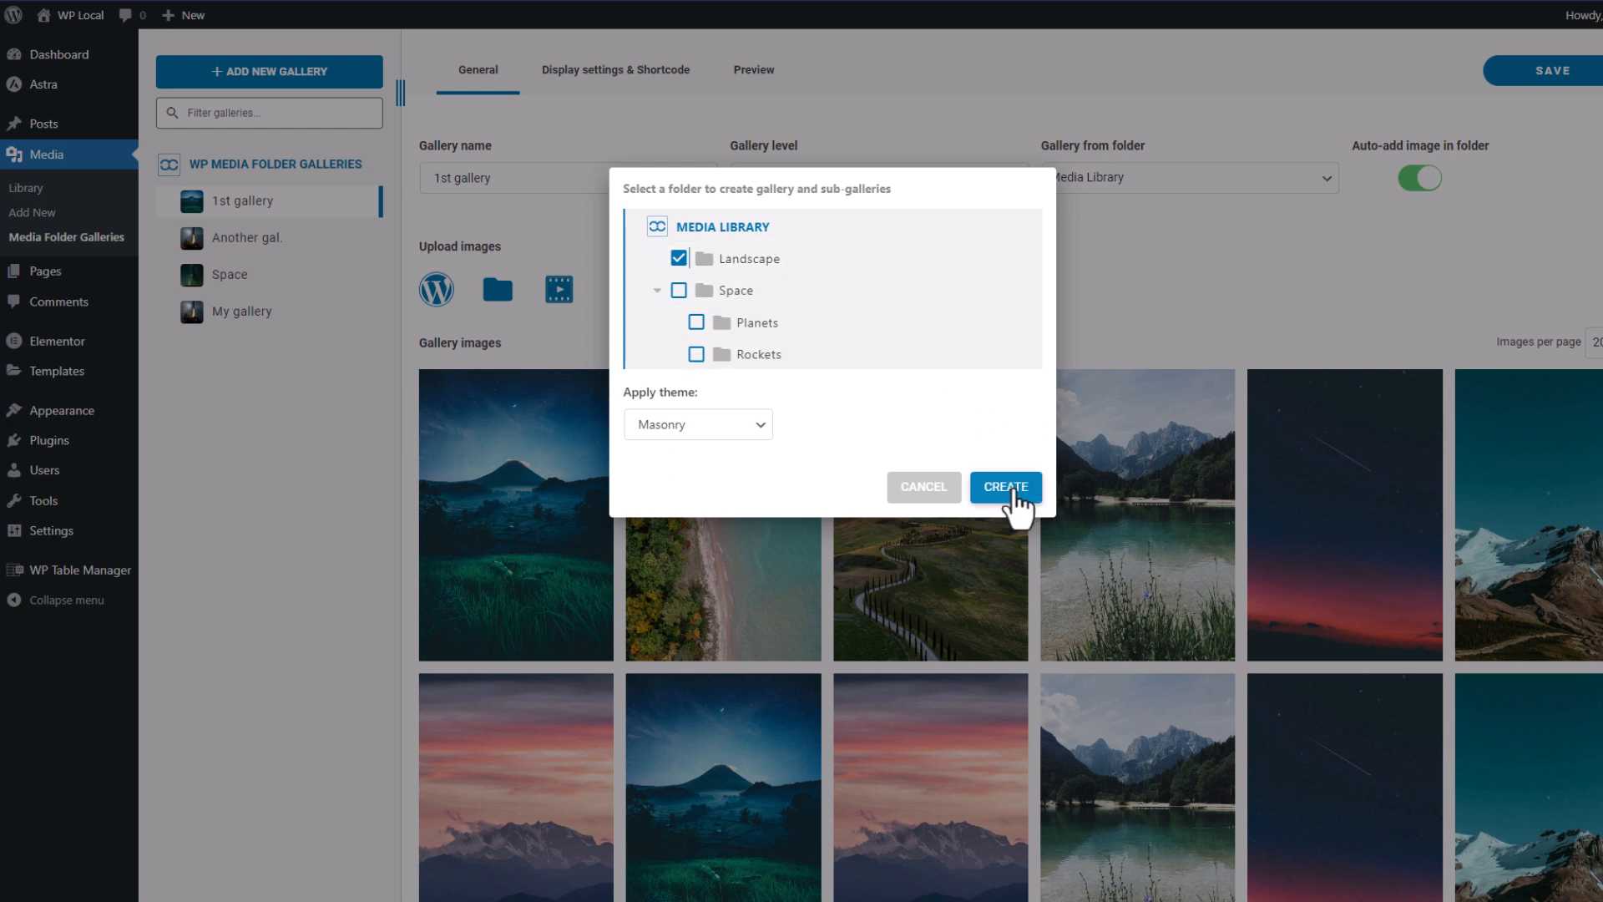
pyautogui.click(1004, 487)
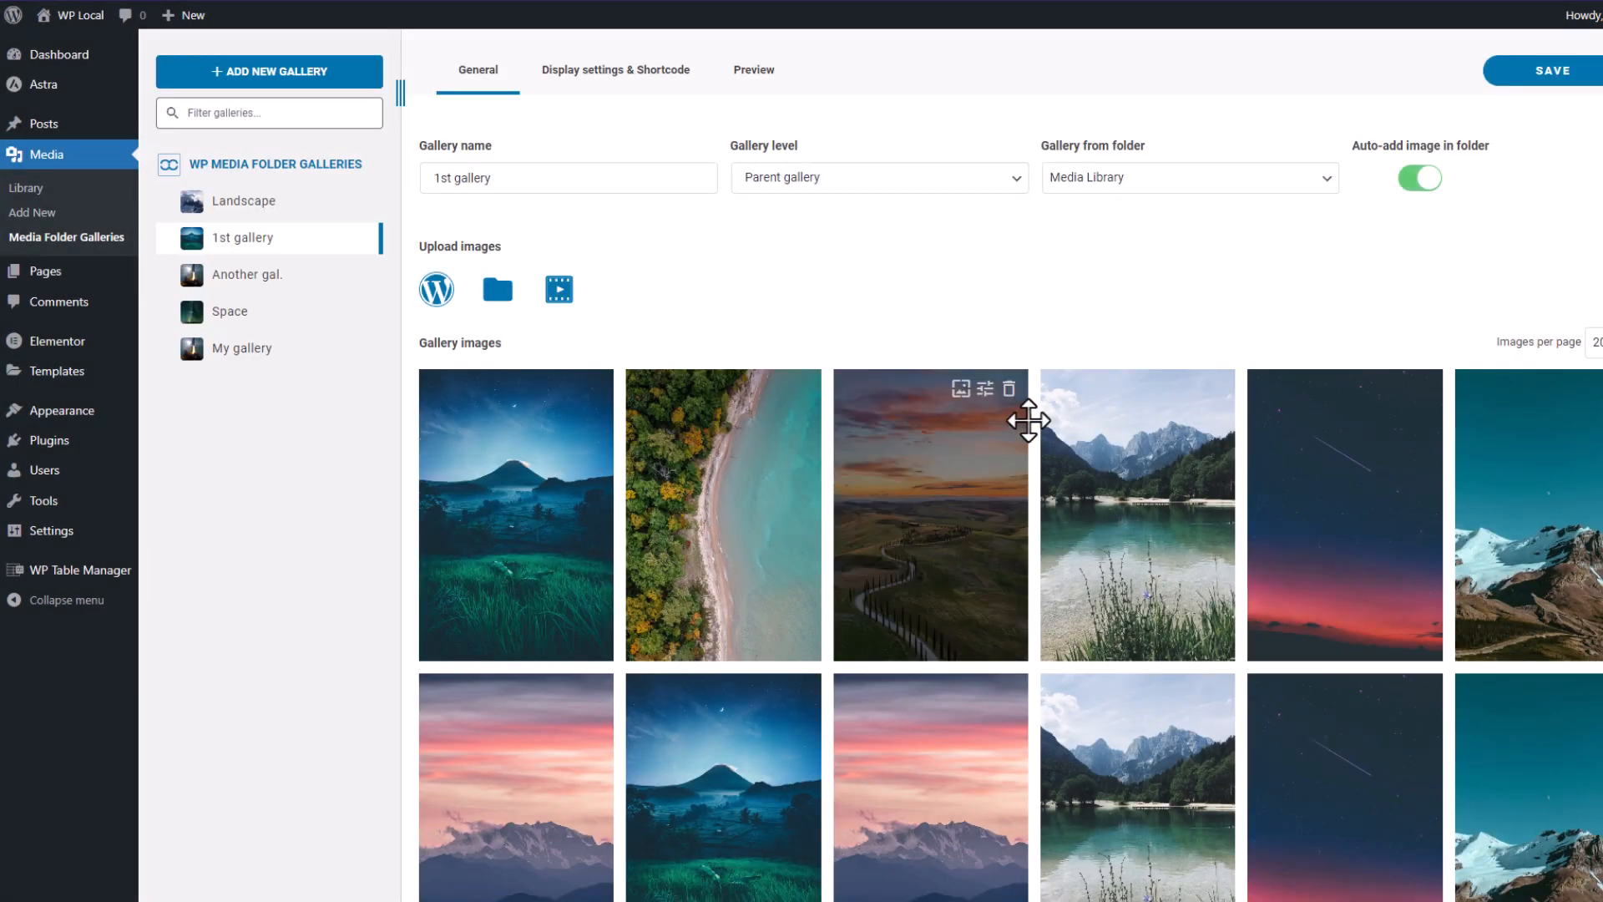
# Open the Landscape gallery and toggle its auto-add image in folder option off and back on.
pyautogui.click(243, 200)
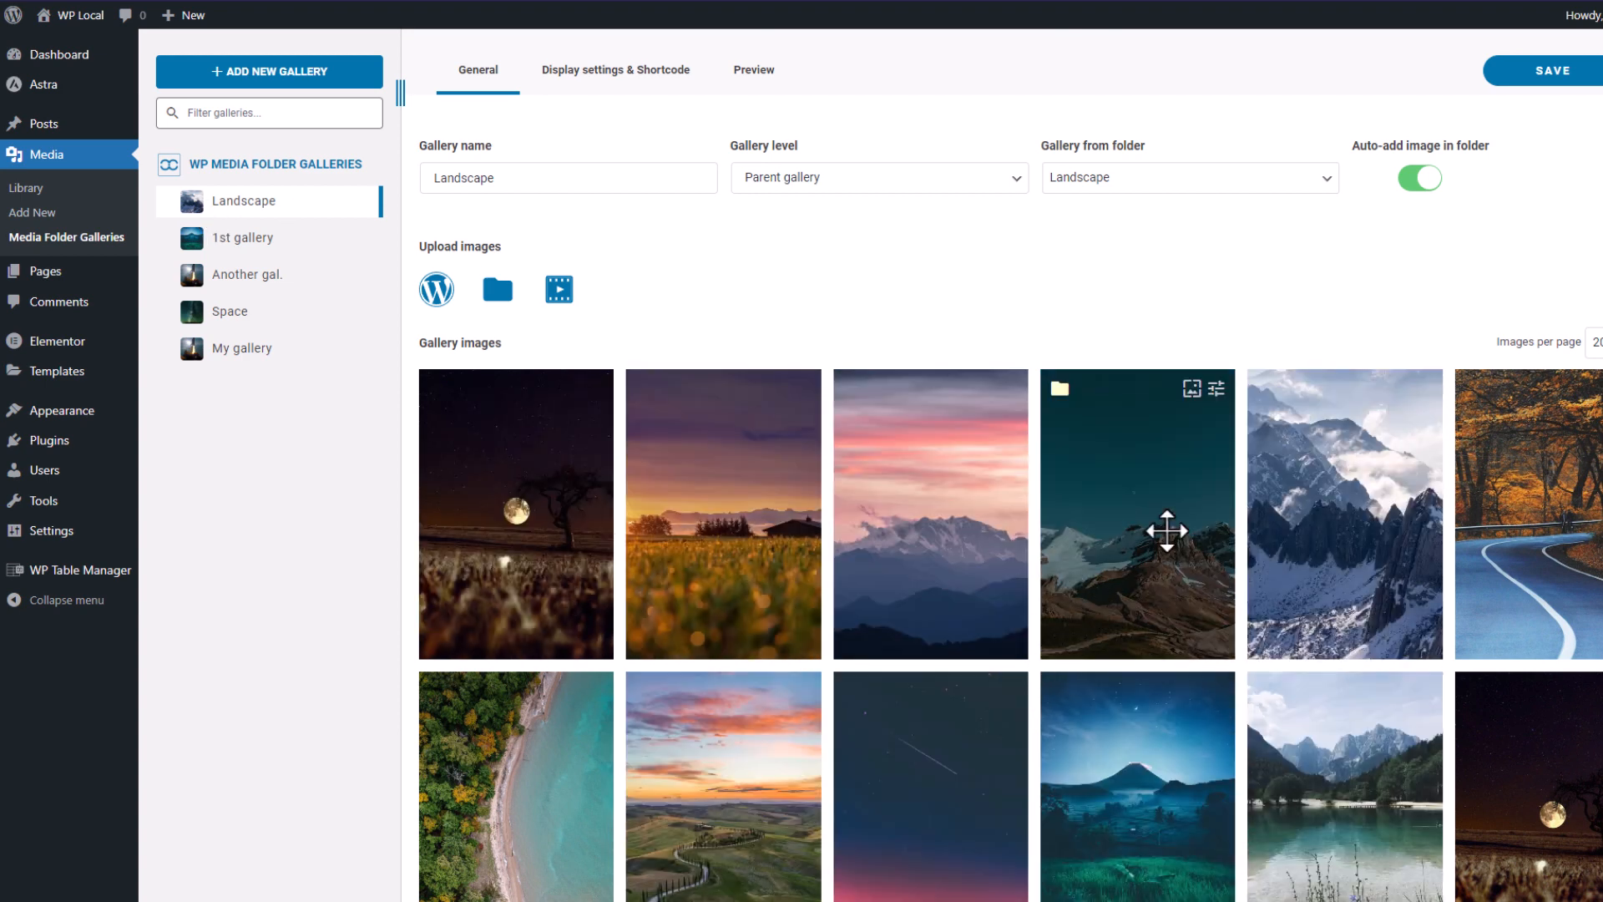
pyautogui.moveTo(1419, 177)
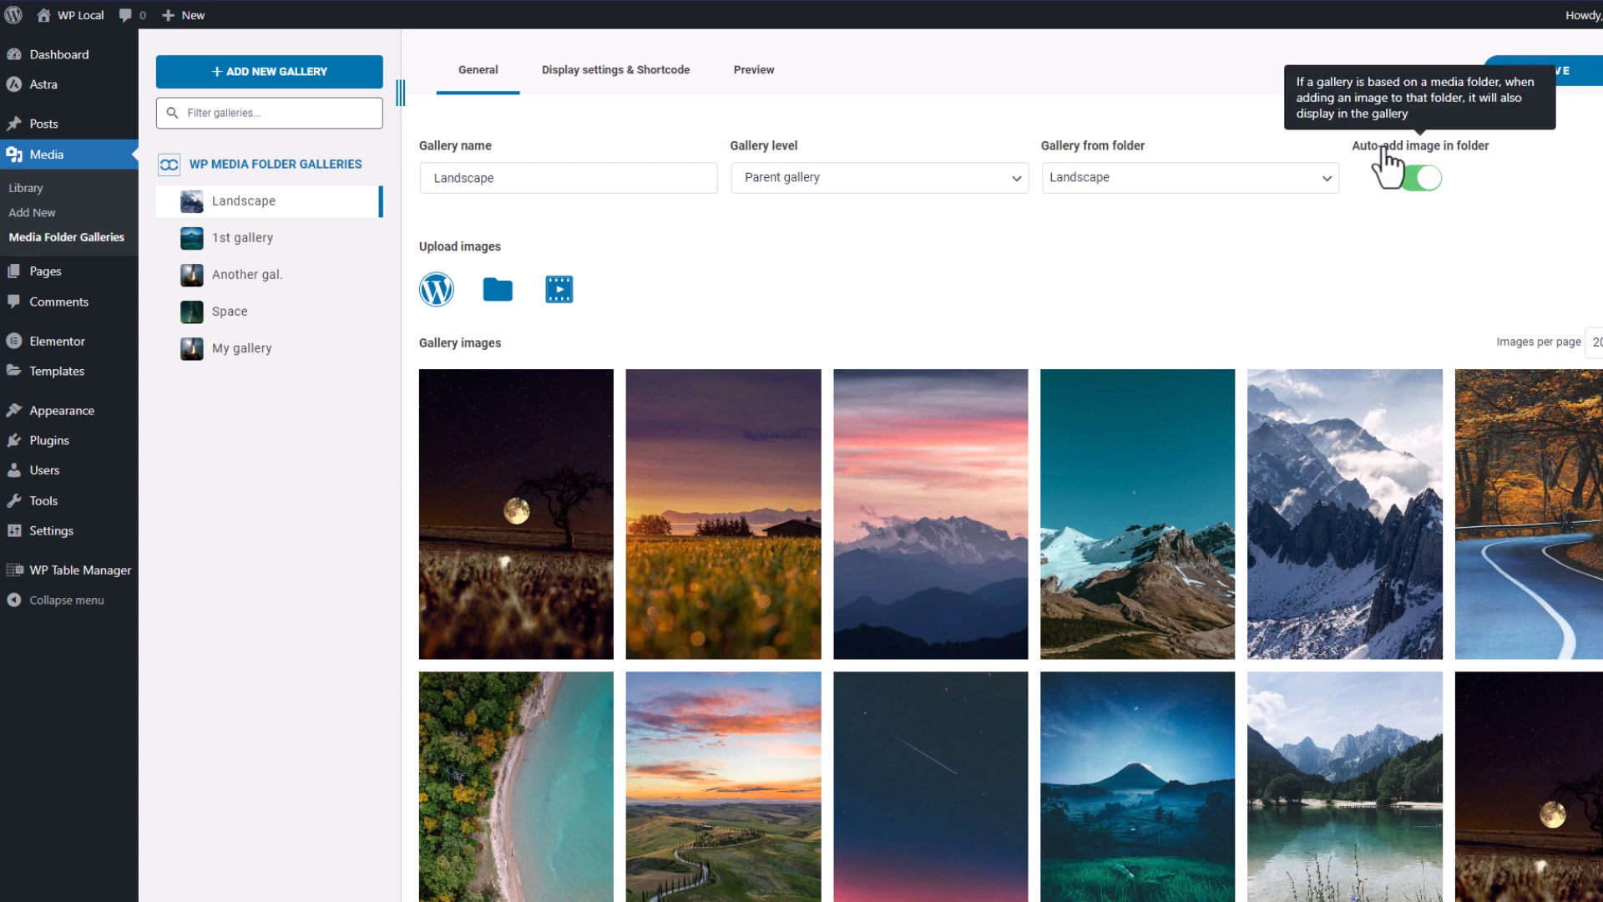
pyautogui.click(1421, 177)
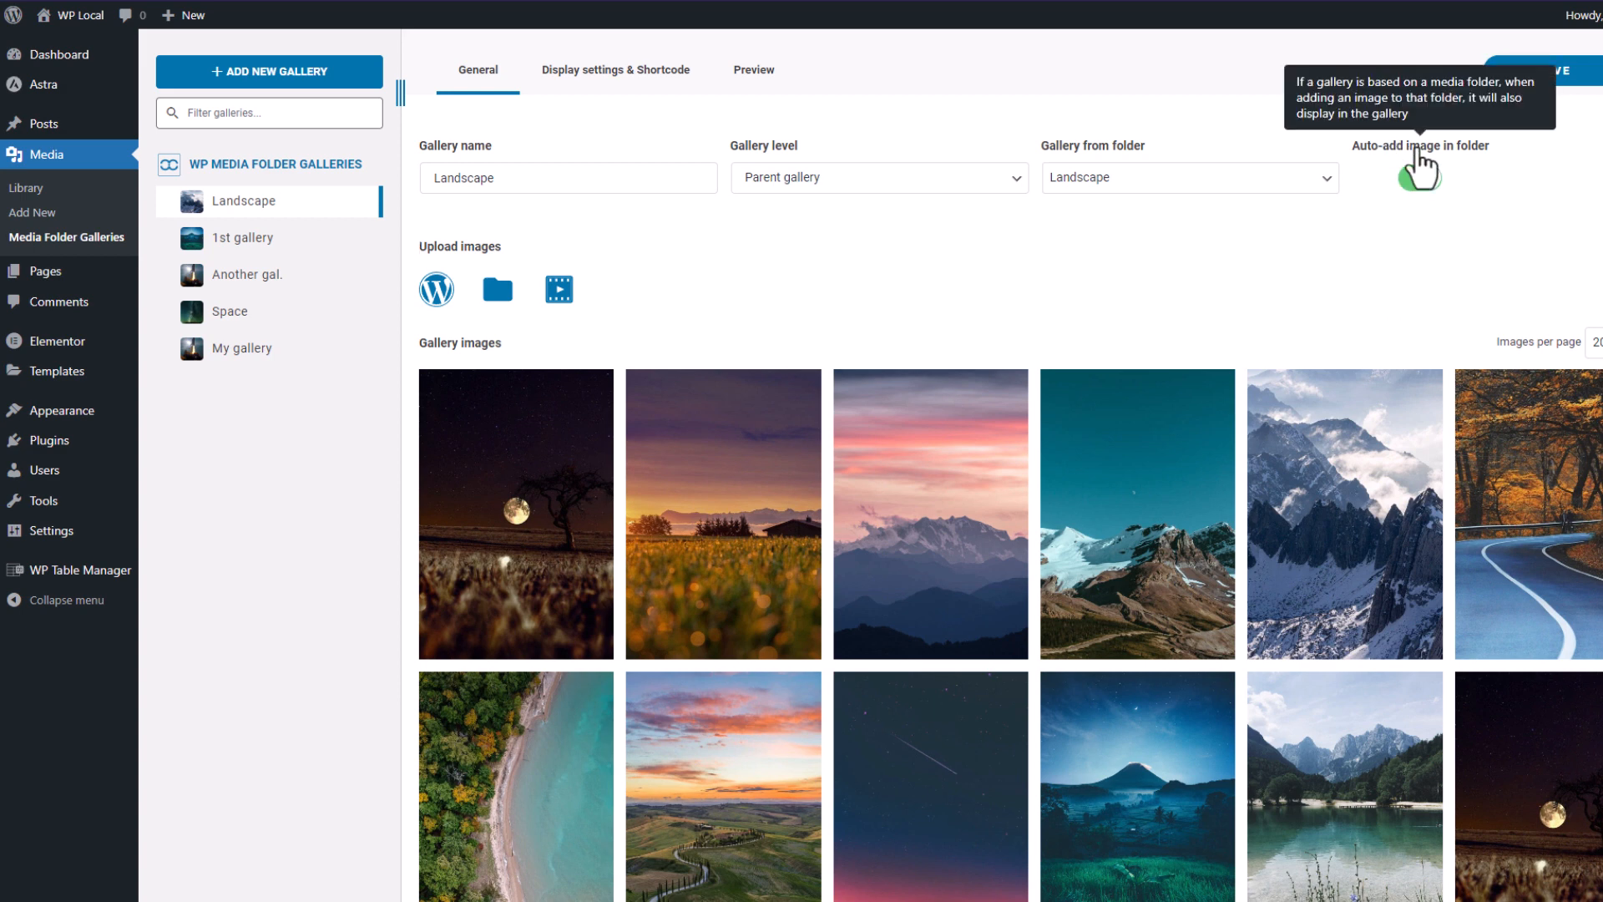
pyautogui.click(1418, 177)
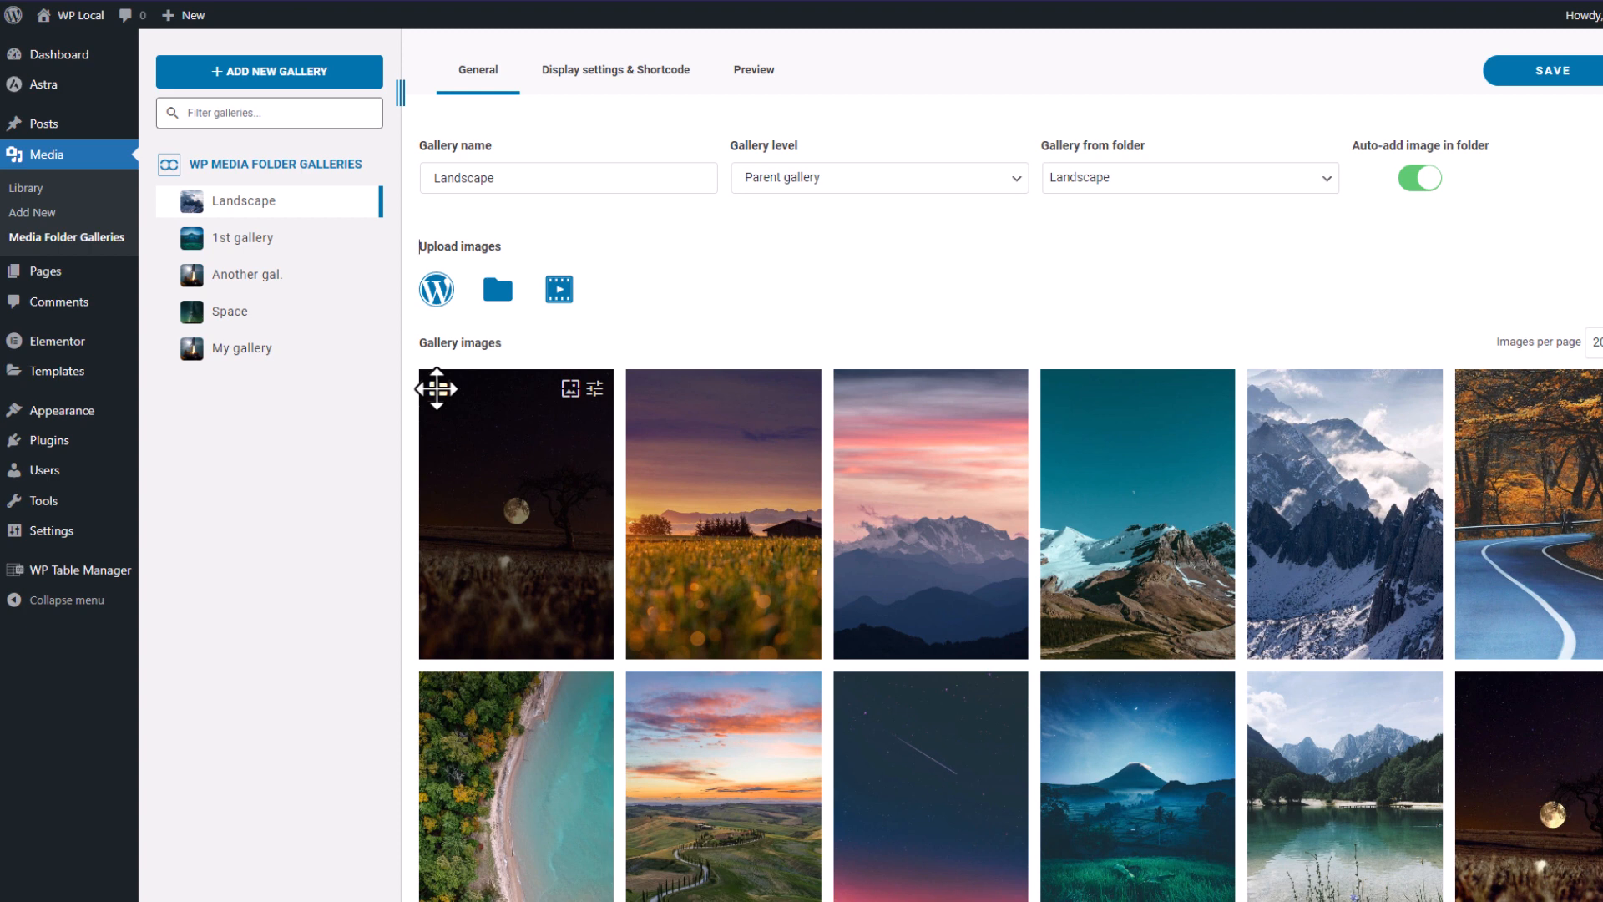
pyautogui.moveTo(823, 312)
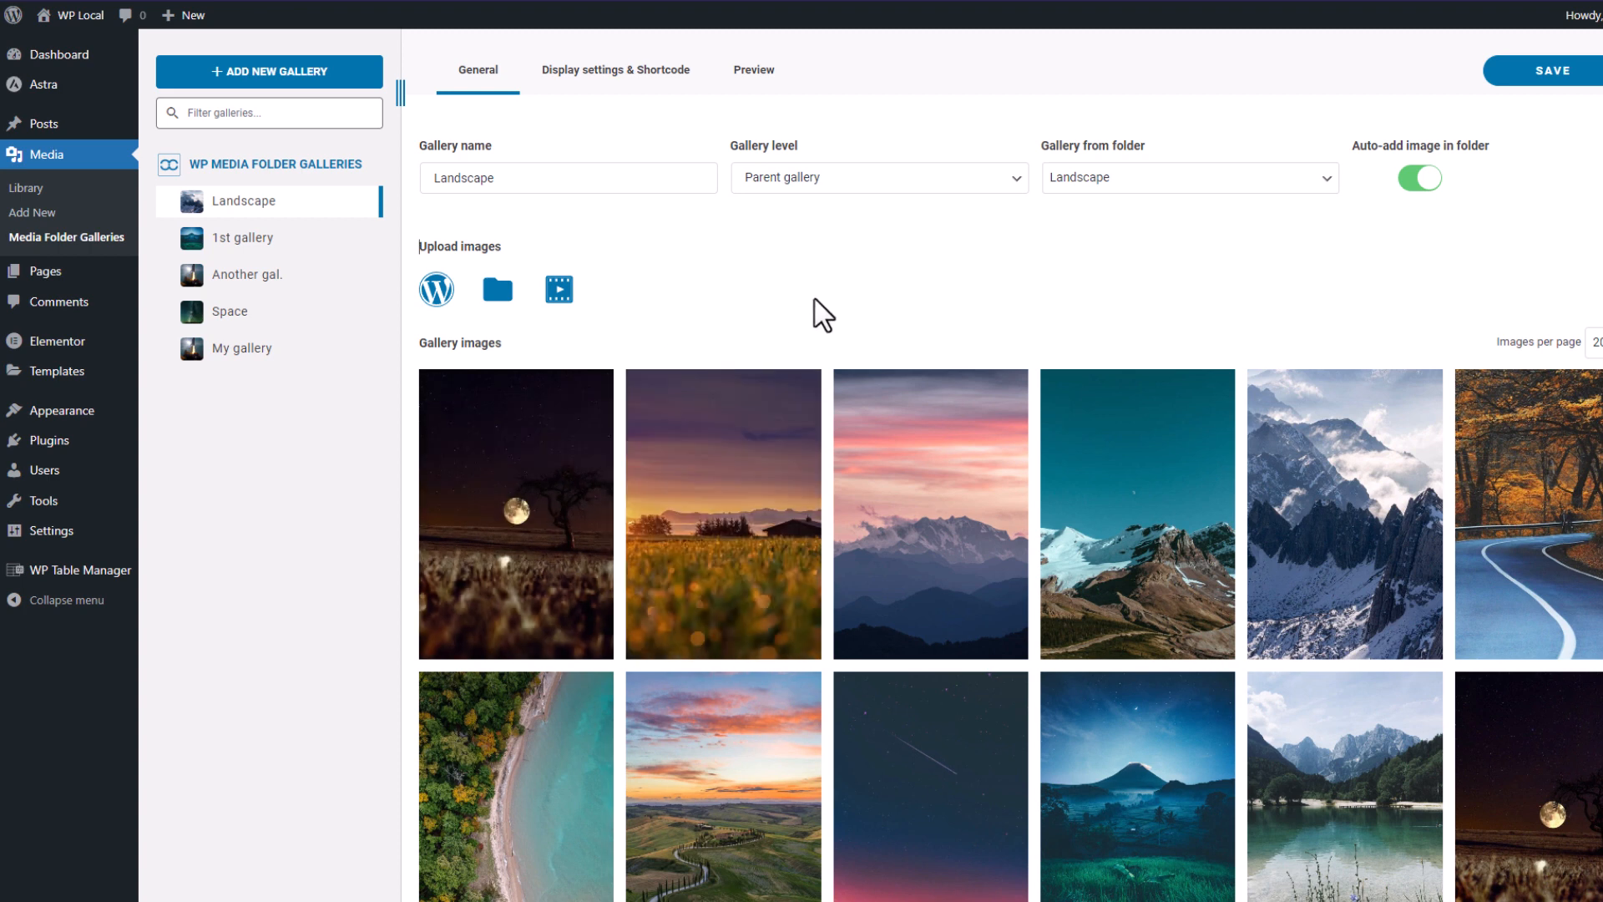
pyautogui.moveTo(908, 387)
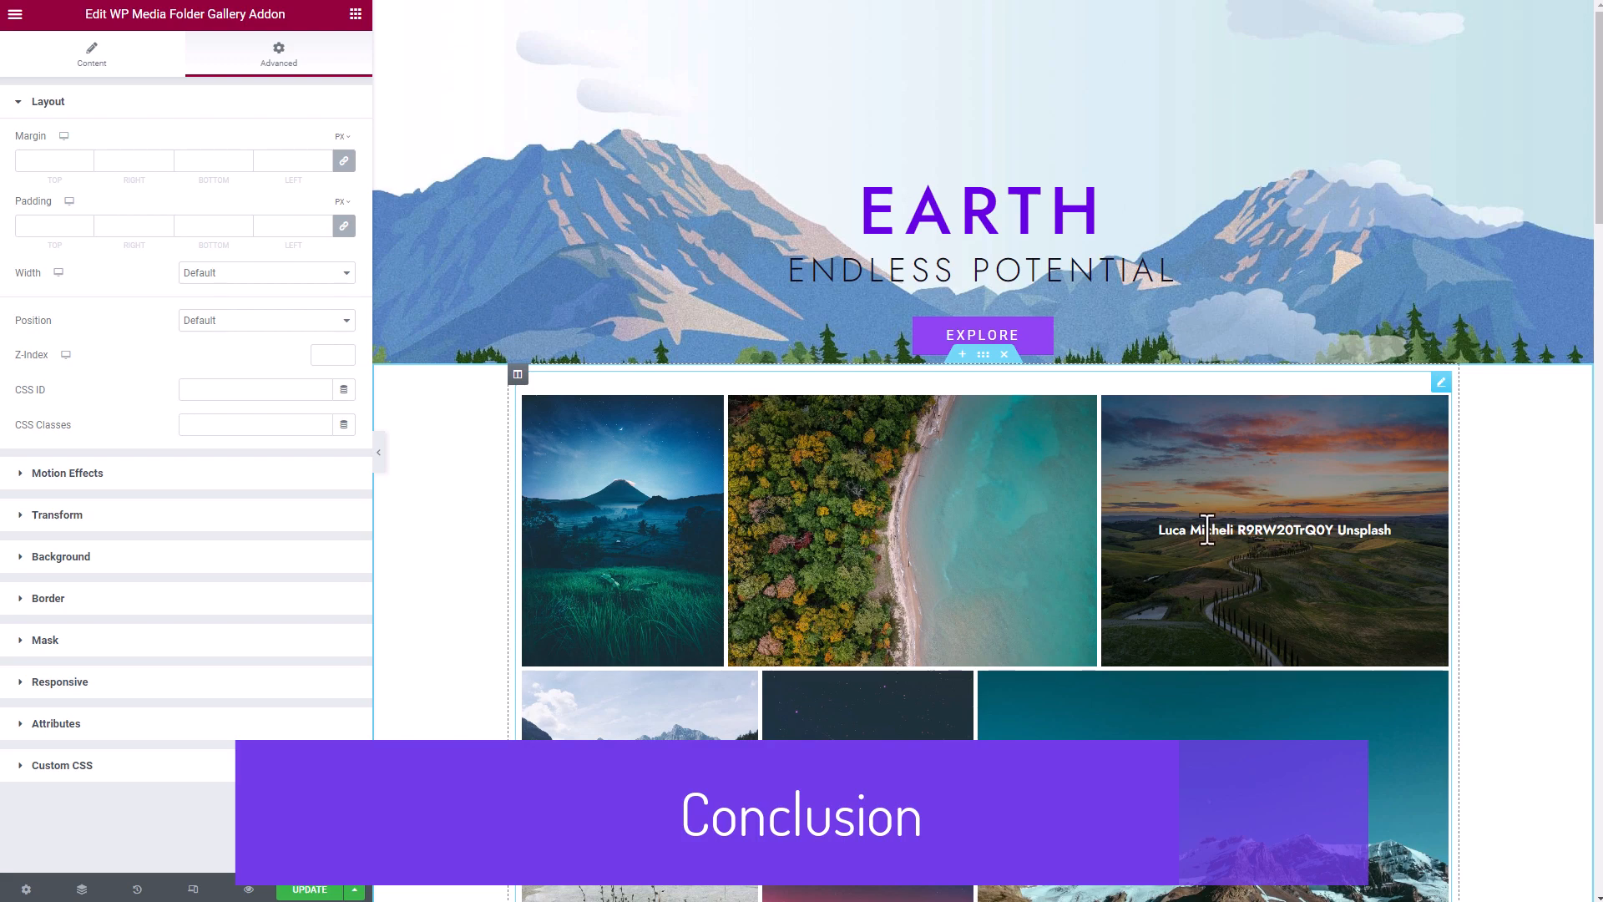
# Show the Content settings of the EARTH page's gallery widget, scrolling through its Masonry preview.
pyautogui.scroll(-3)
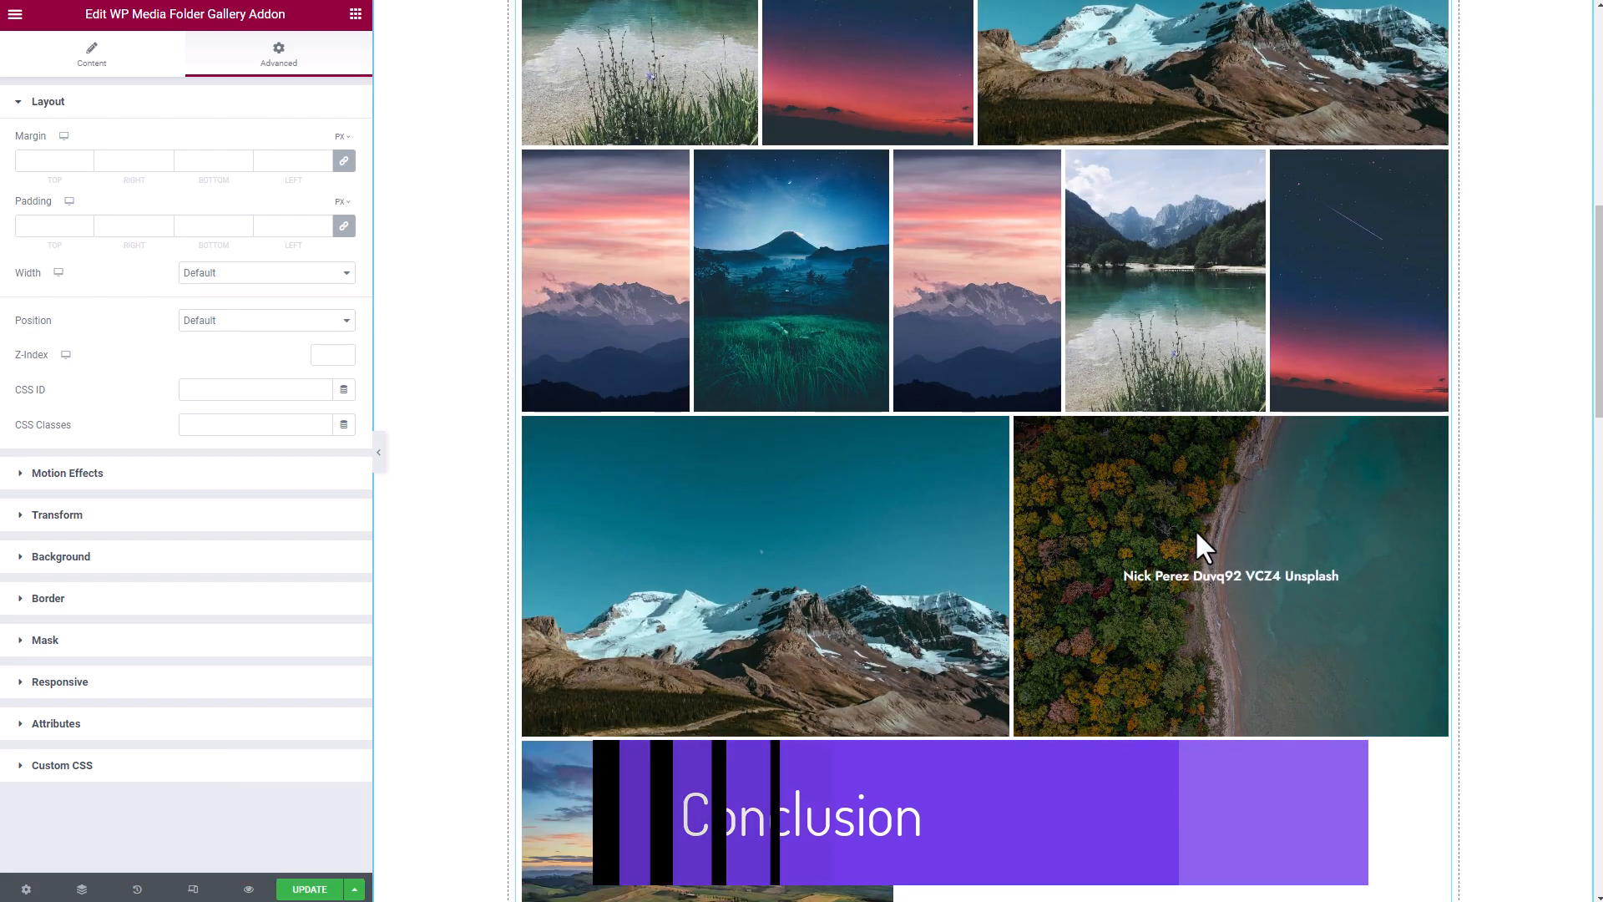
pyautogui.click(91, 55)
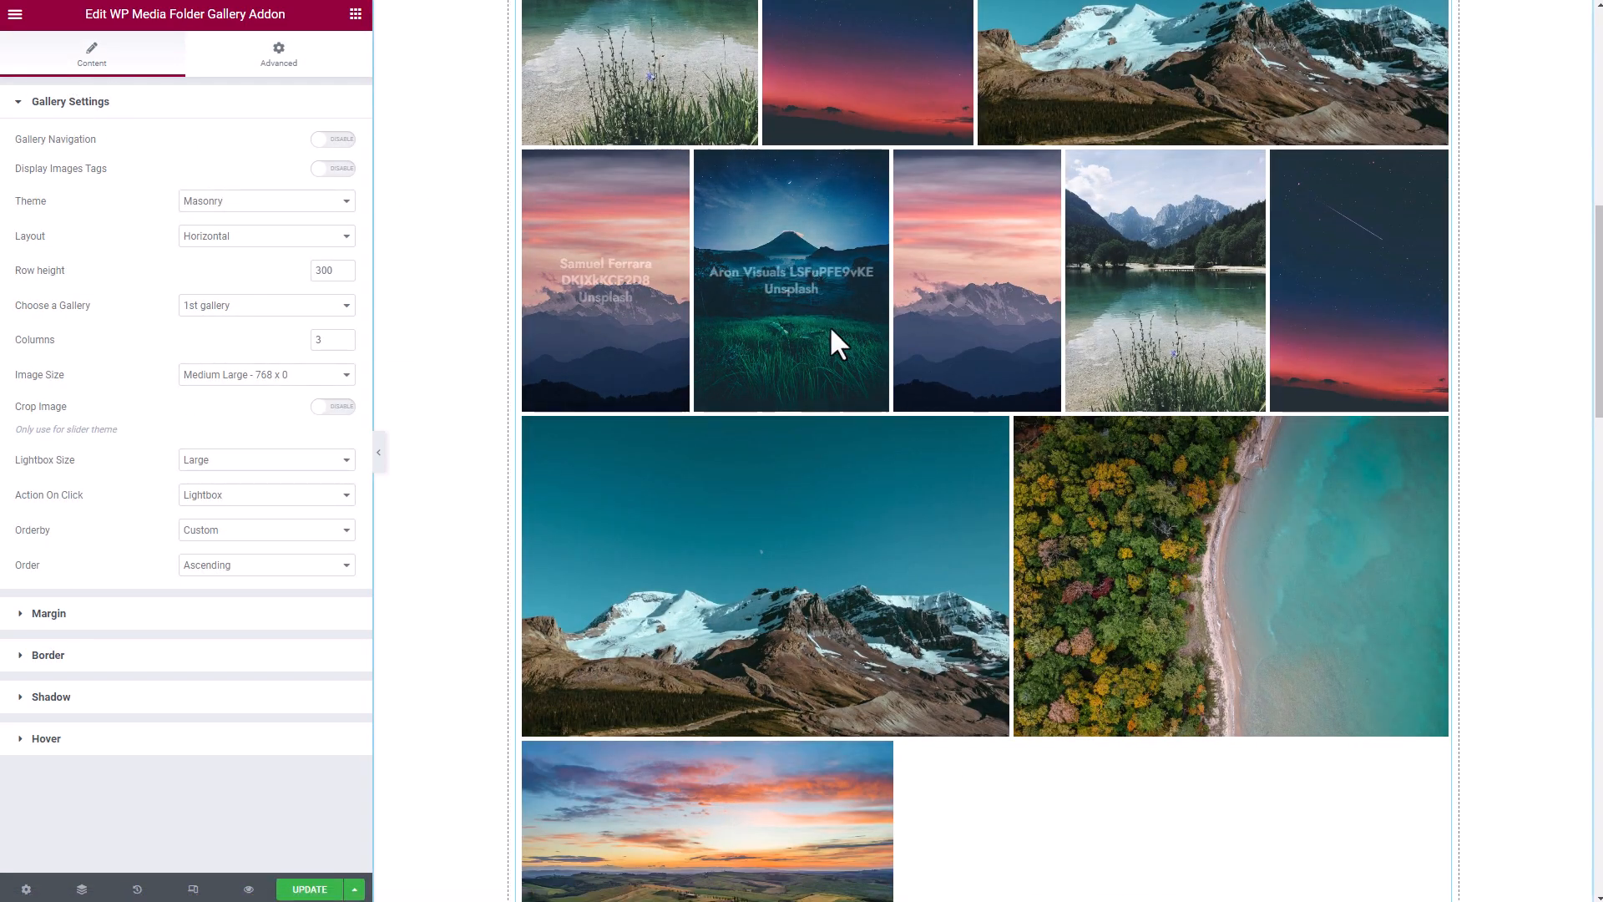
pyautogui.moveTo(935, 533)
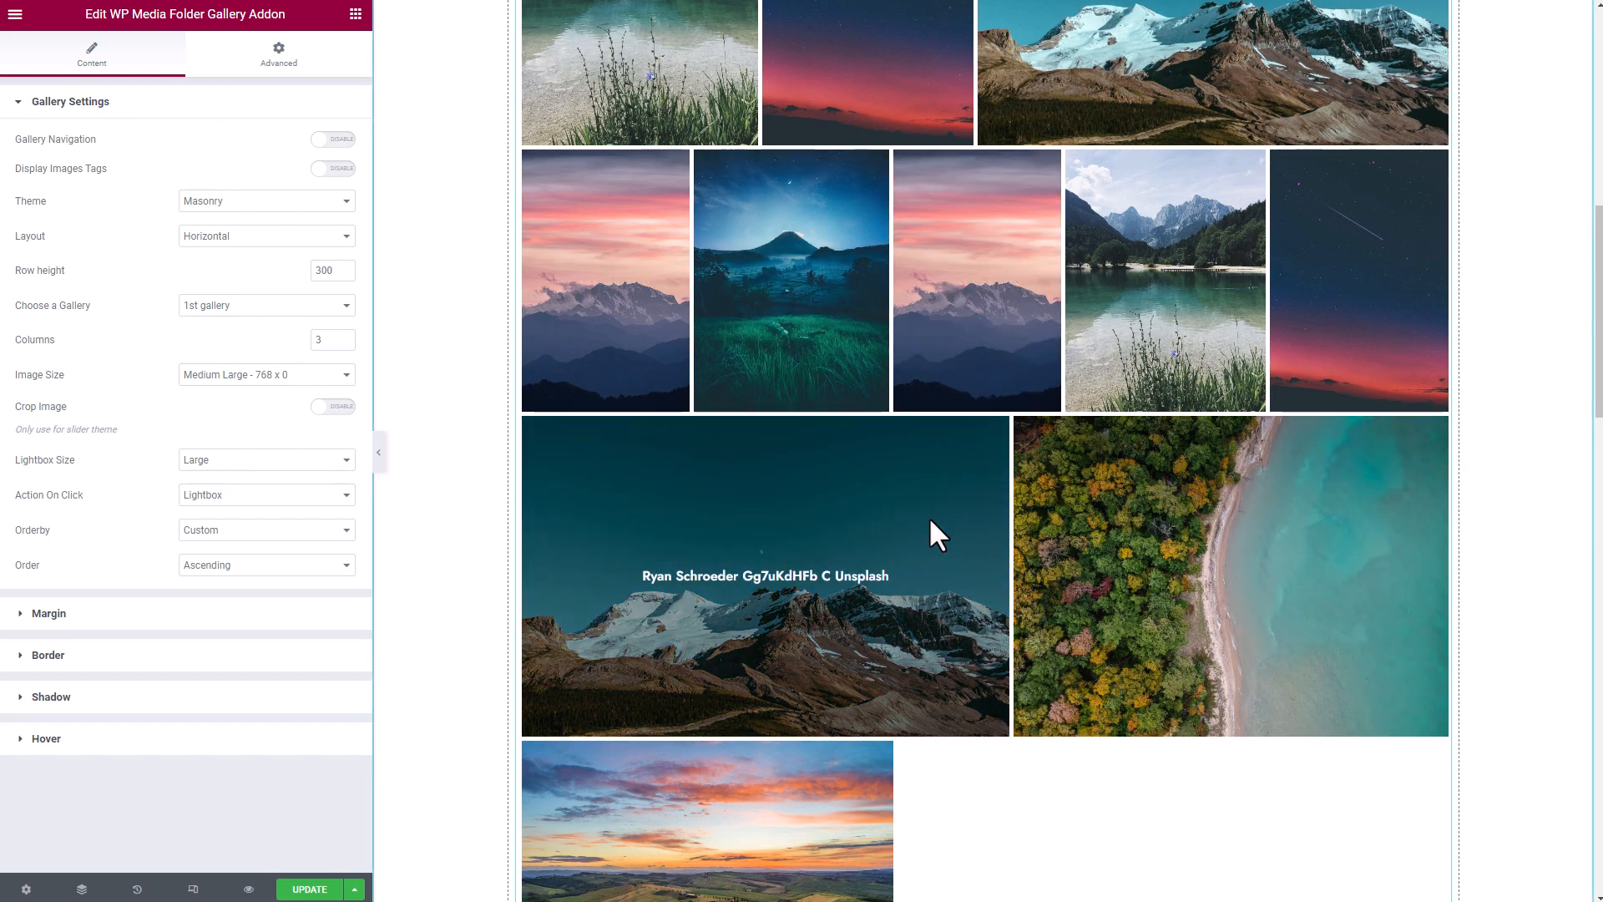
pyautogui.scroll(-3)
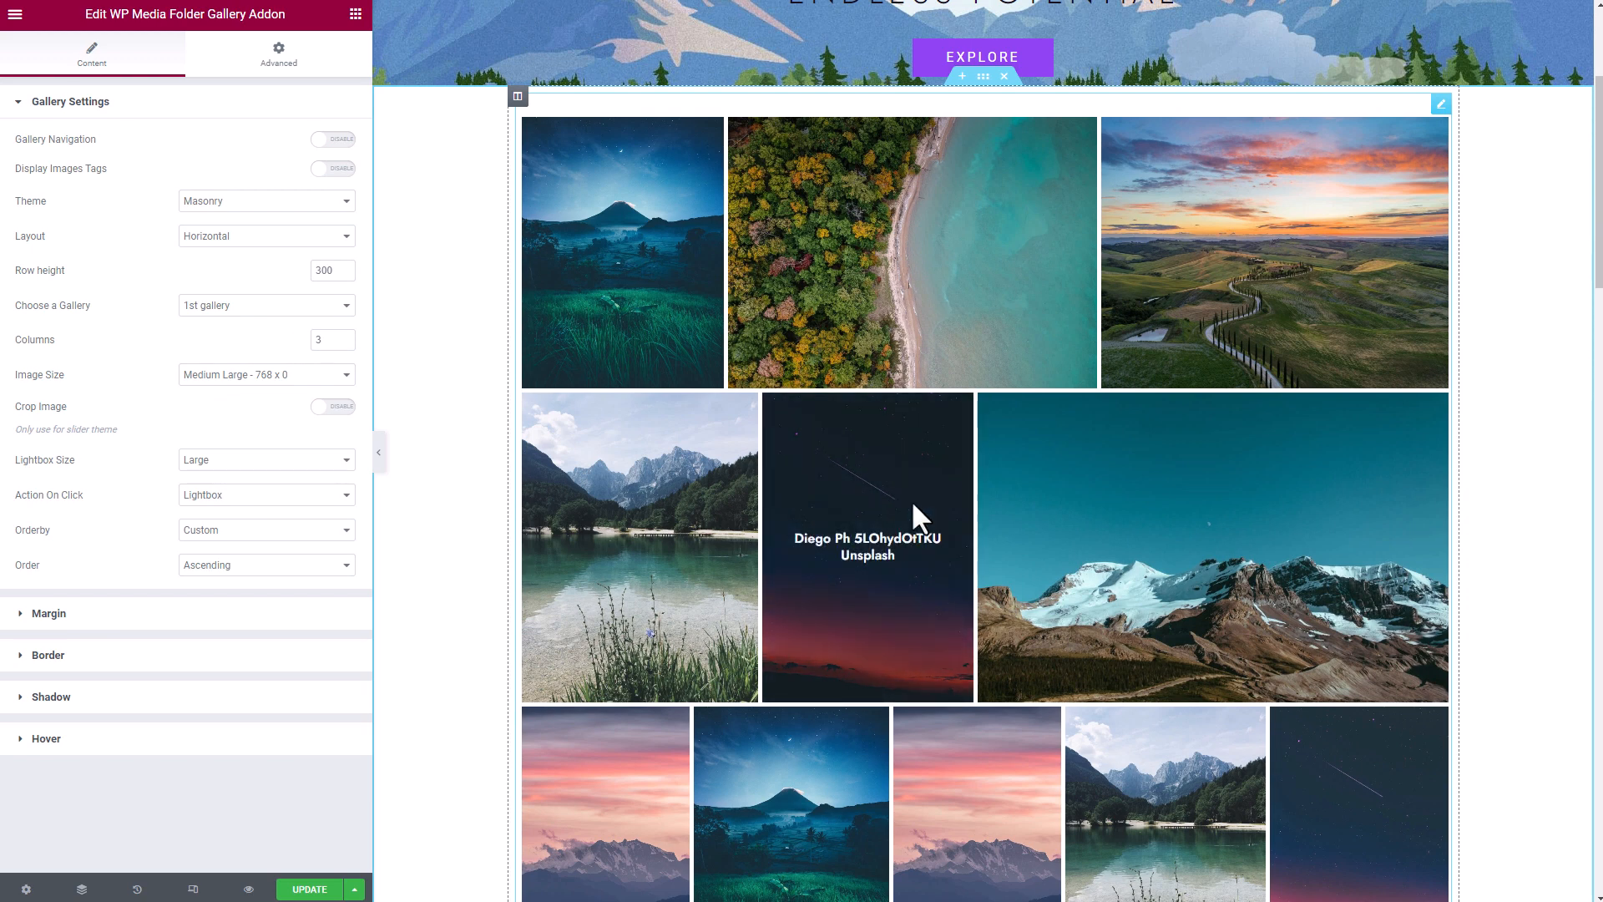